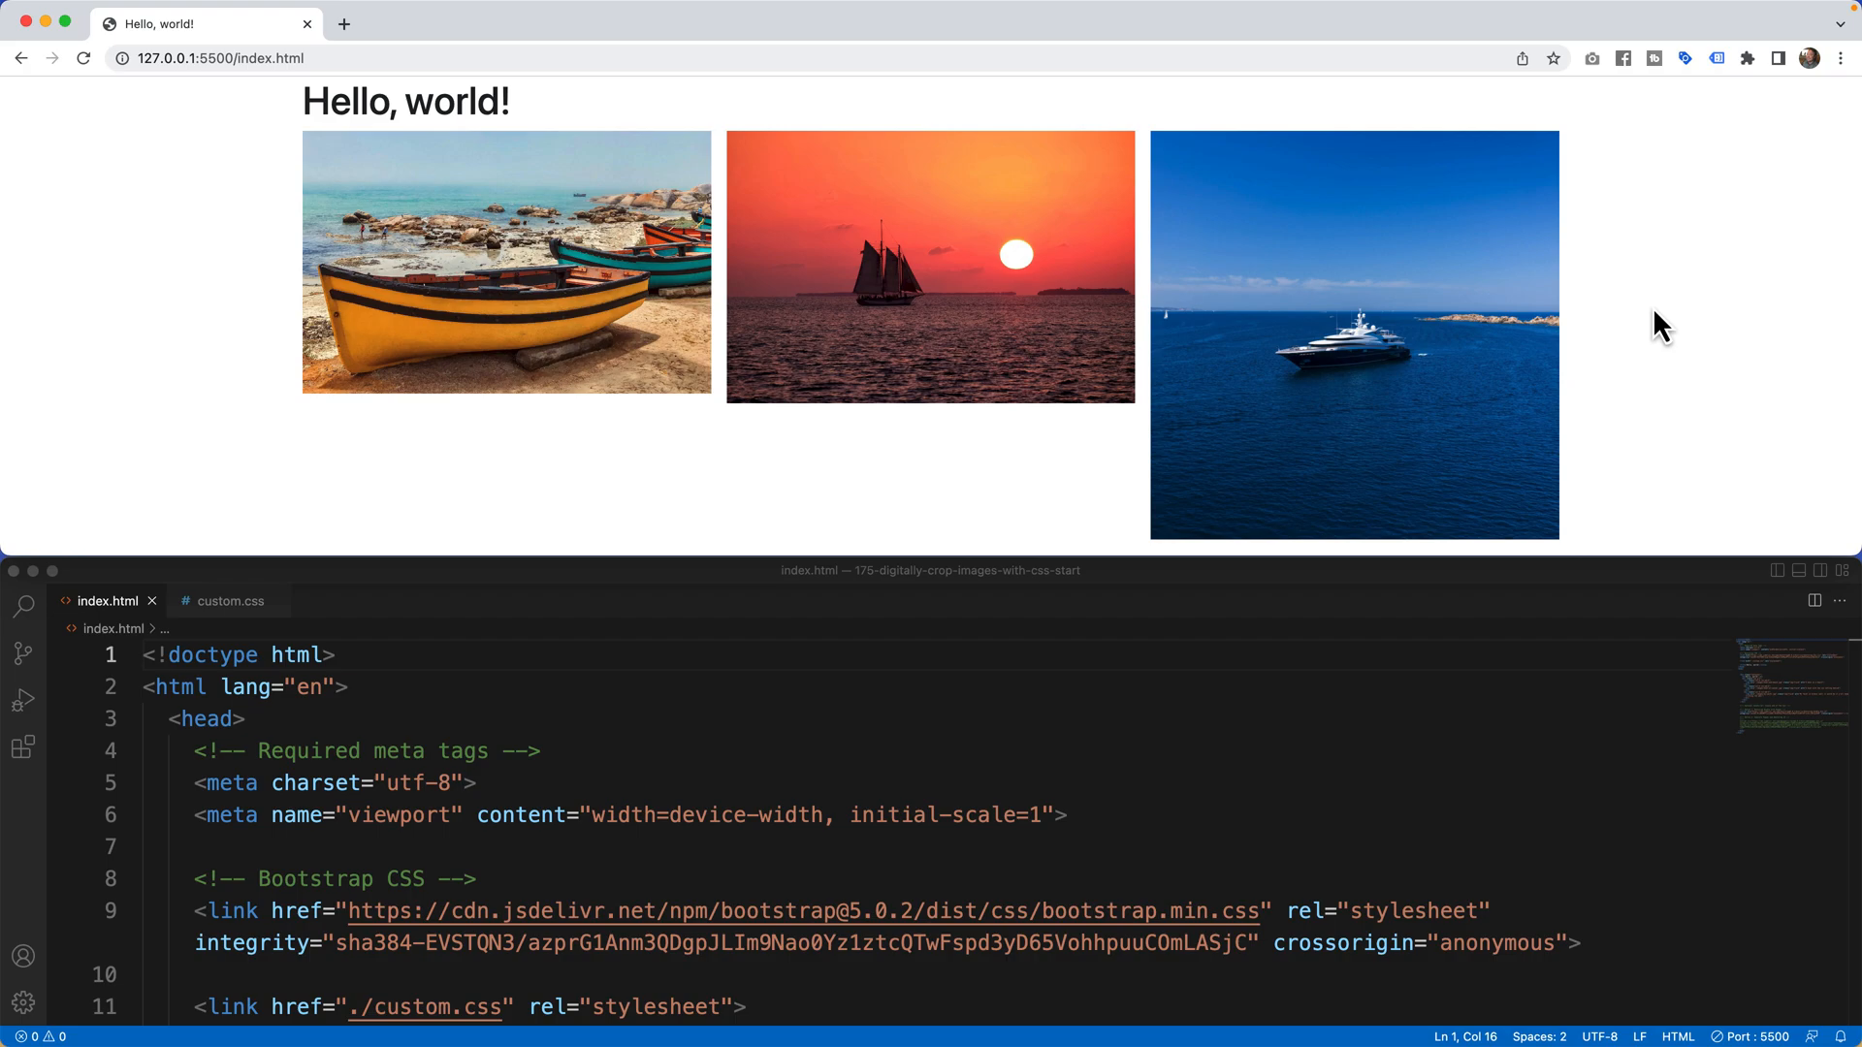
pyautogui.moveTo(548, 353)
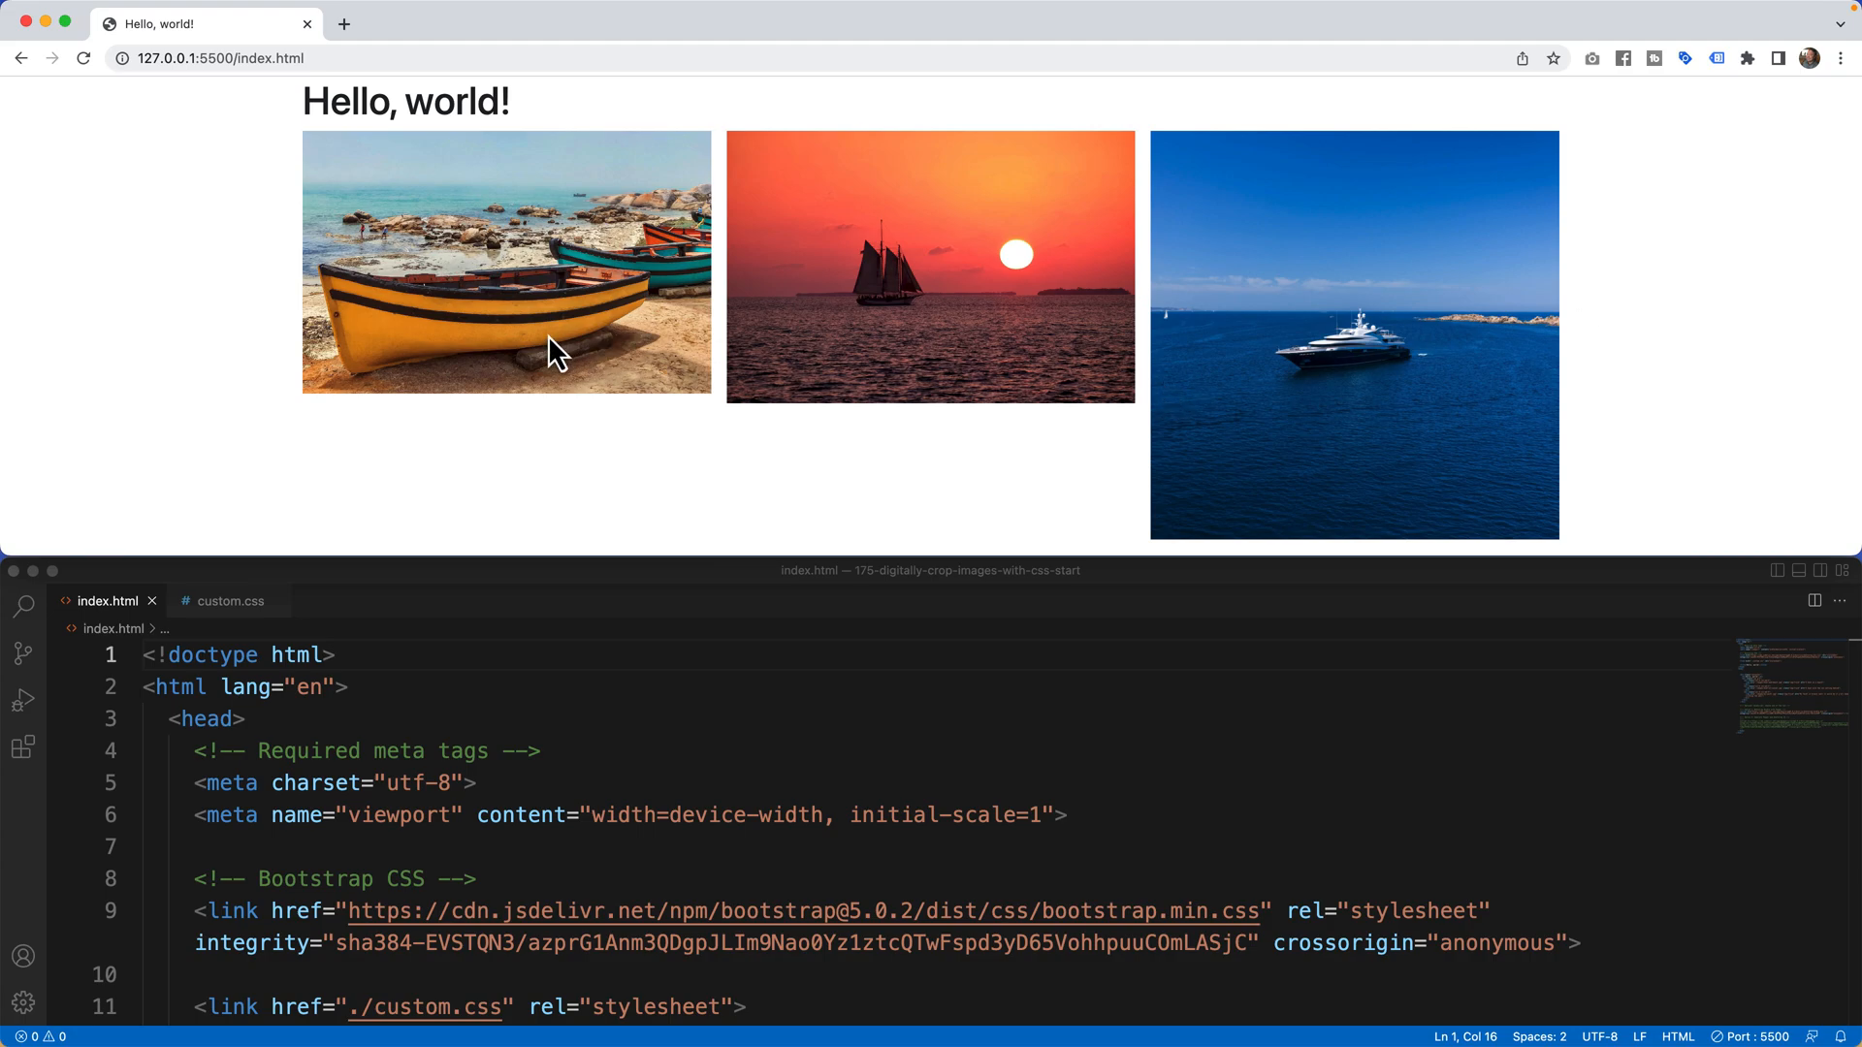
pyautogui.moveTo(451, 295)
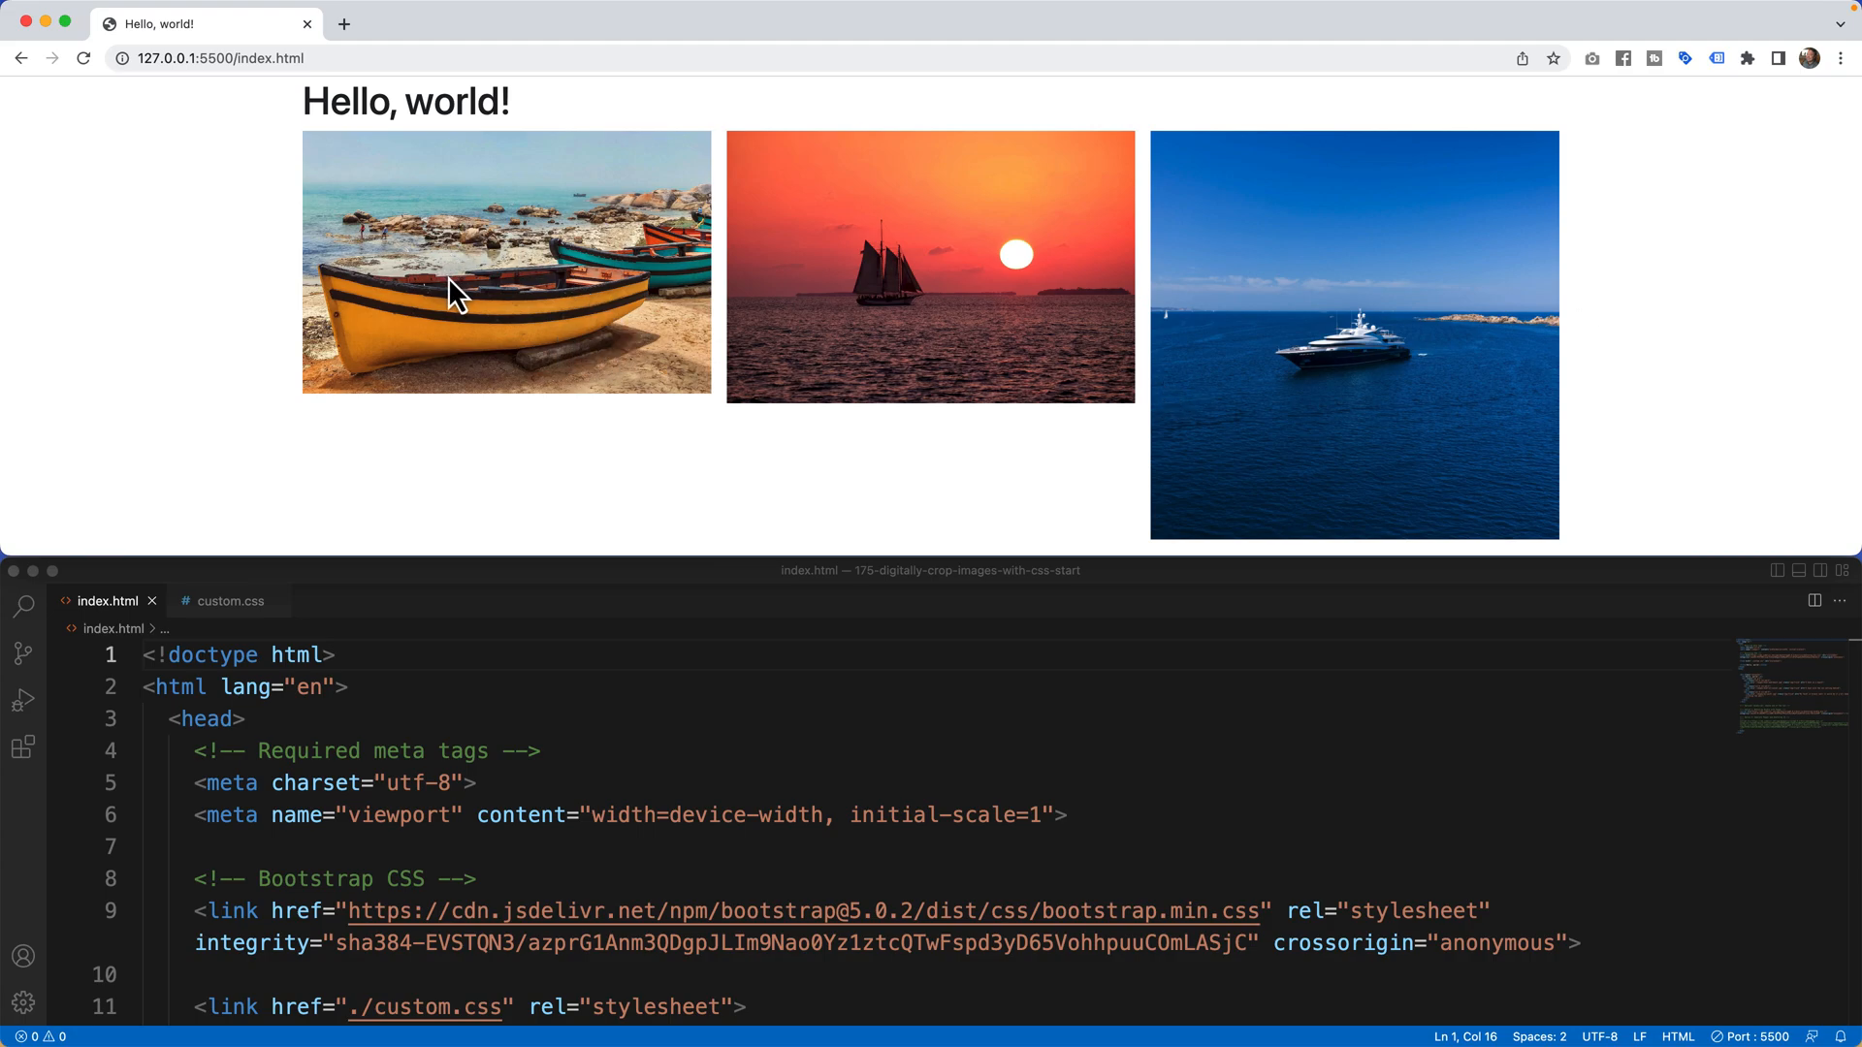
pyautogui.moveTo(869, 320)
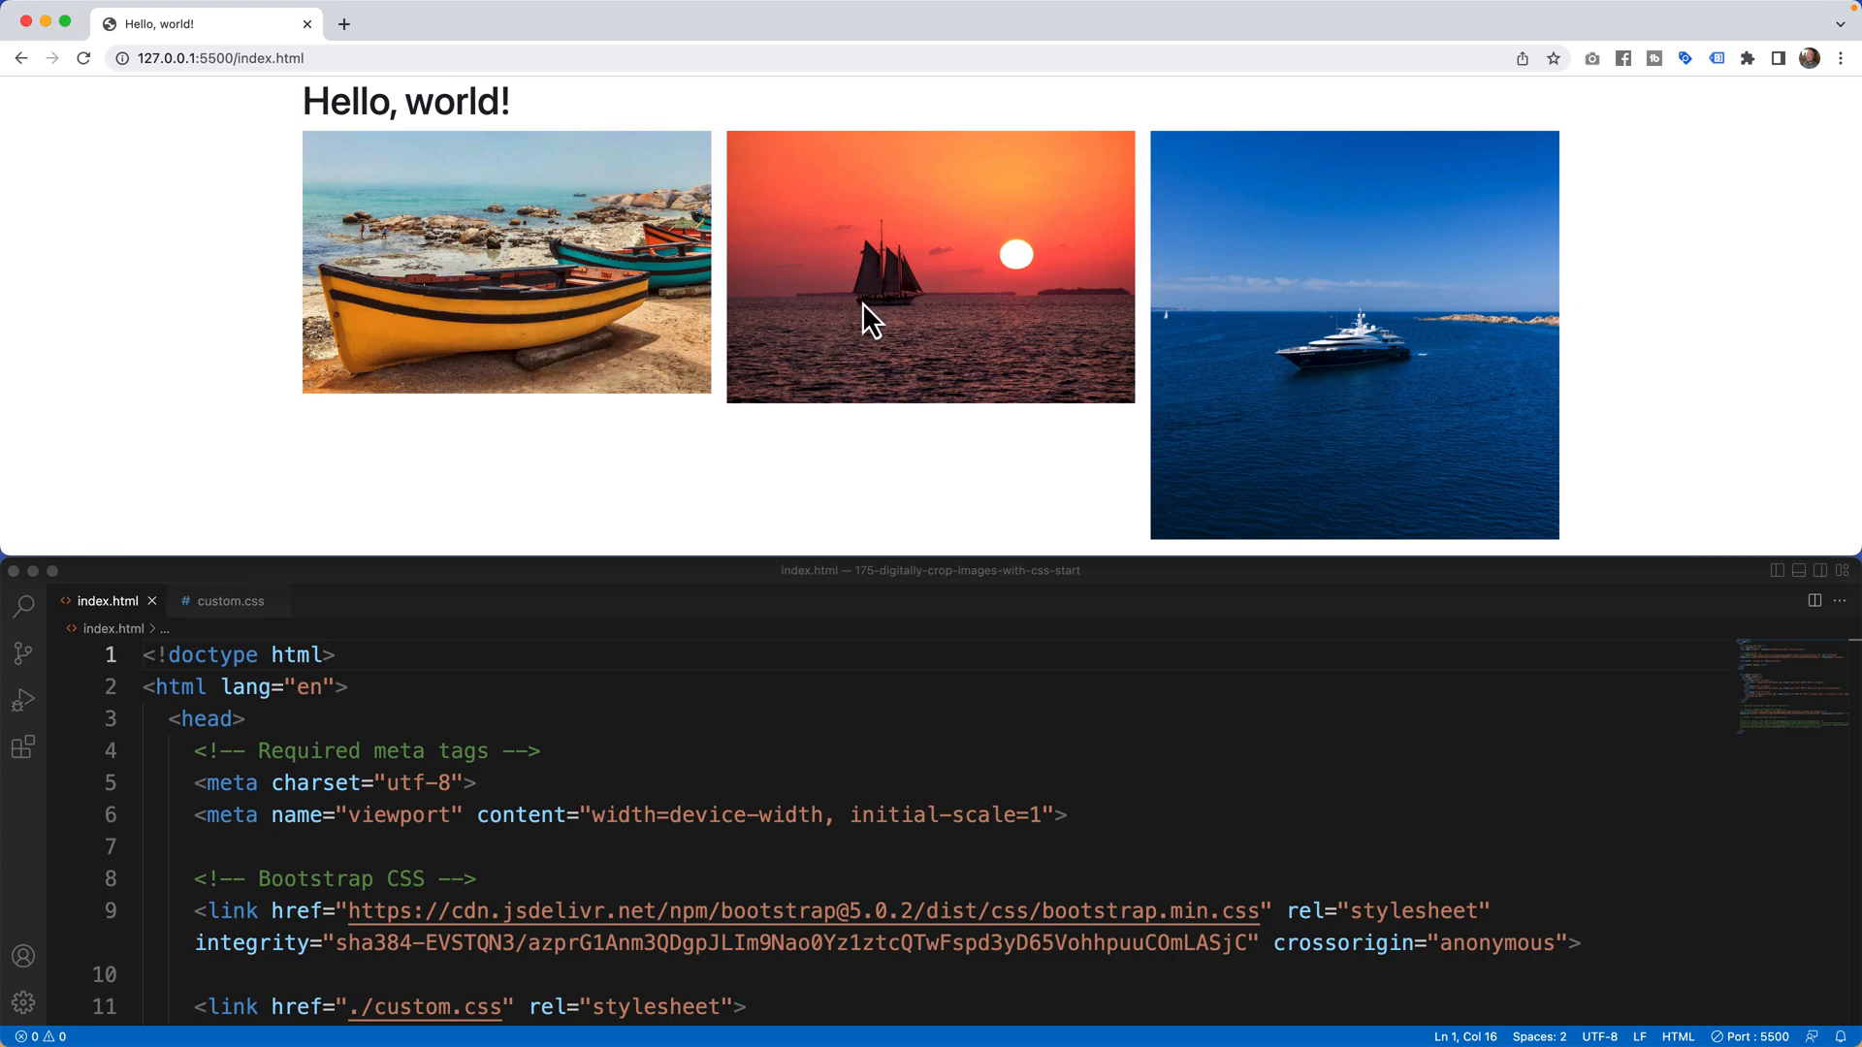
pyautogui.moveTo(1441, 337)
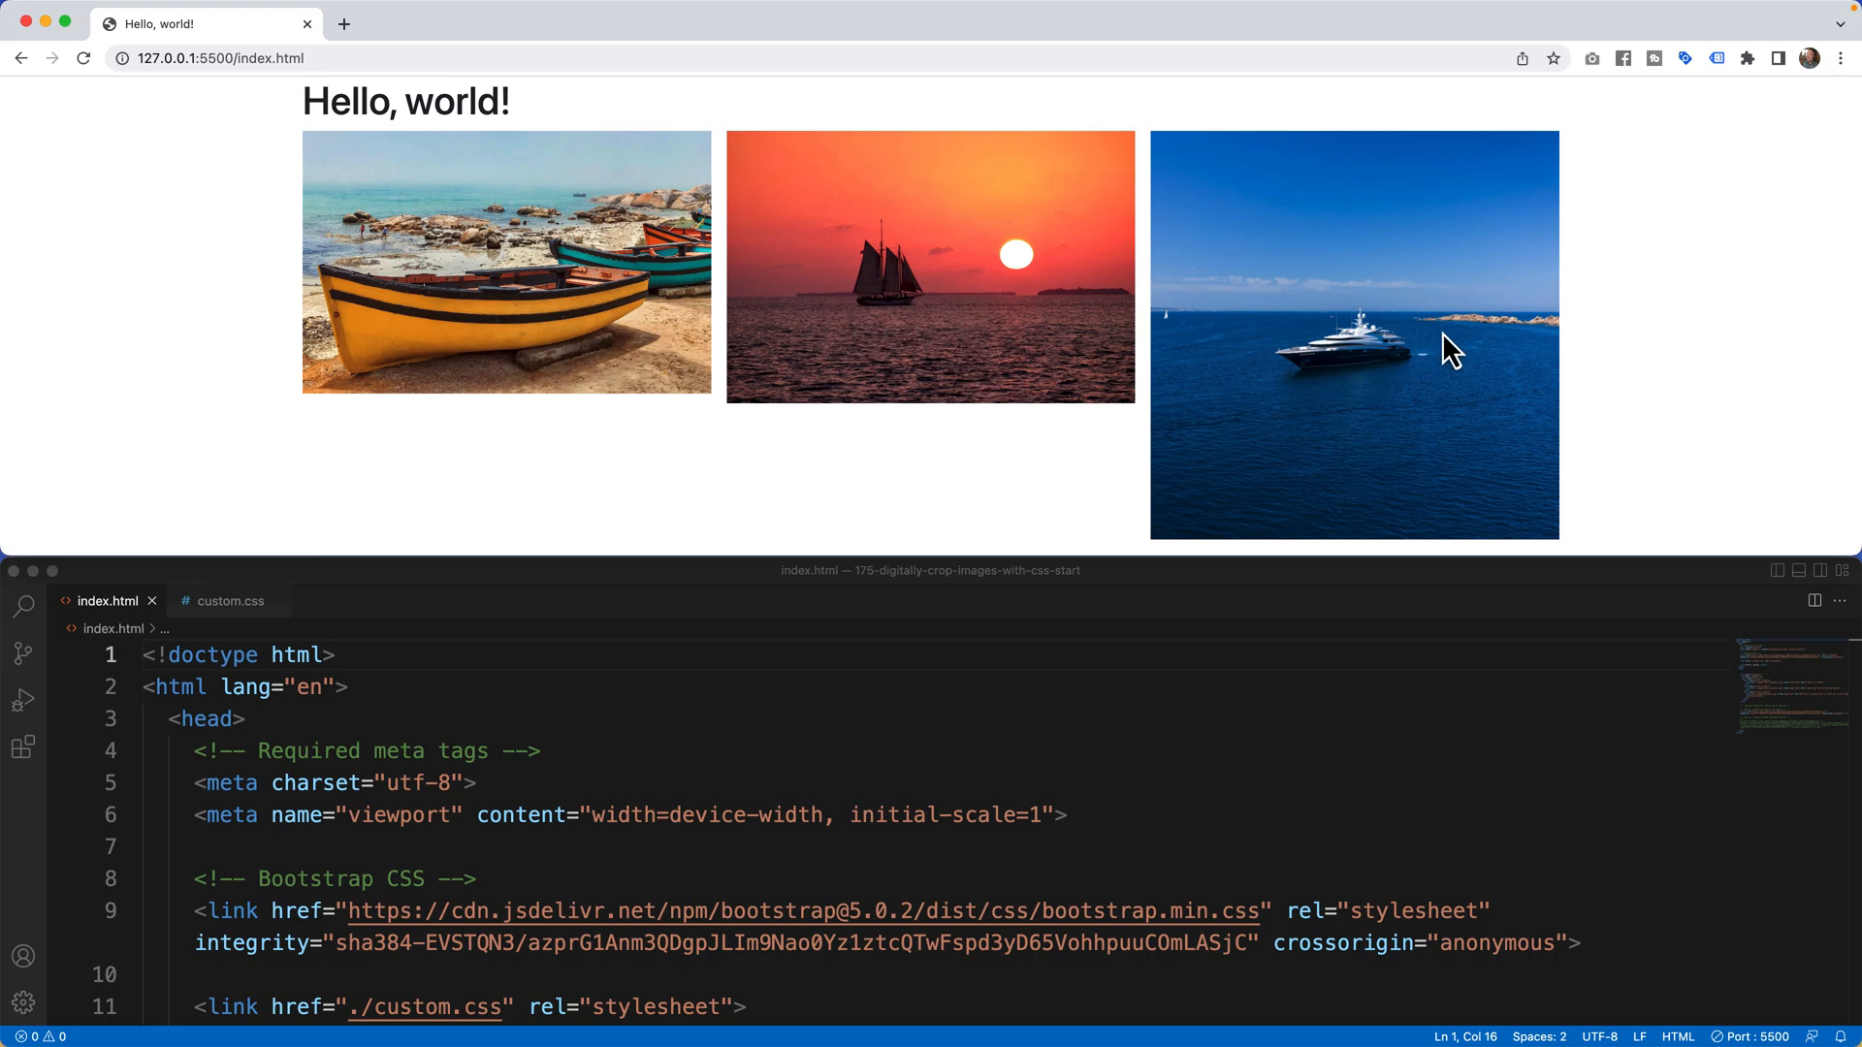
pyautogui.moveTo(1312, 405)
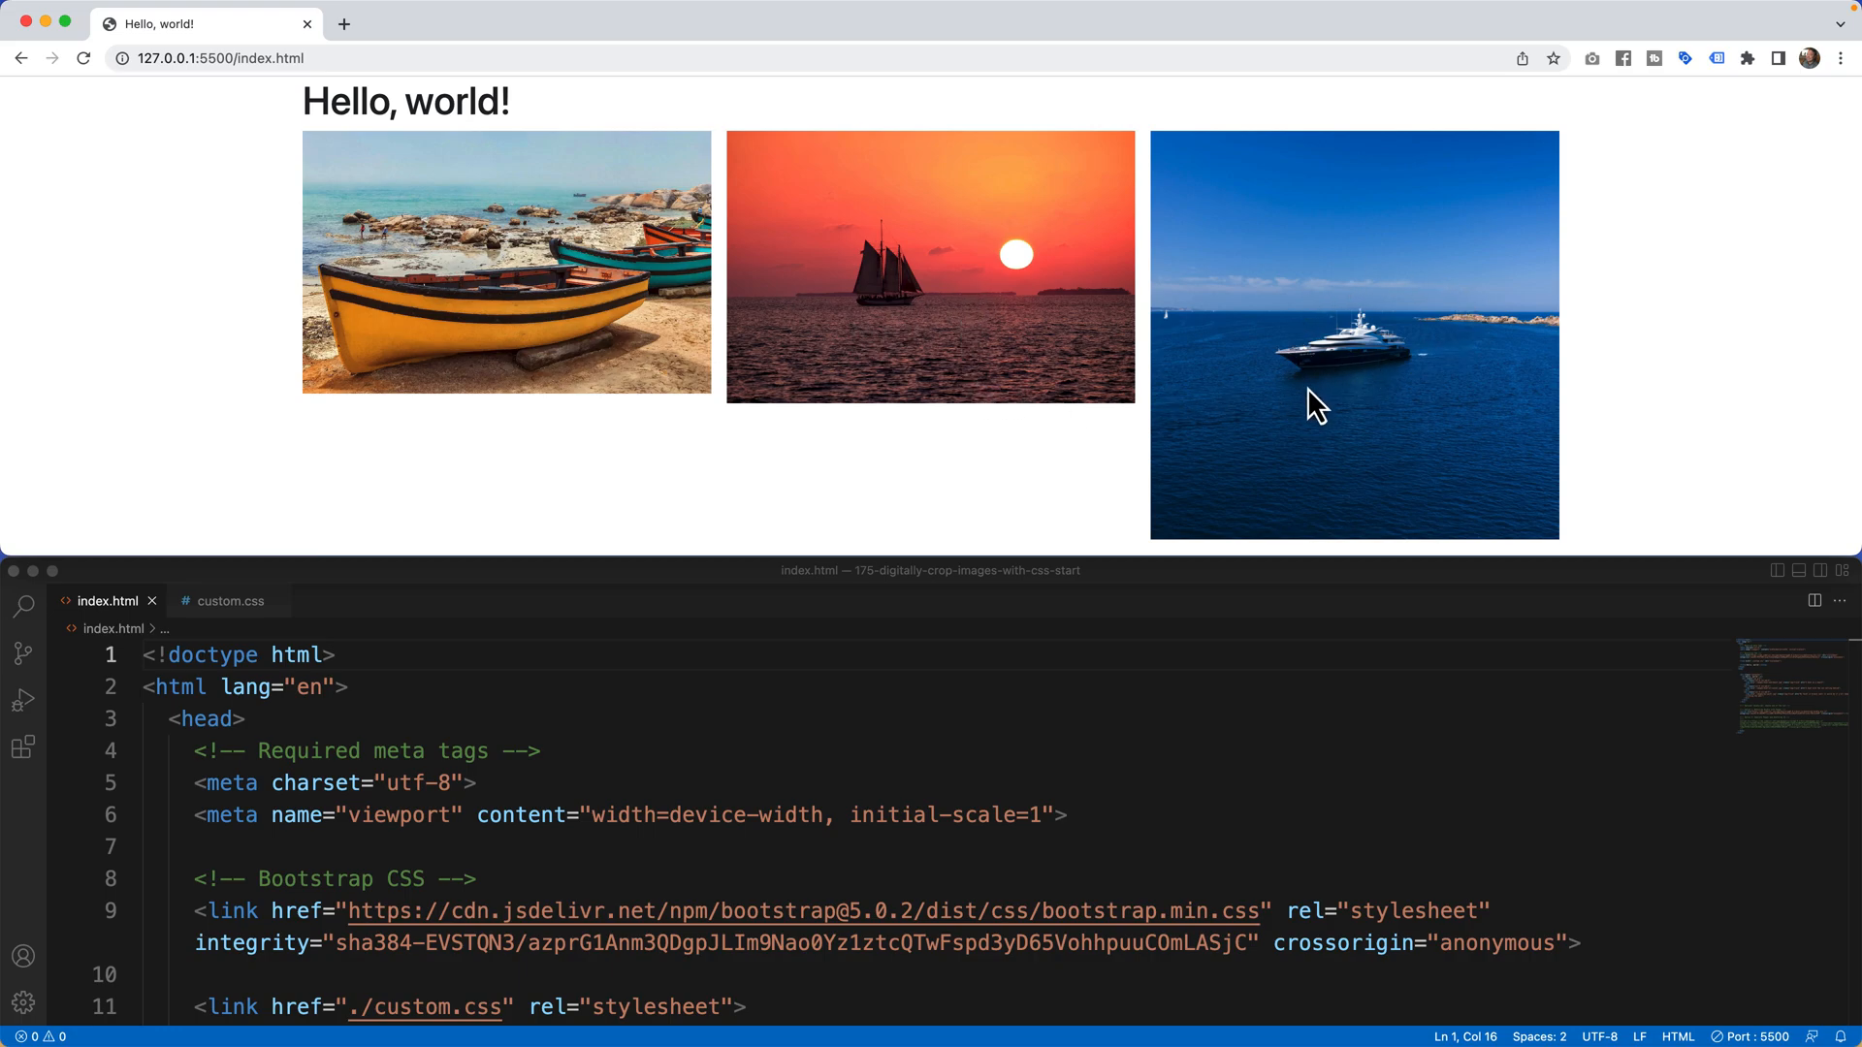
# Inspect the first photo's column markup in index.html, then return to the rendered page
pyautogui.click(244, 718)
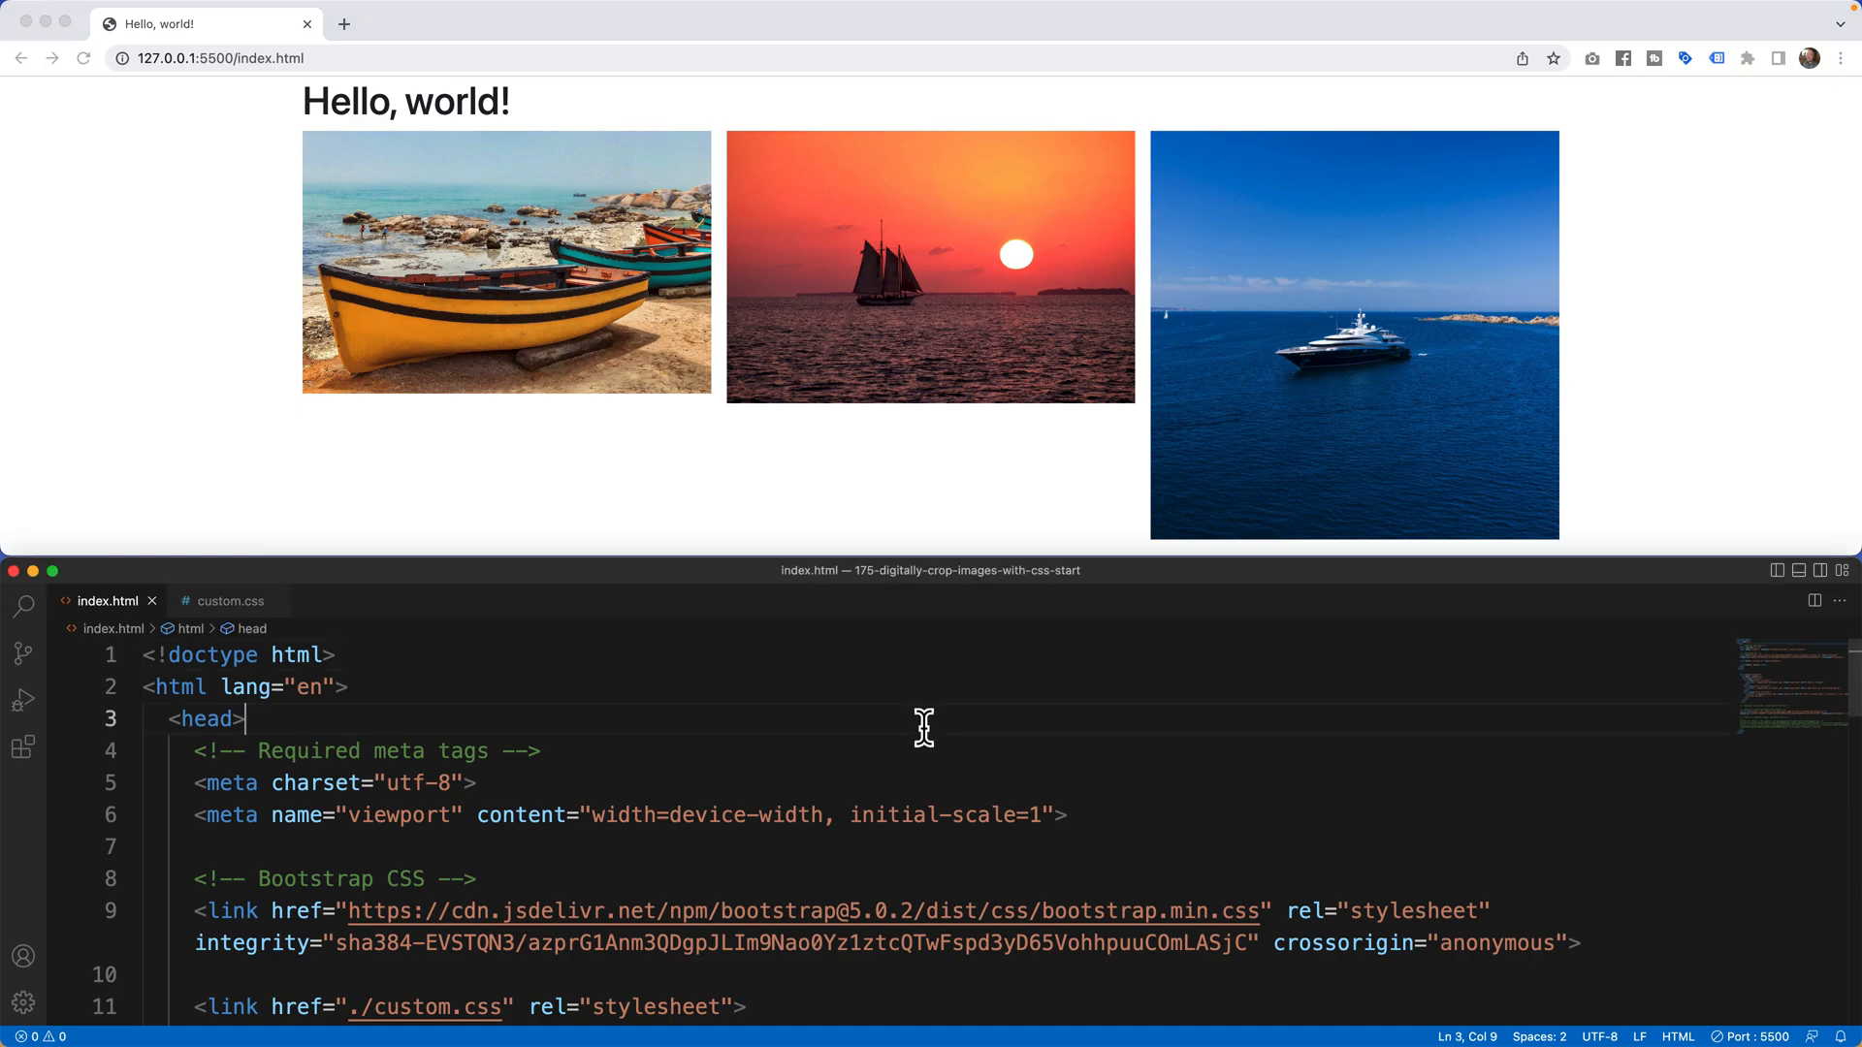
pyautogui.scroll(-3)
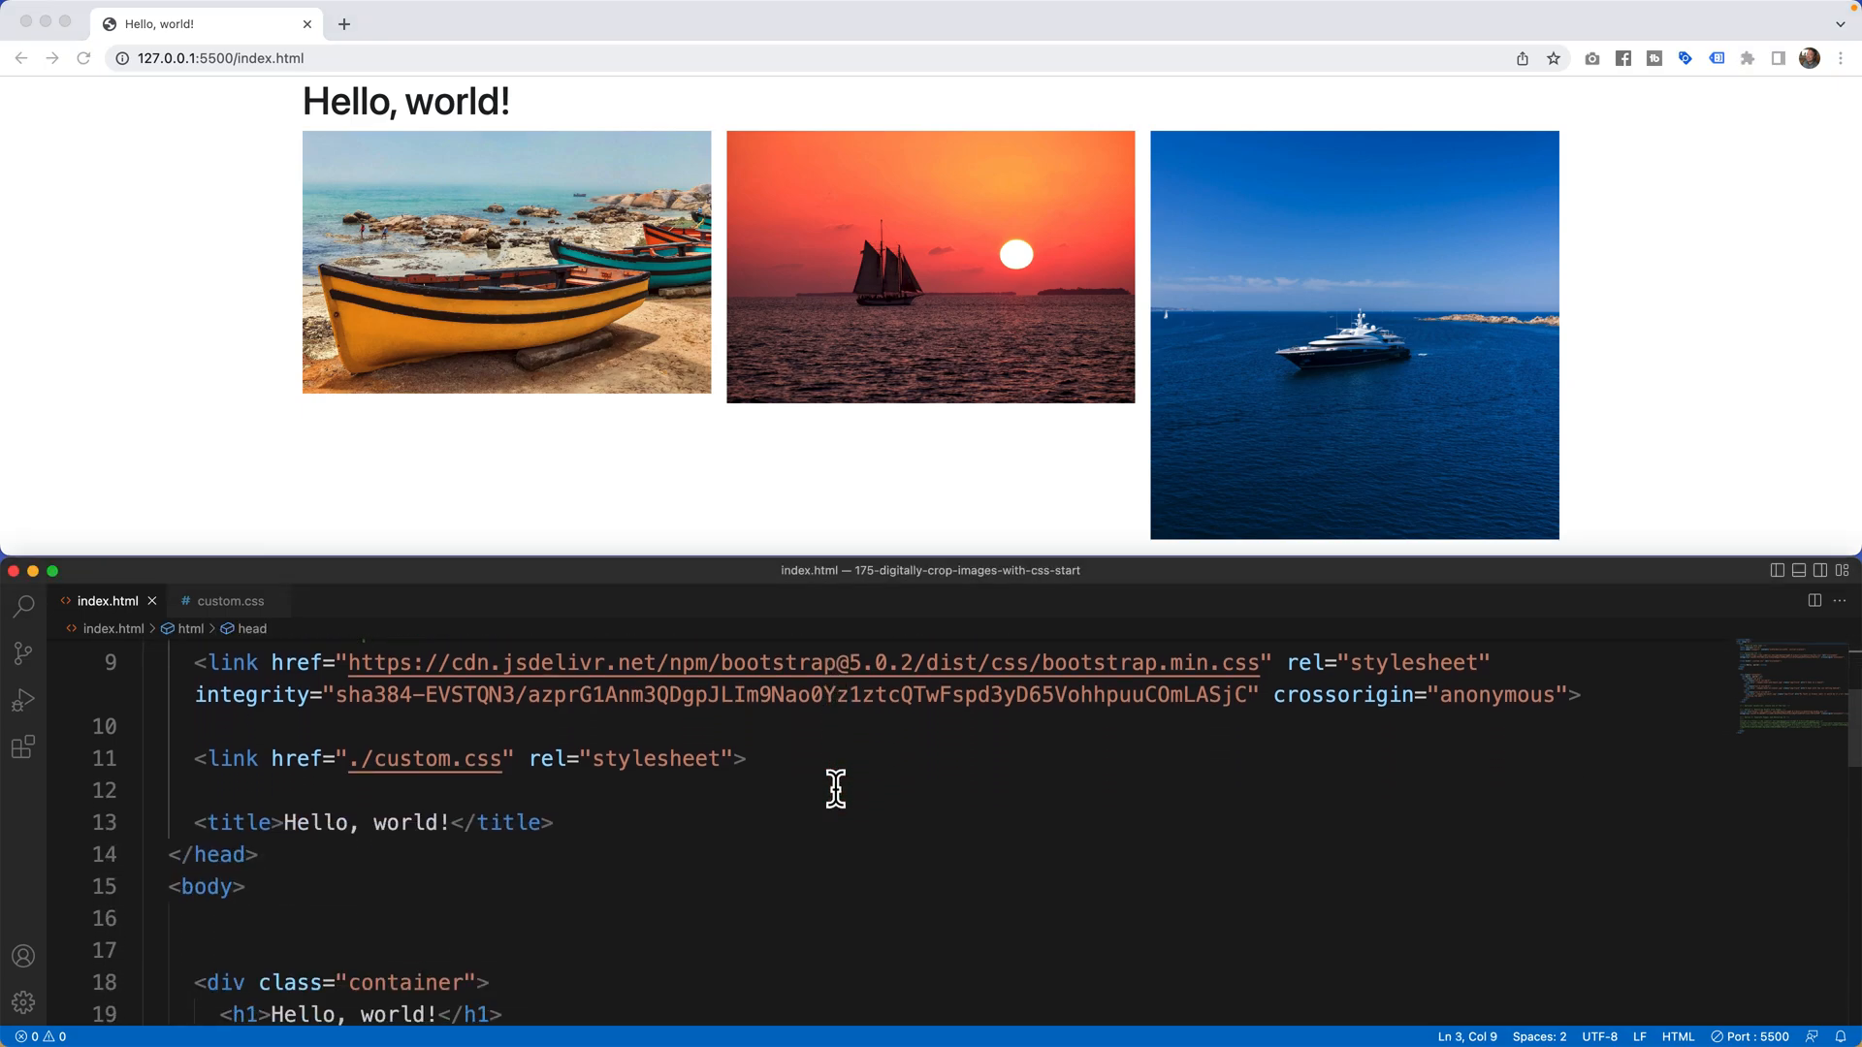
pyautogui.scroll(-3)
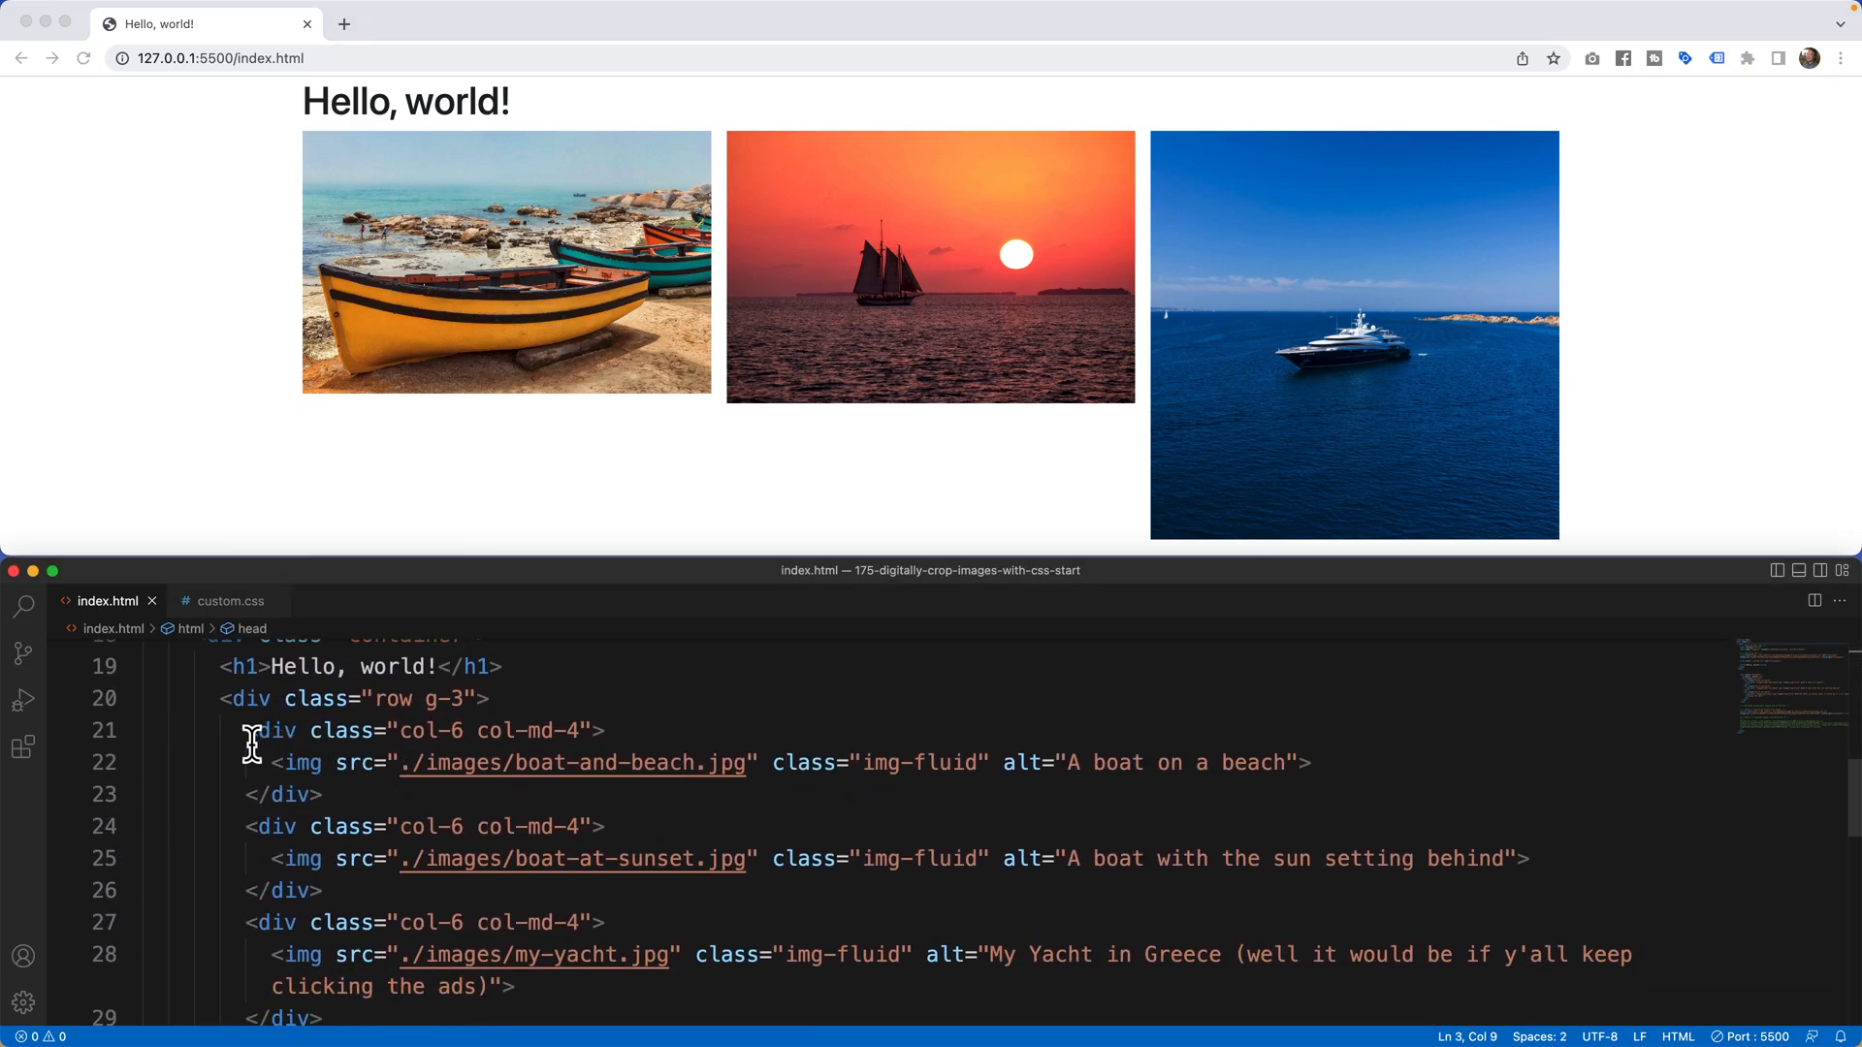
pyautogui.moveTo(245, 730); pyautogui.dragTo(321, 795)
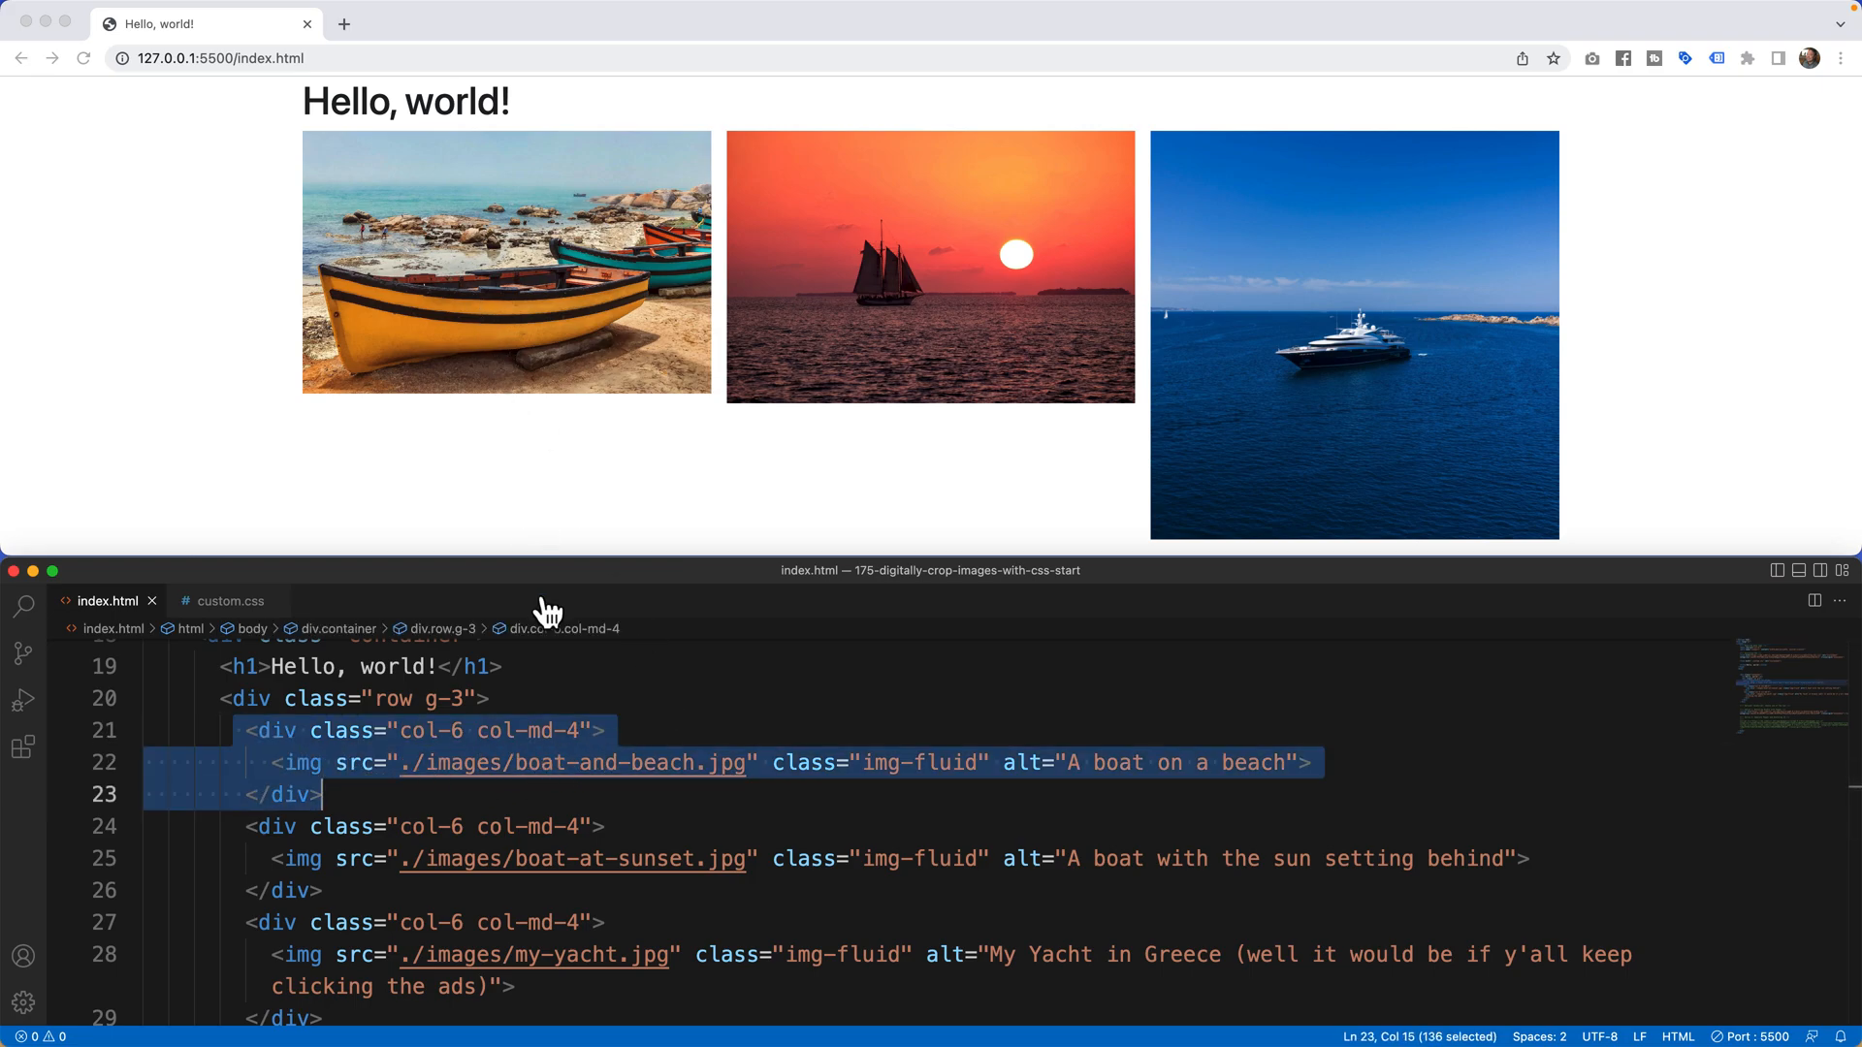
pyautogui.scroll(-3)
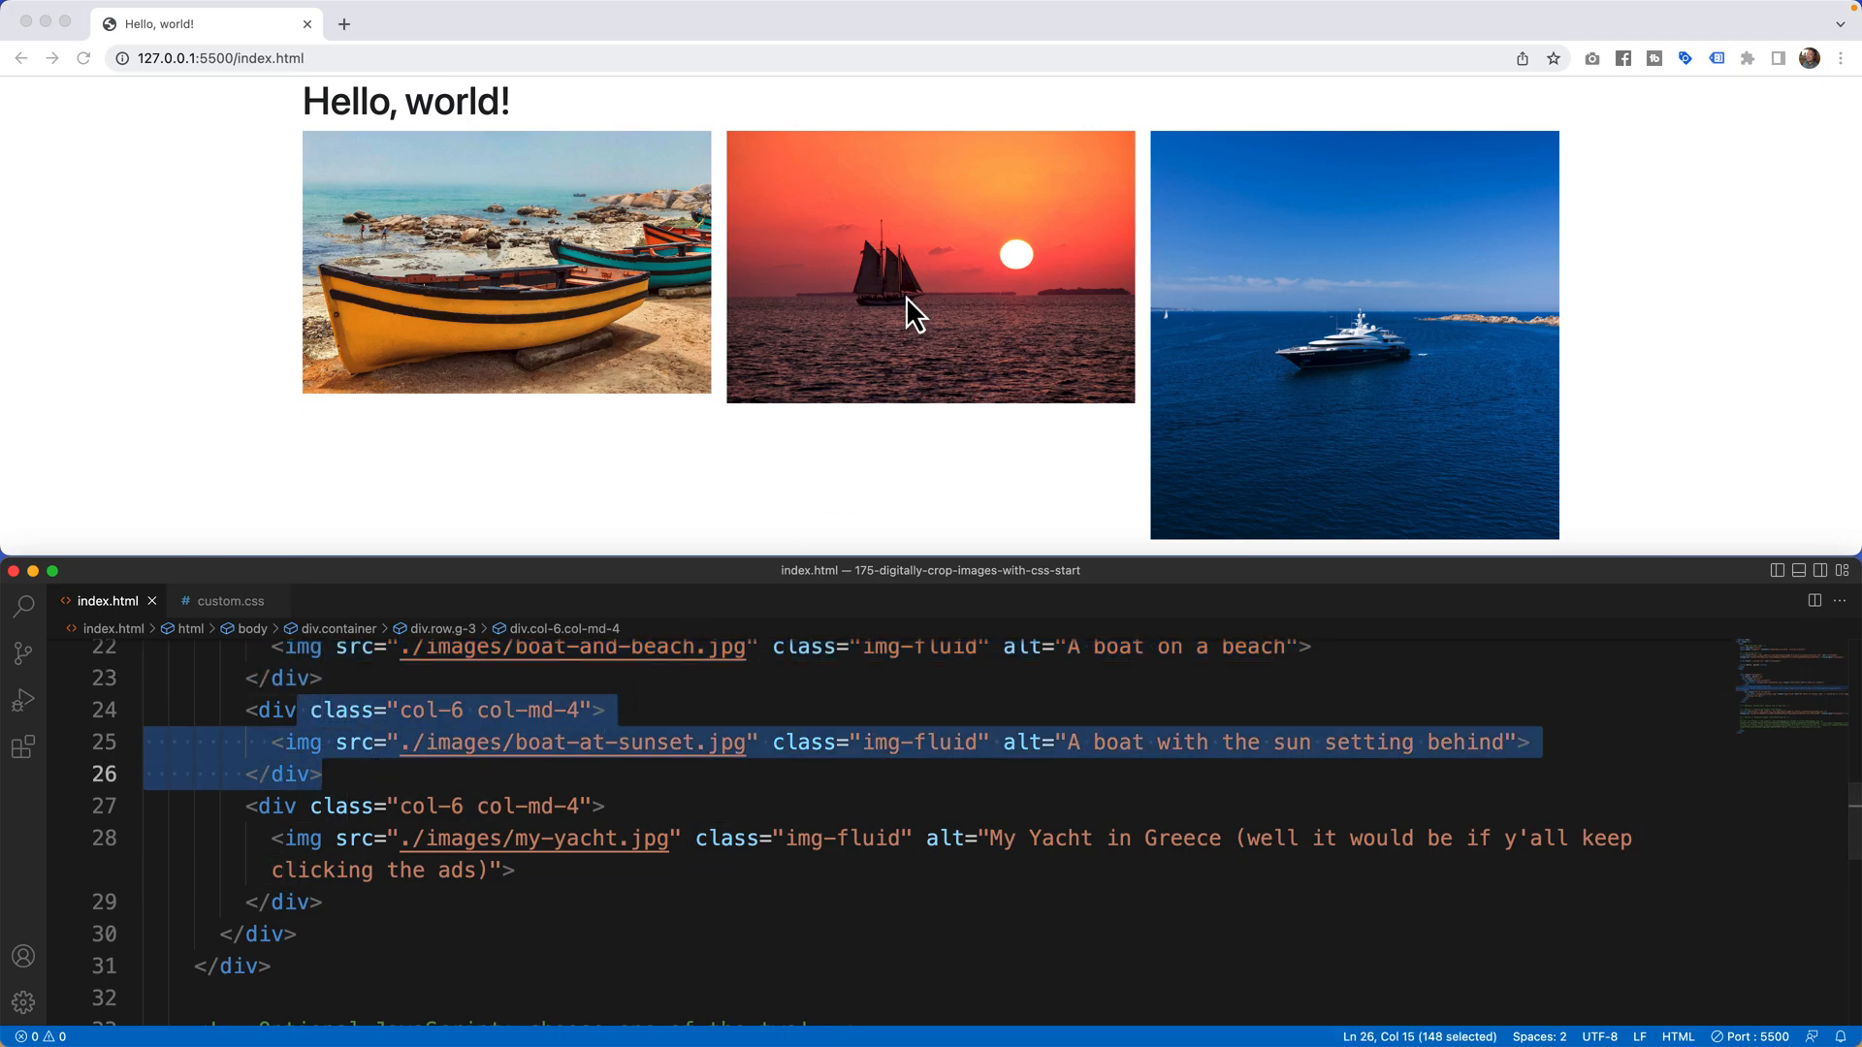
pyautogui.moveTo(1223, 457)
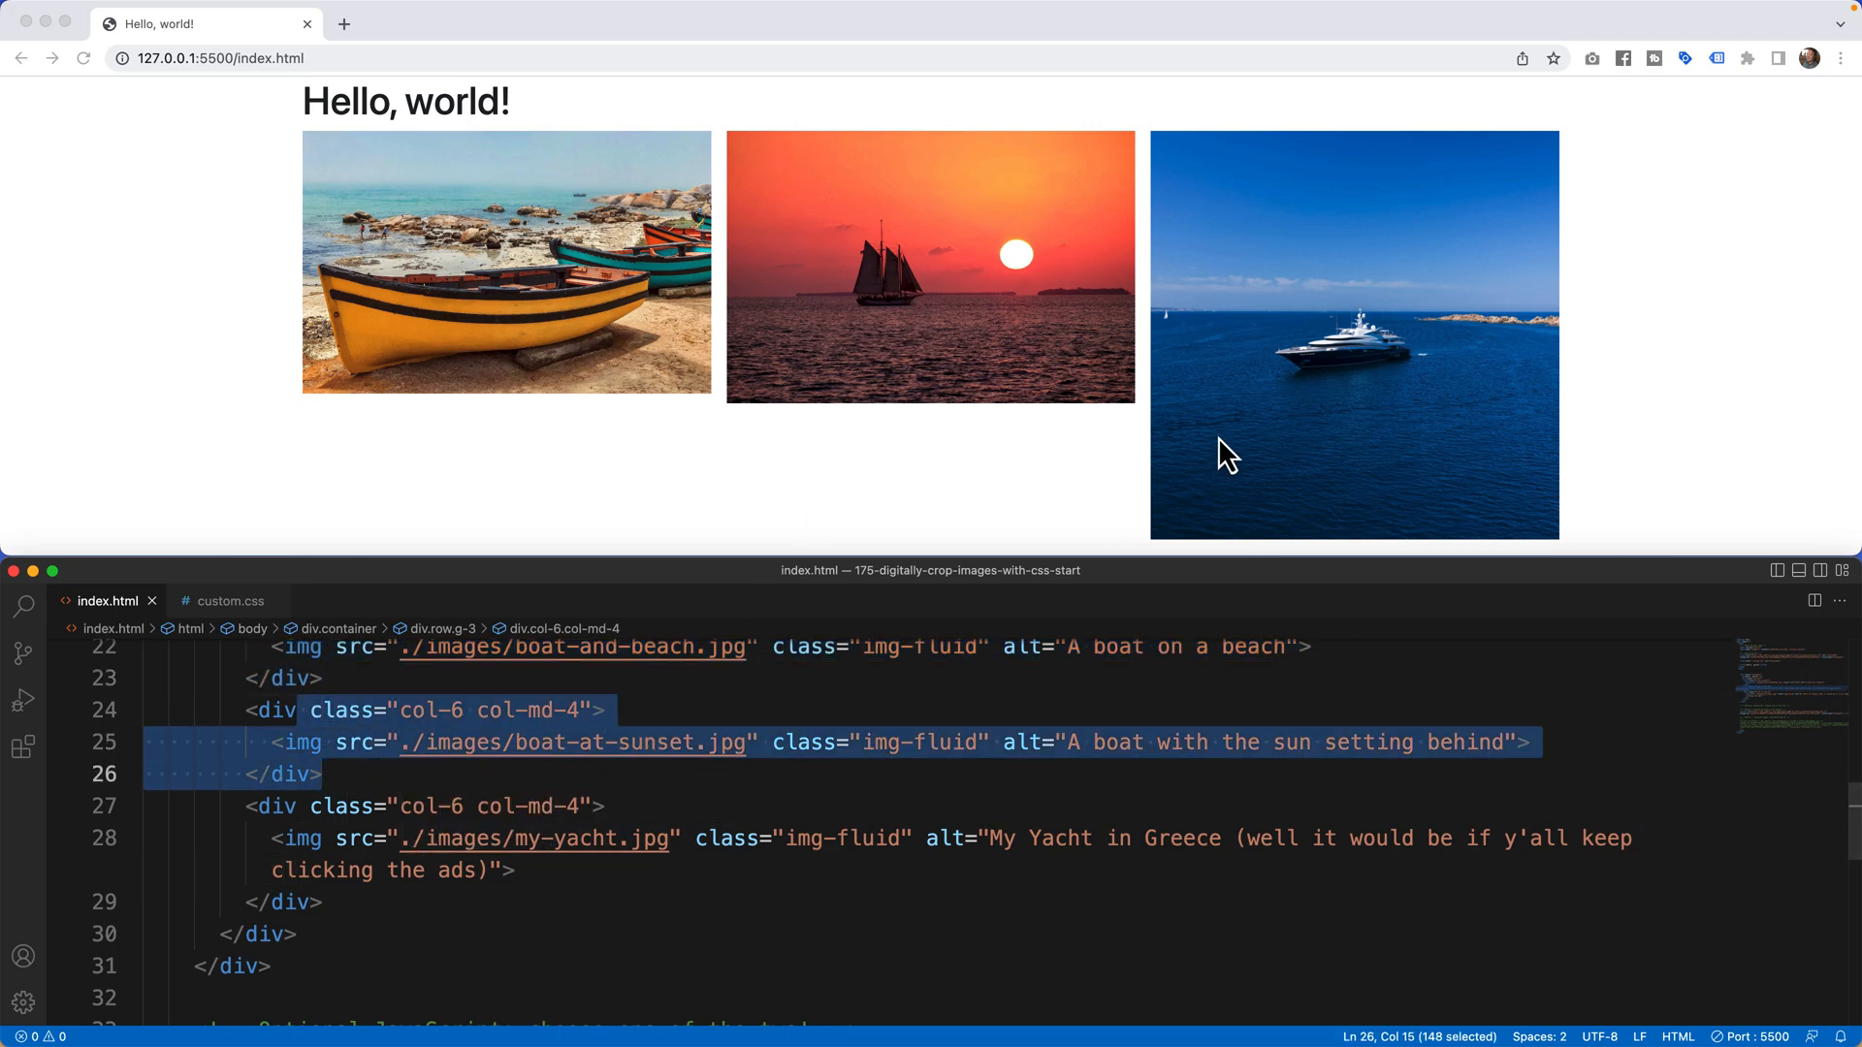
pyautogui.click(338, 839)
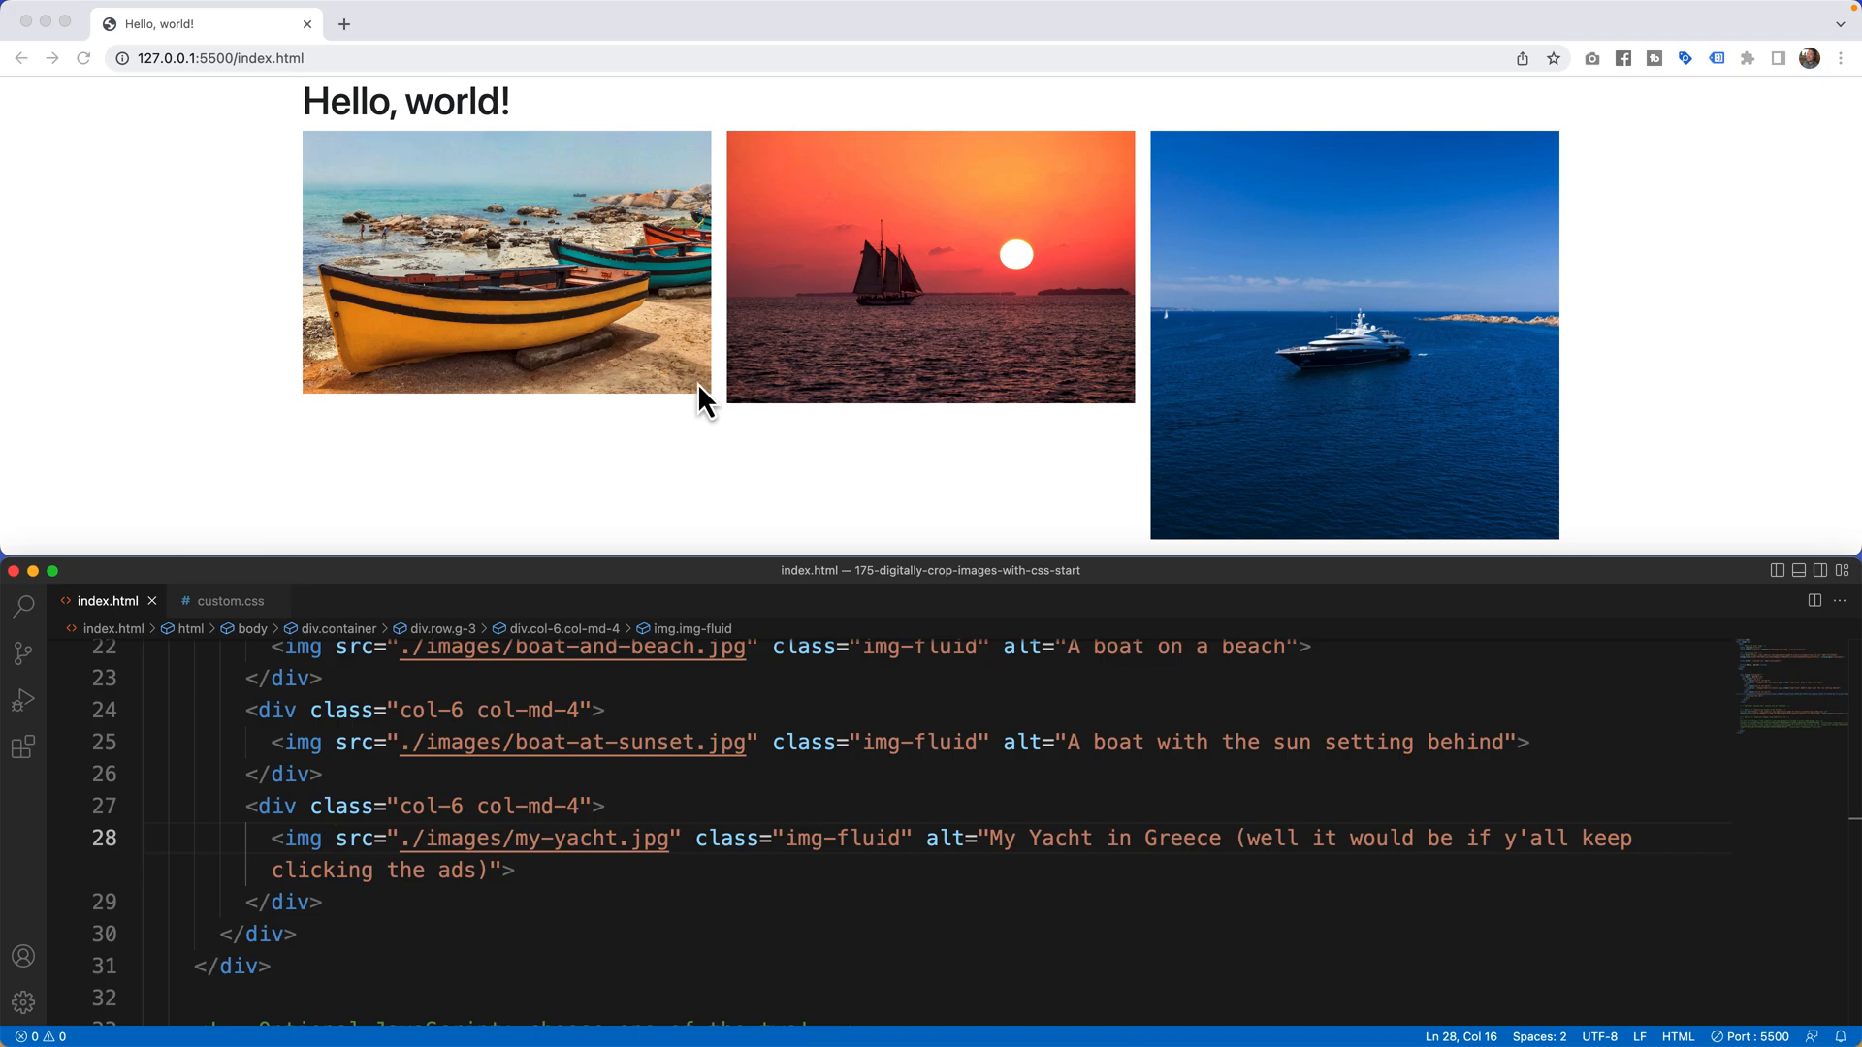
pyautogui.moveTo(748, 419)
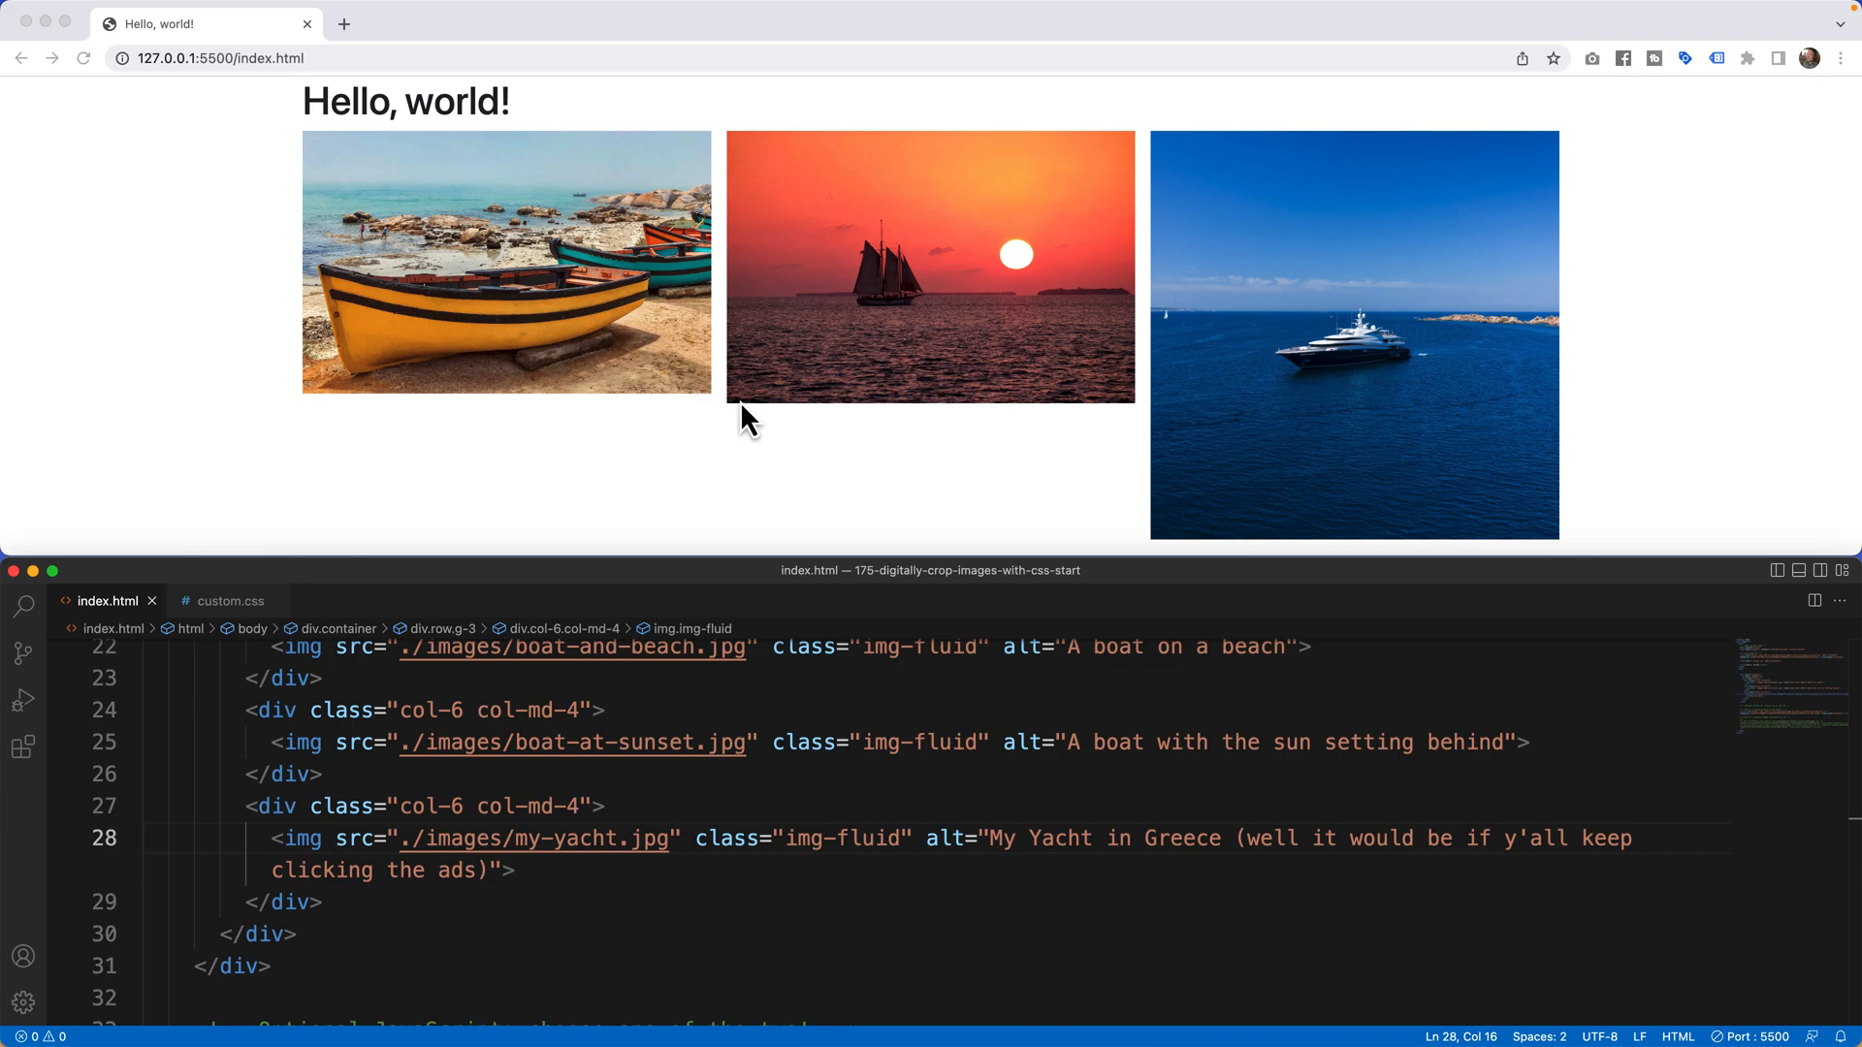
pyautogui.moveTo(1221, 488)
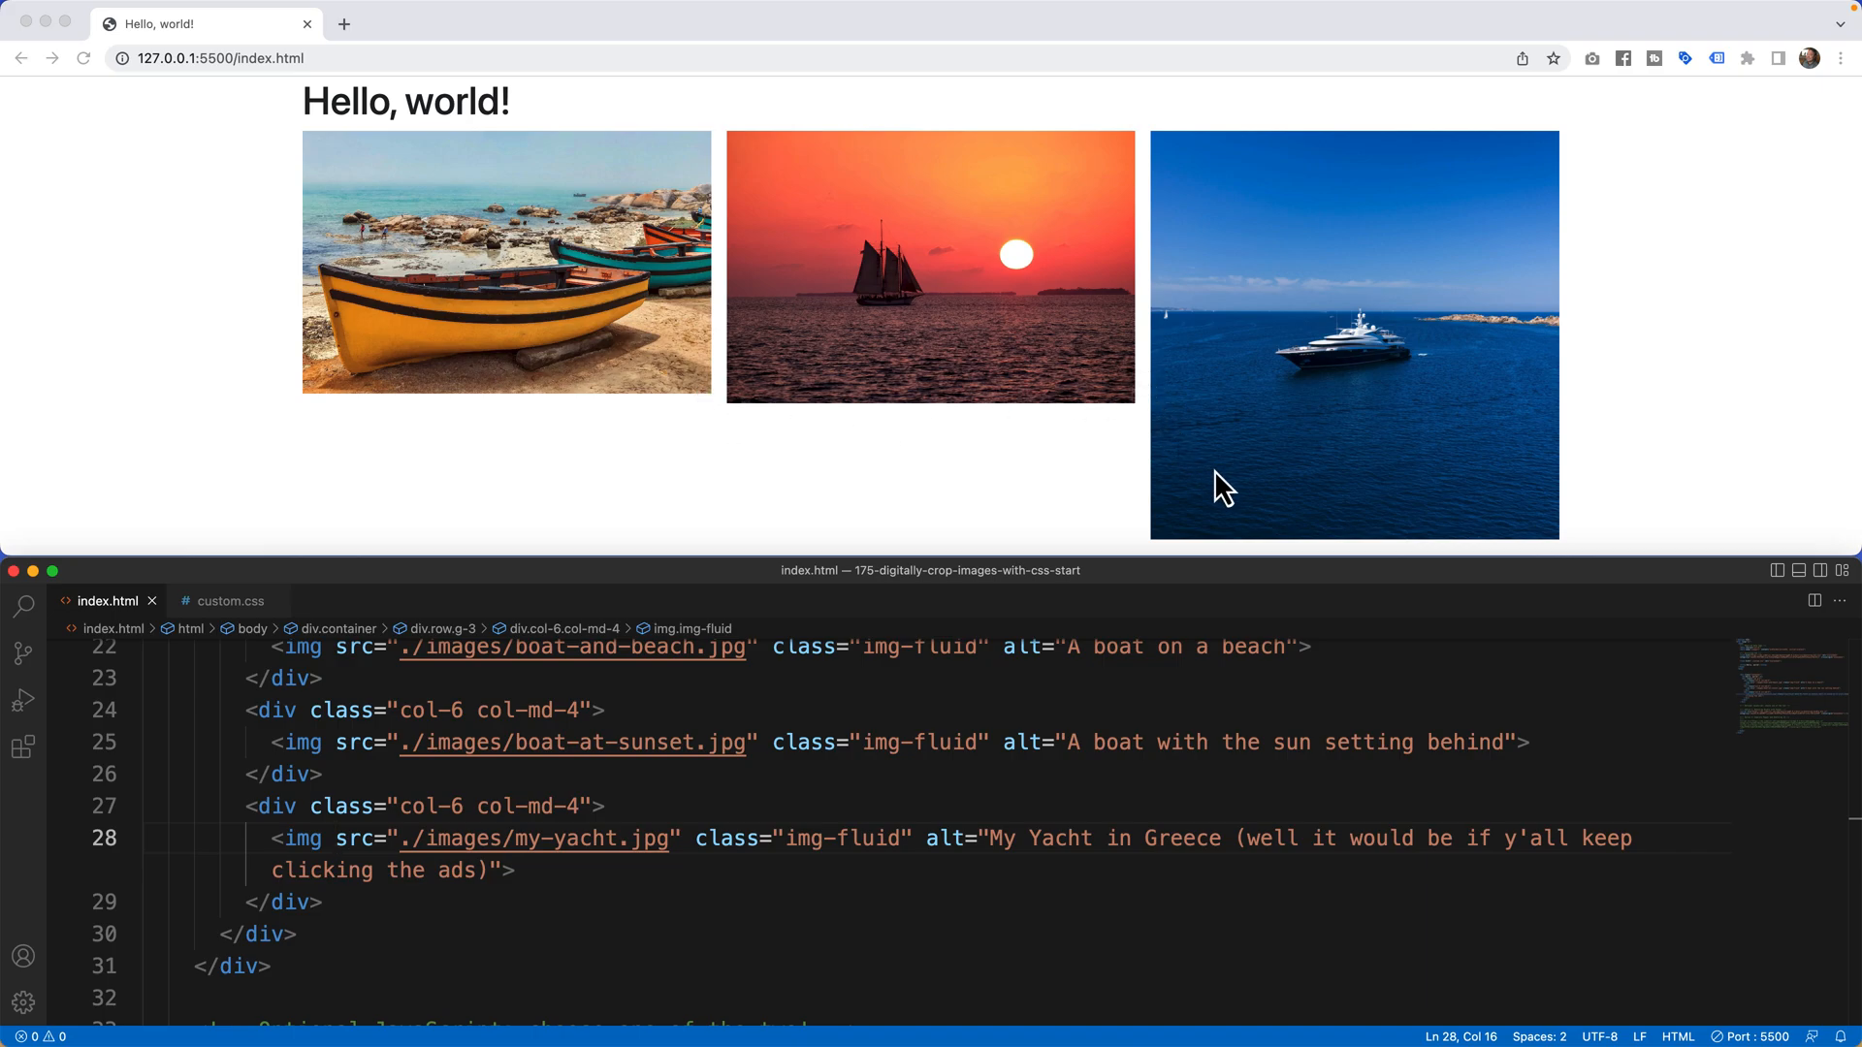
pyautogui.moveTo(1325, 325)
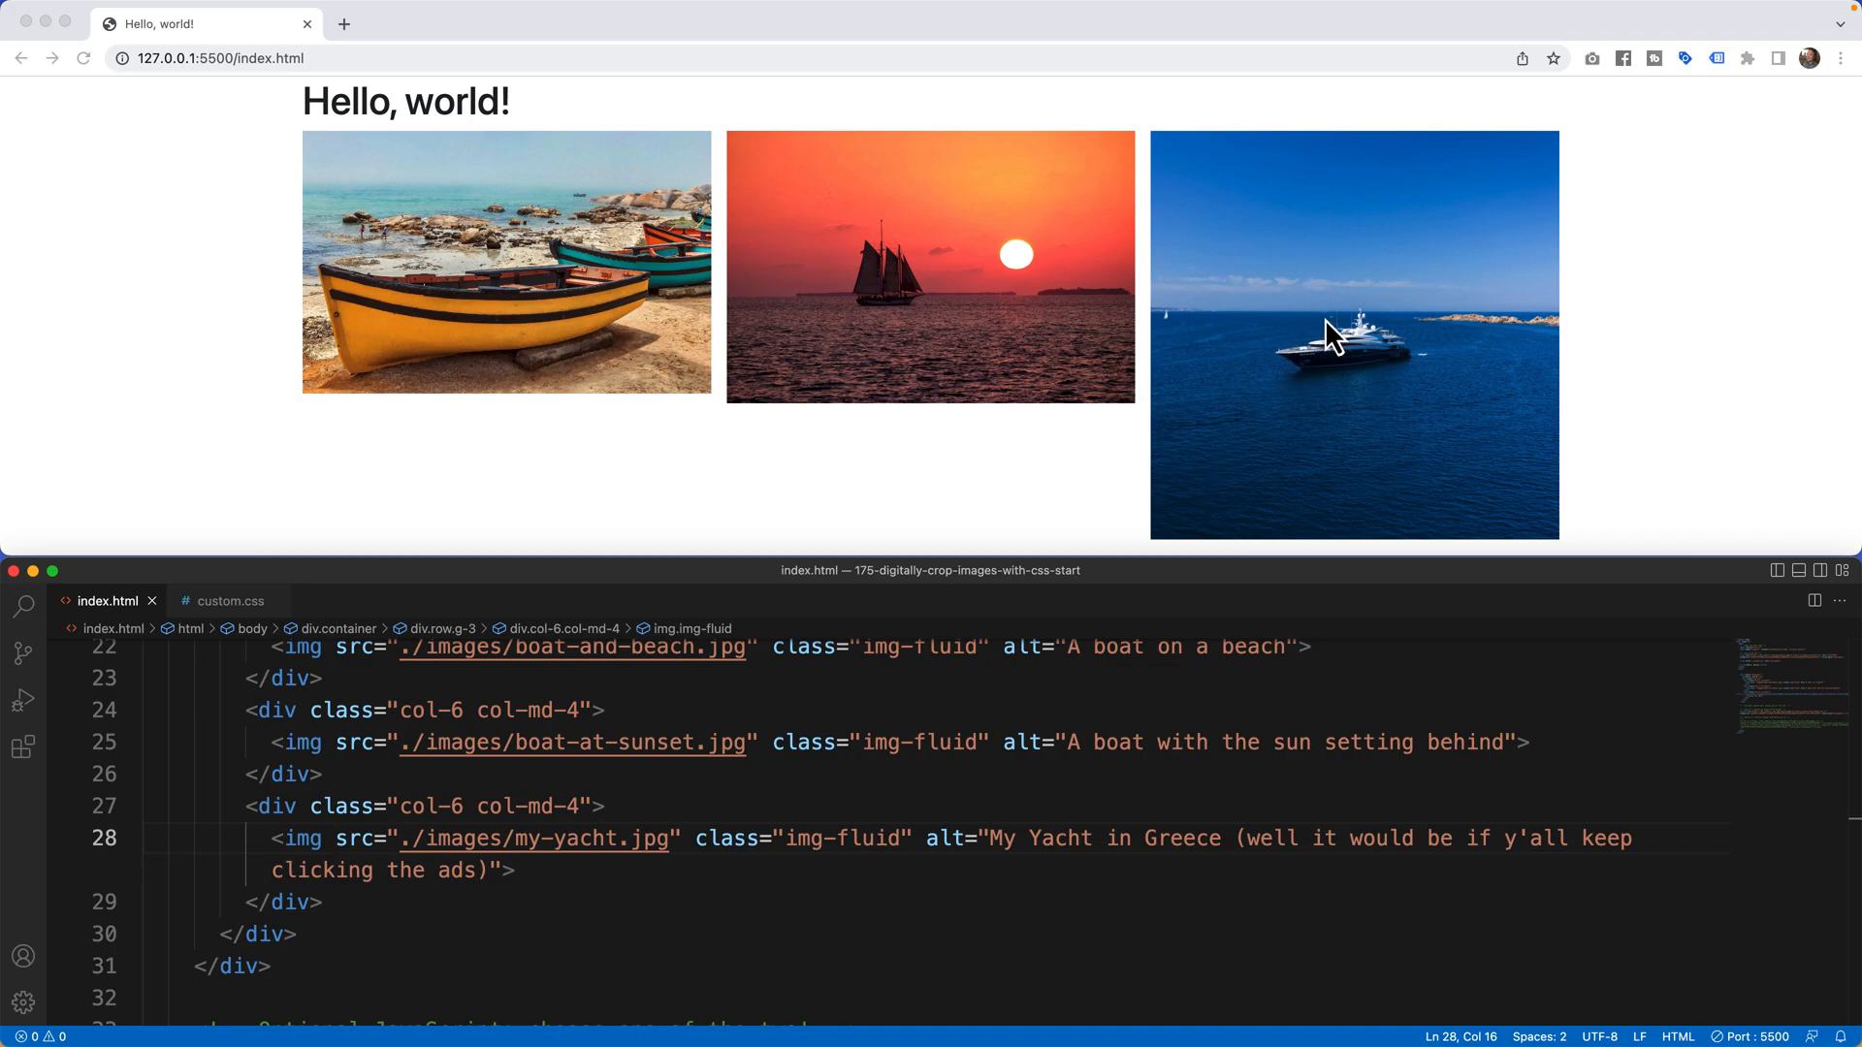
pyautogui.moveTo(763, 325)
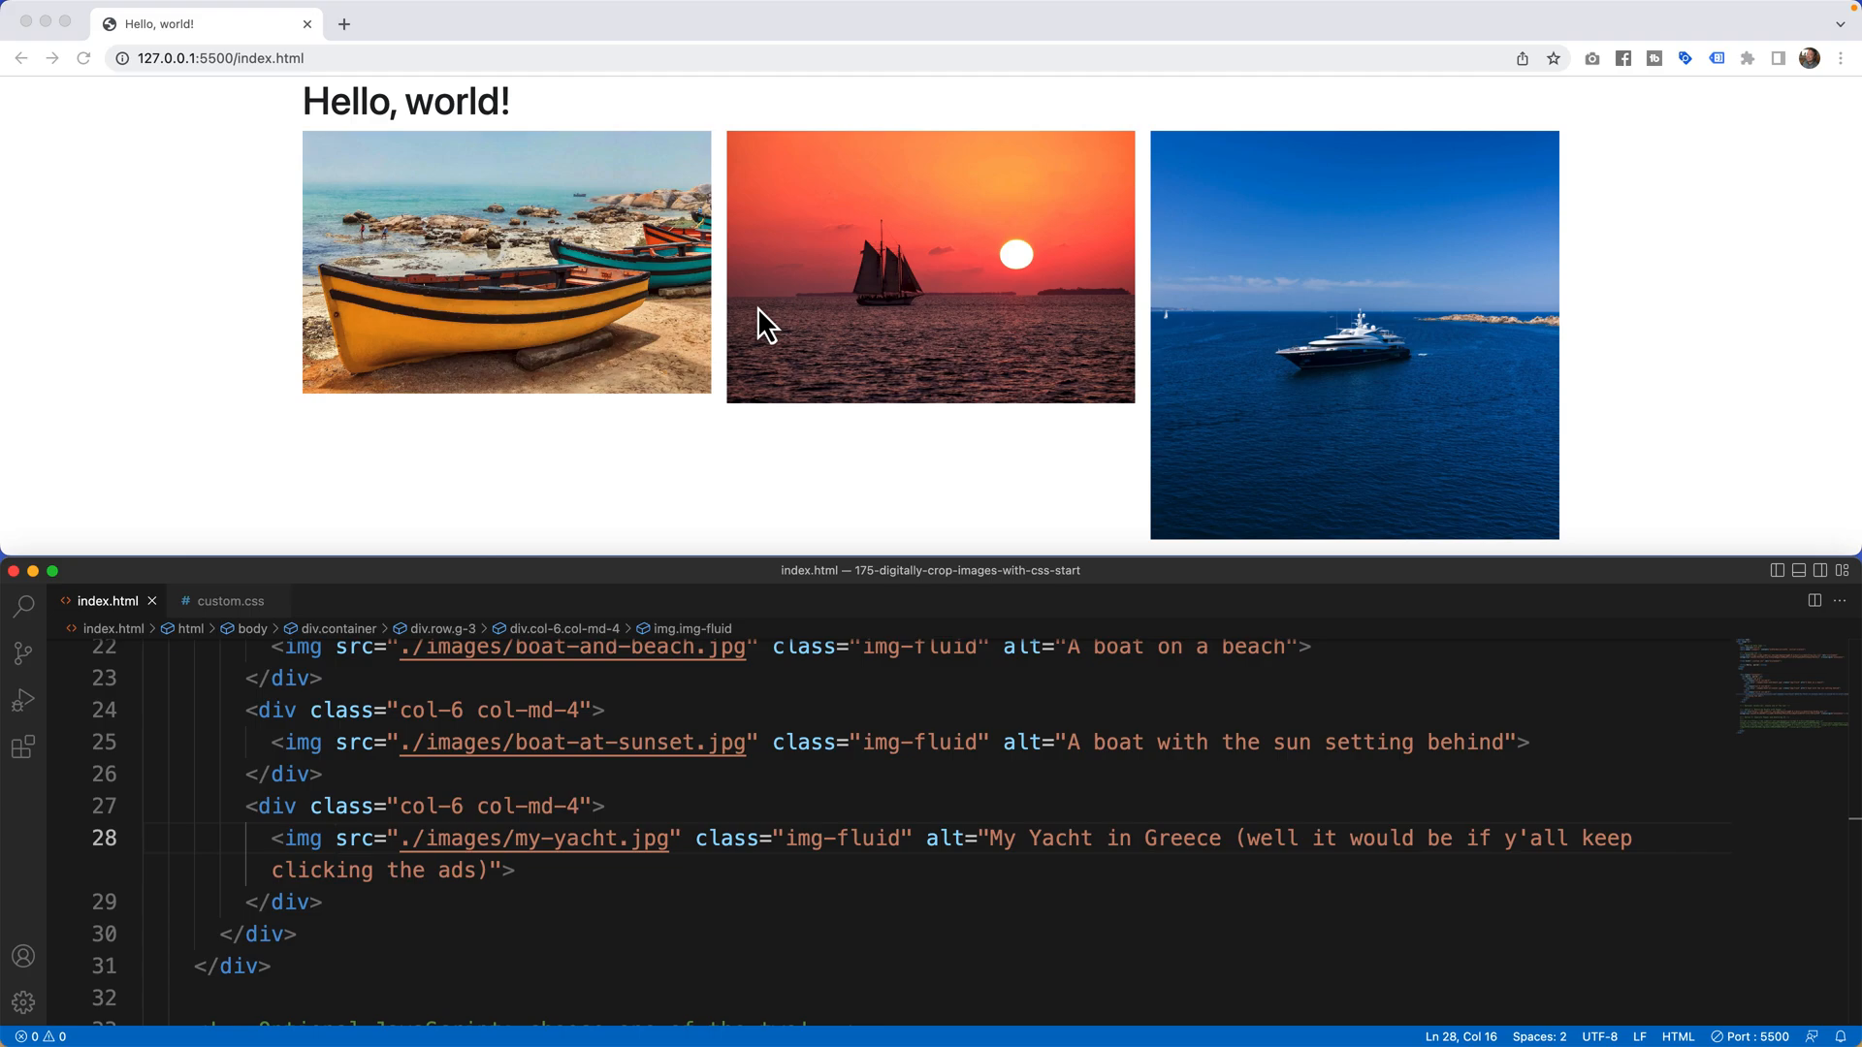
pyautogui.moveTo(555, 313)
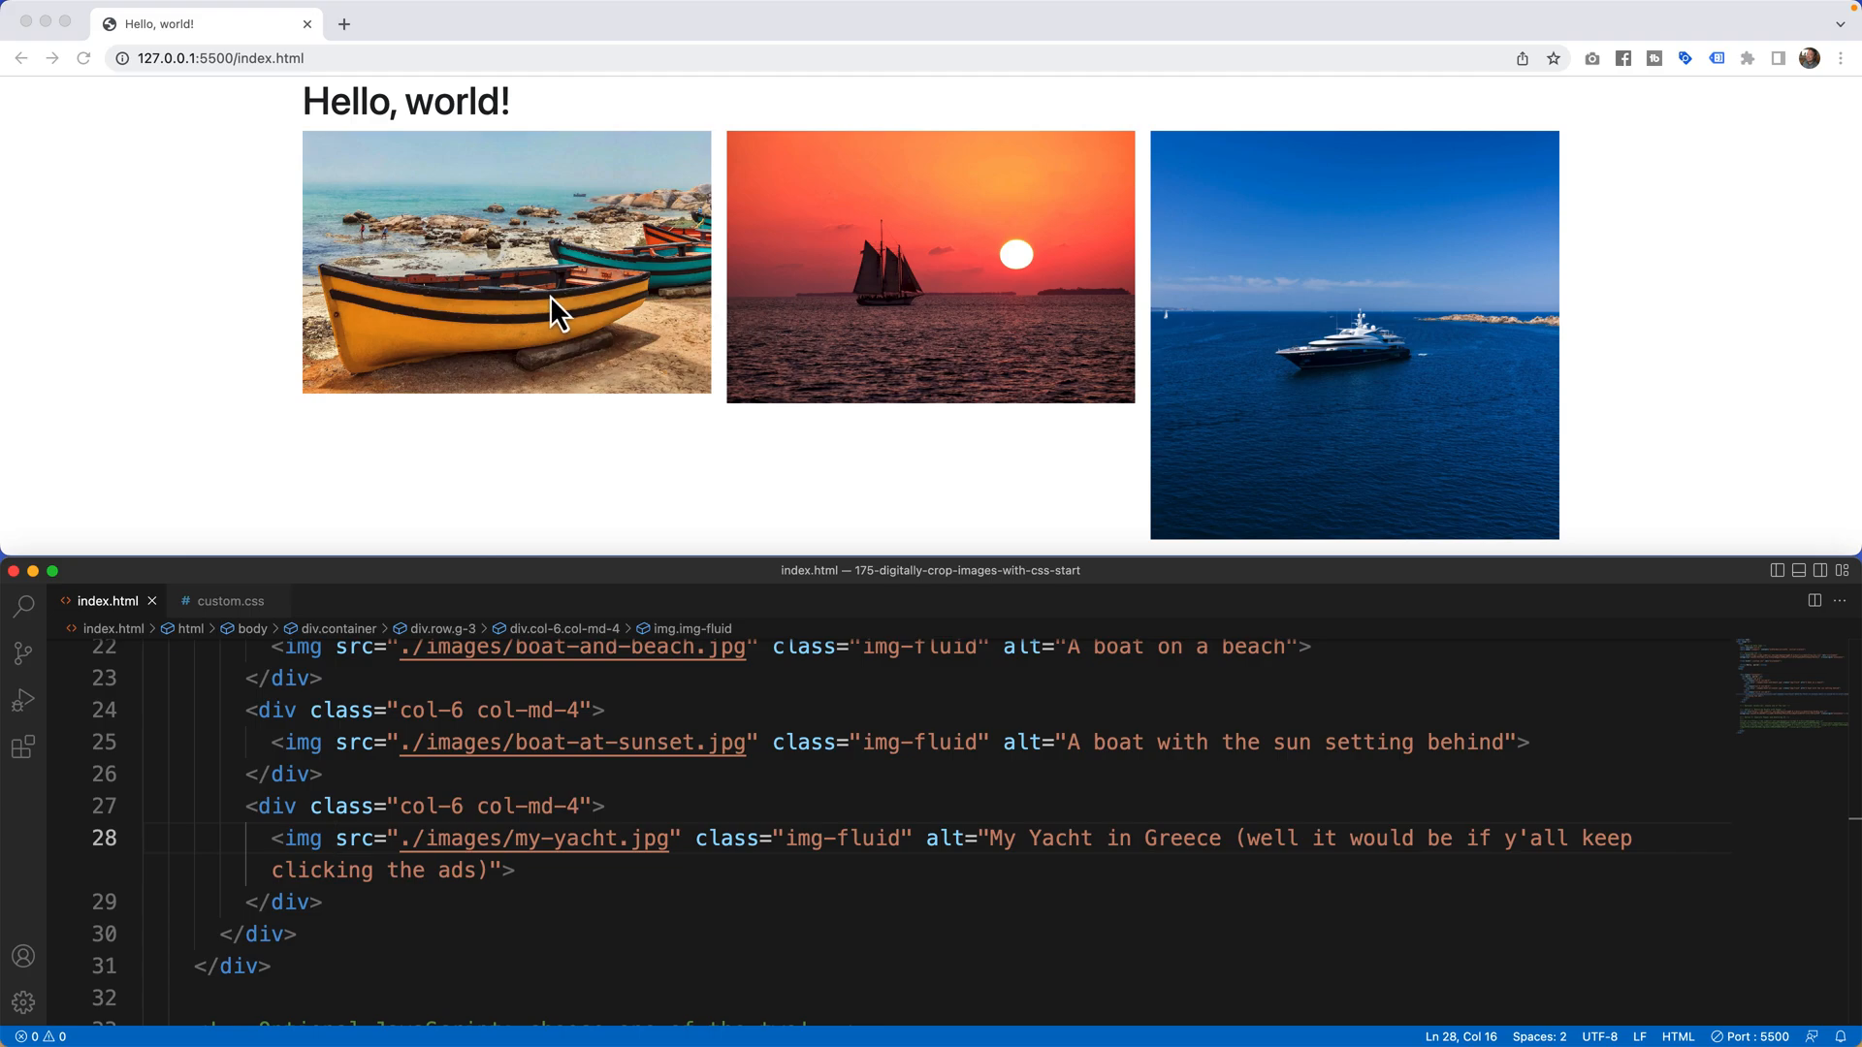
pyautogui.moveTo(549, 338)
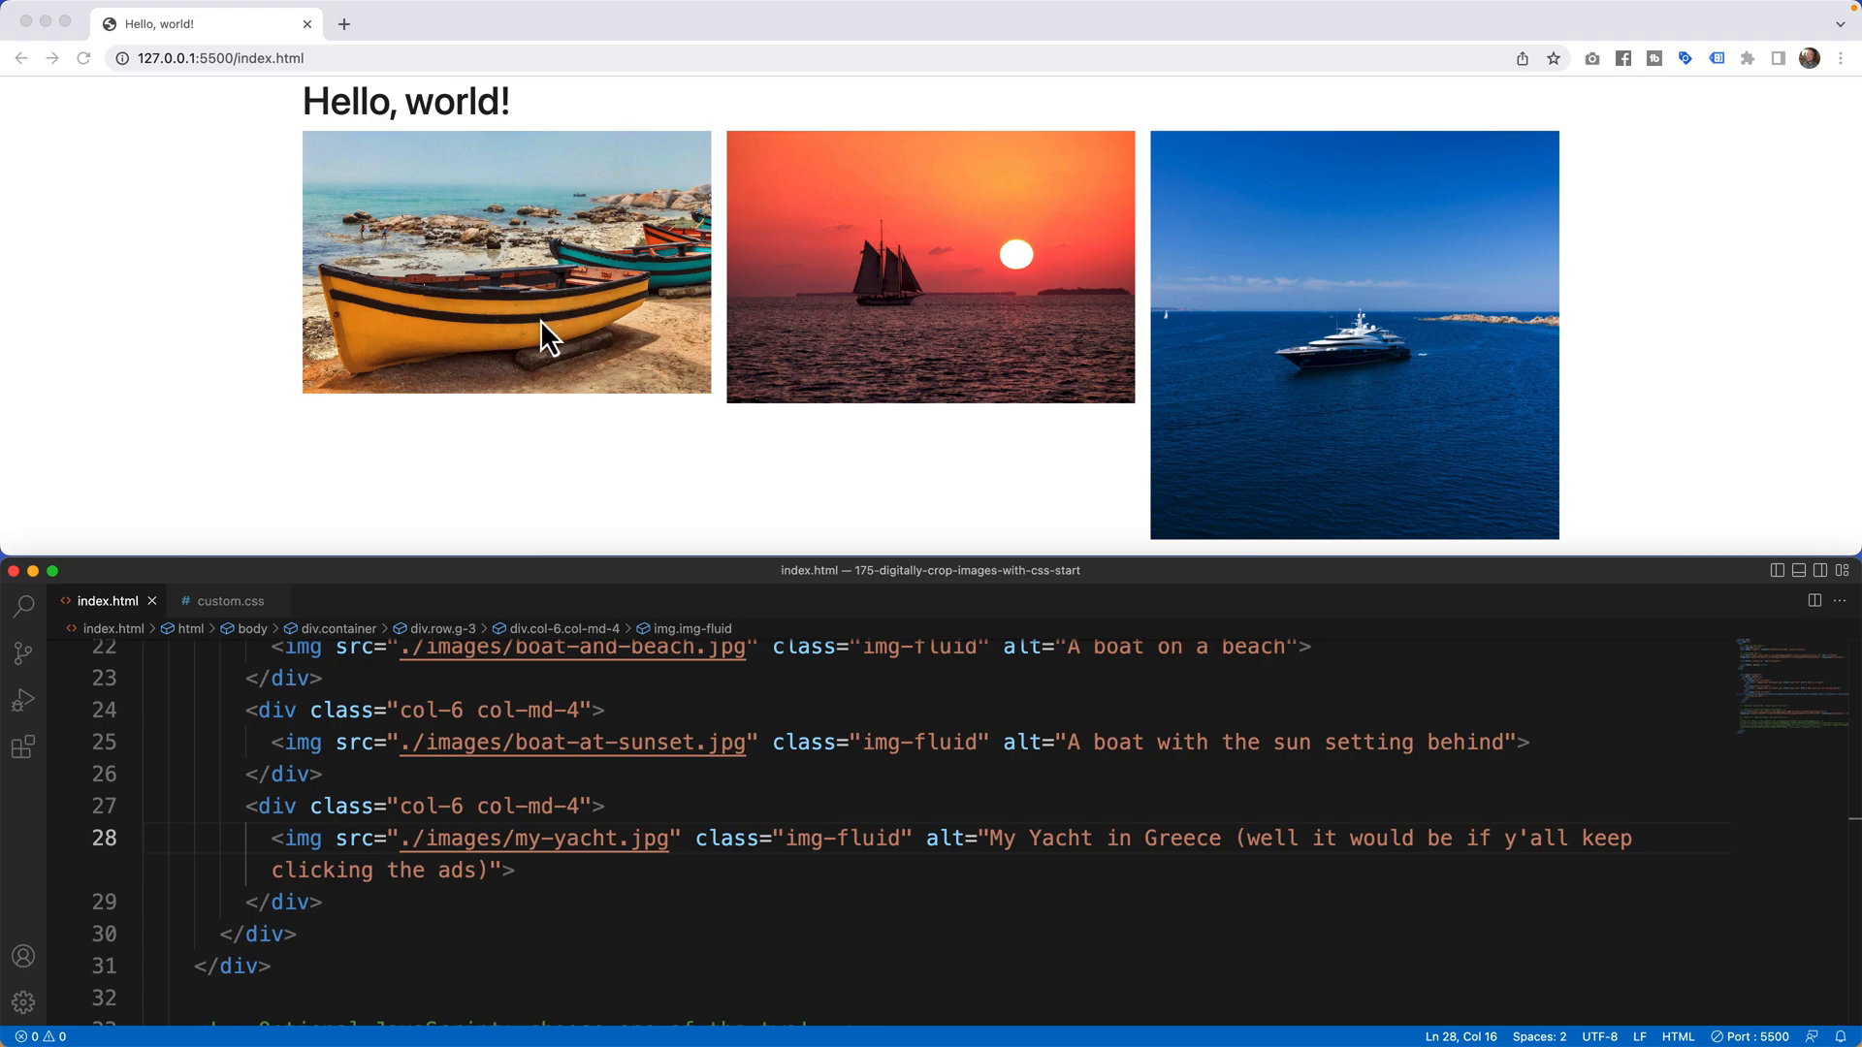
pyautogui.moveTo(551, 367)
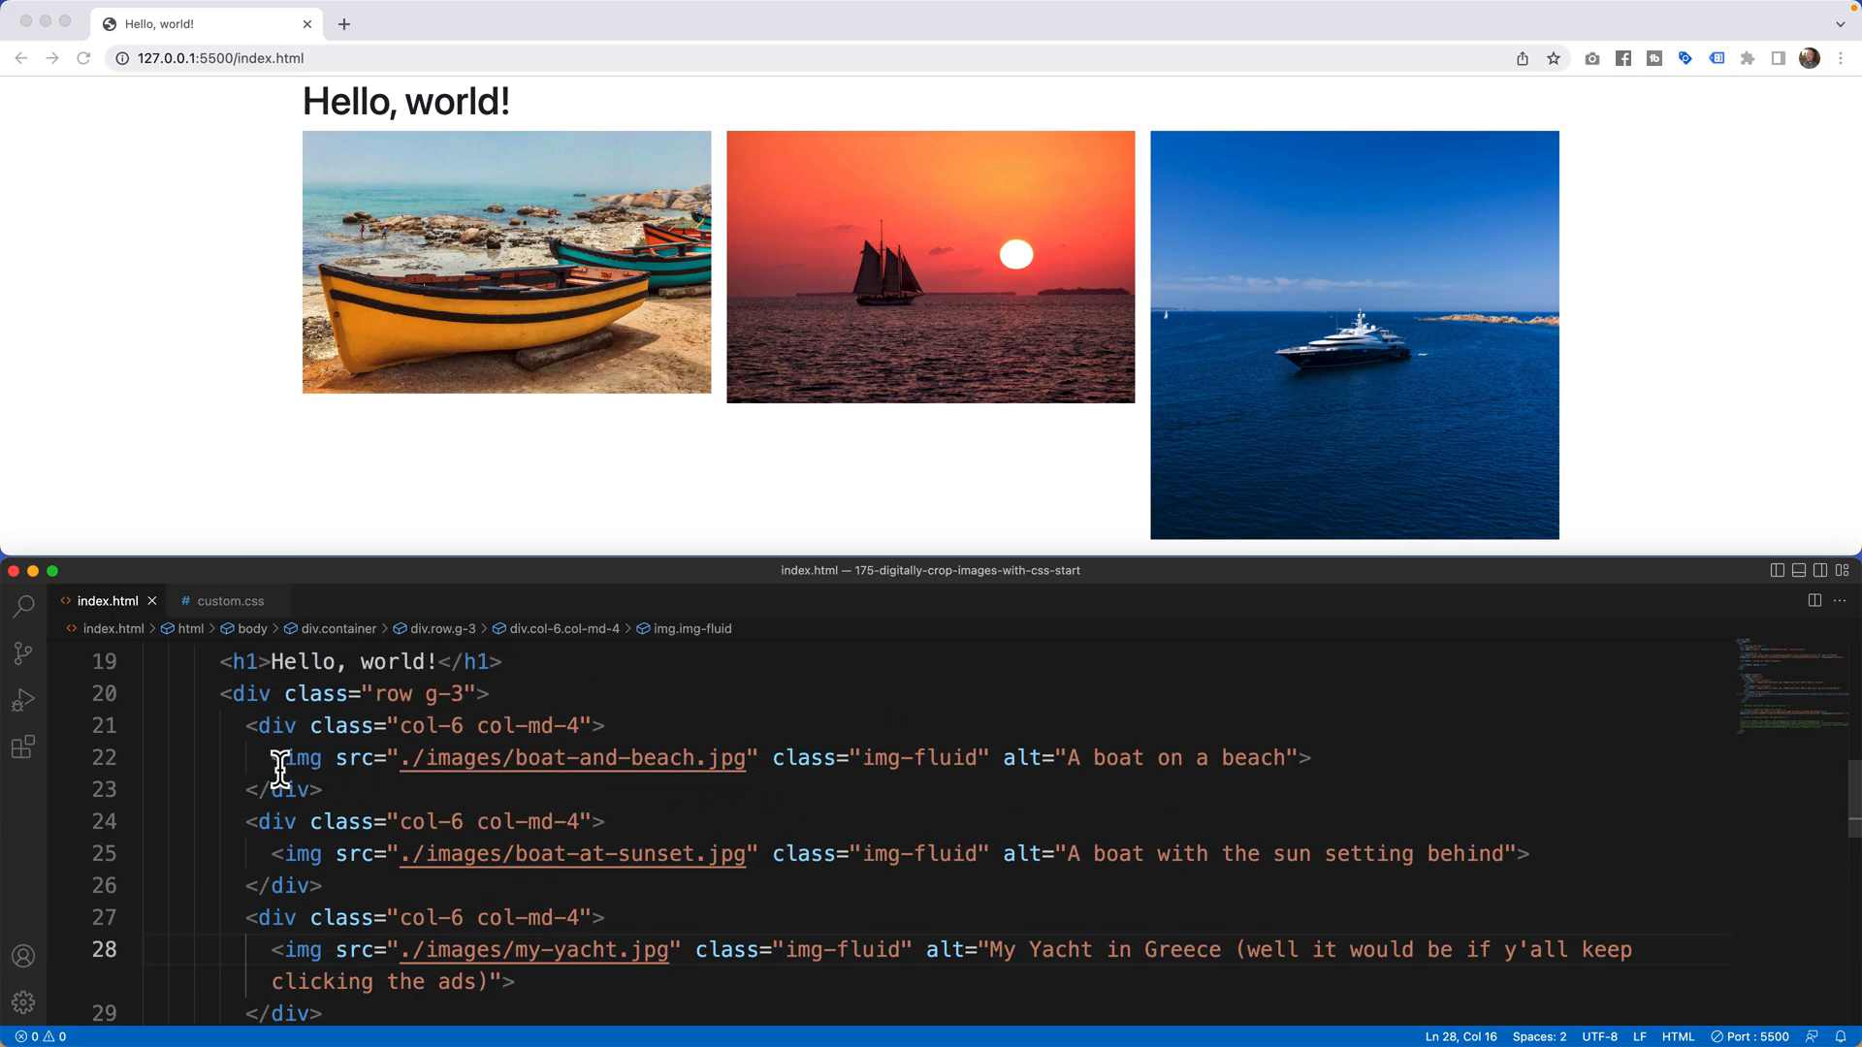
pyautogui.moveTo(438, 765)
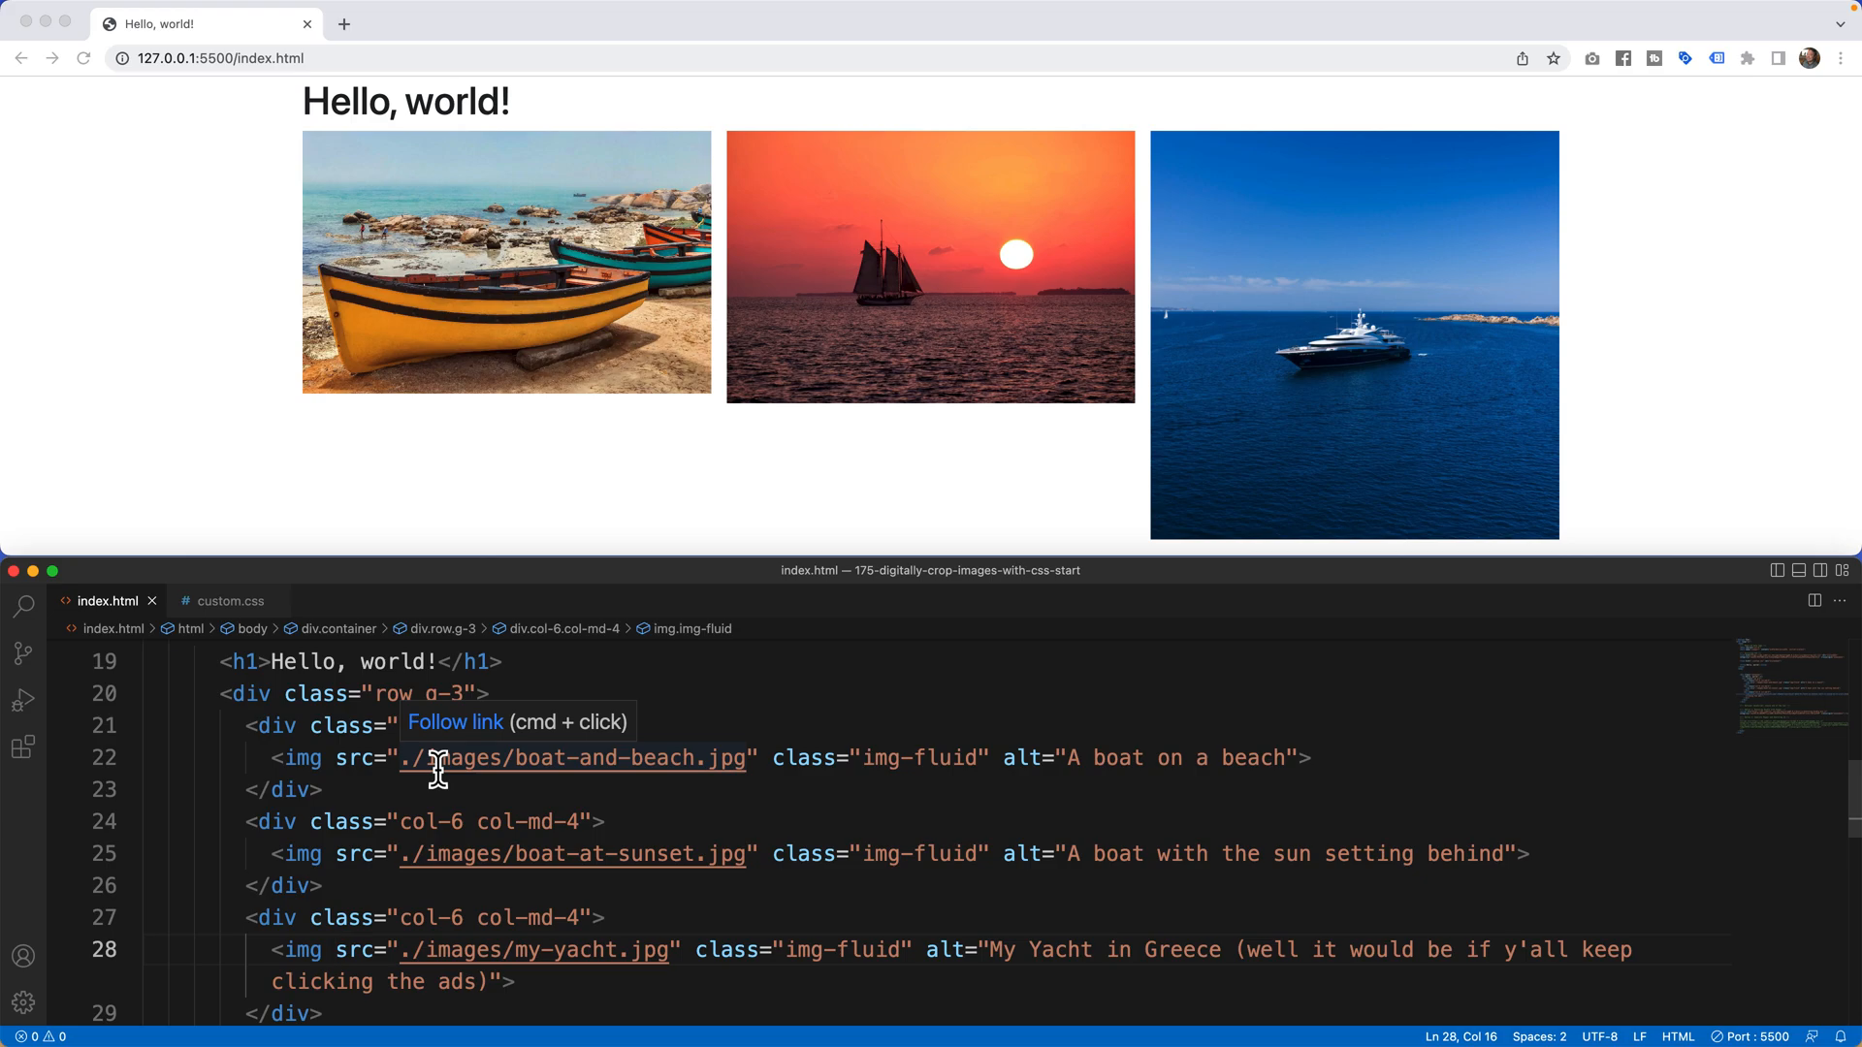
pyautogui.moveTo(441, 792)
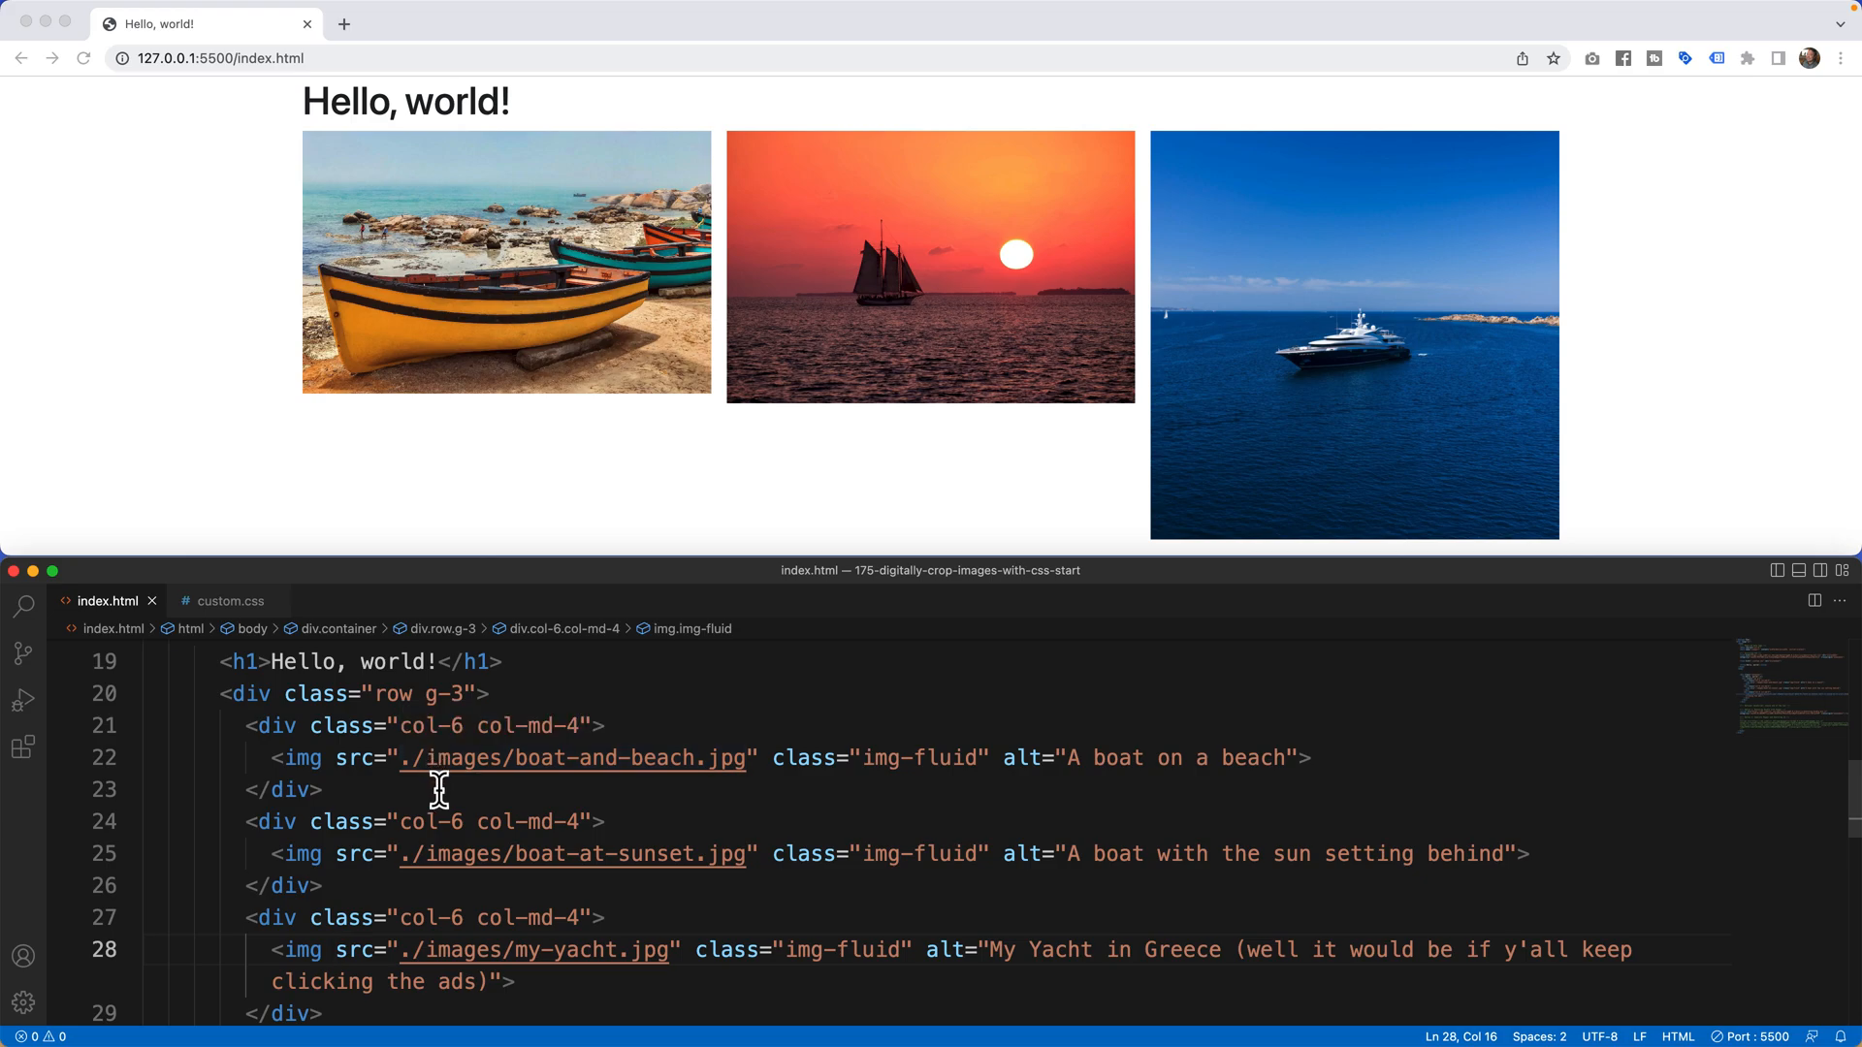
pyautogui.moveTo(282, 757)
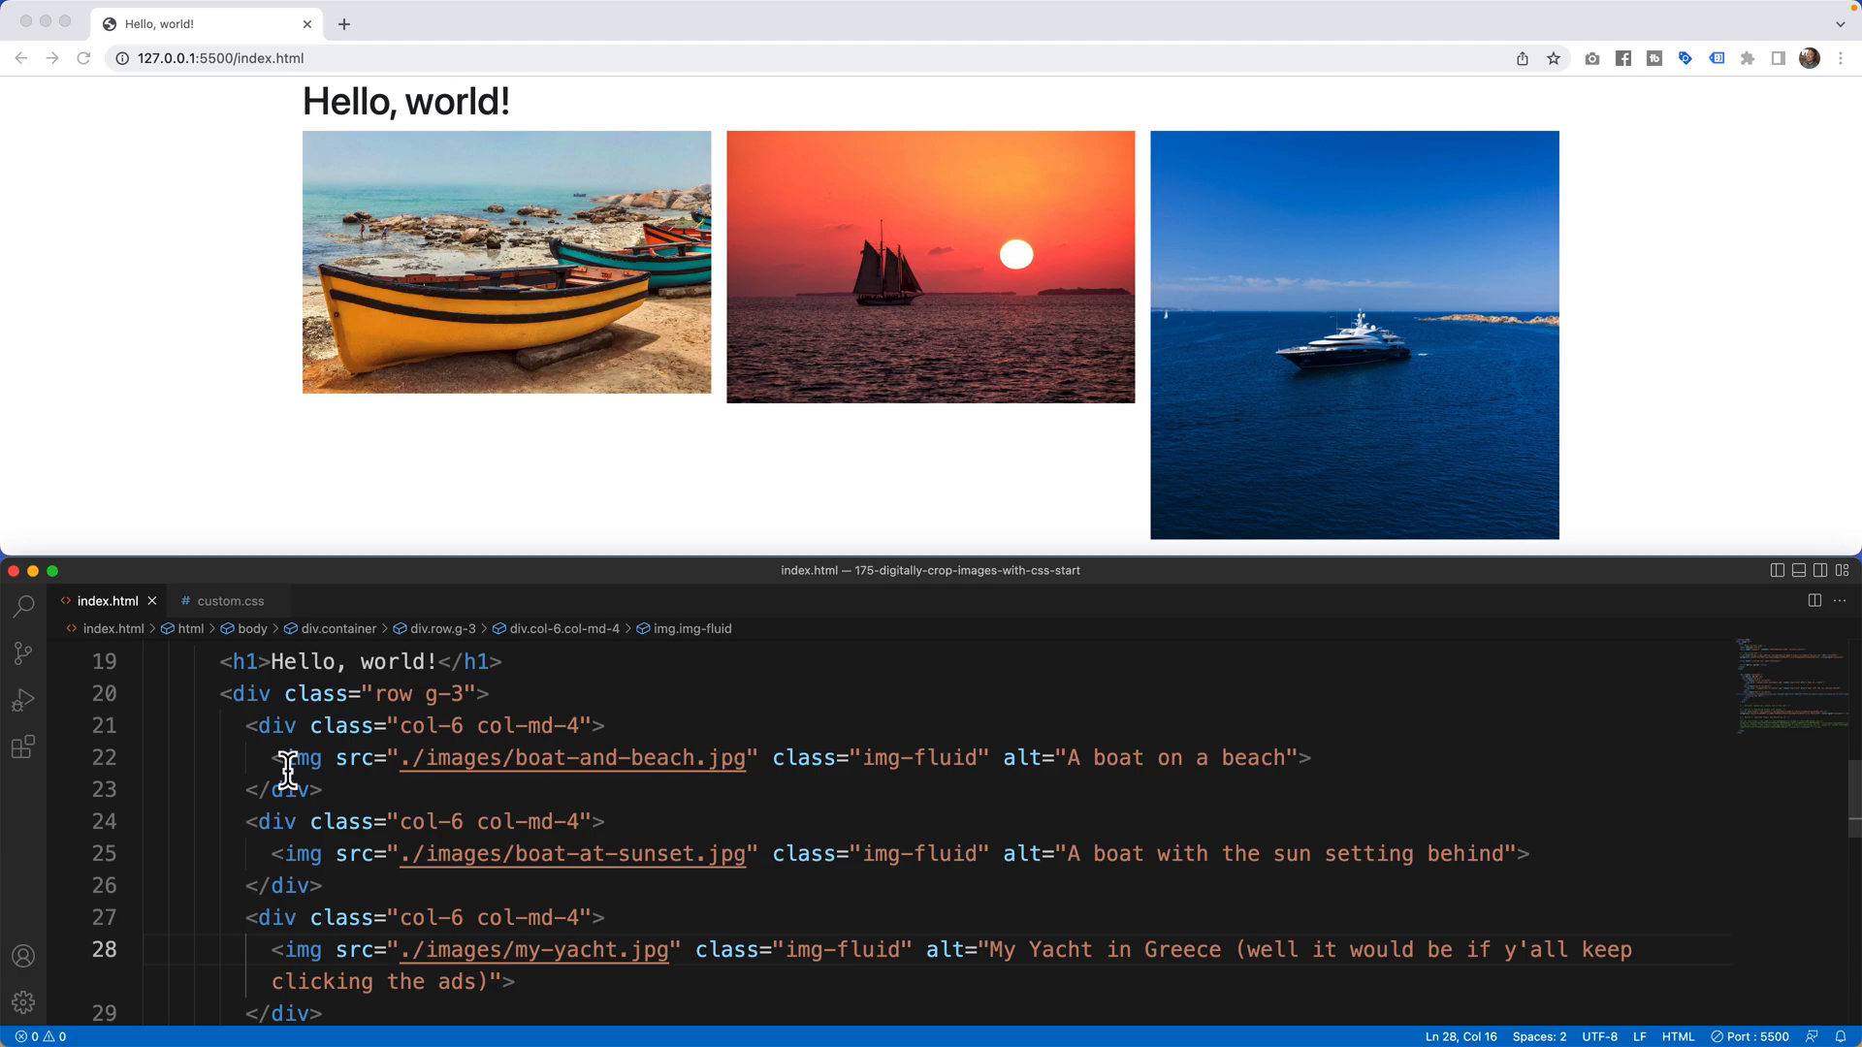
# Locate and select the img-fluid class on the first img tag
pyautogui.moveTo(271, 757); pyautogui.dragTo(374, 757)
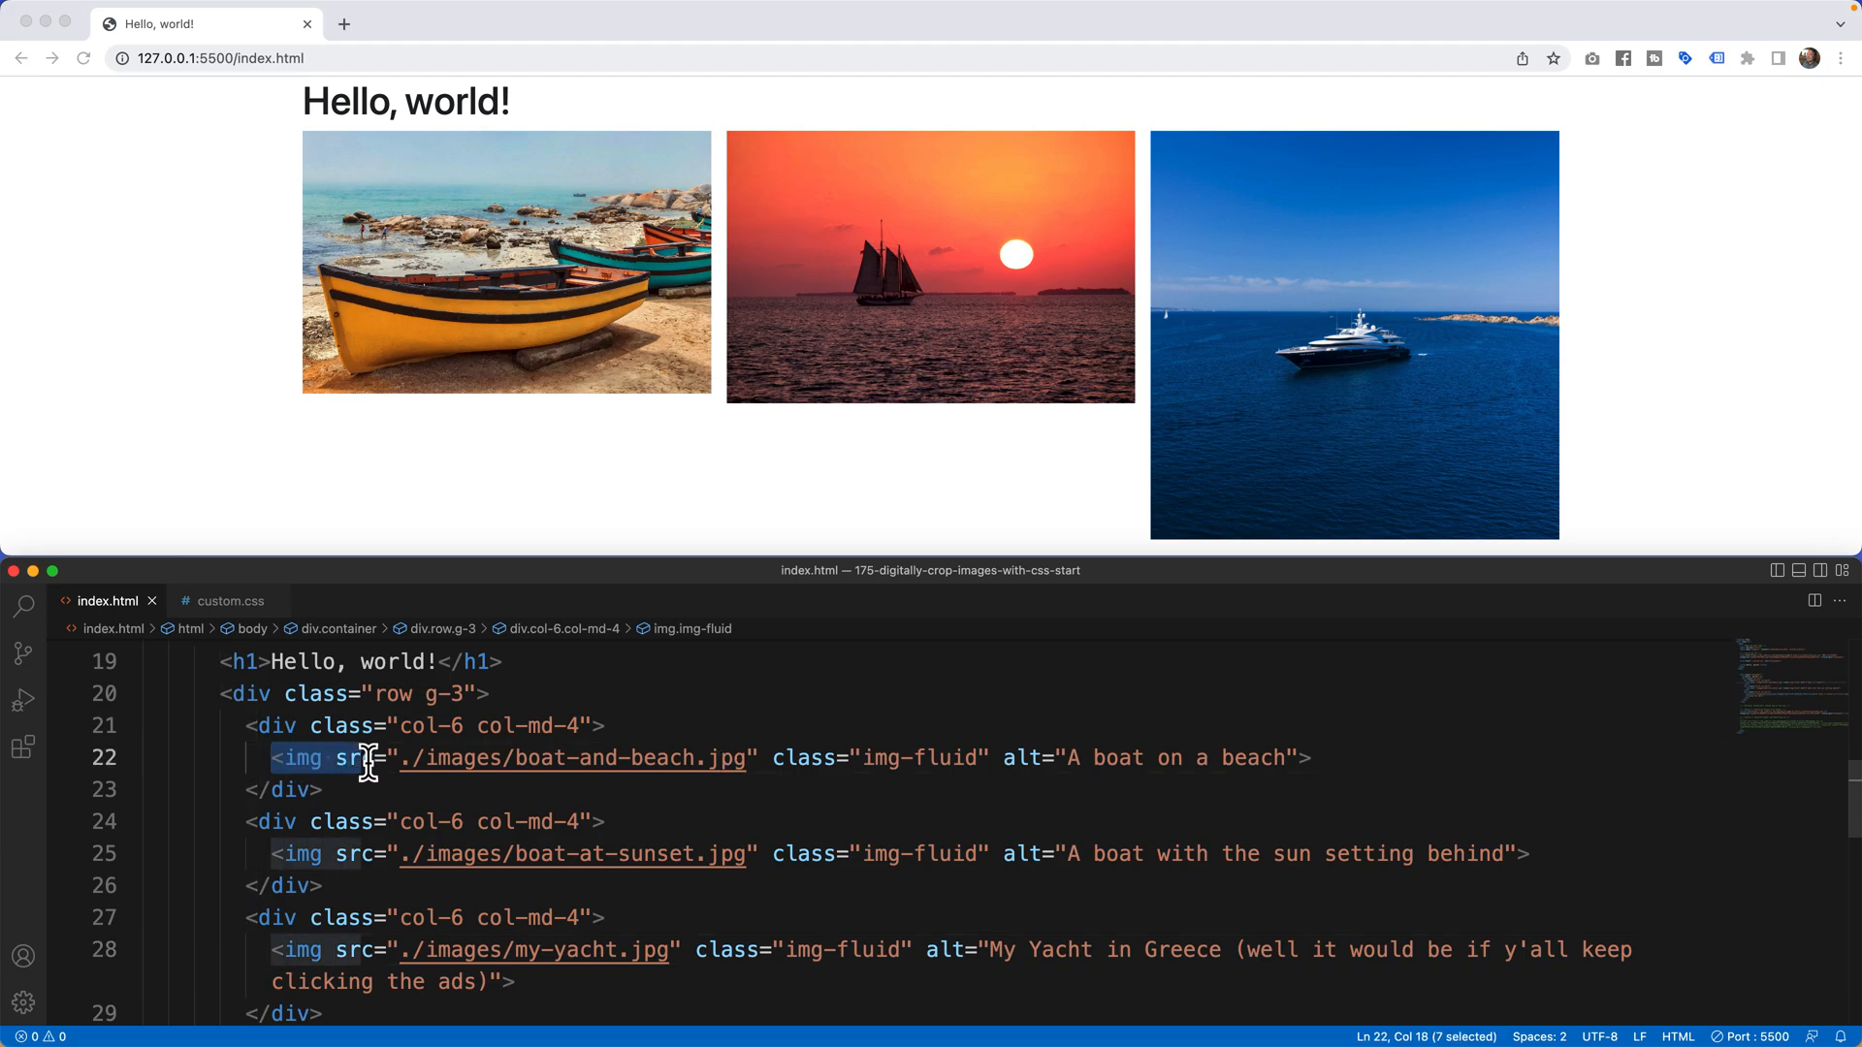
pyautogui.moveTo(584, 801)
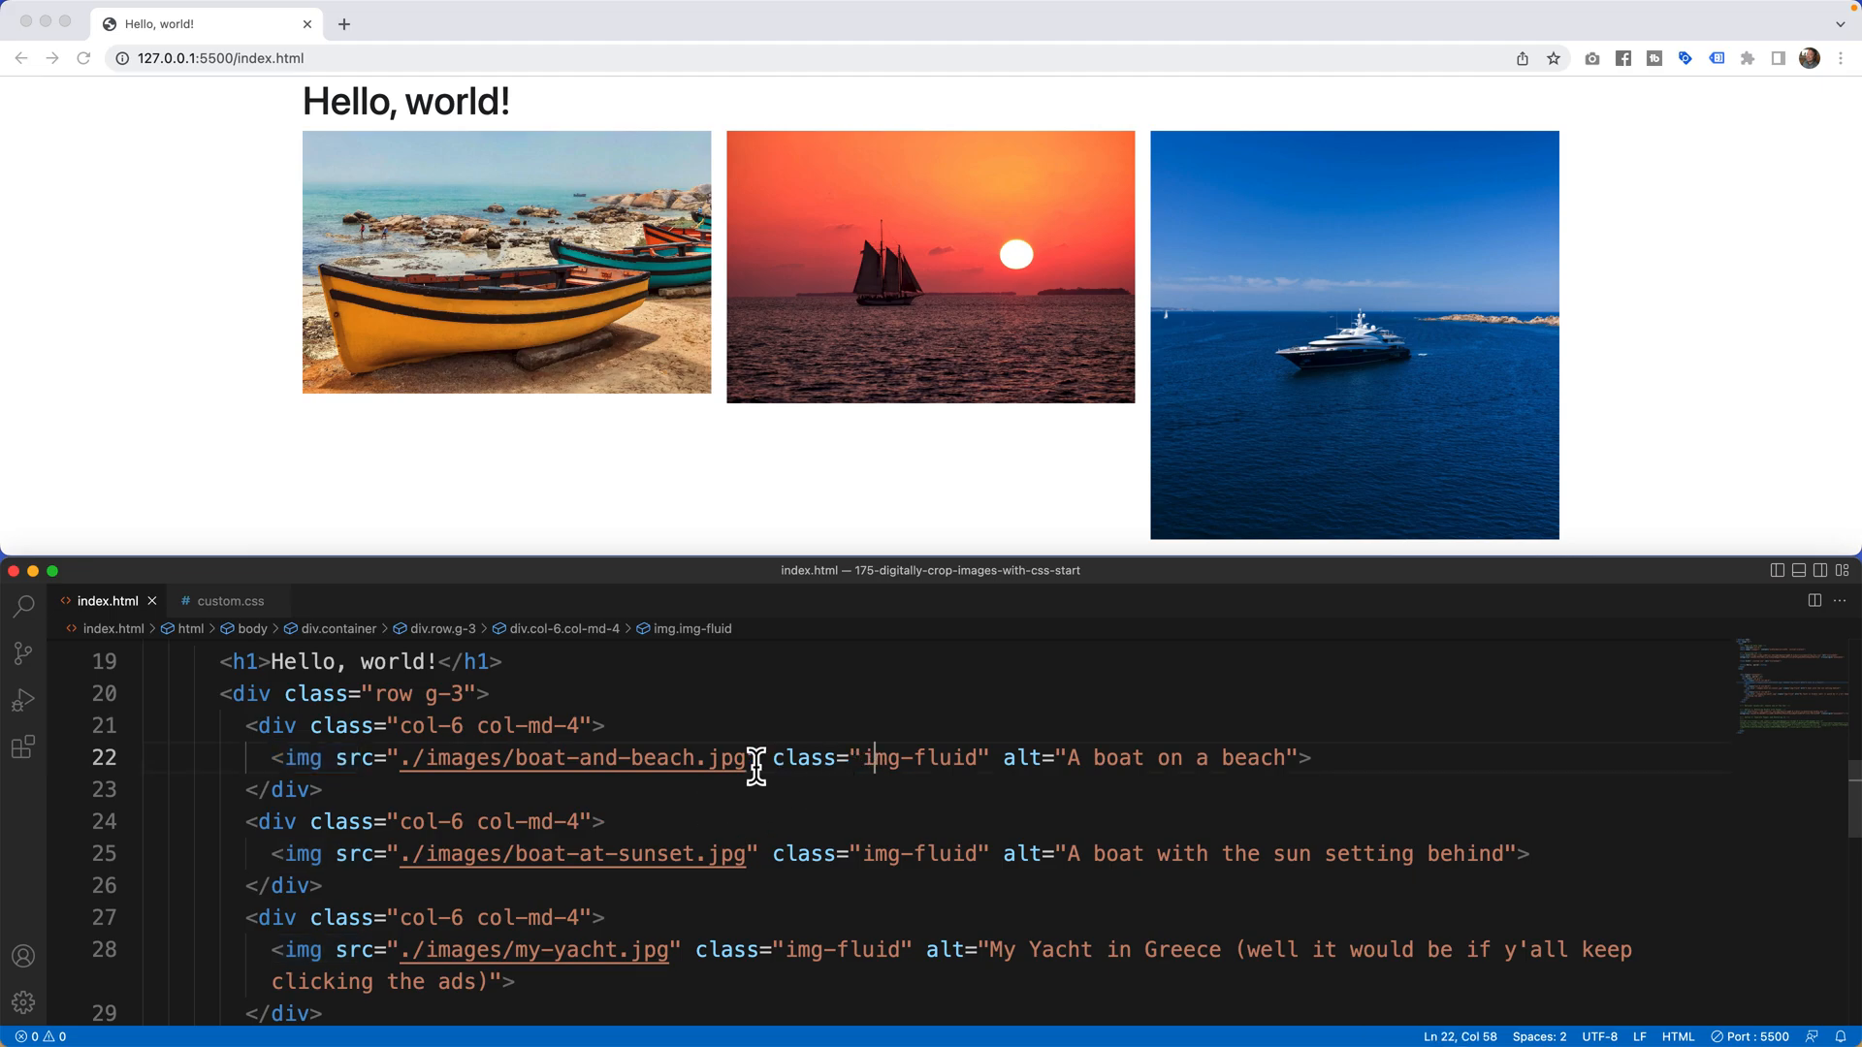
pyautogui.moveTo(773, 758); pyautogui.dragTo(974, 758)
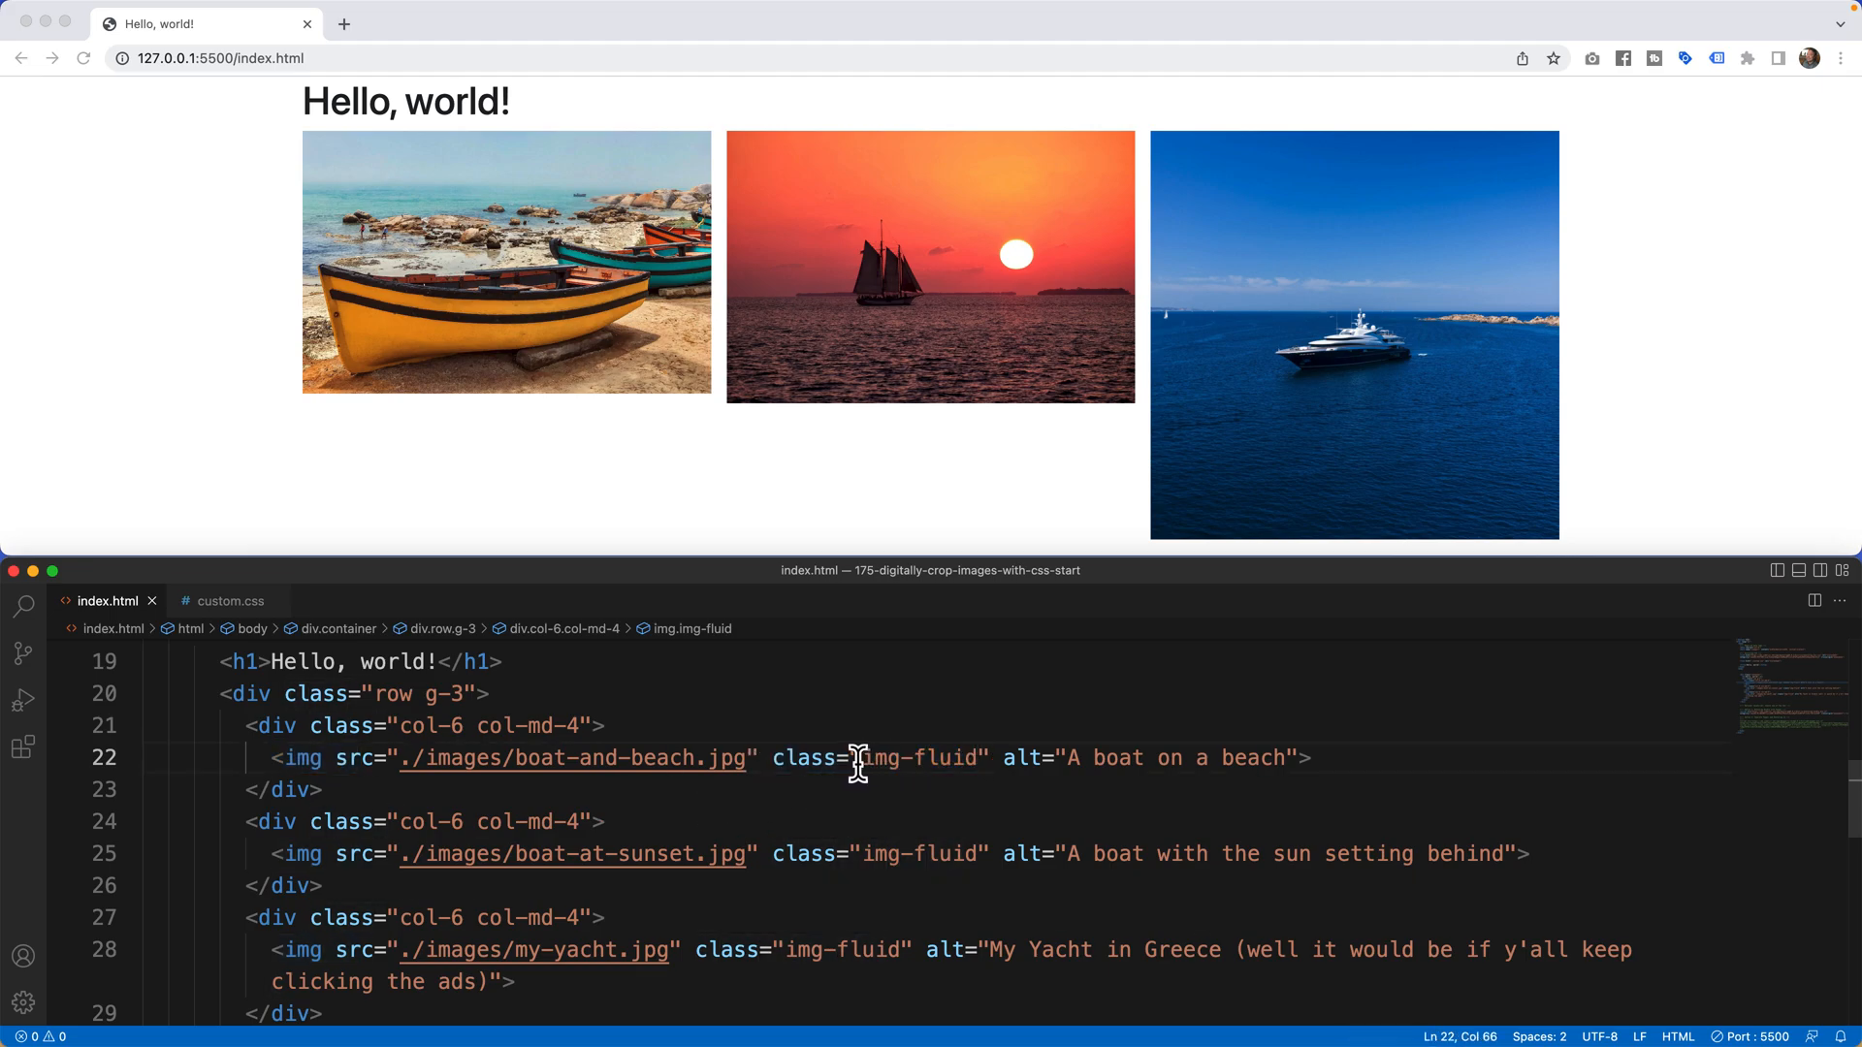
pyautogui.doubleClick(919, 758)
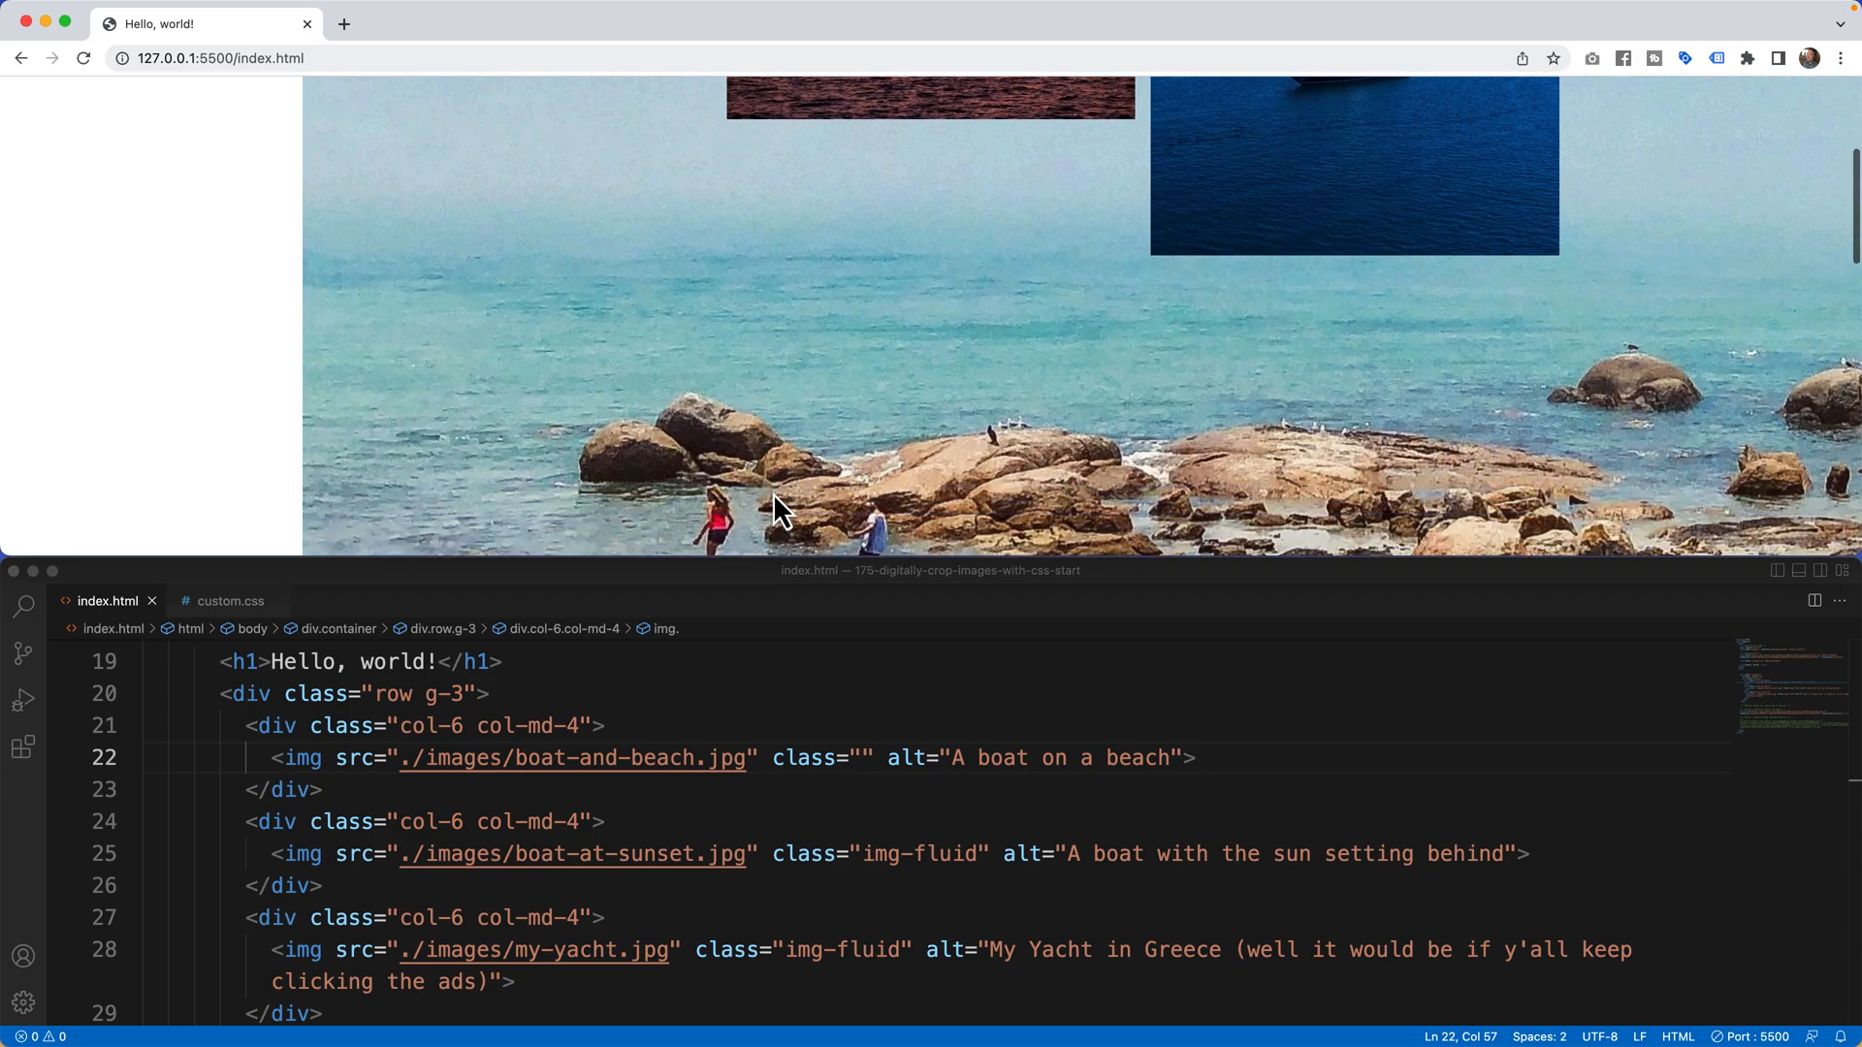
pyautogui.scroll(-3)
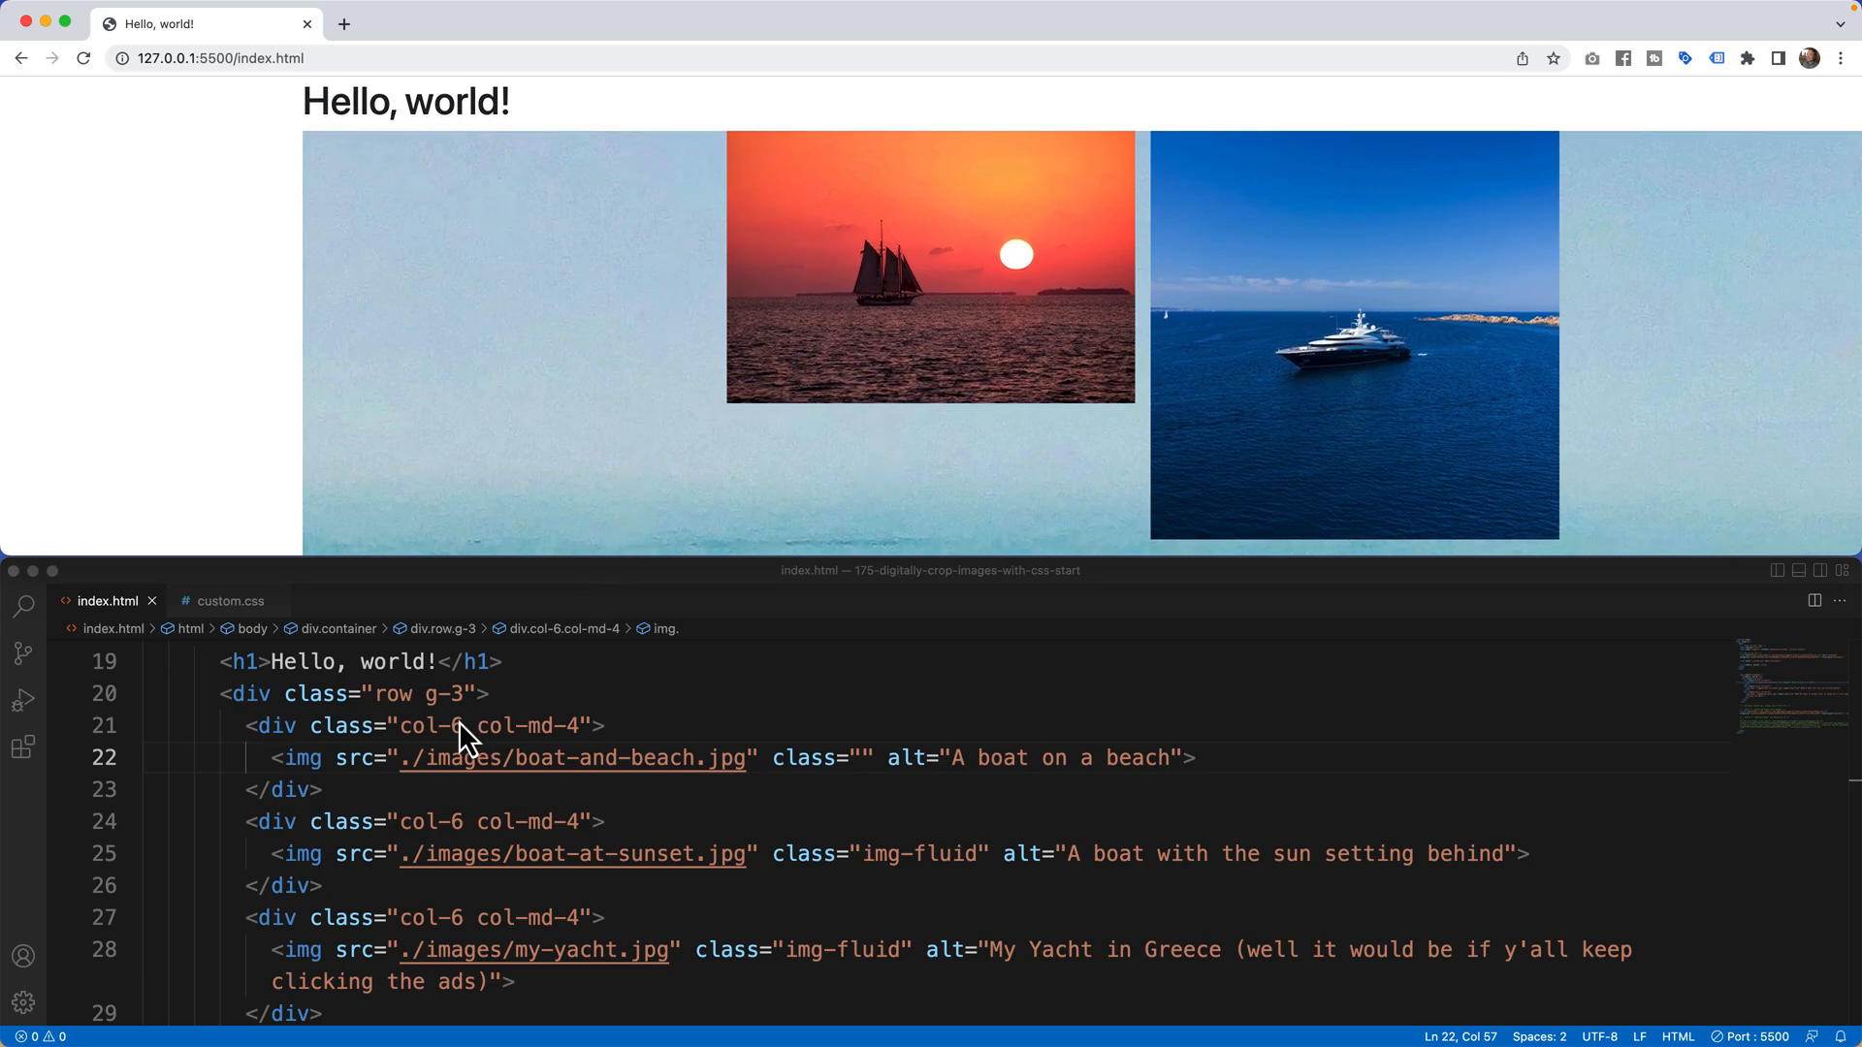
pyautogui.write('img-fluid')
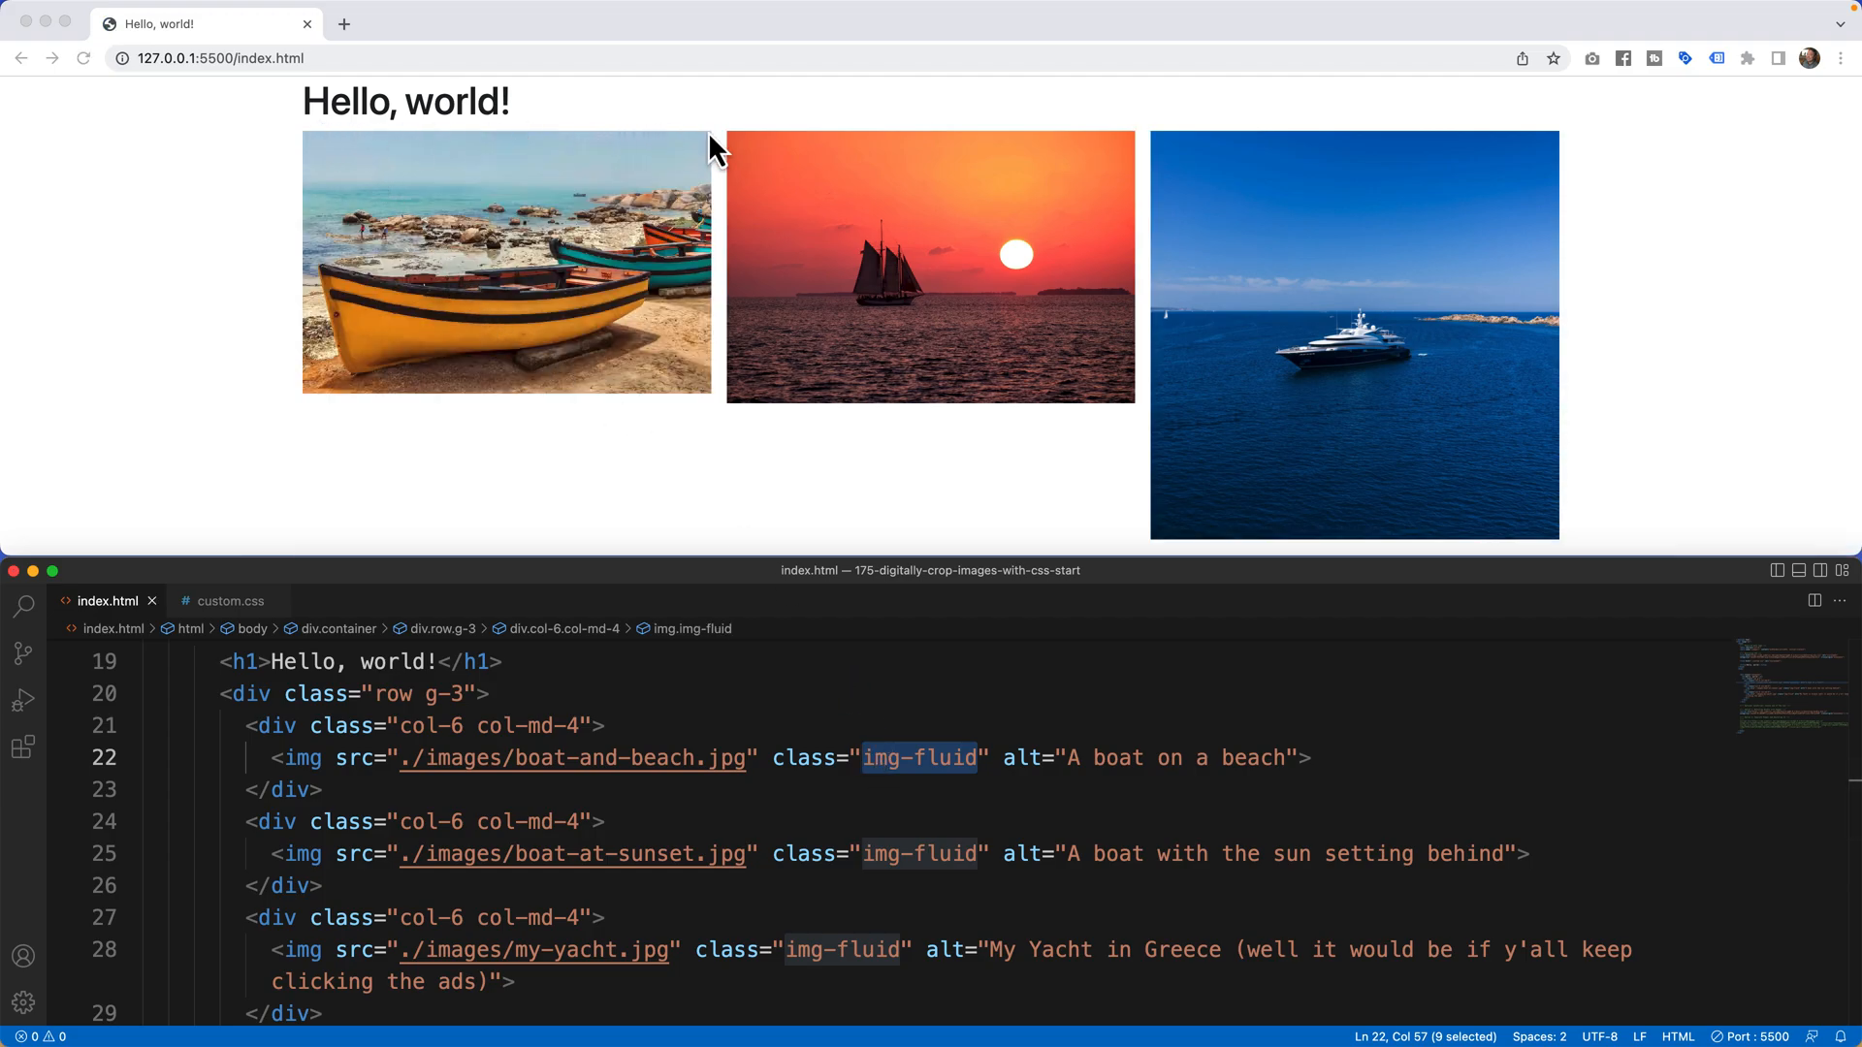
pyautogui.moveTo(708, 225)
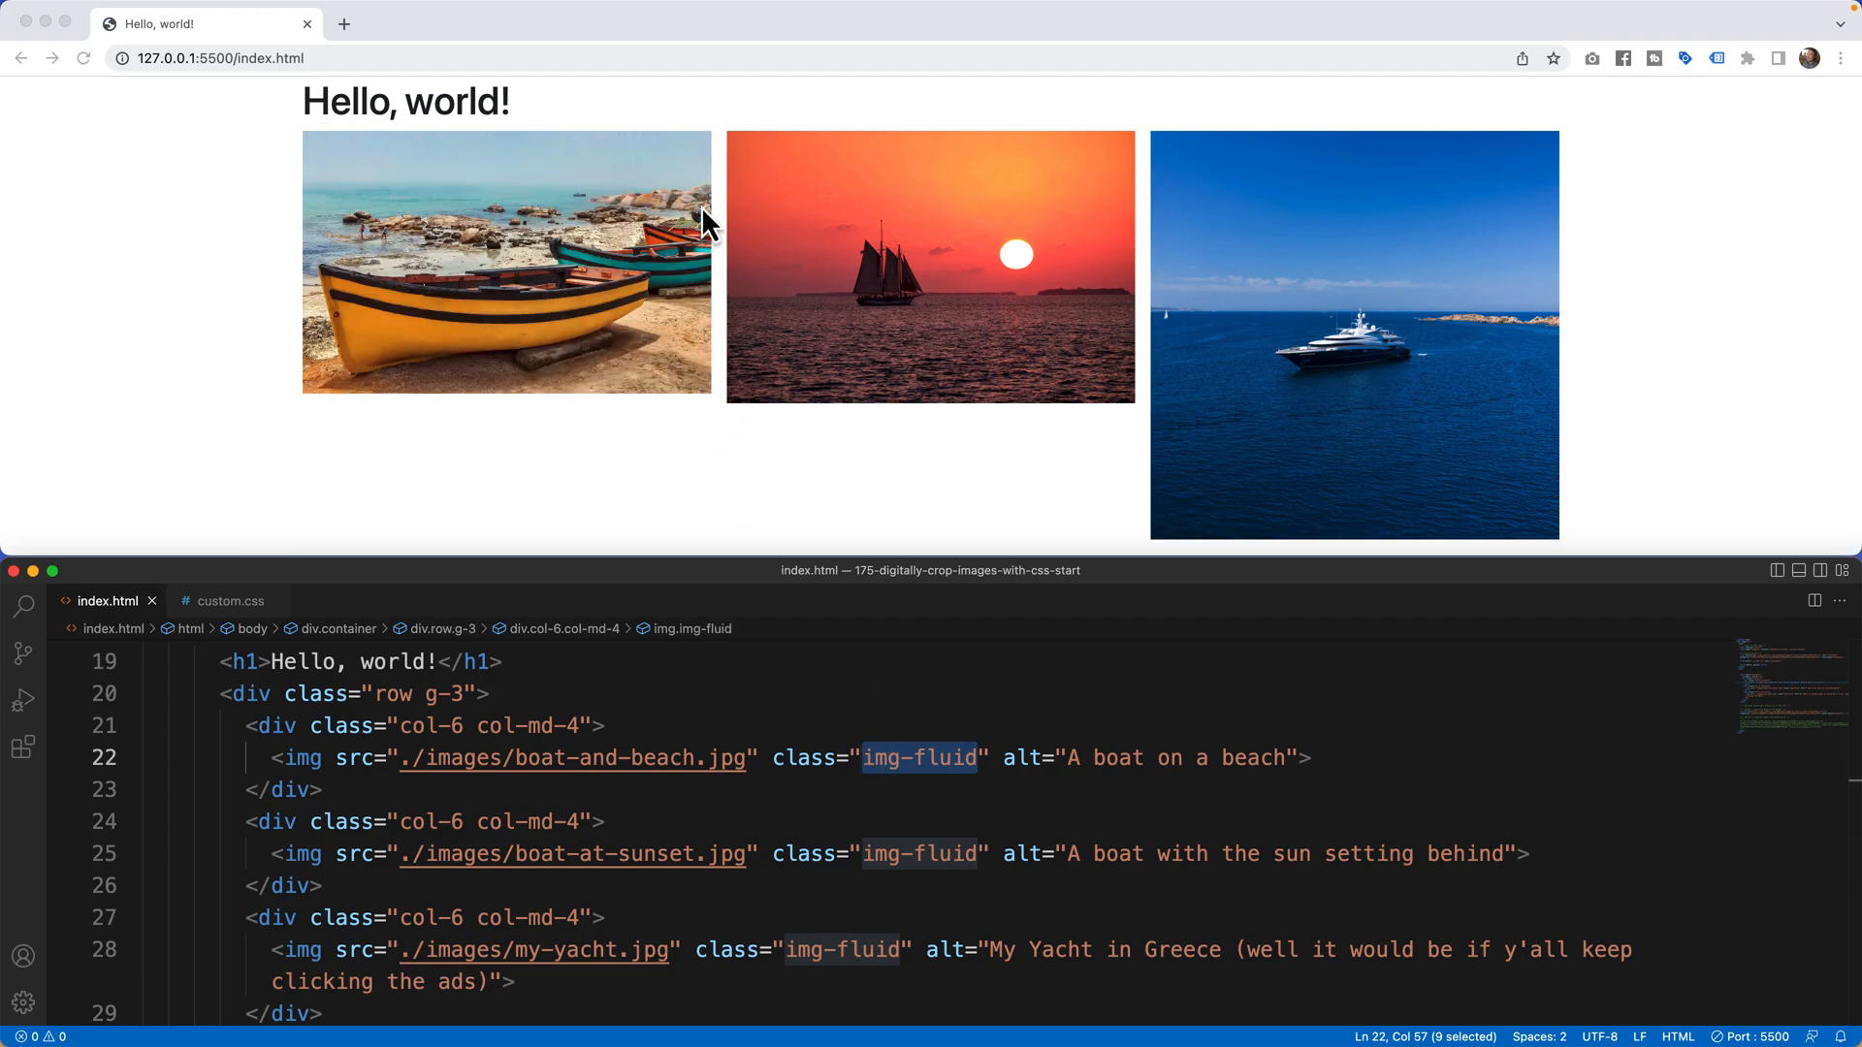
pyautogui.moveTo(716, 405)
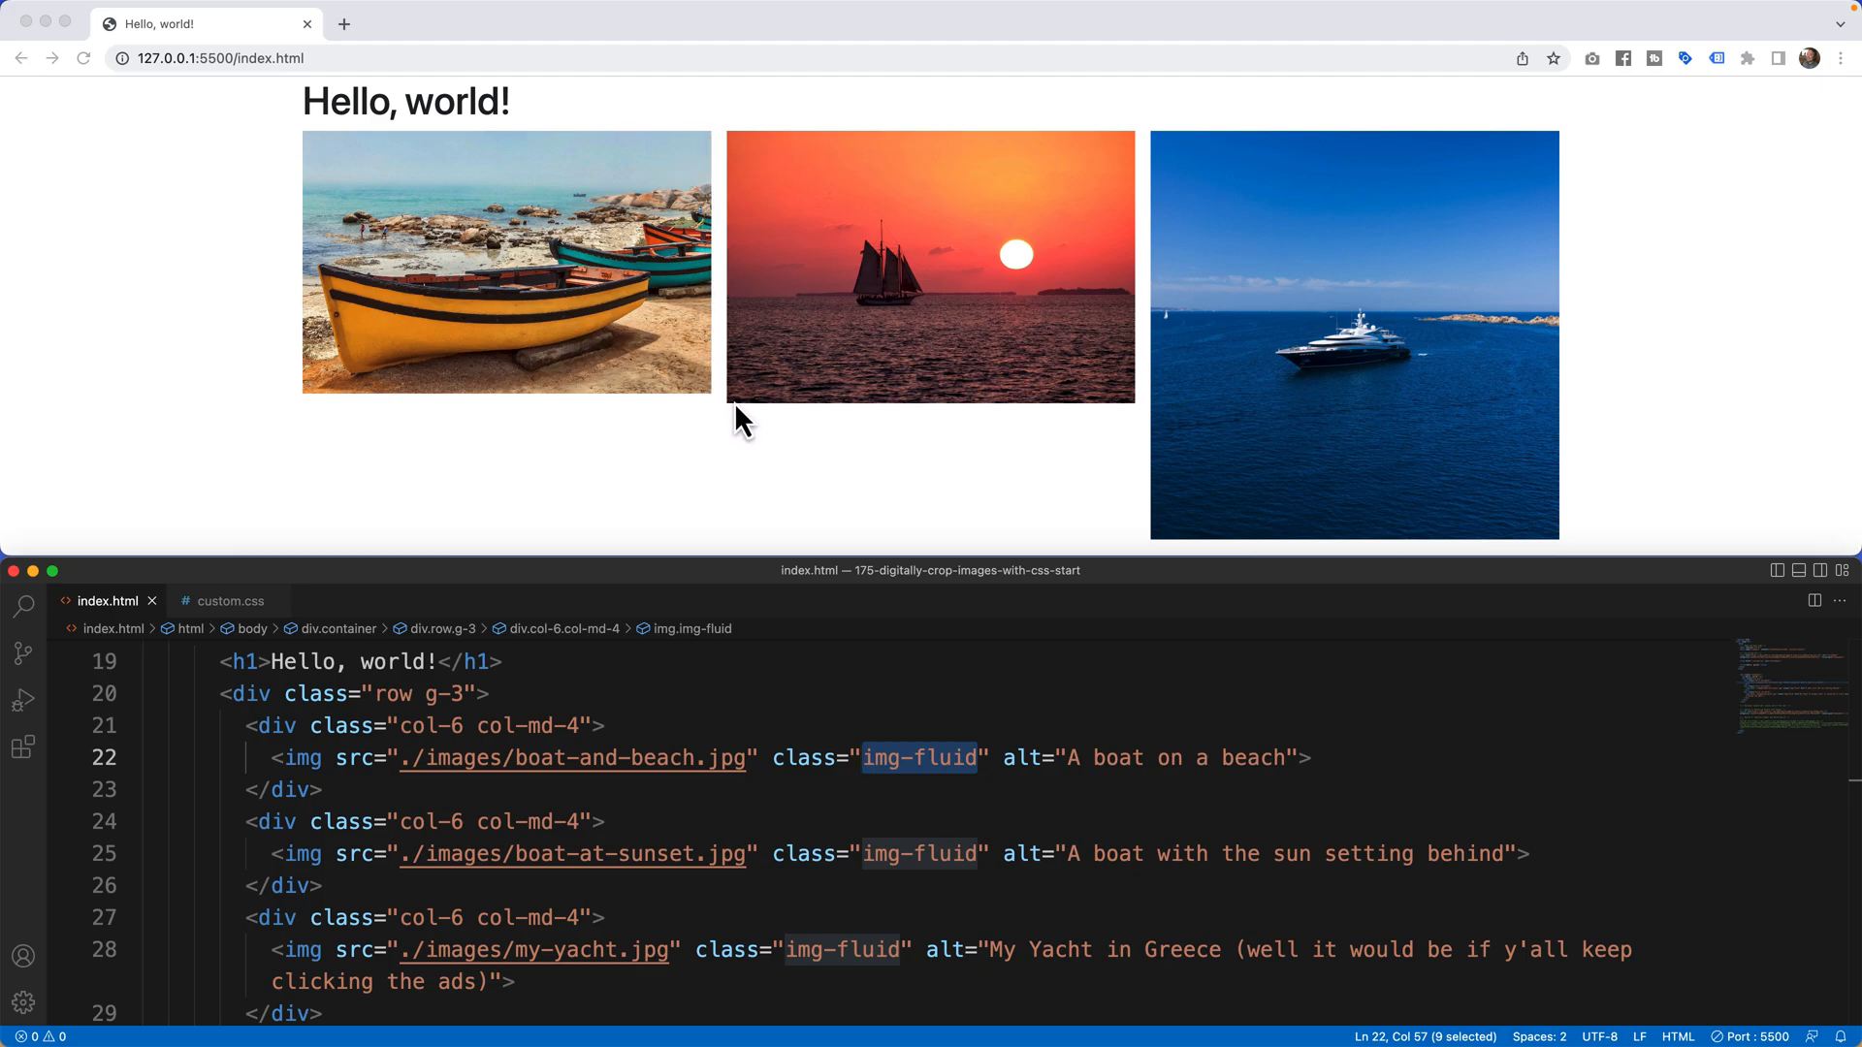
pyautogui.moveTo(1244, 381)
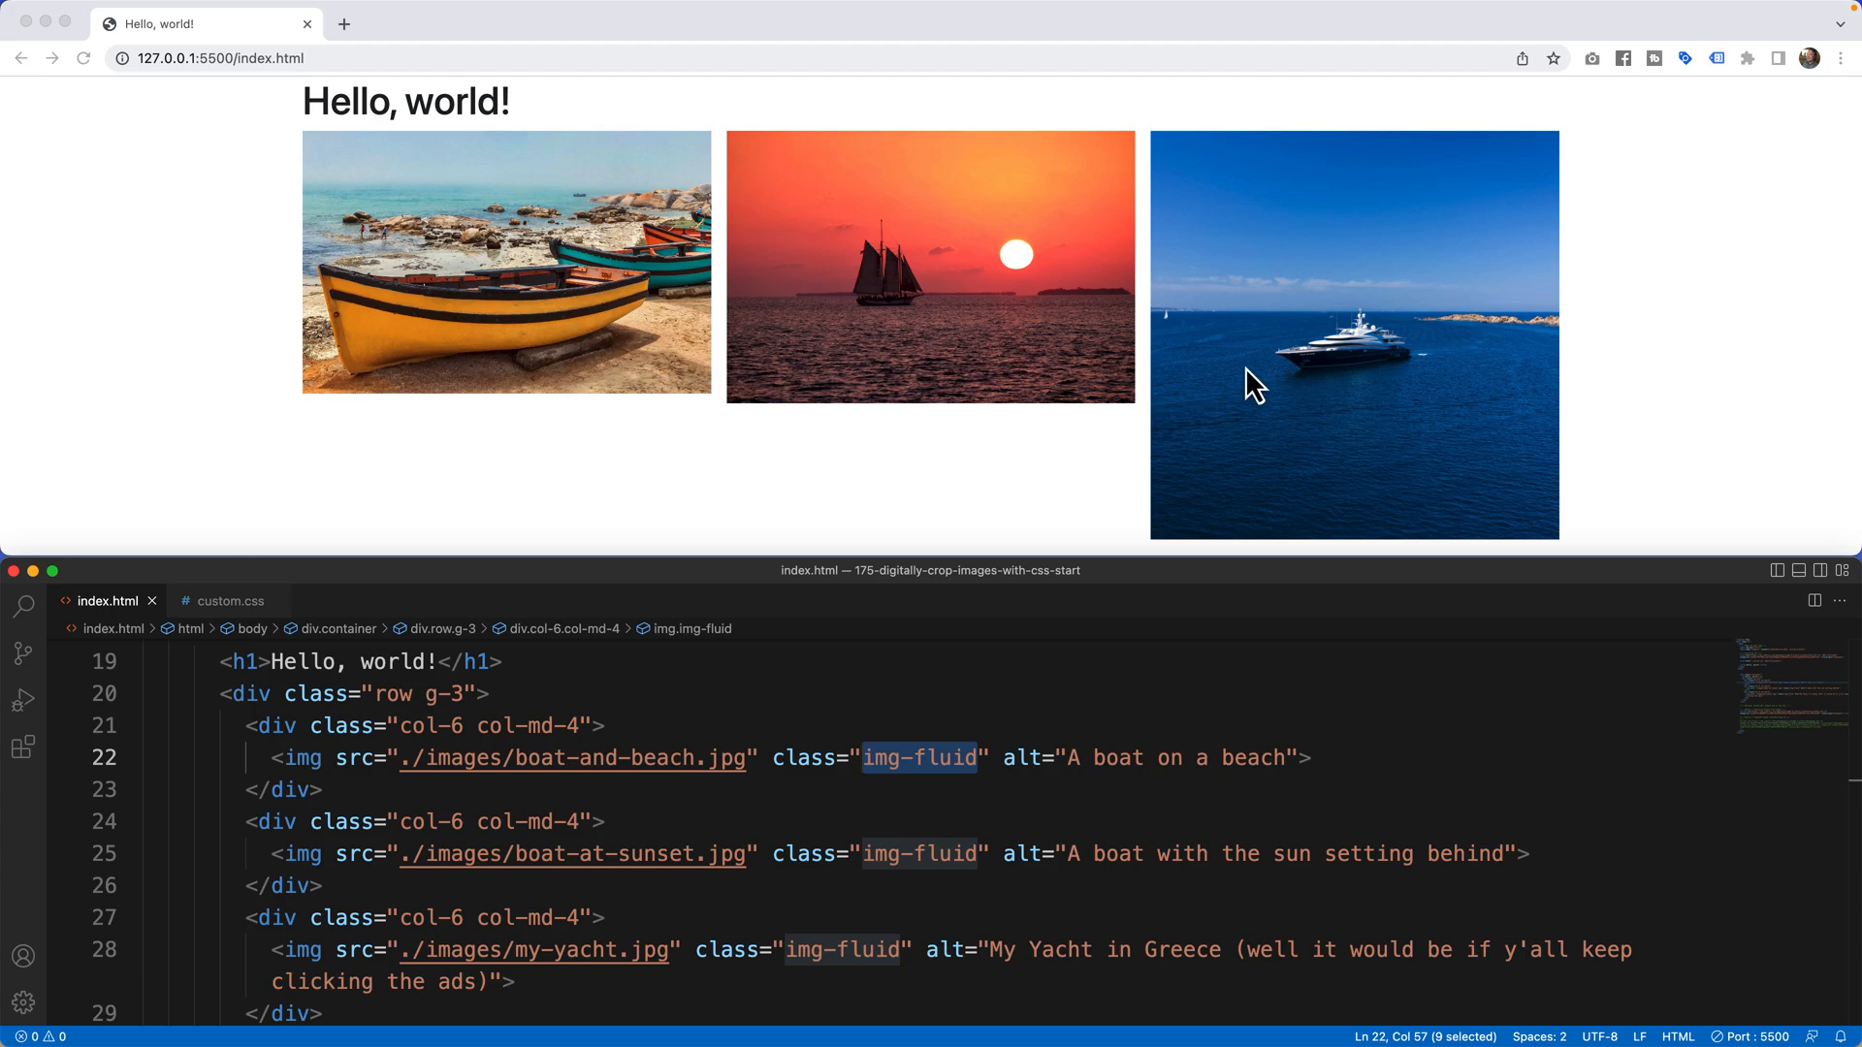
pyautogui.moveTo(1173, 182)
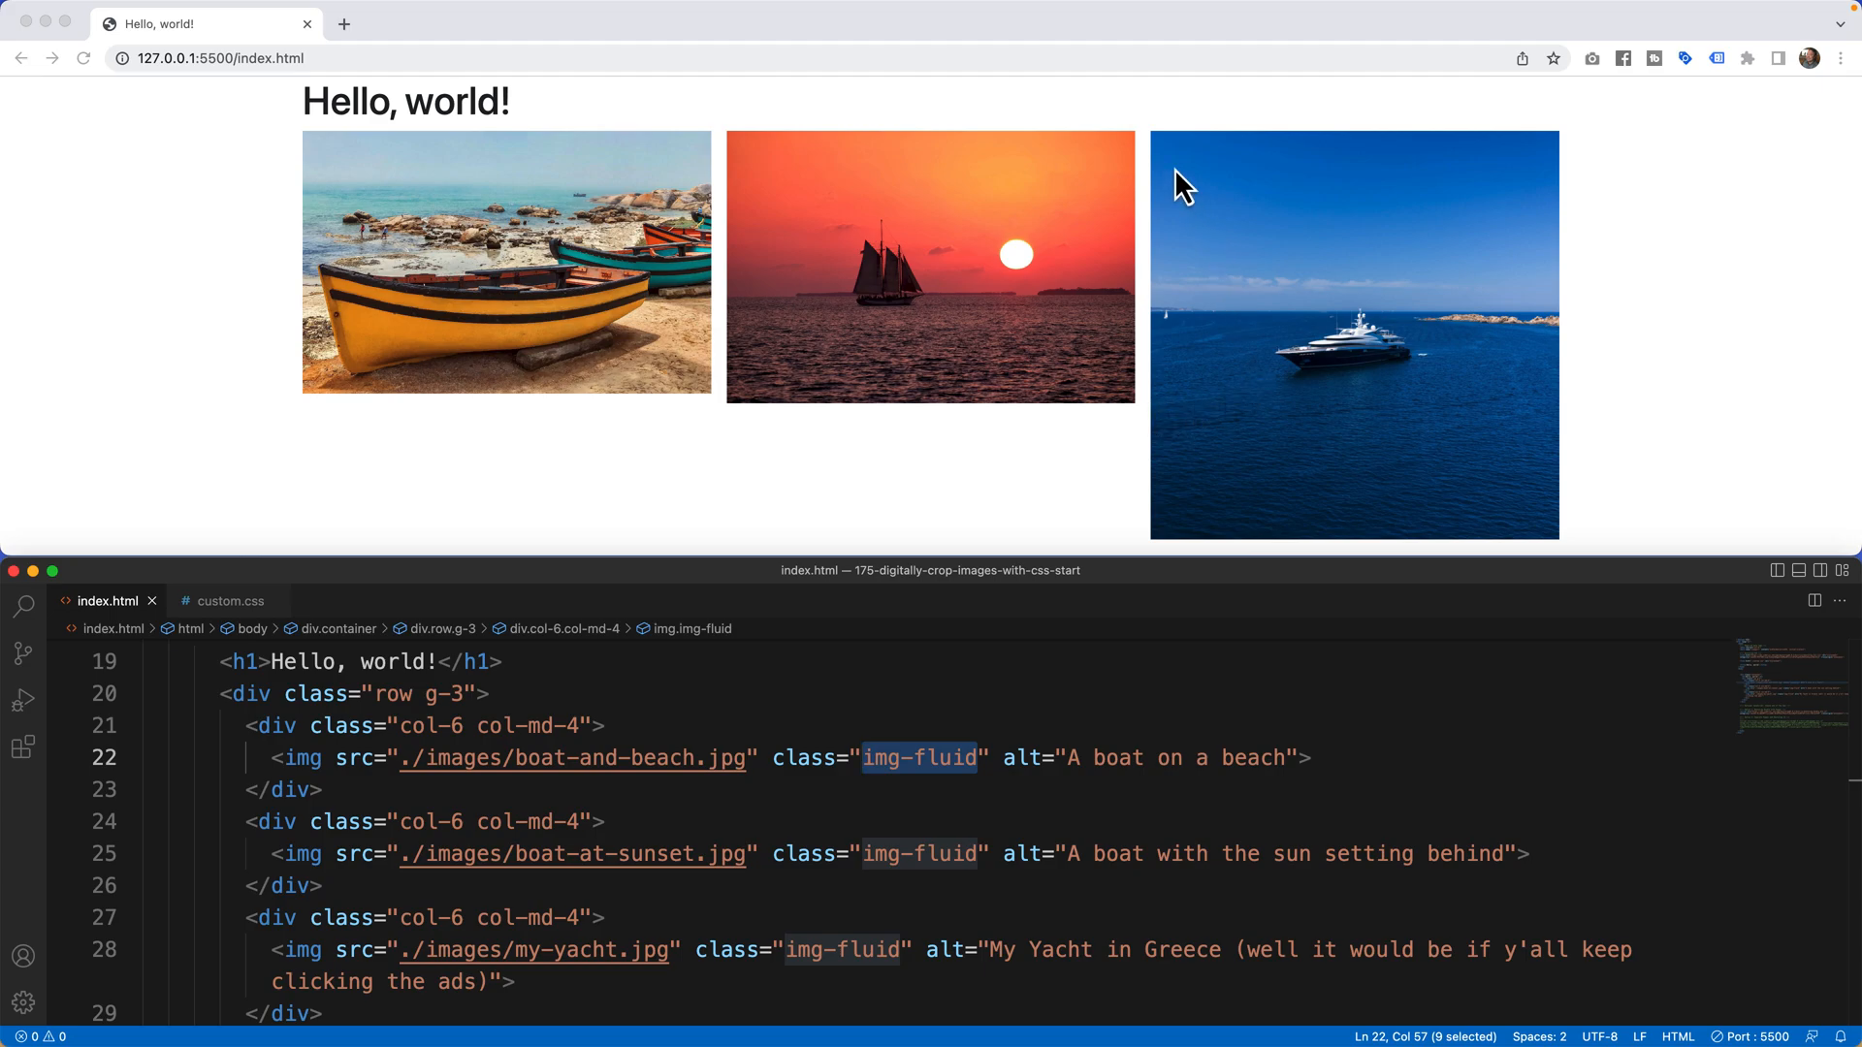
pyautogui.moveTo(1473, 480)
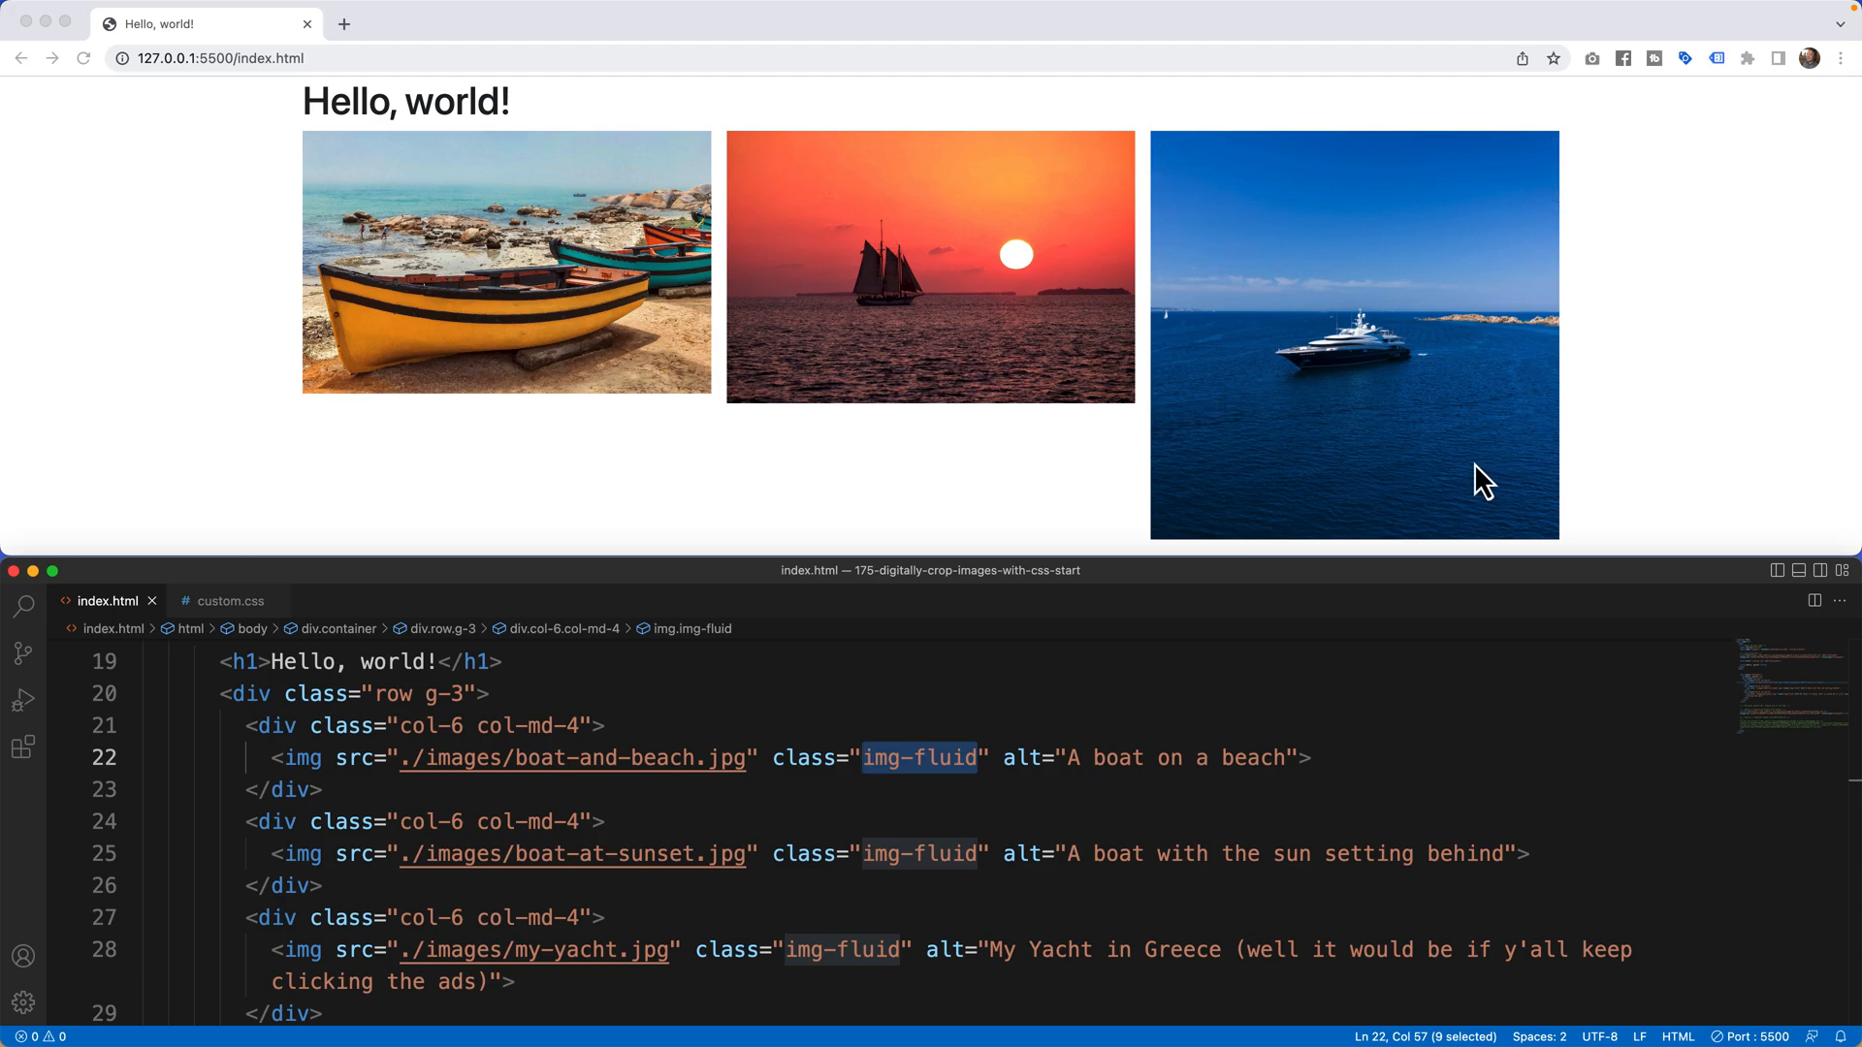
pyautogui.moveTo(913, 347)
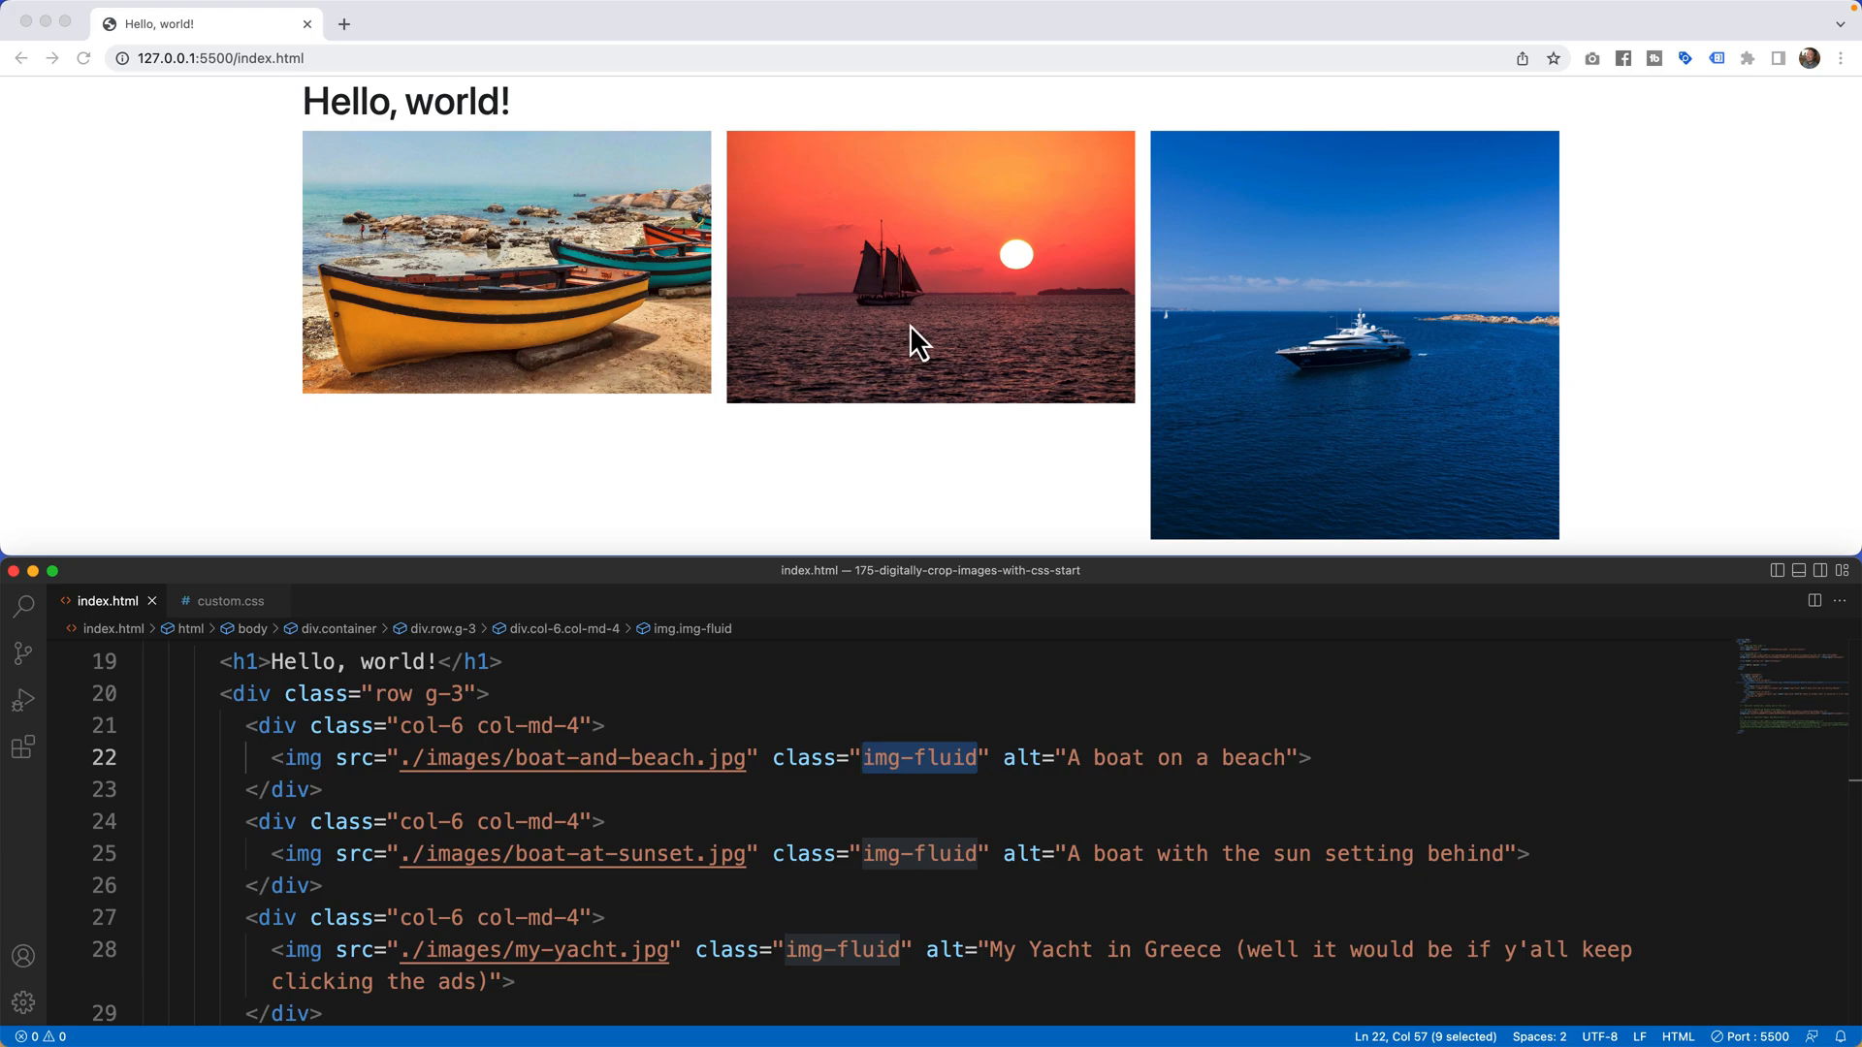
pyautogui.moveTo(717, 155)
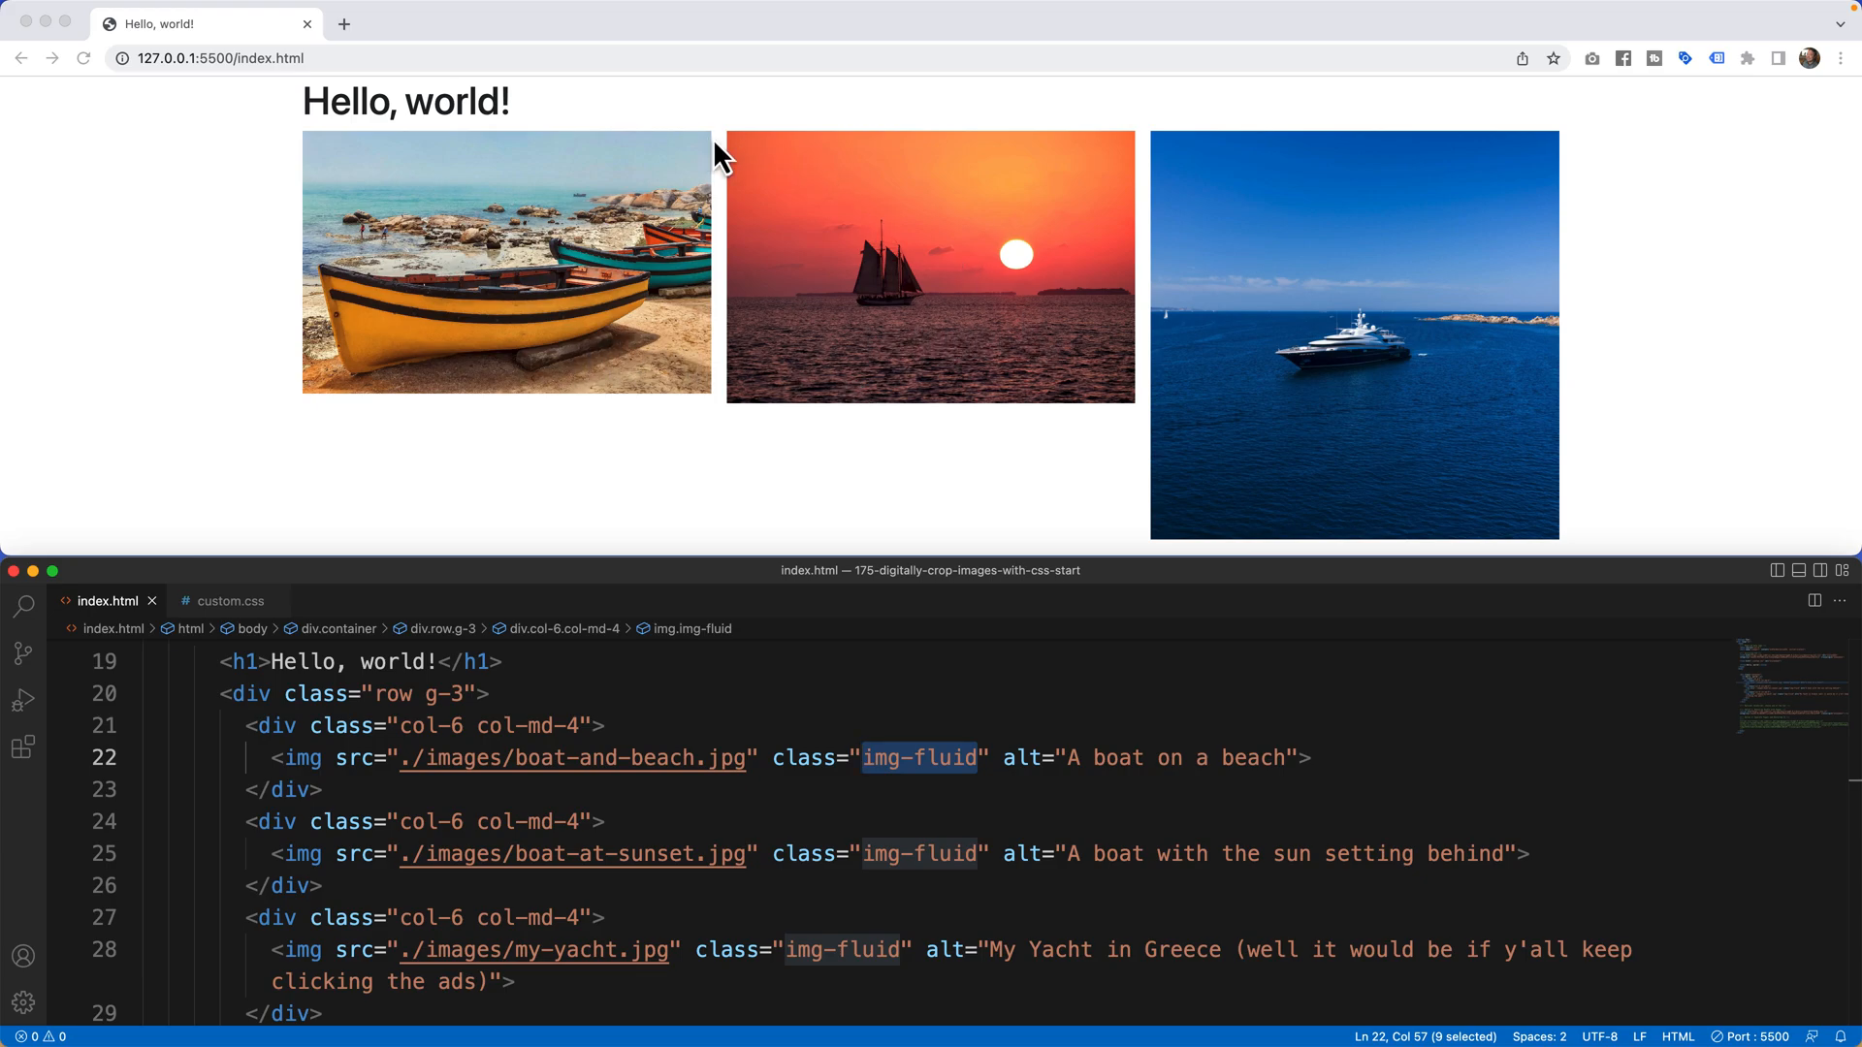
pyautogui.moveTo(1118, 414)
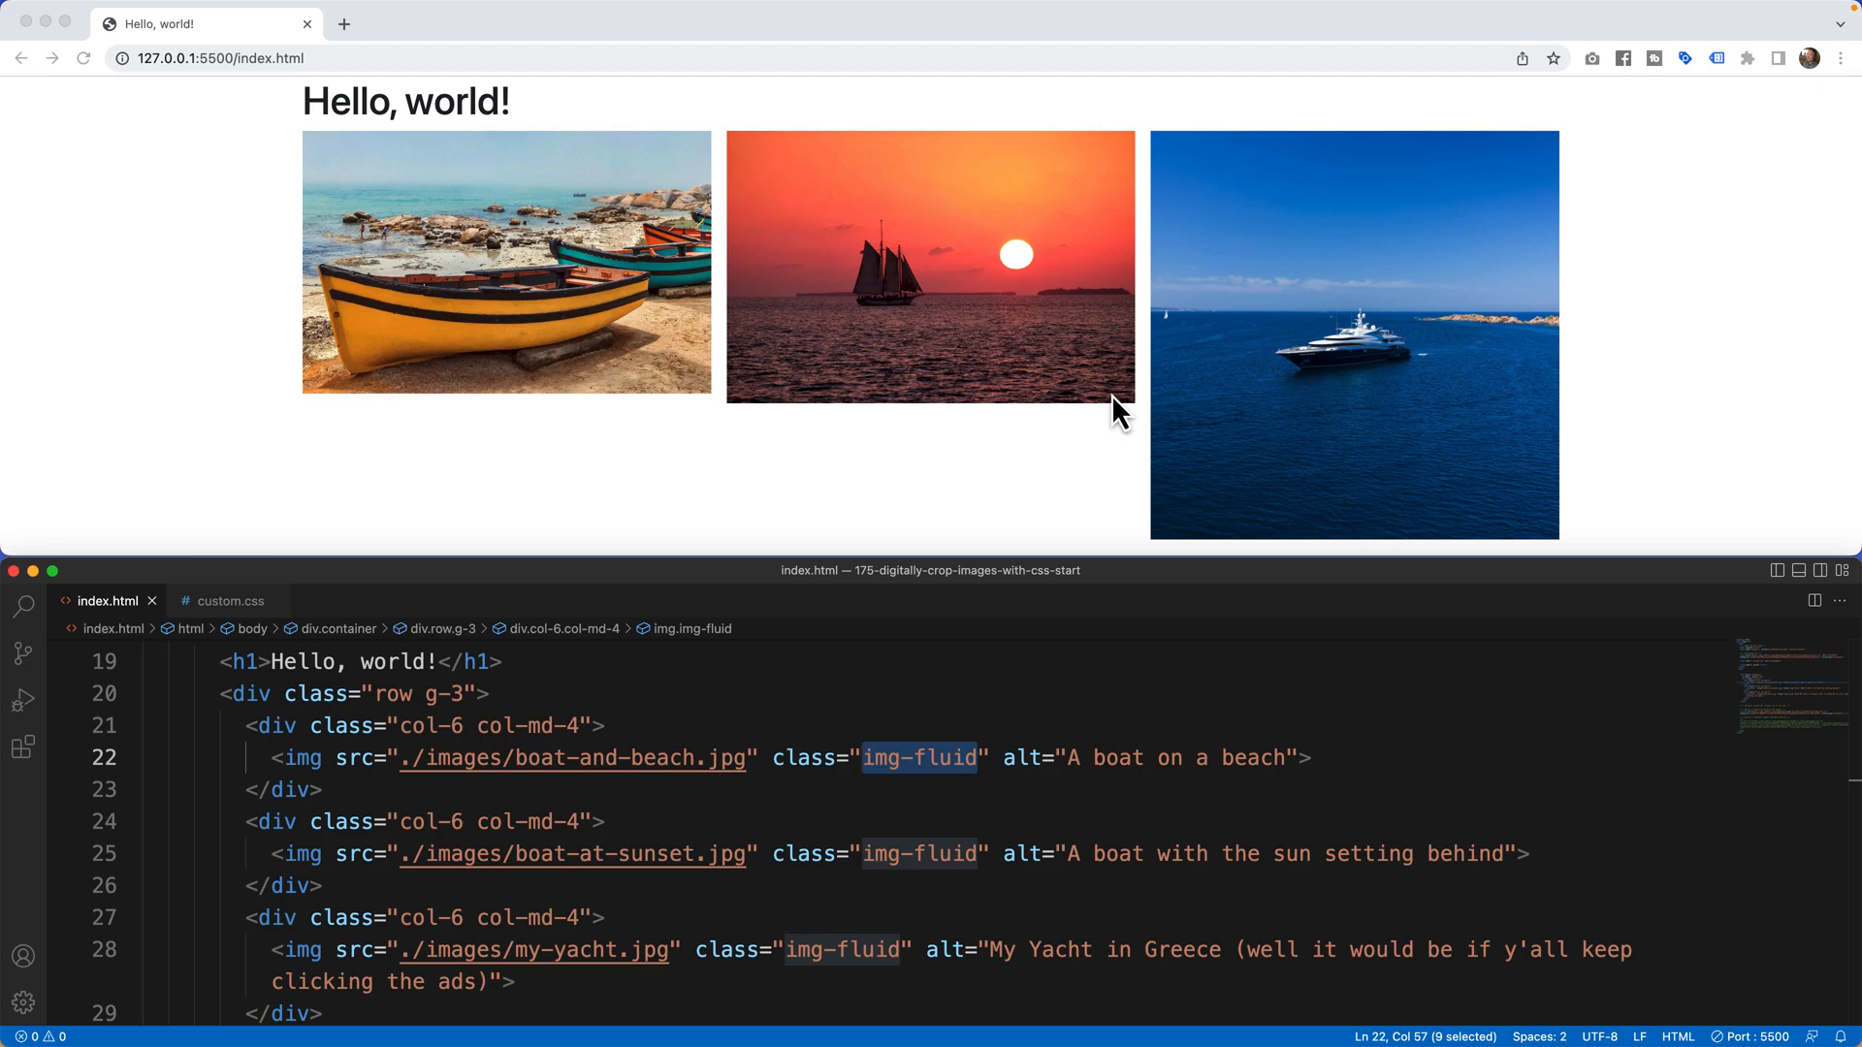
pyautogui.moveTo(975, 332)
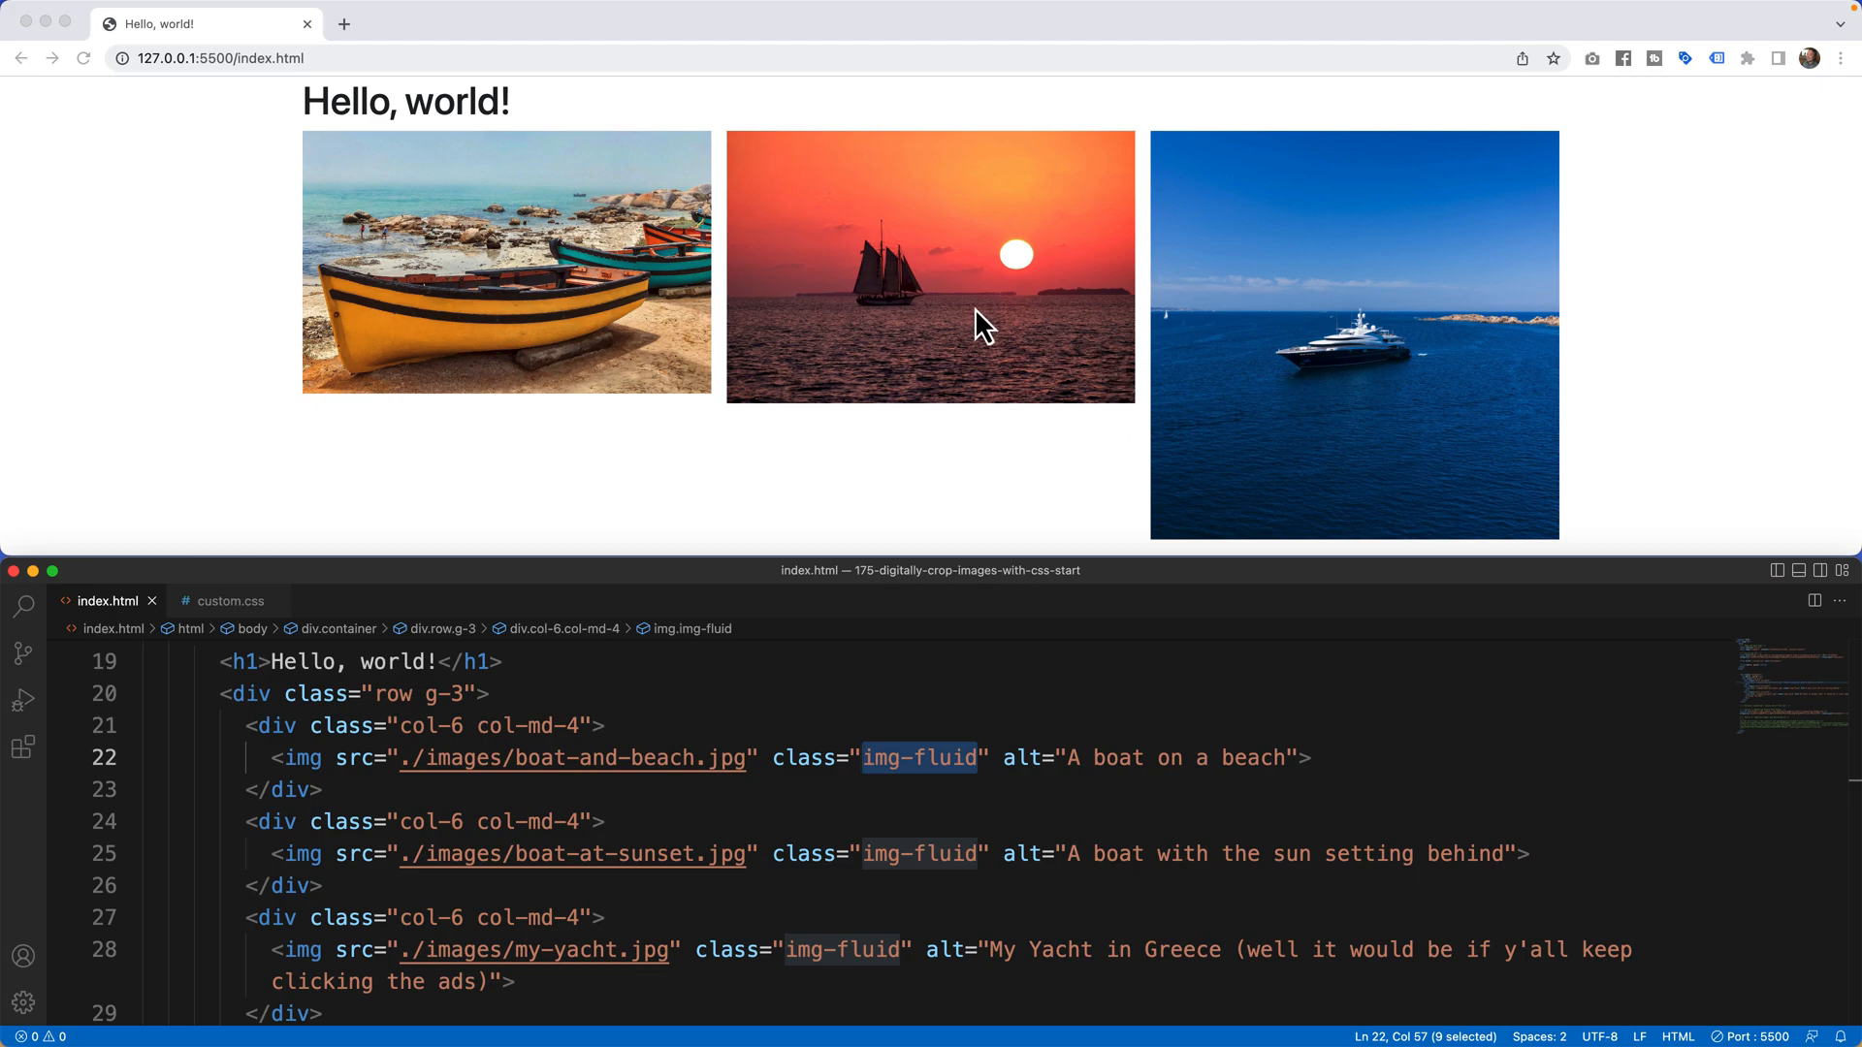
pyautogui.moveTo(1100, 505)
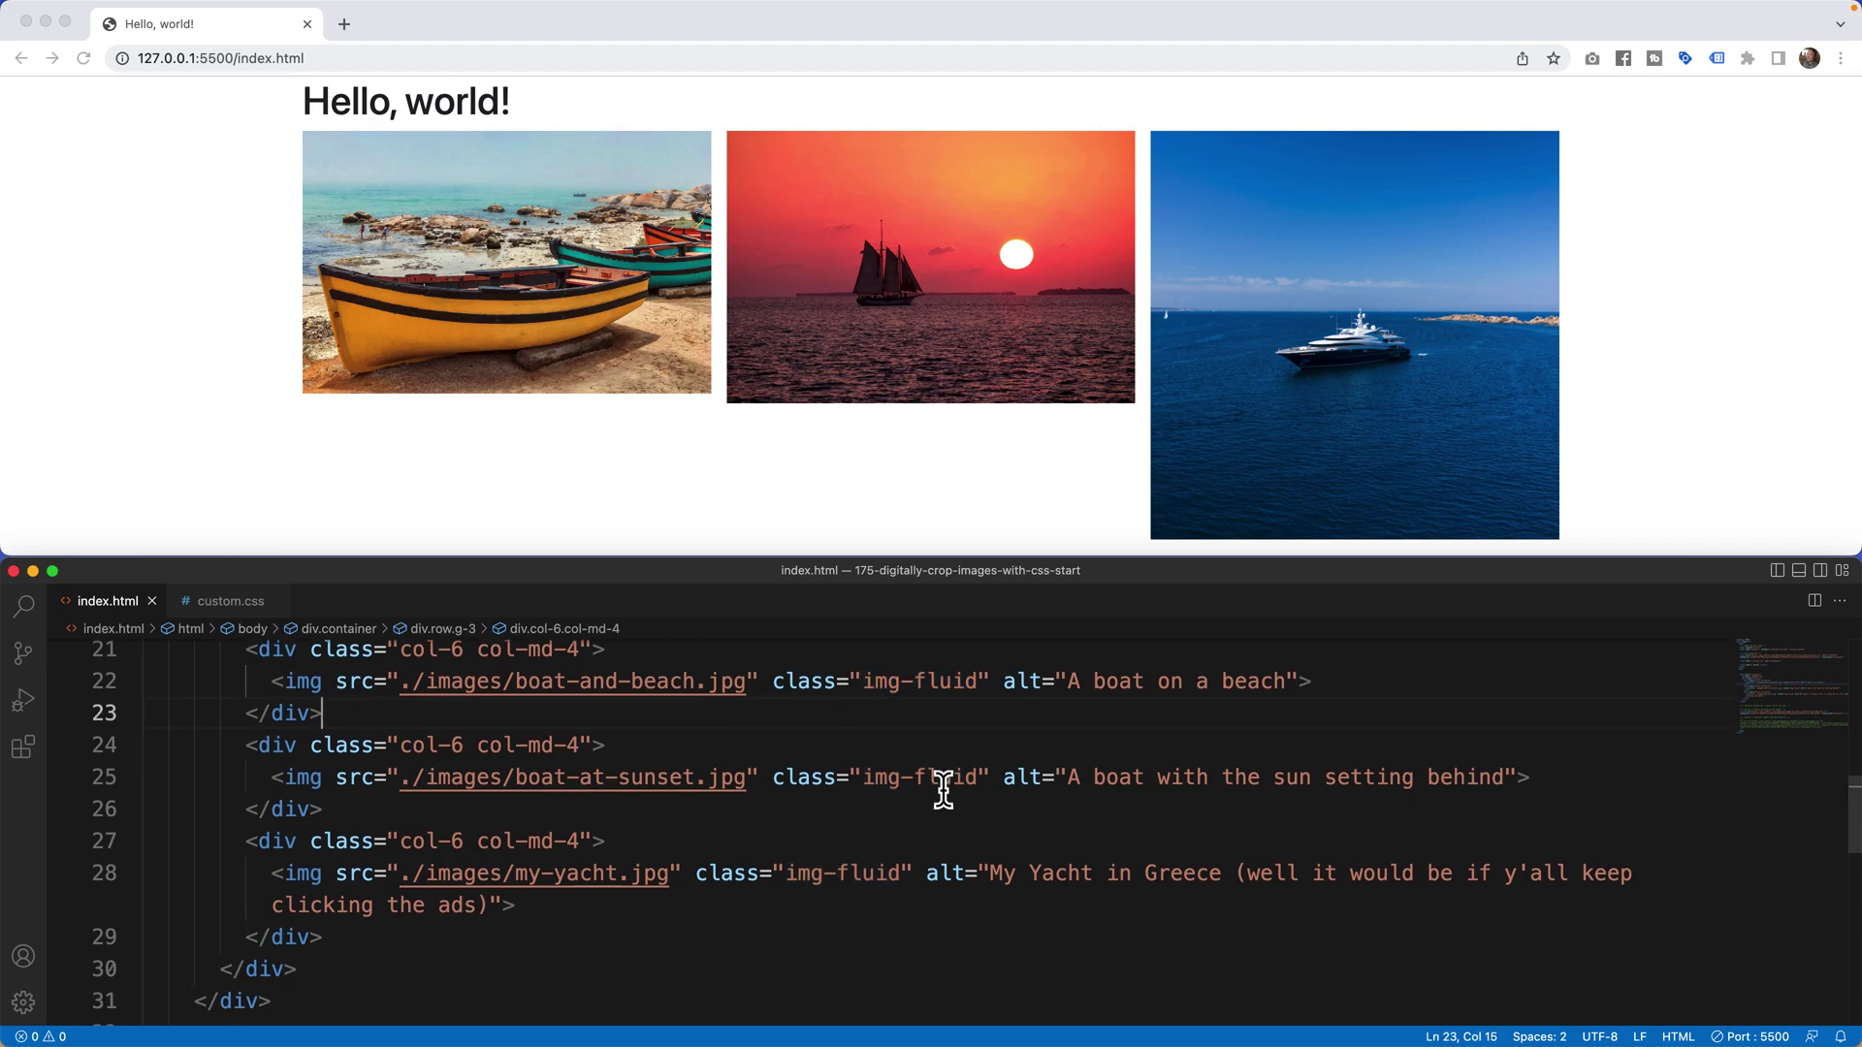
# Start adding img-fit after img-fluid in the first image's class attribute
pyautogui.click(978, 683)
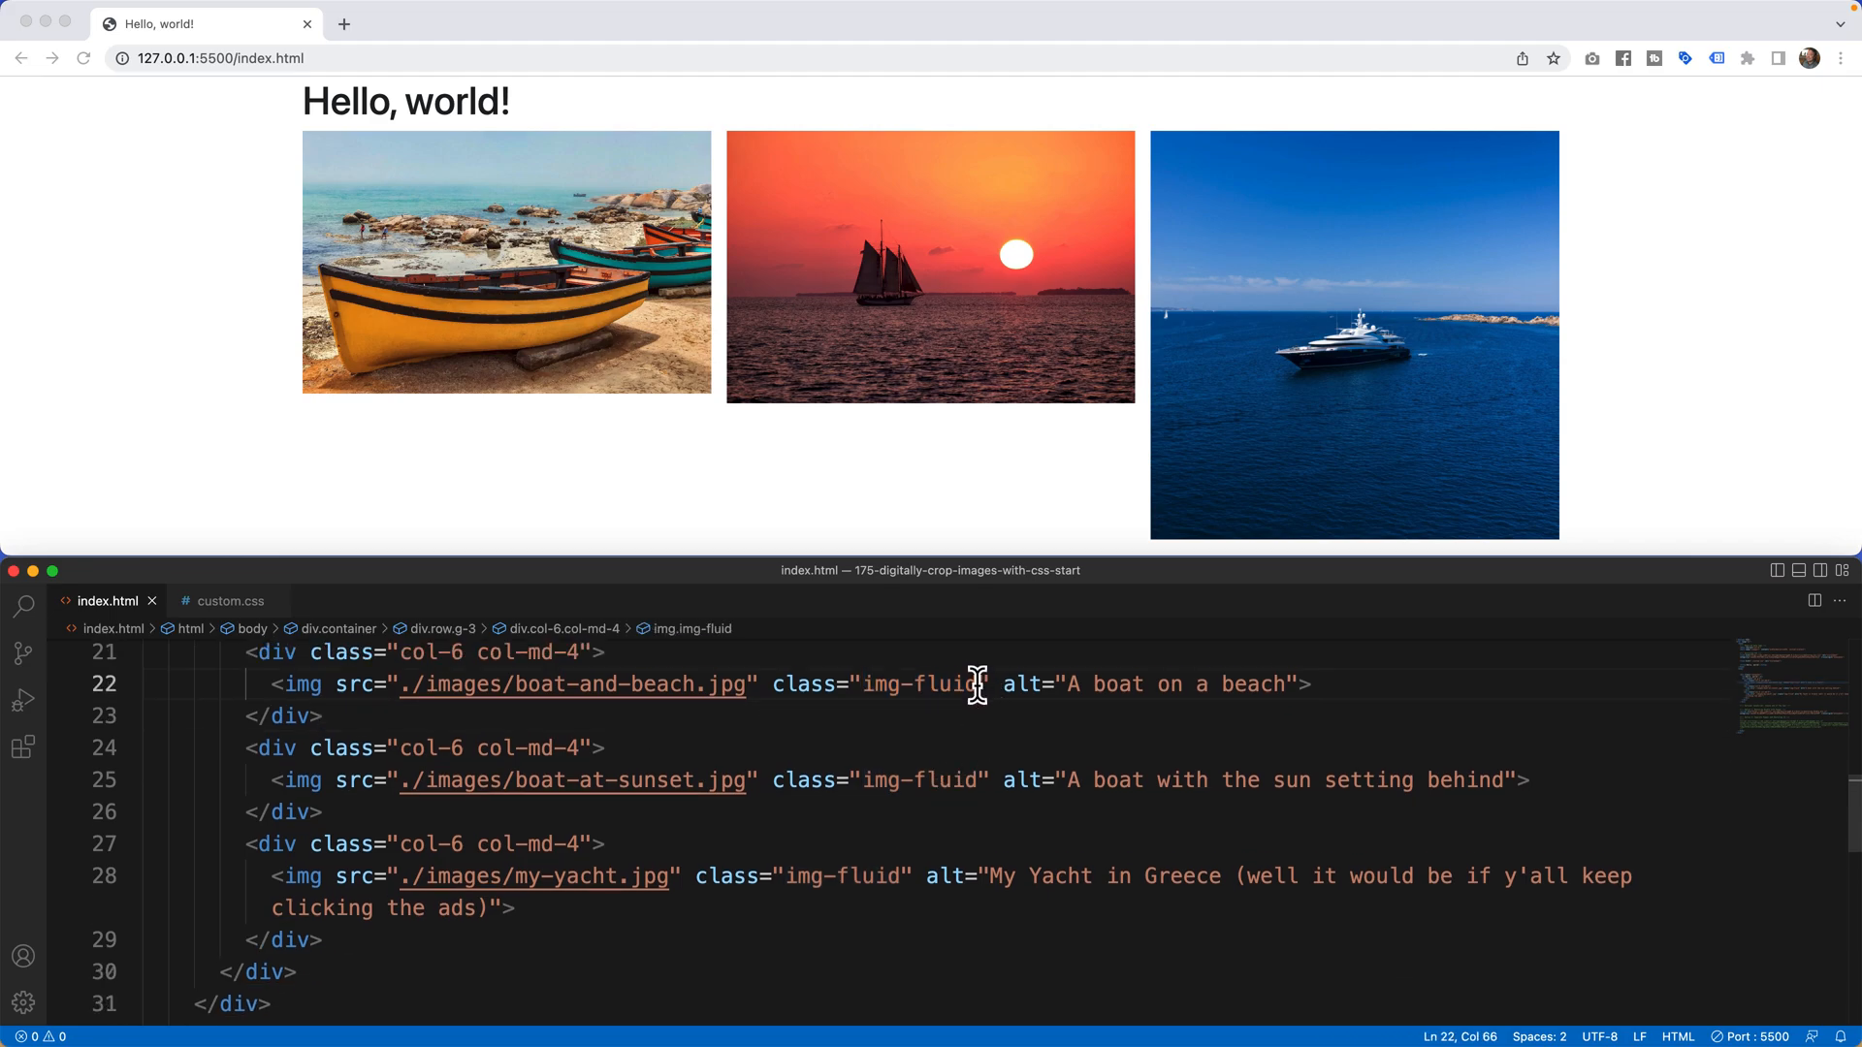
pyautogui.write('i')
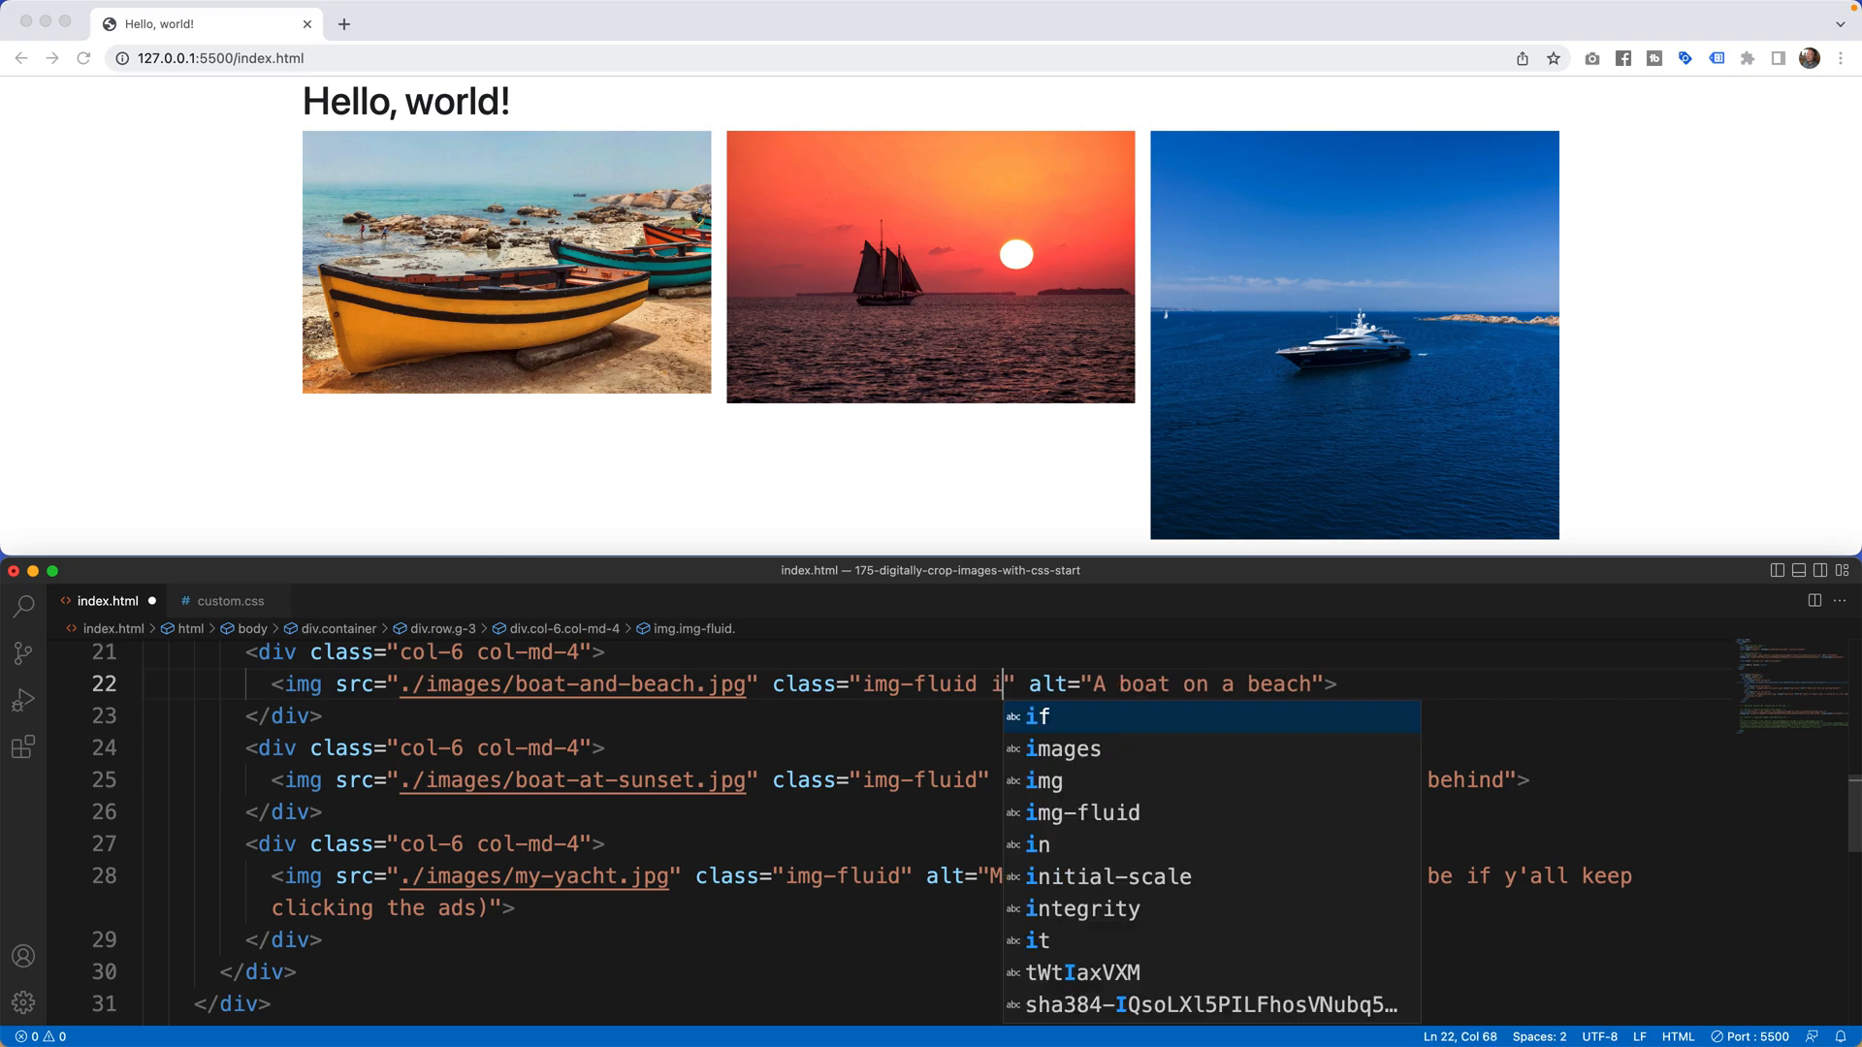
pyautogui.write('mg-fit')
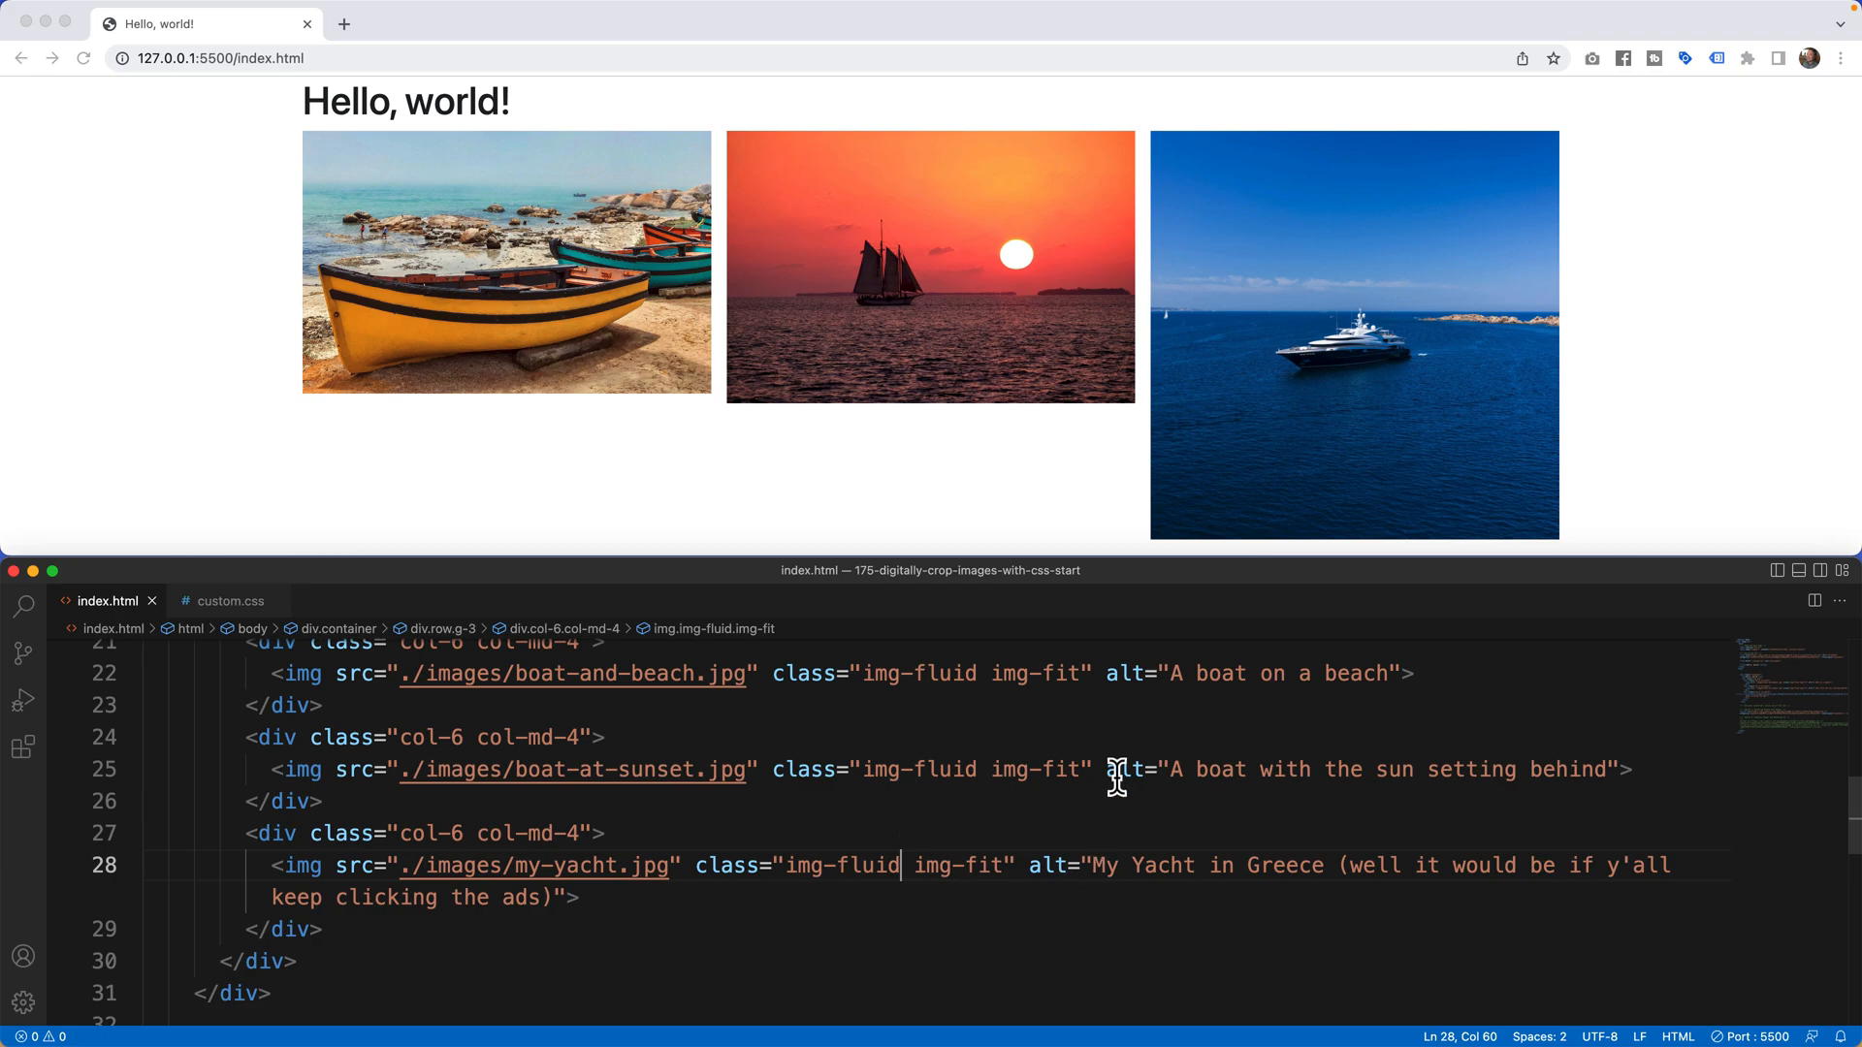
pyautogui.moveTo(572, 788)
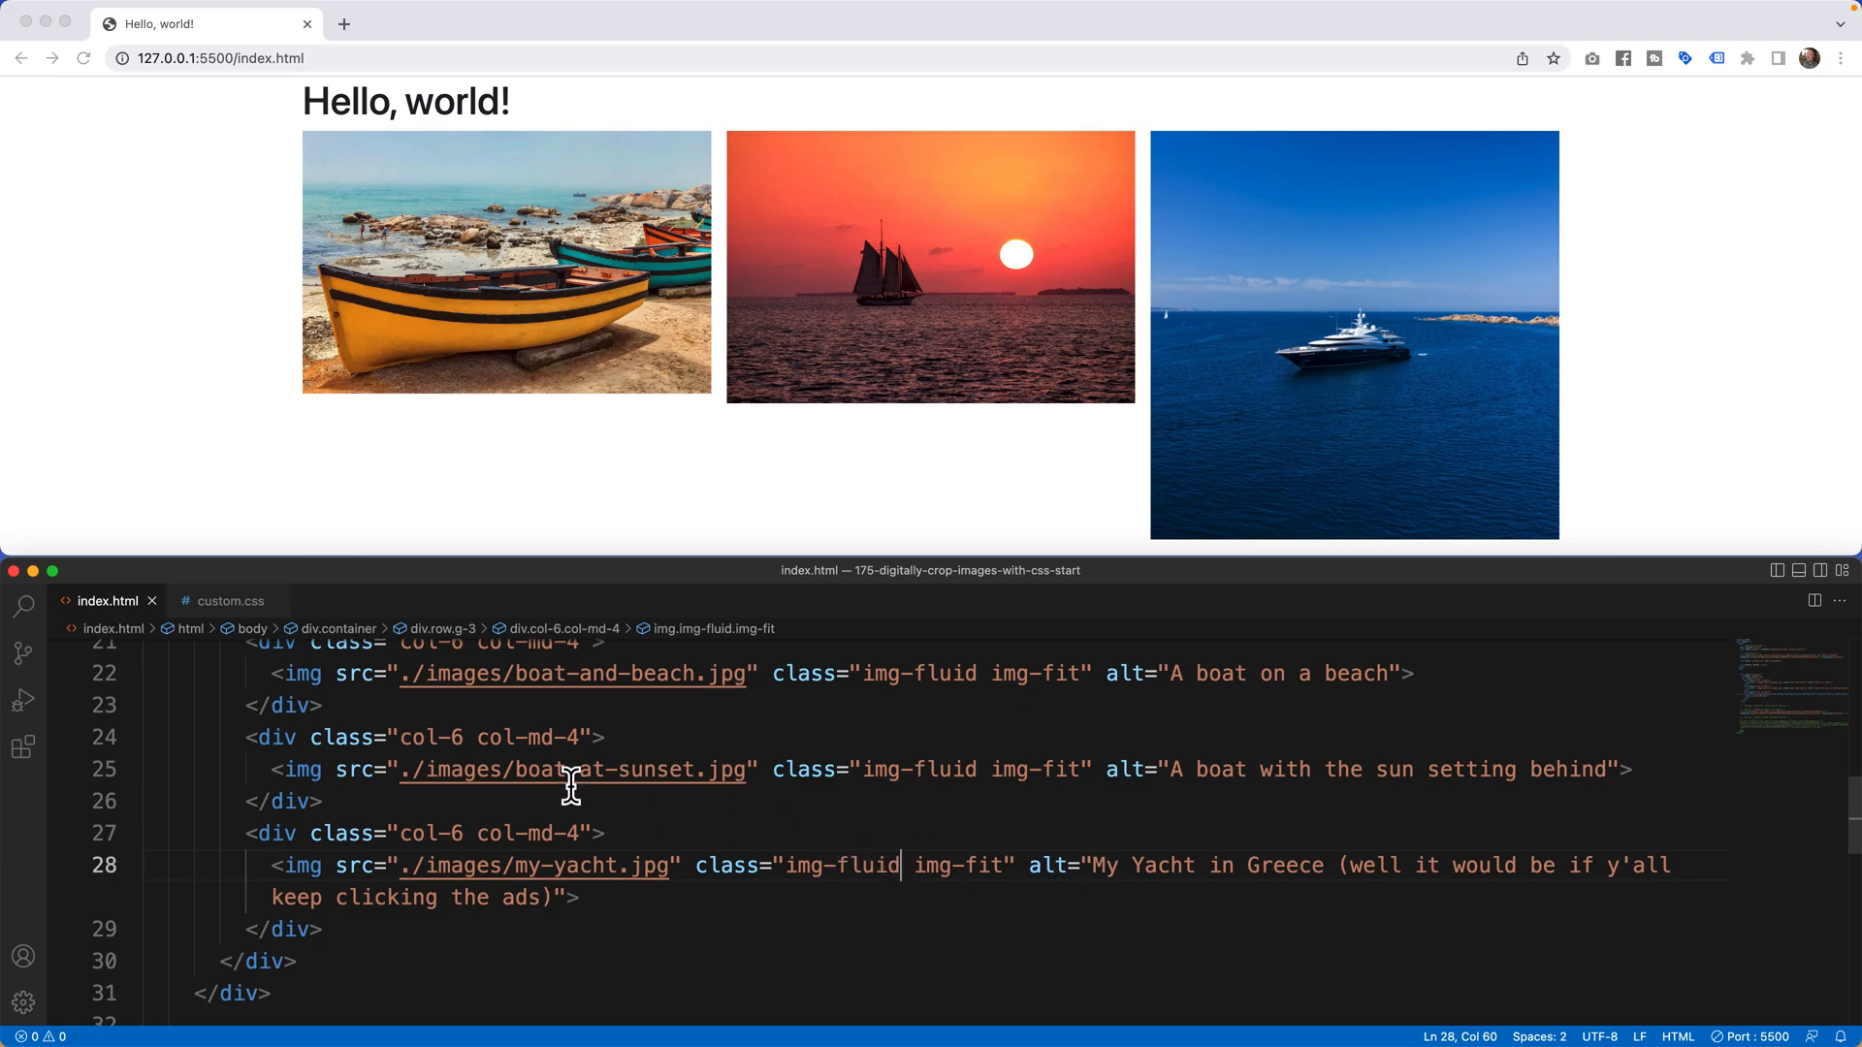
# Write a .img-fit rule with aspect-ratio 16 / 9 in custom.css and save it
pyautogui.click(229, 602)
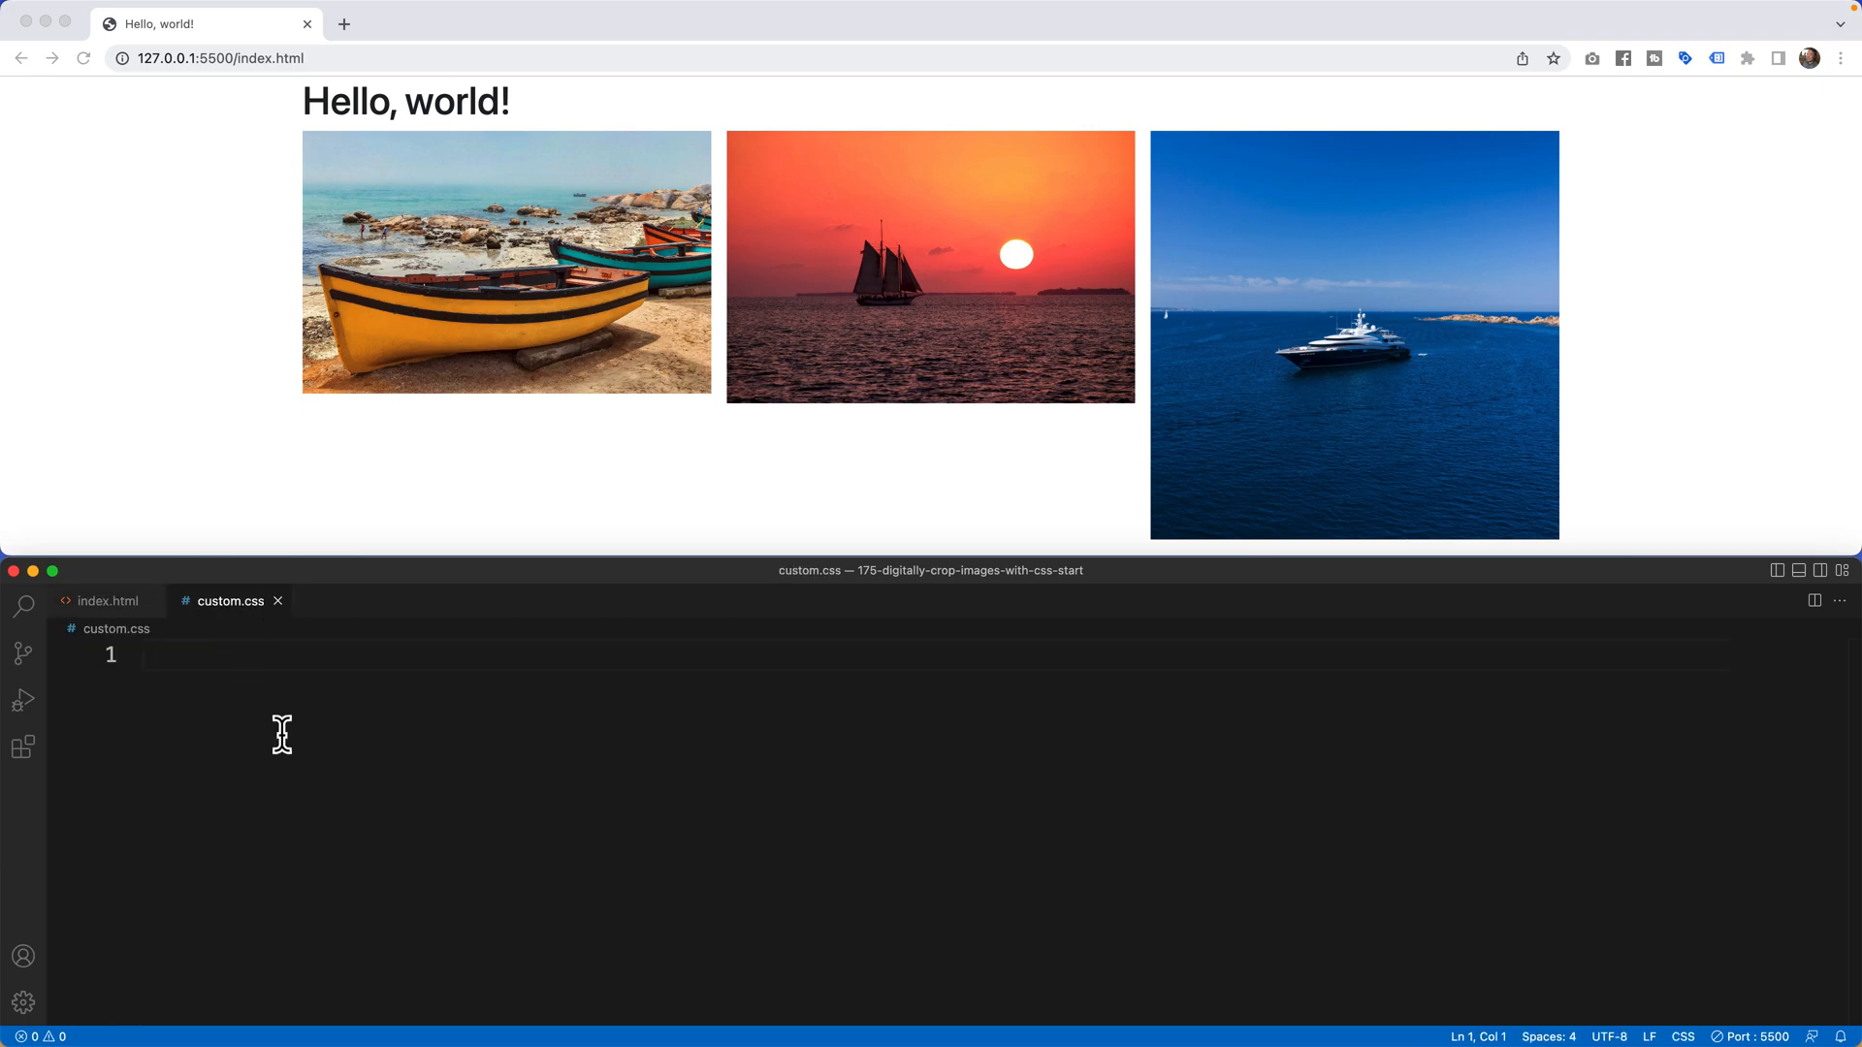
pyautogui.write('.i')
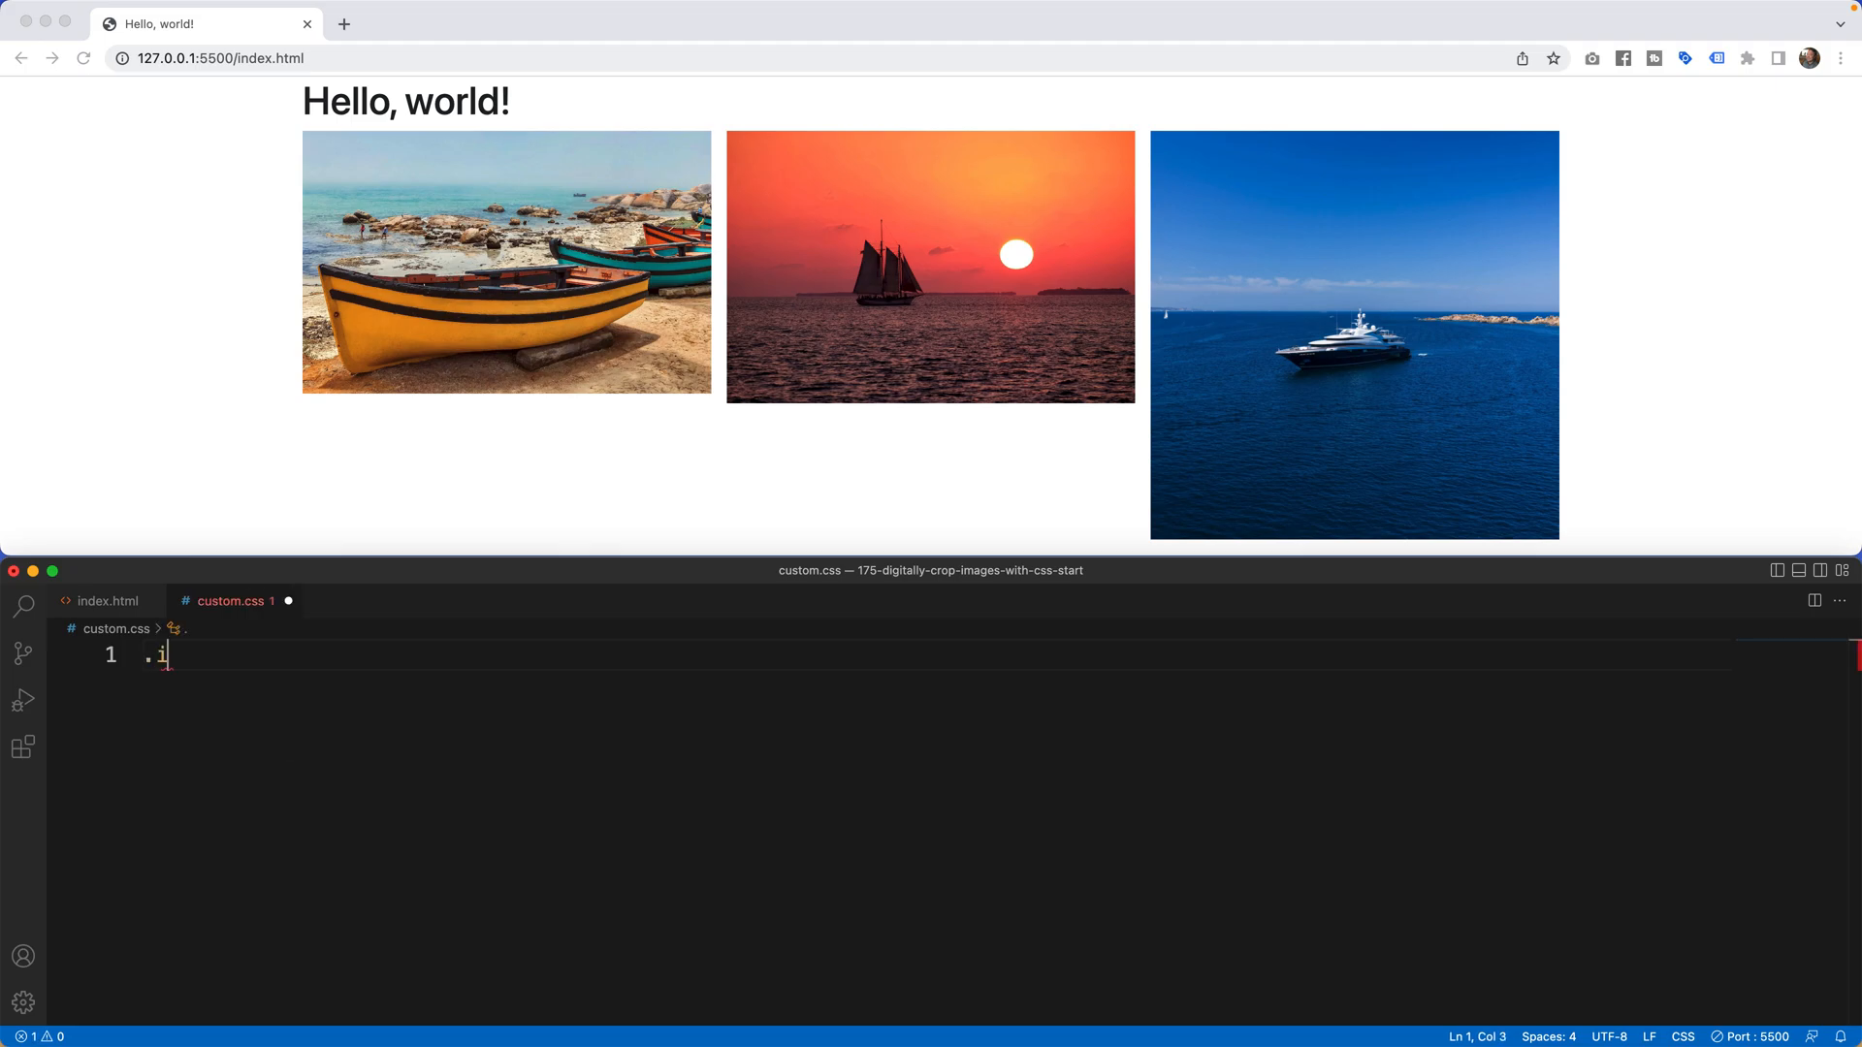
pyautogui.write('mg-fit')
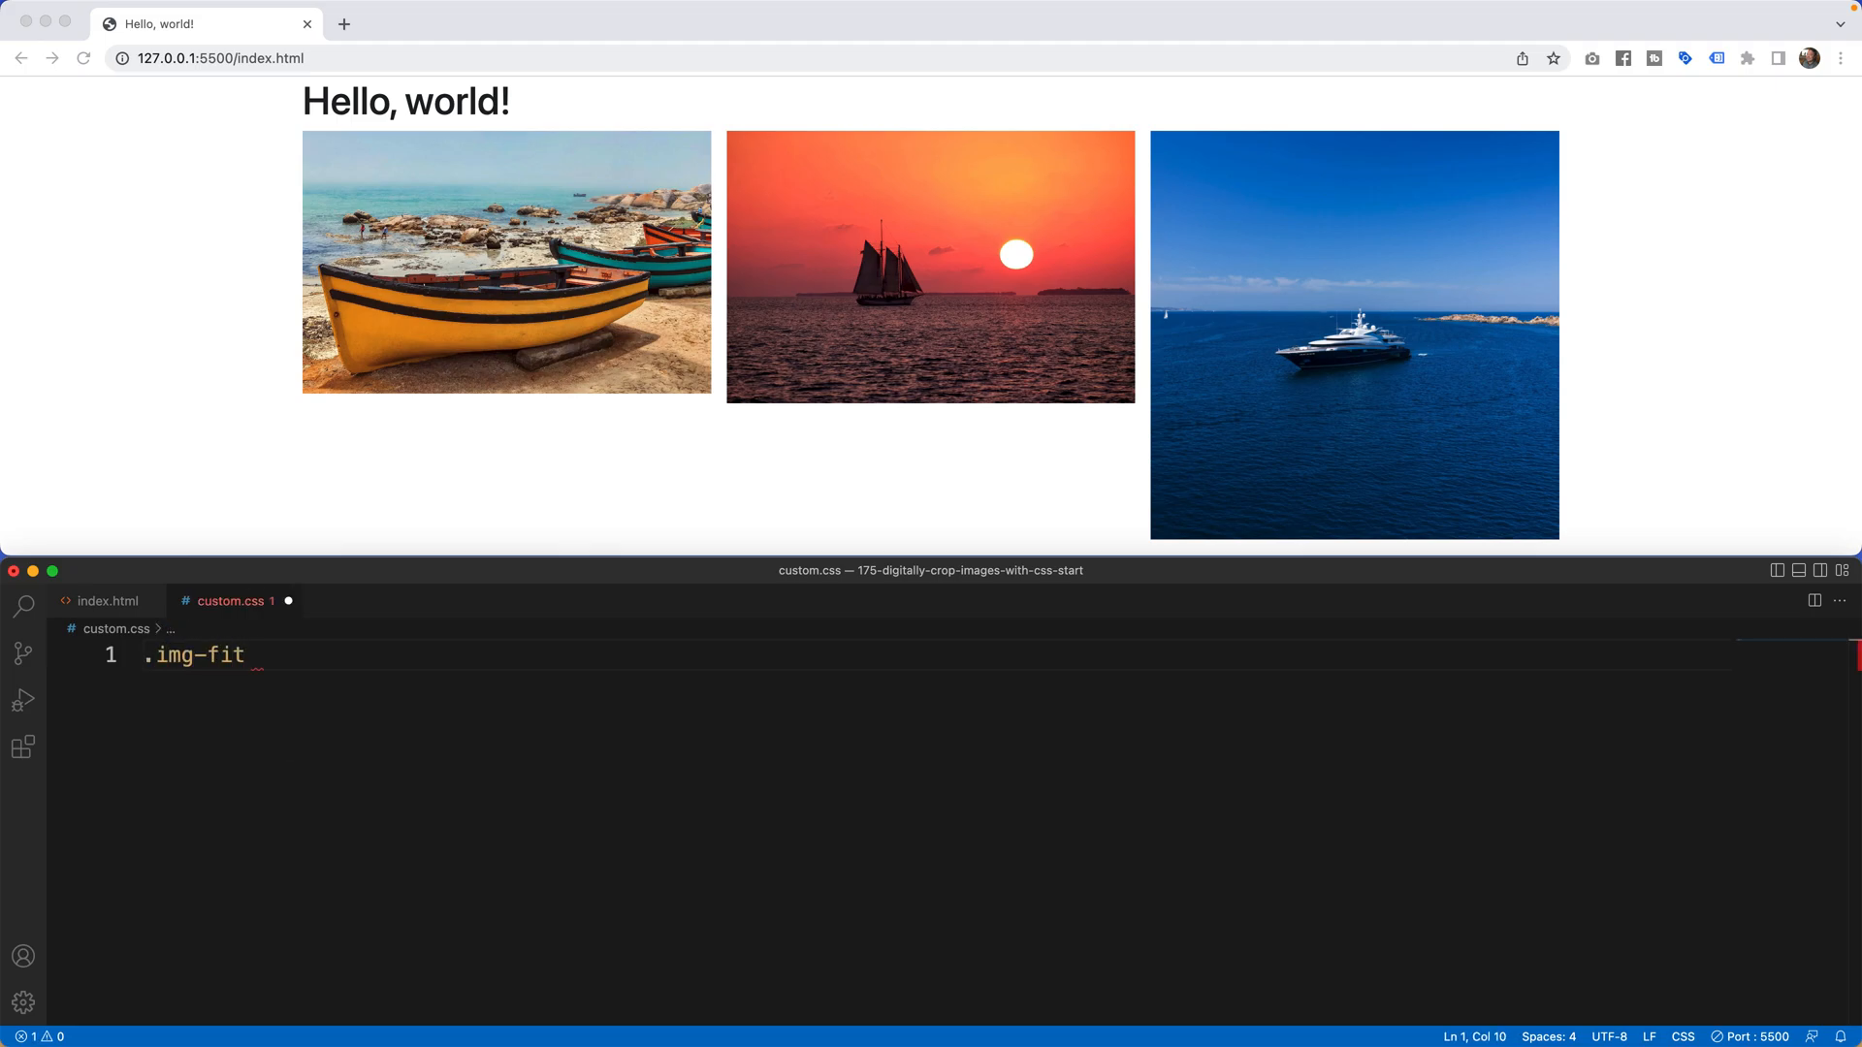
pyautogui.write('{')
pyautogui.write('as')
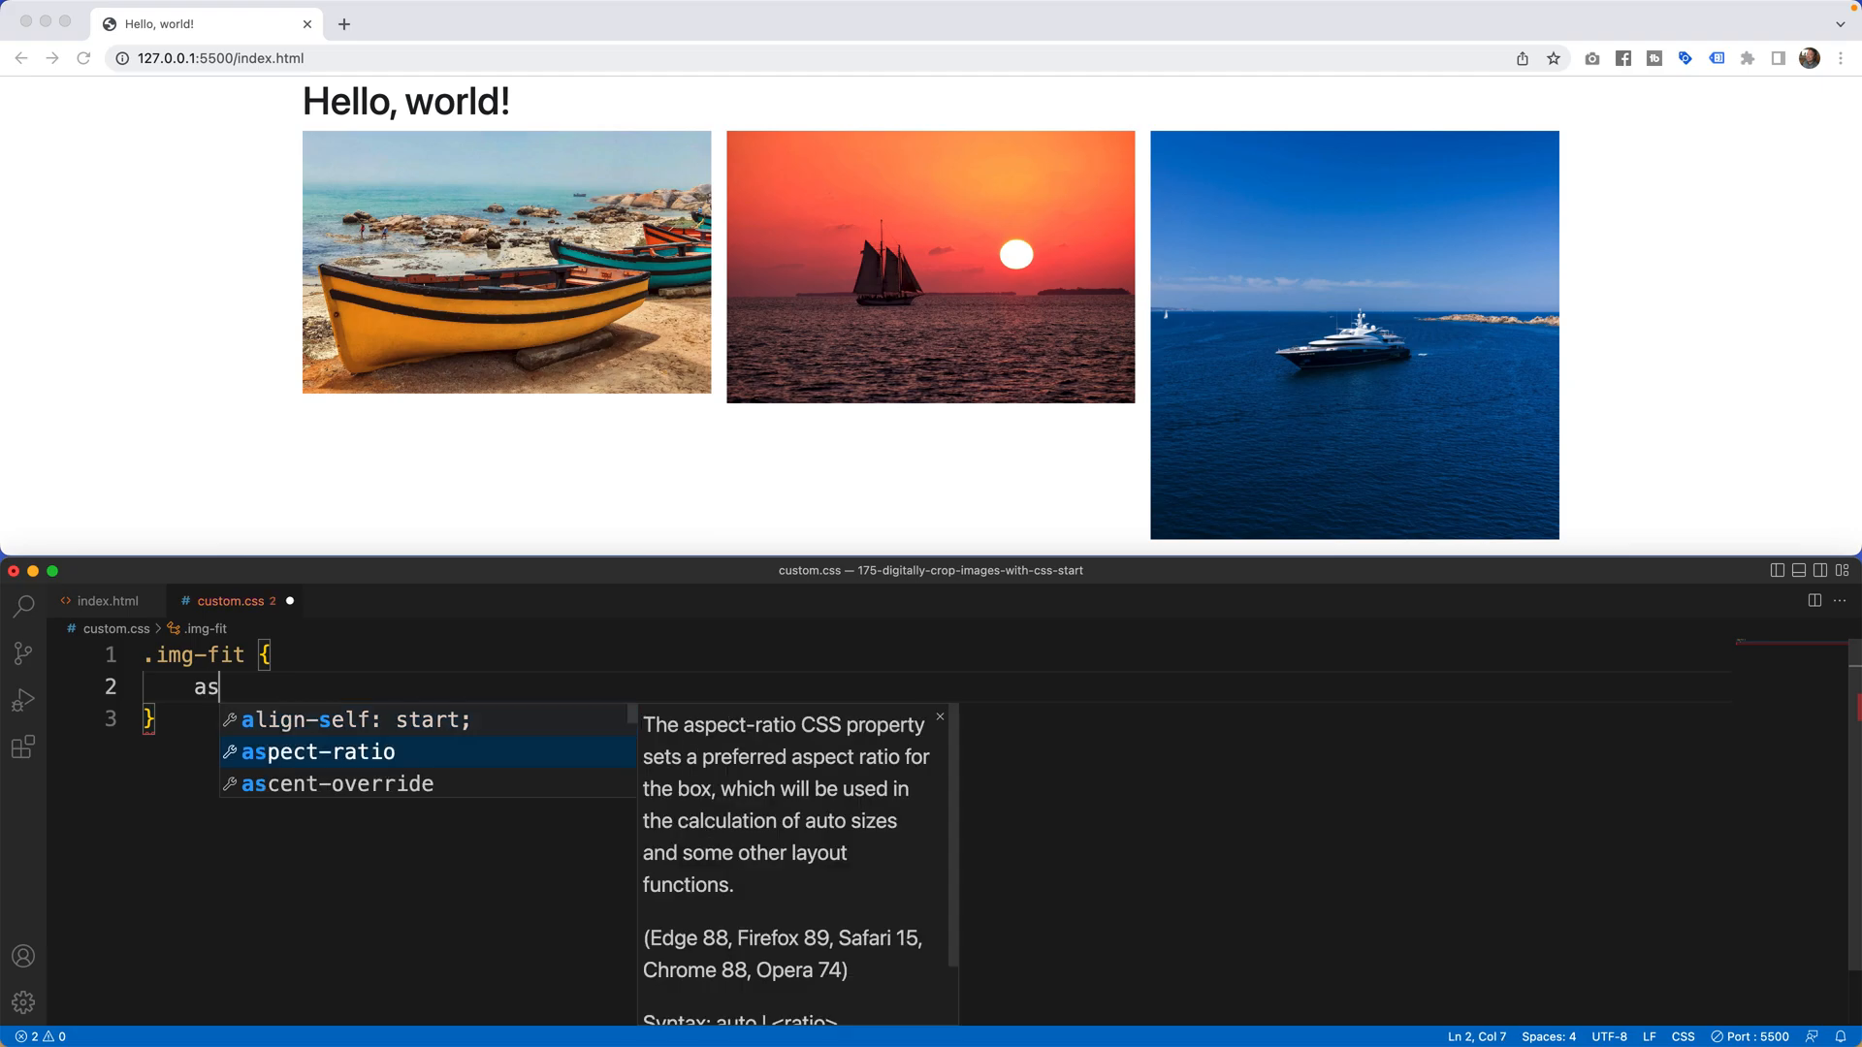
pyautogui.press('Tab')
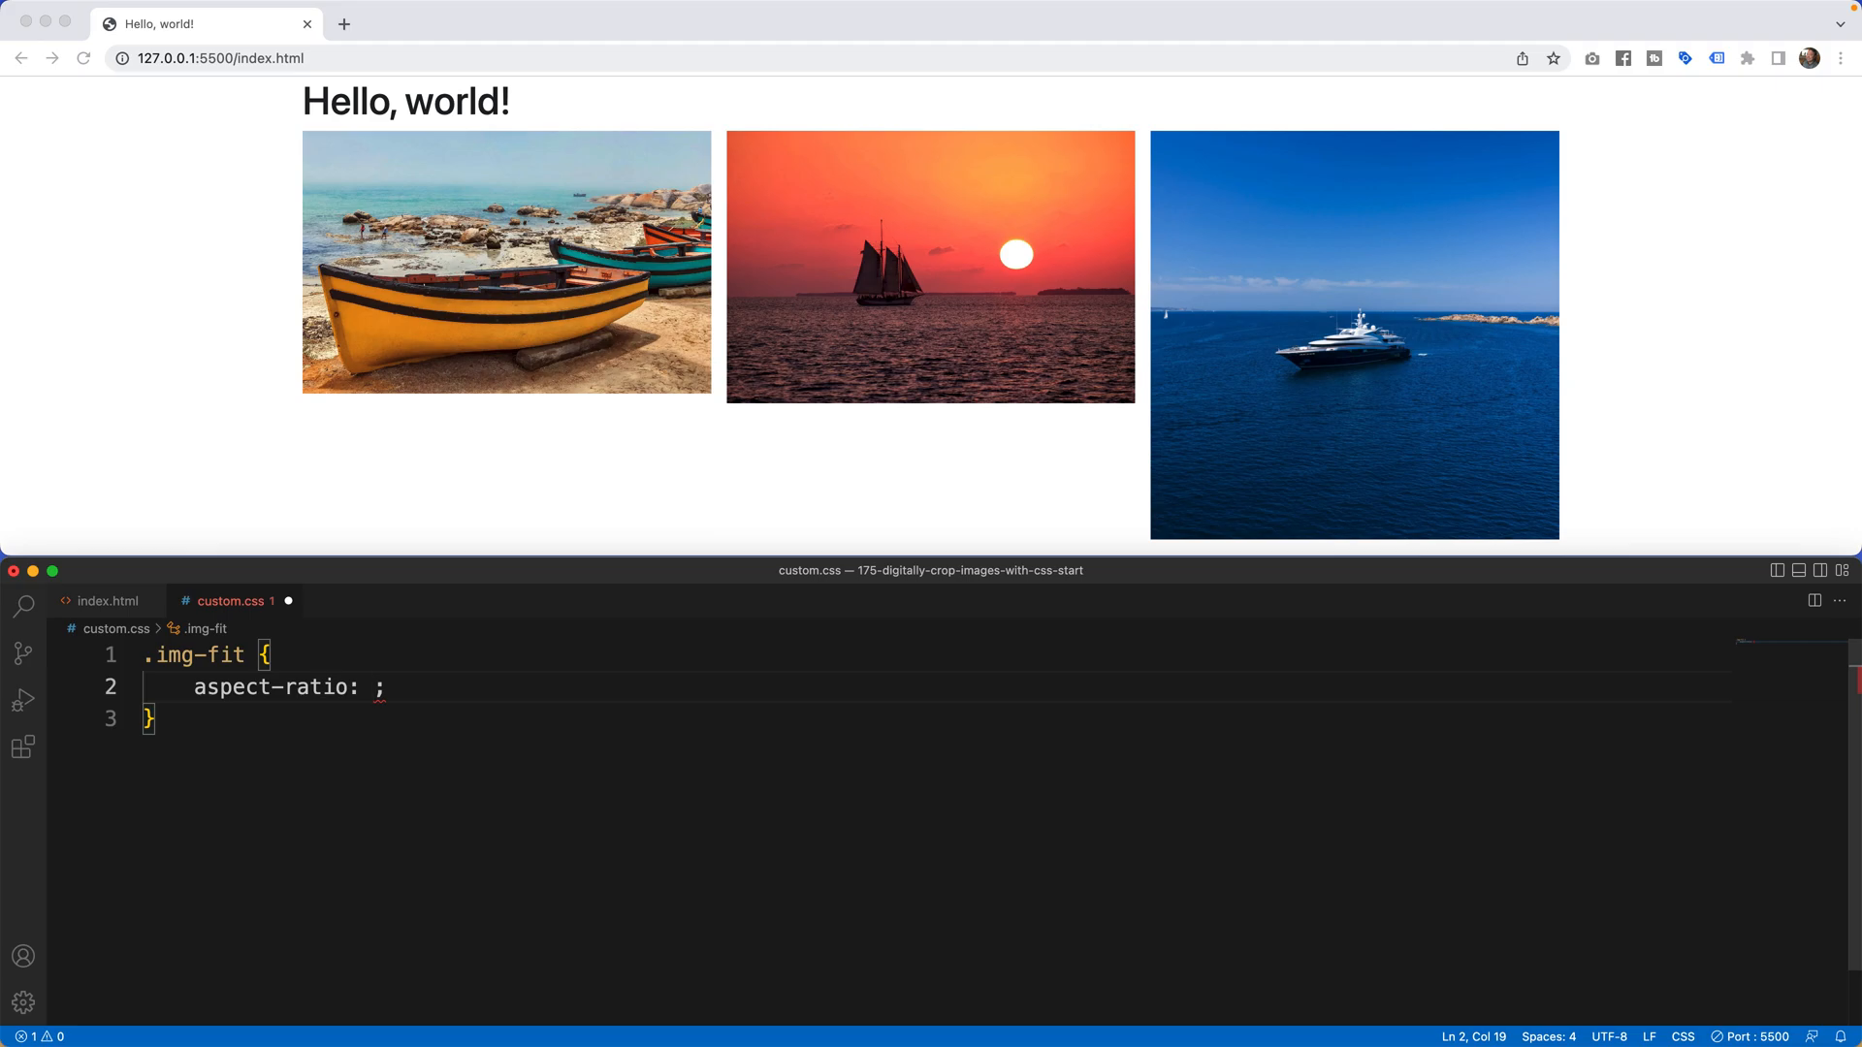
pyautogui.write('19 /')
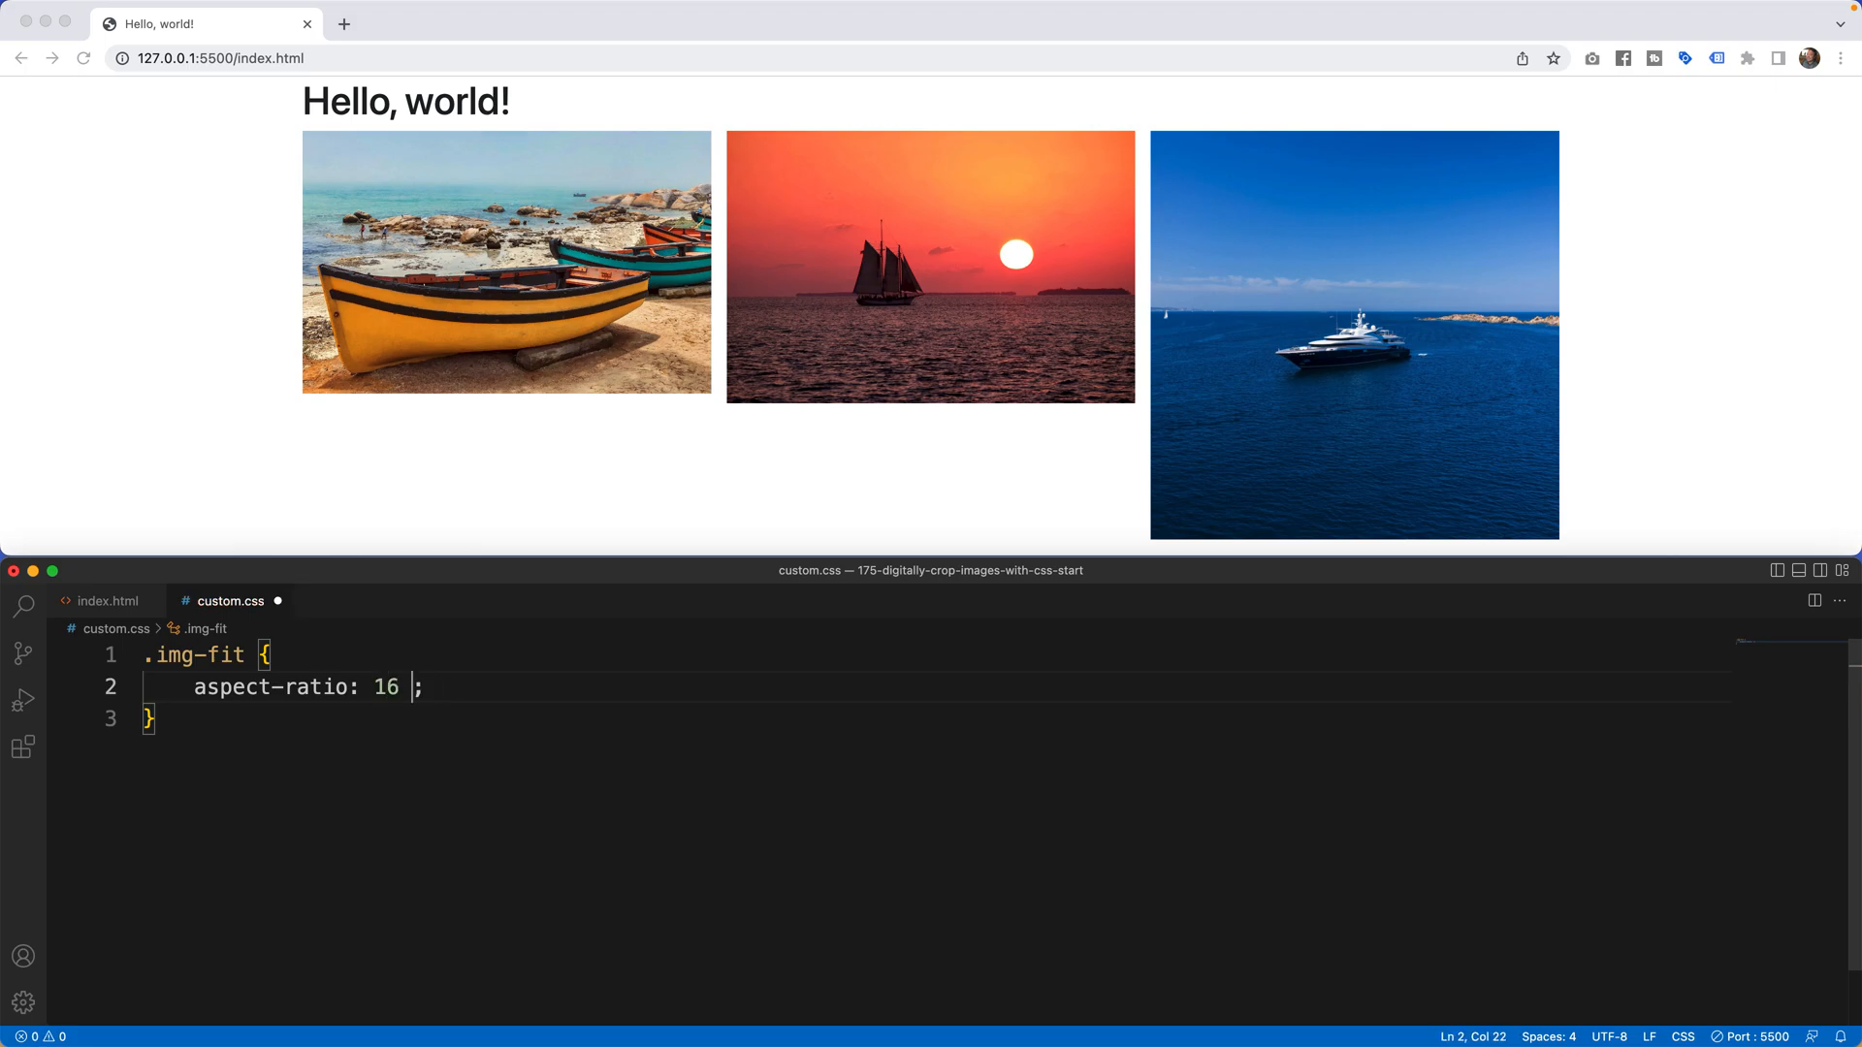
pyautogui.write('.')
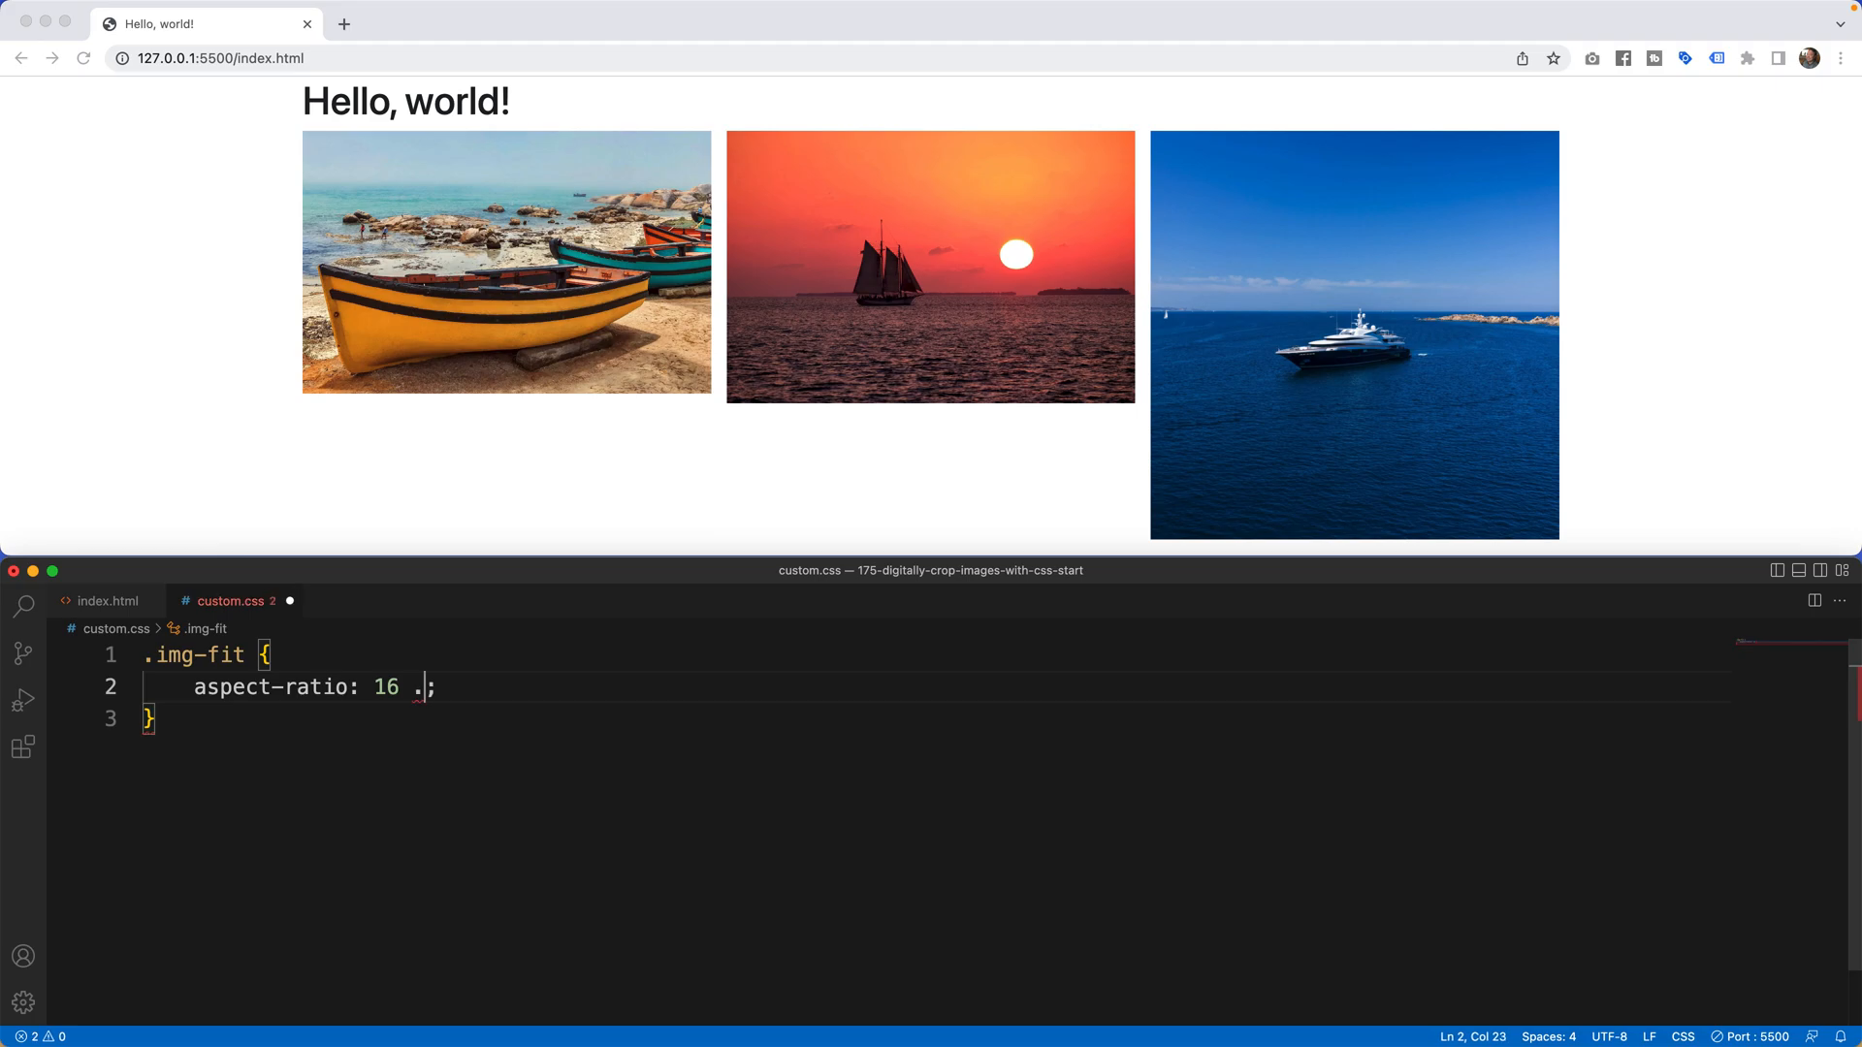
pyautogui.write('/')
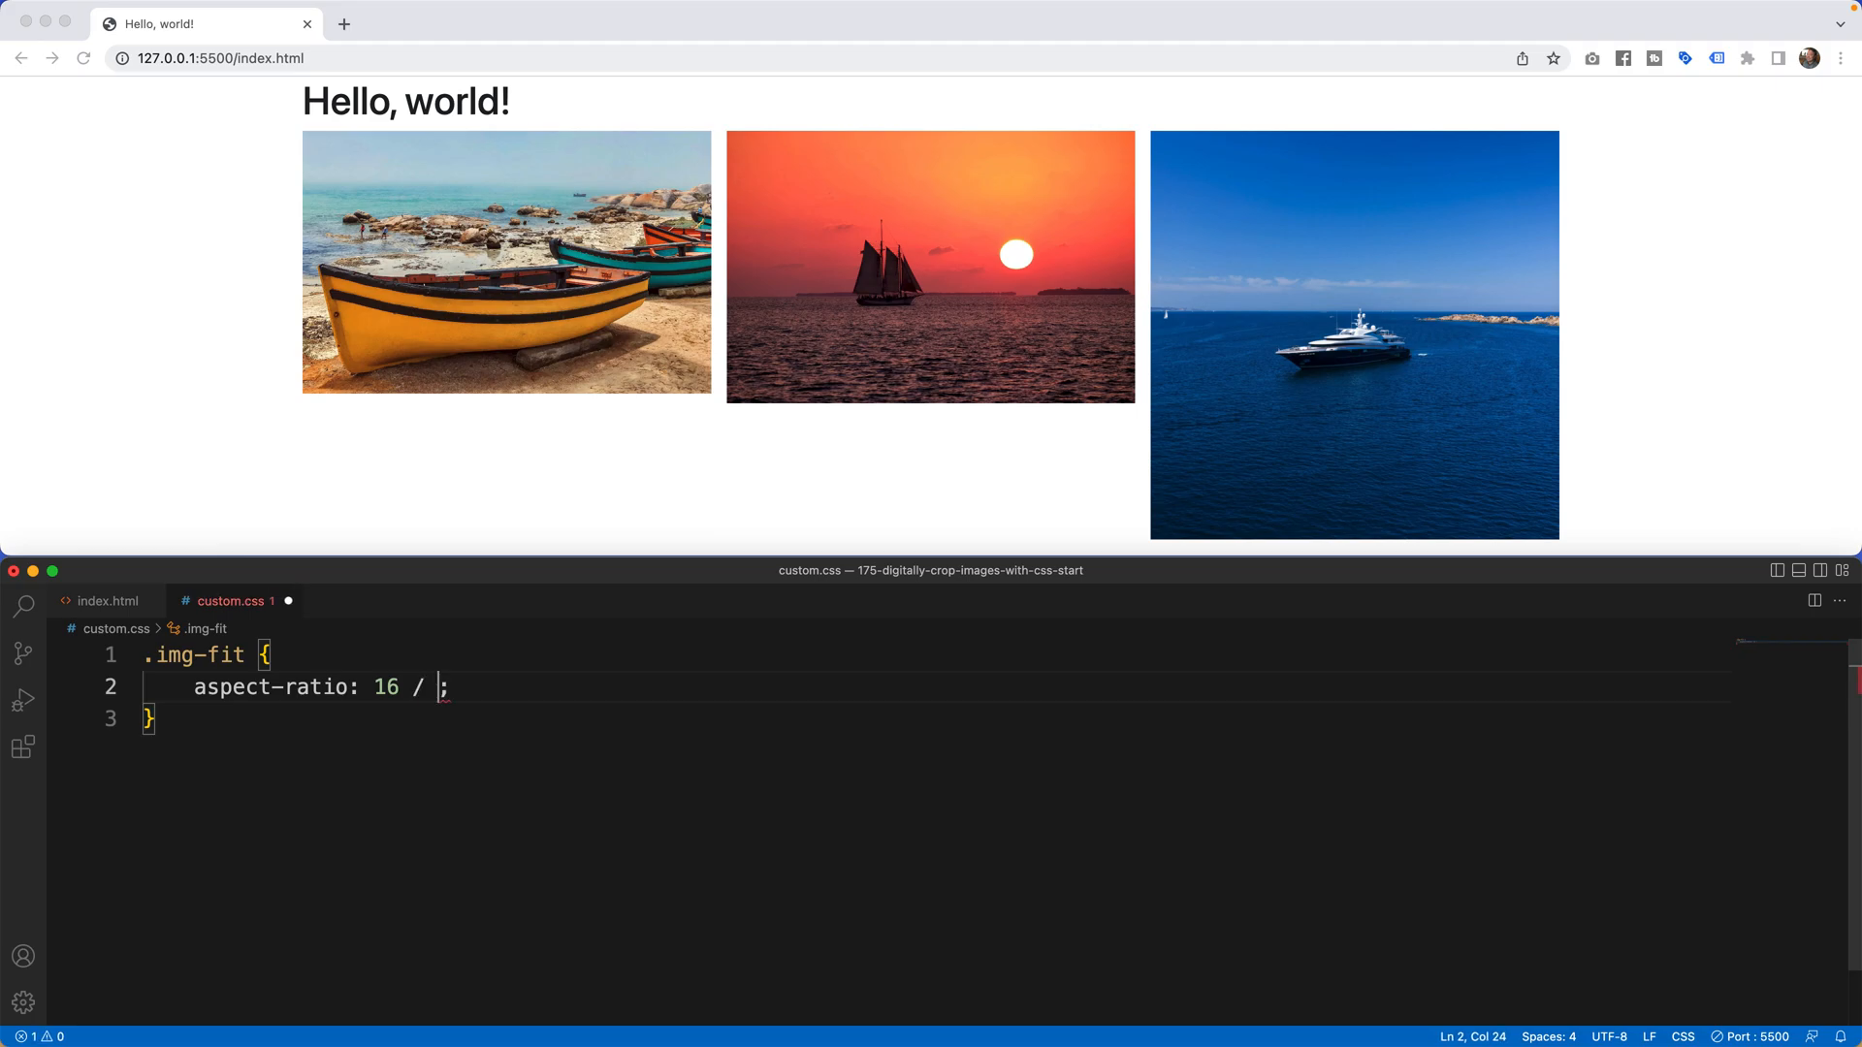
pyautogui.write('9')
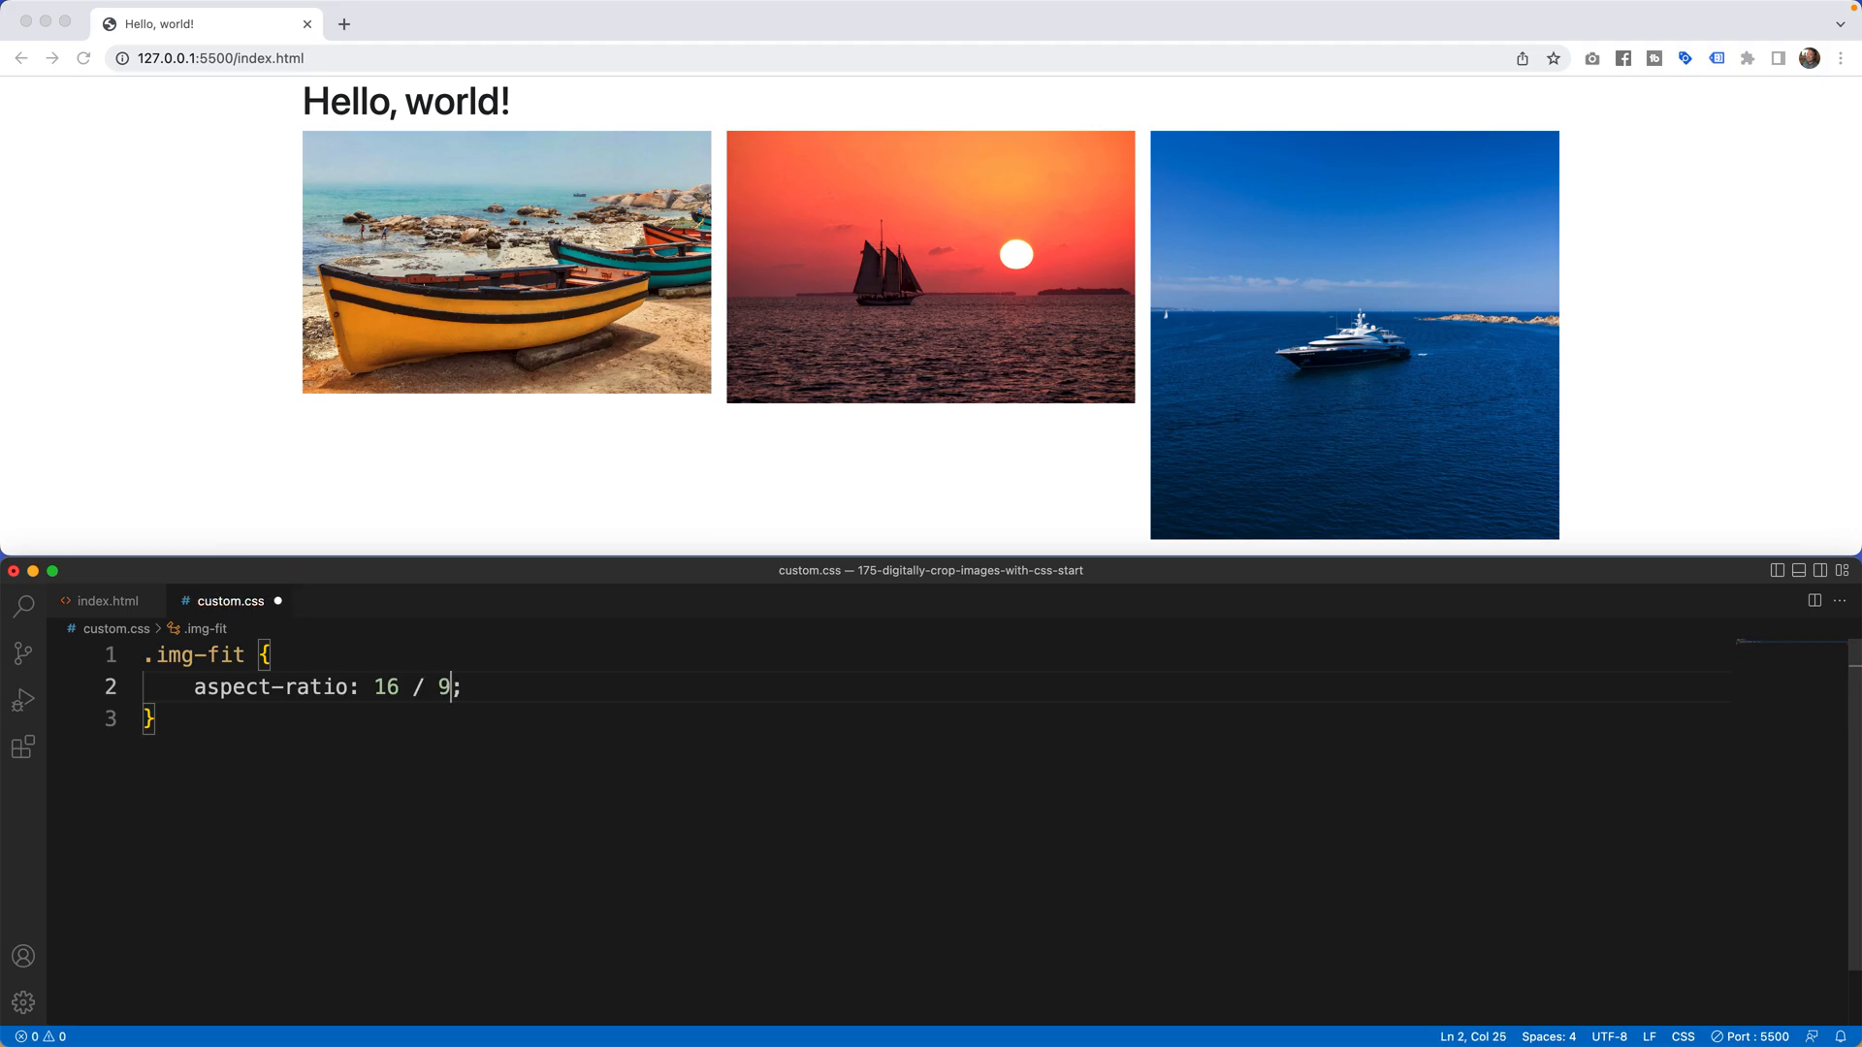
pyautogui.press('Cmd+S')
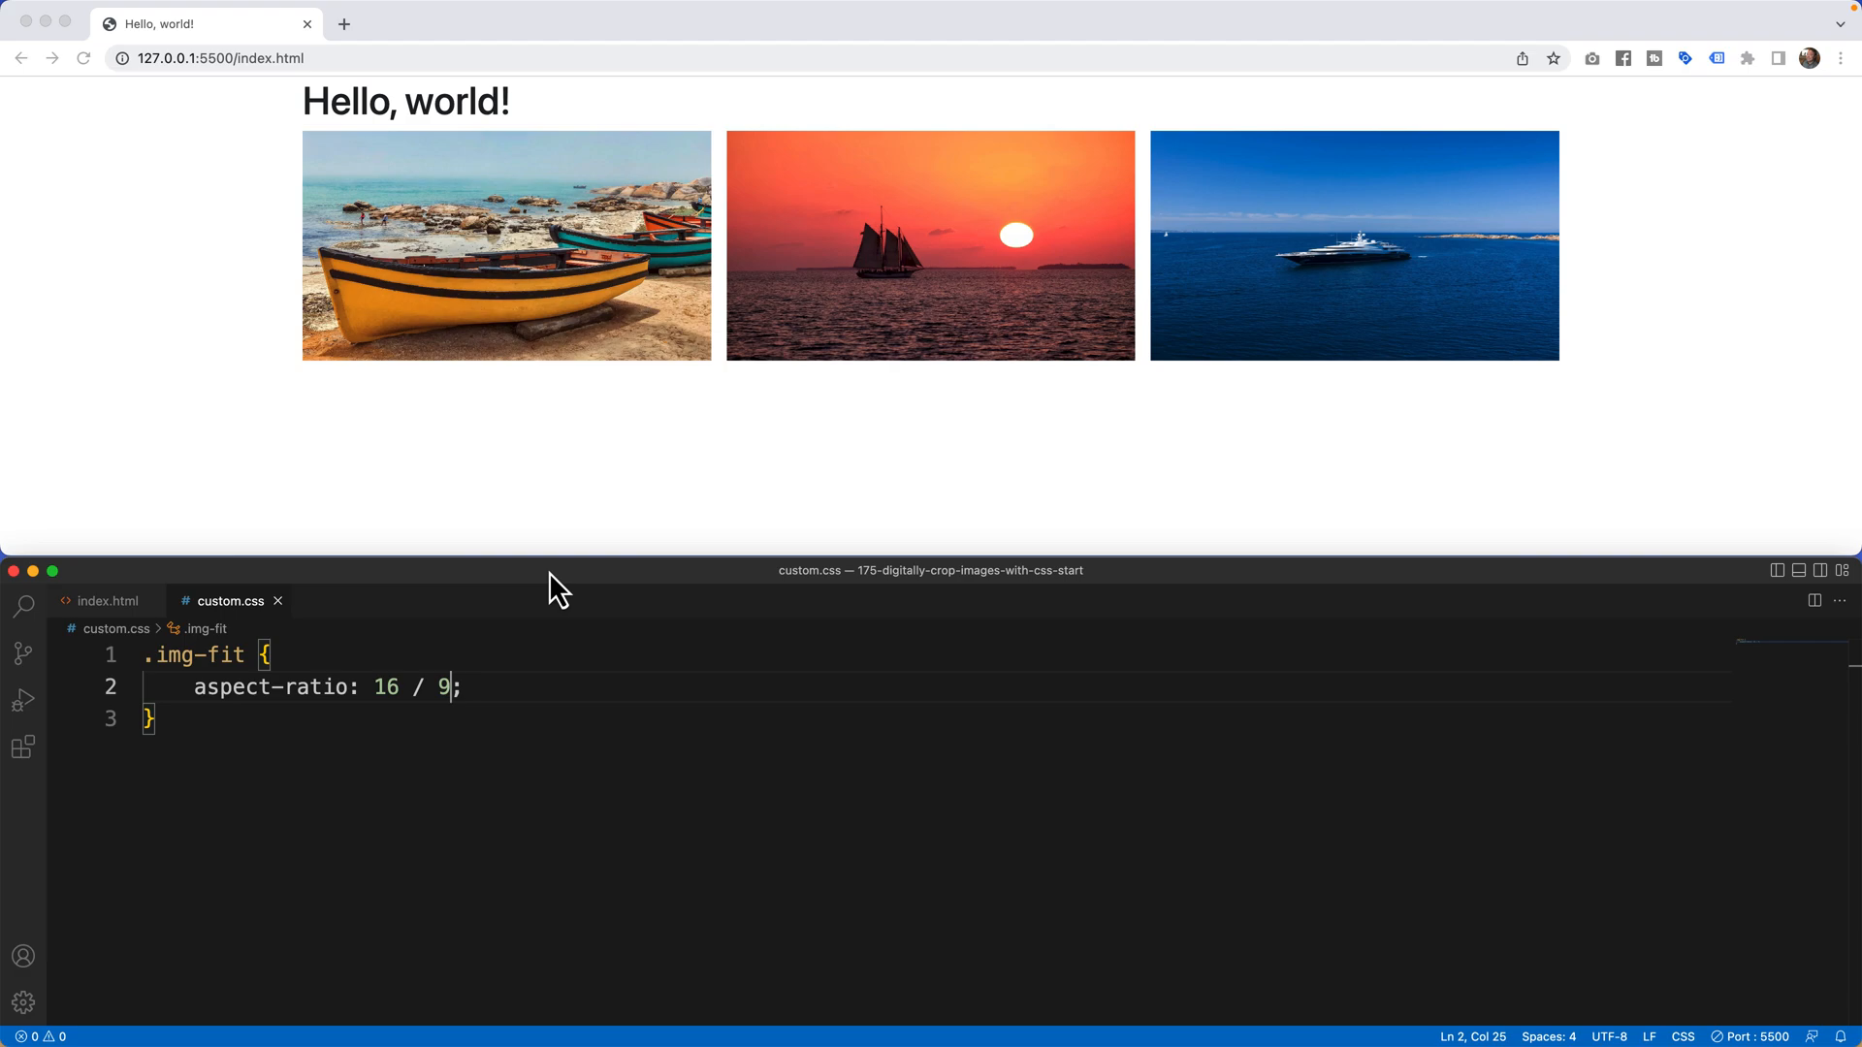
pyautogui.moveTo(395, 262)
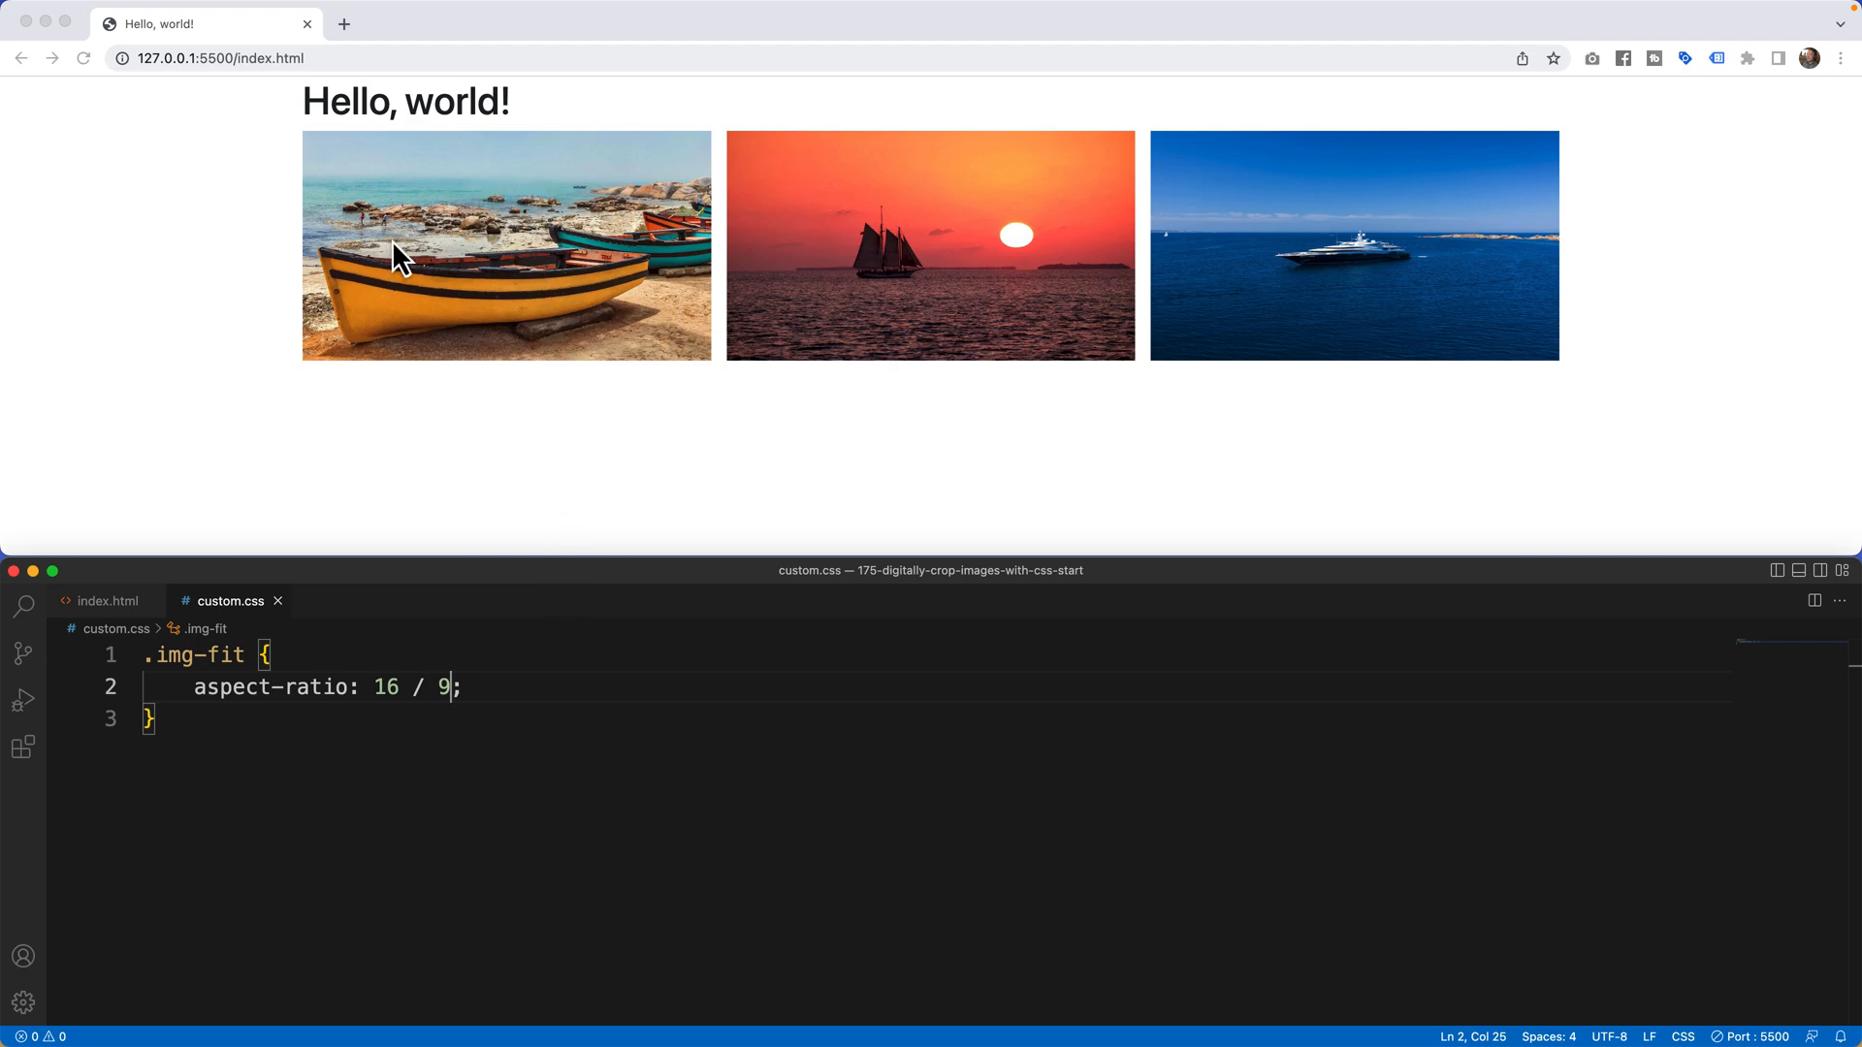
pyautogui.moveTo(892, 250)
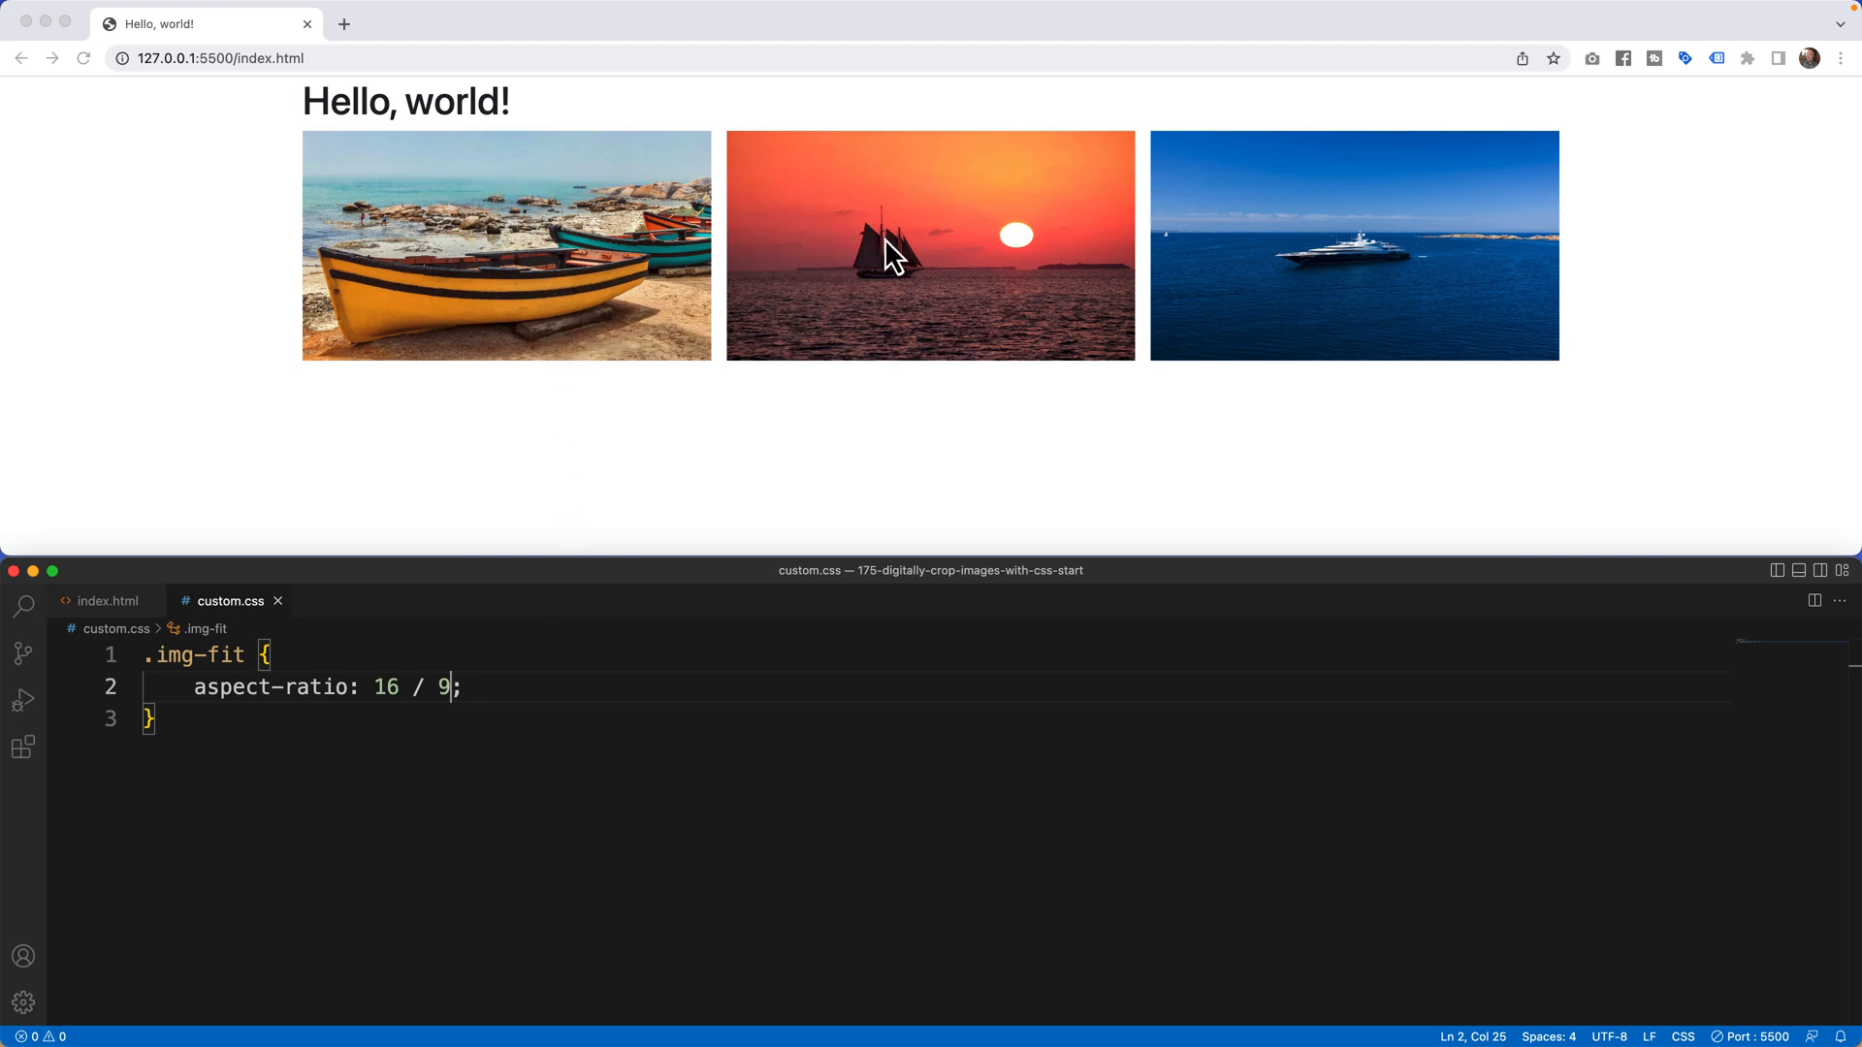
pyautogui.moveTo(1309, 286)
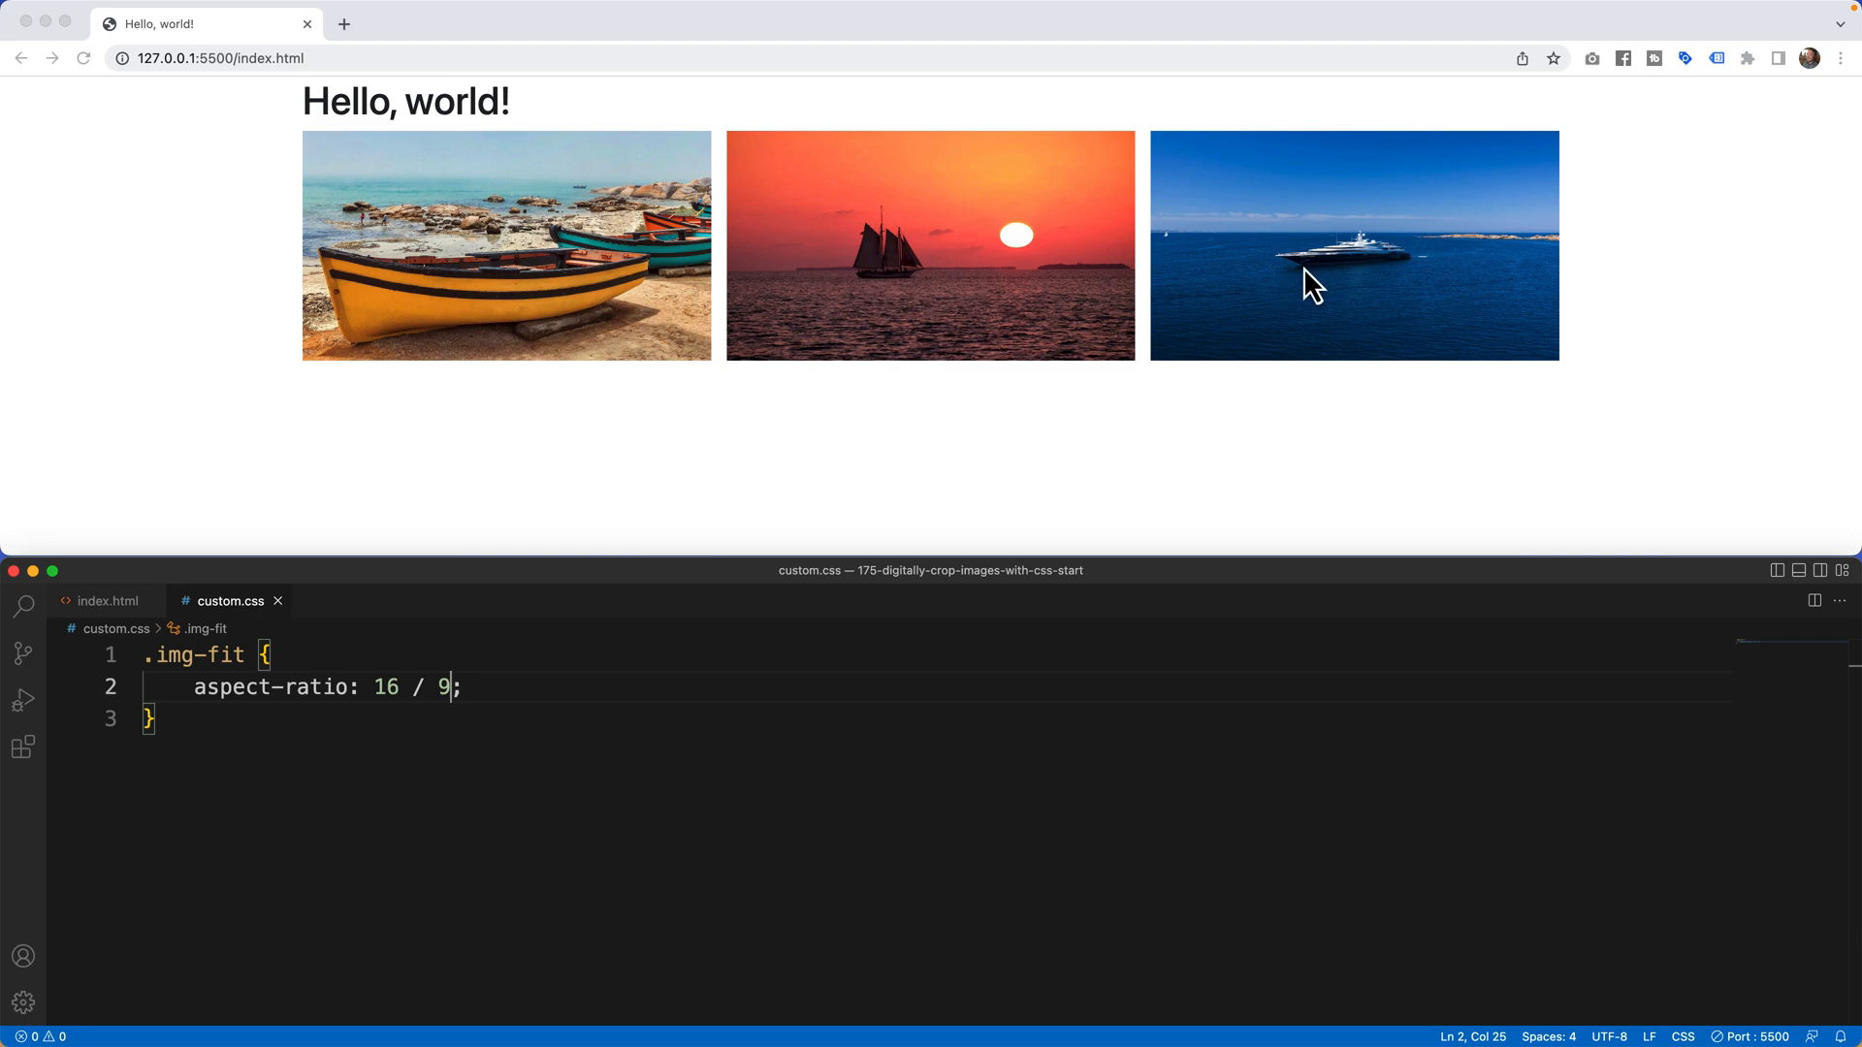
pyautogui.moveTo(1347, 281)
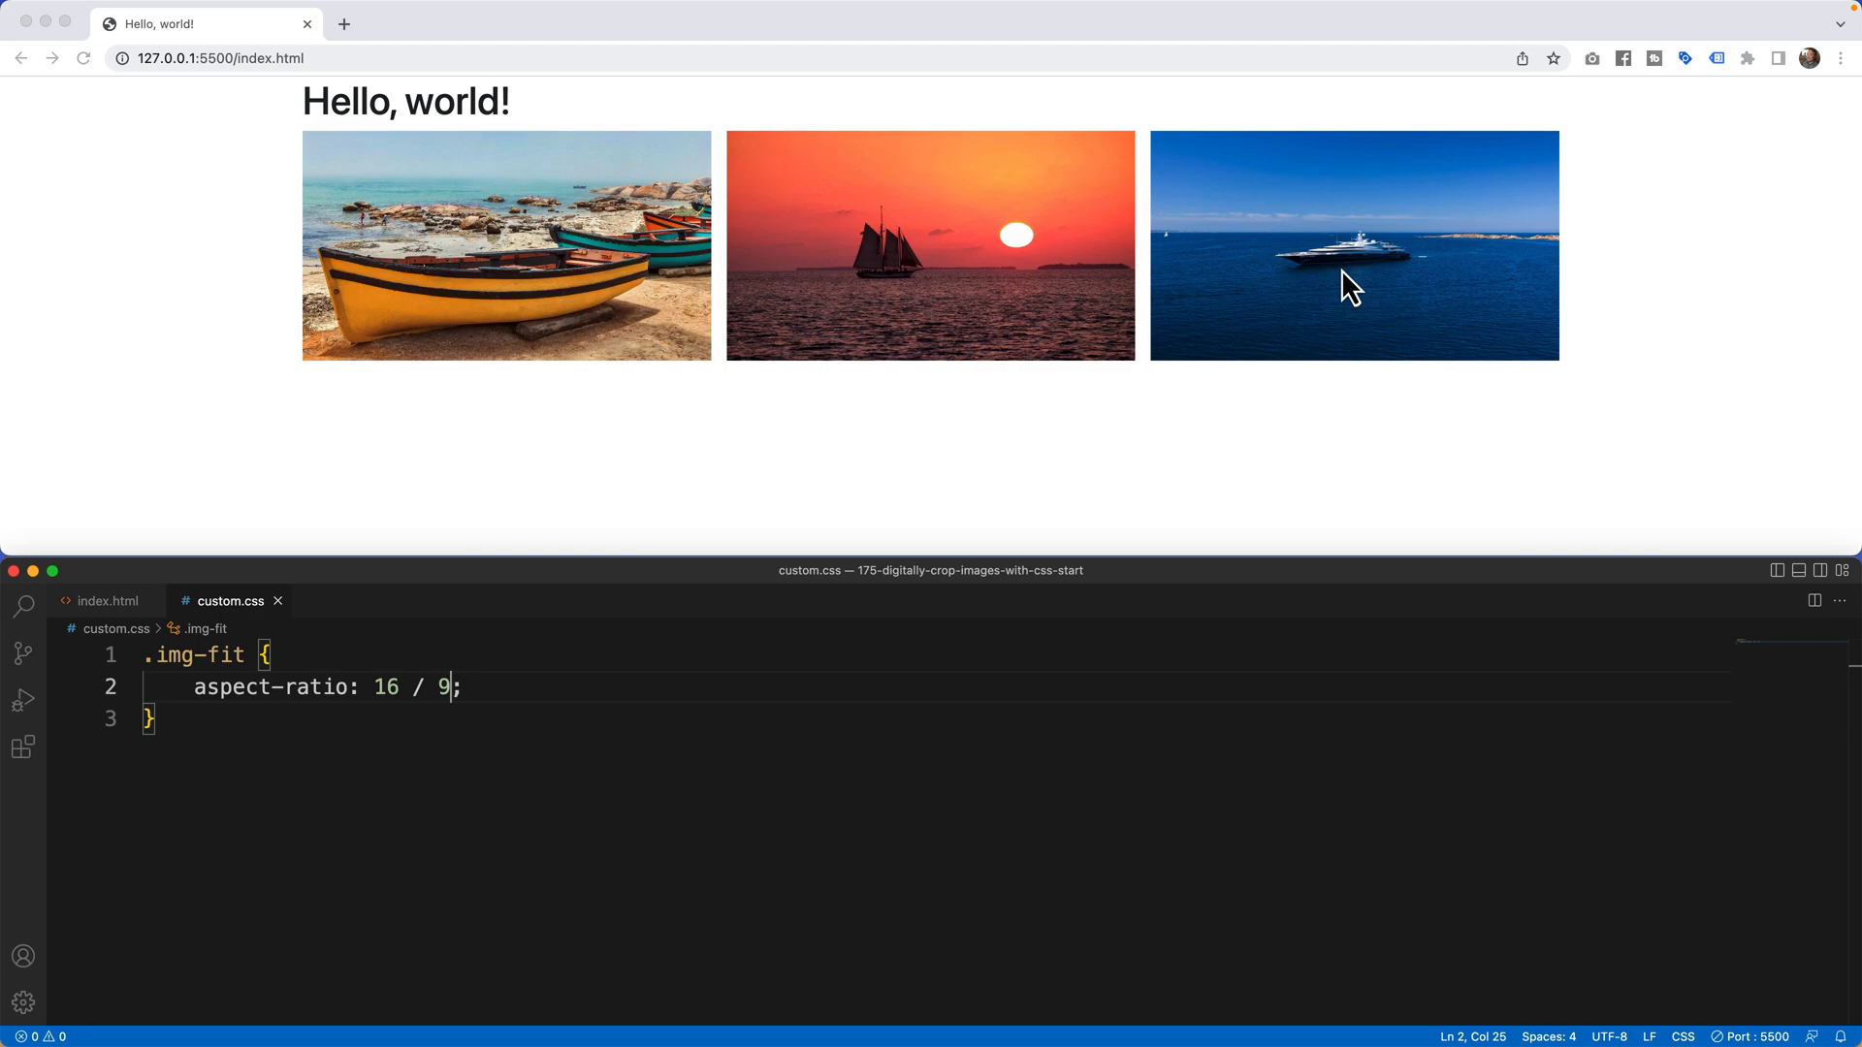
pyautogui.moveTo(1364, 281)
pyautogui.write('object-fit: cover;')
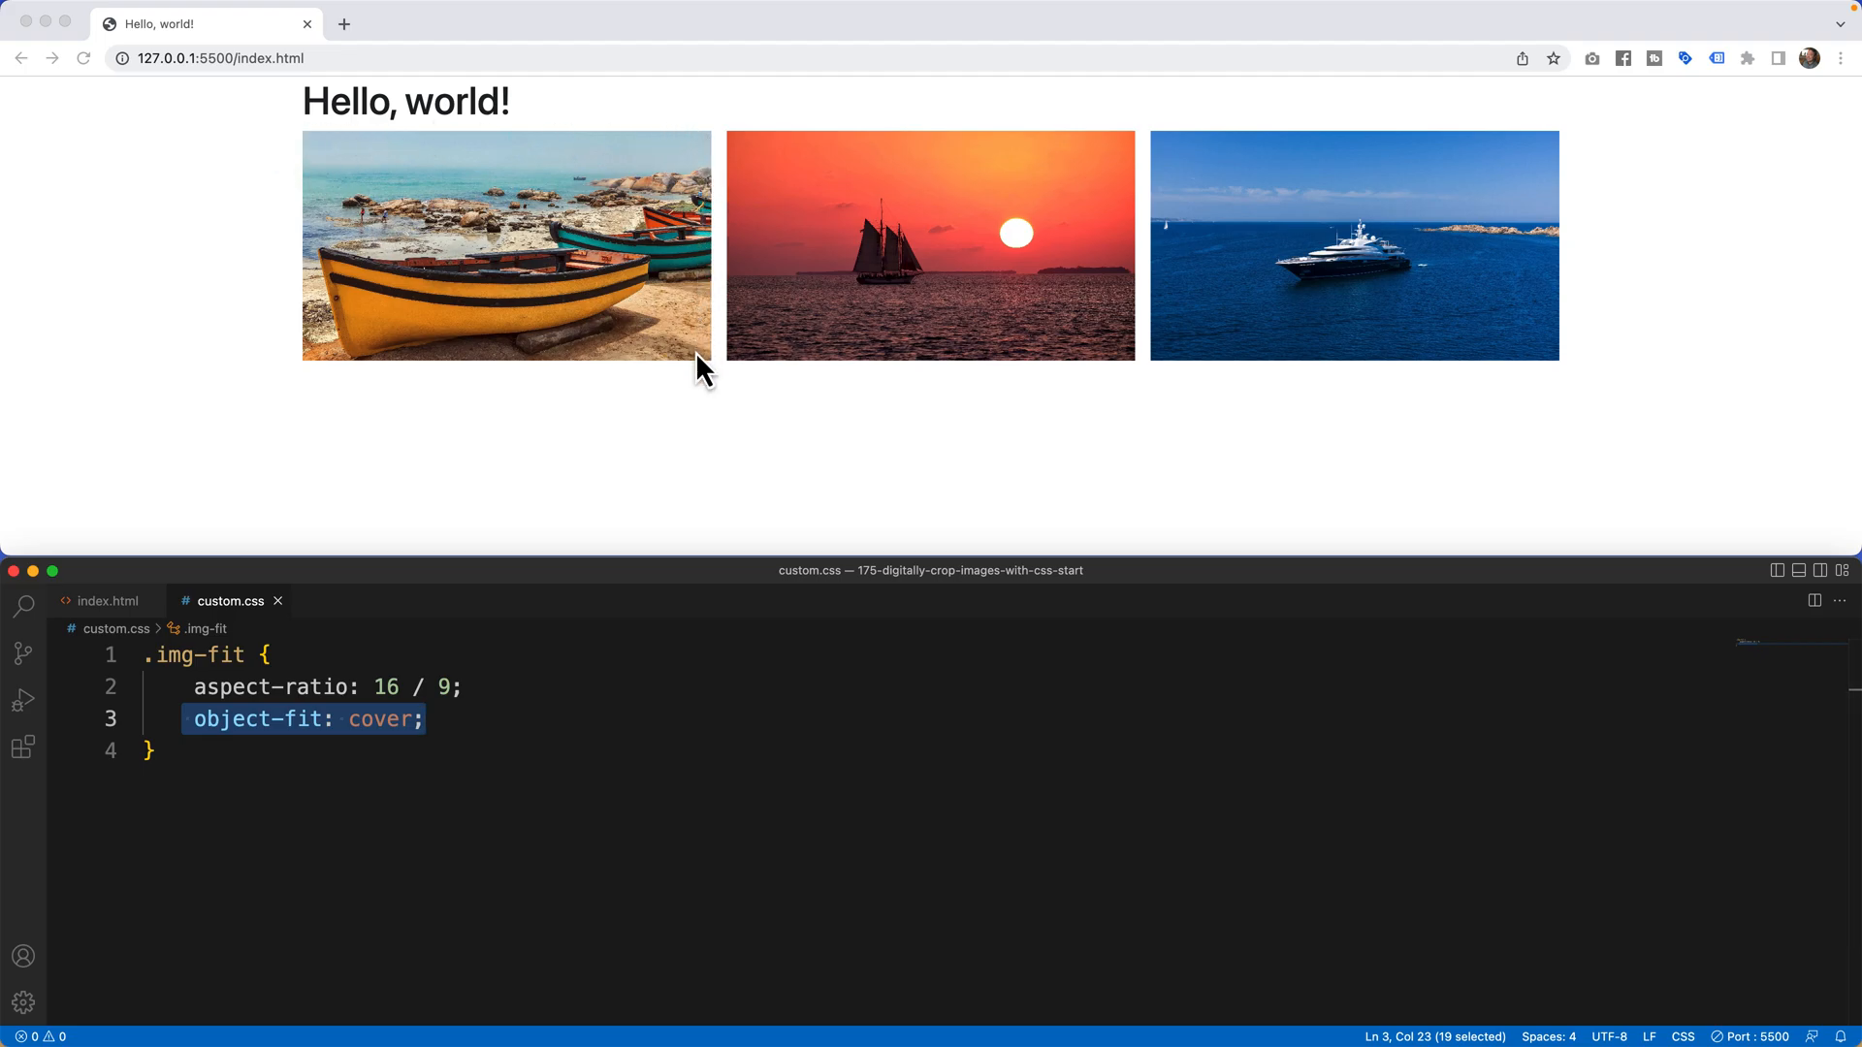
pyautogui.moveTo(349, 146)
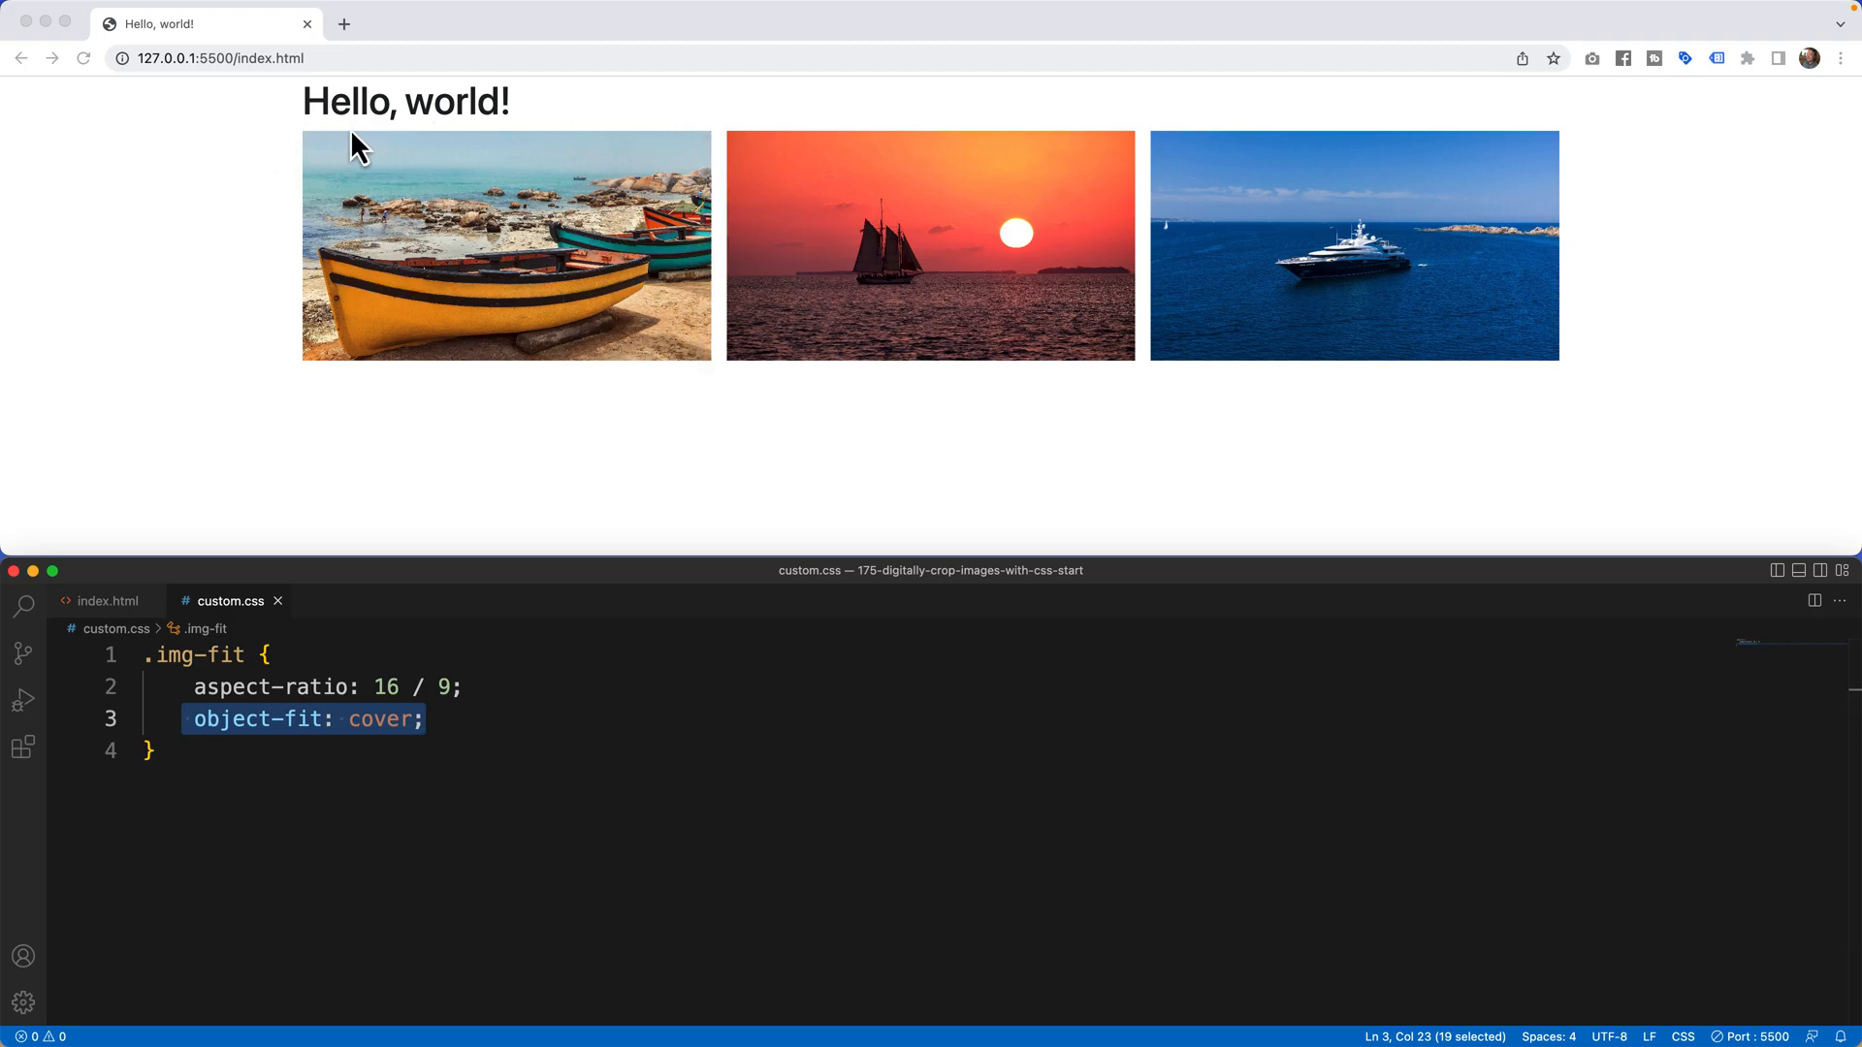
pyautogui.moveTo(1183, 155)
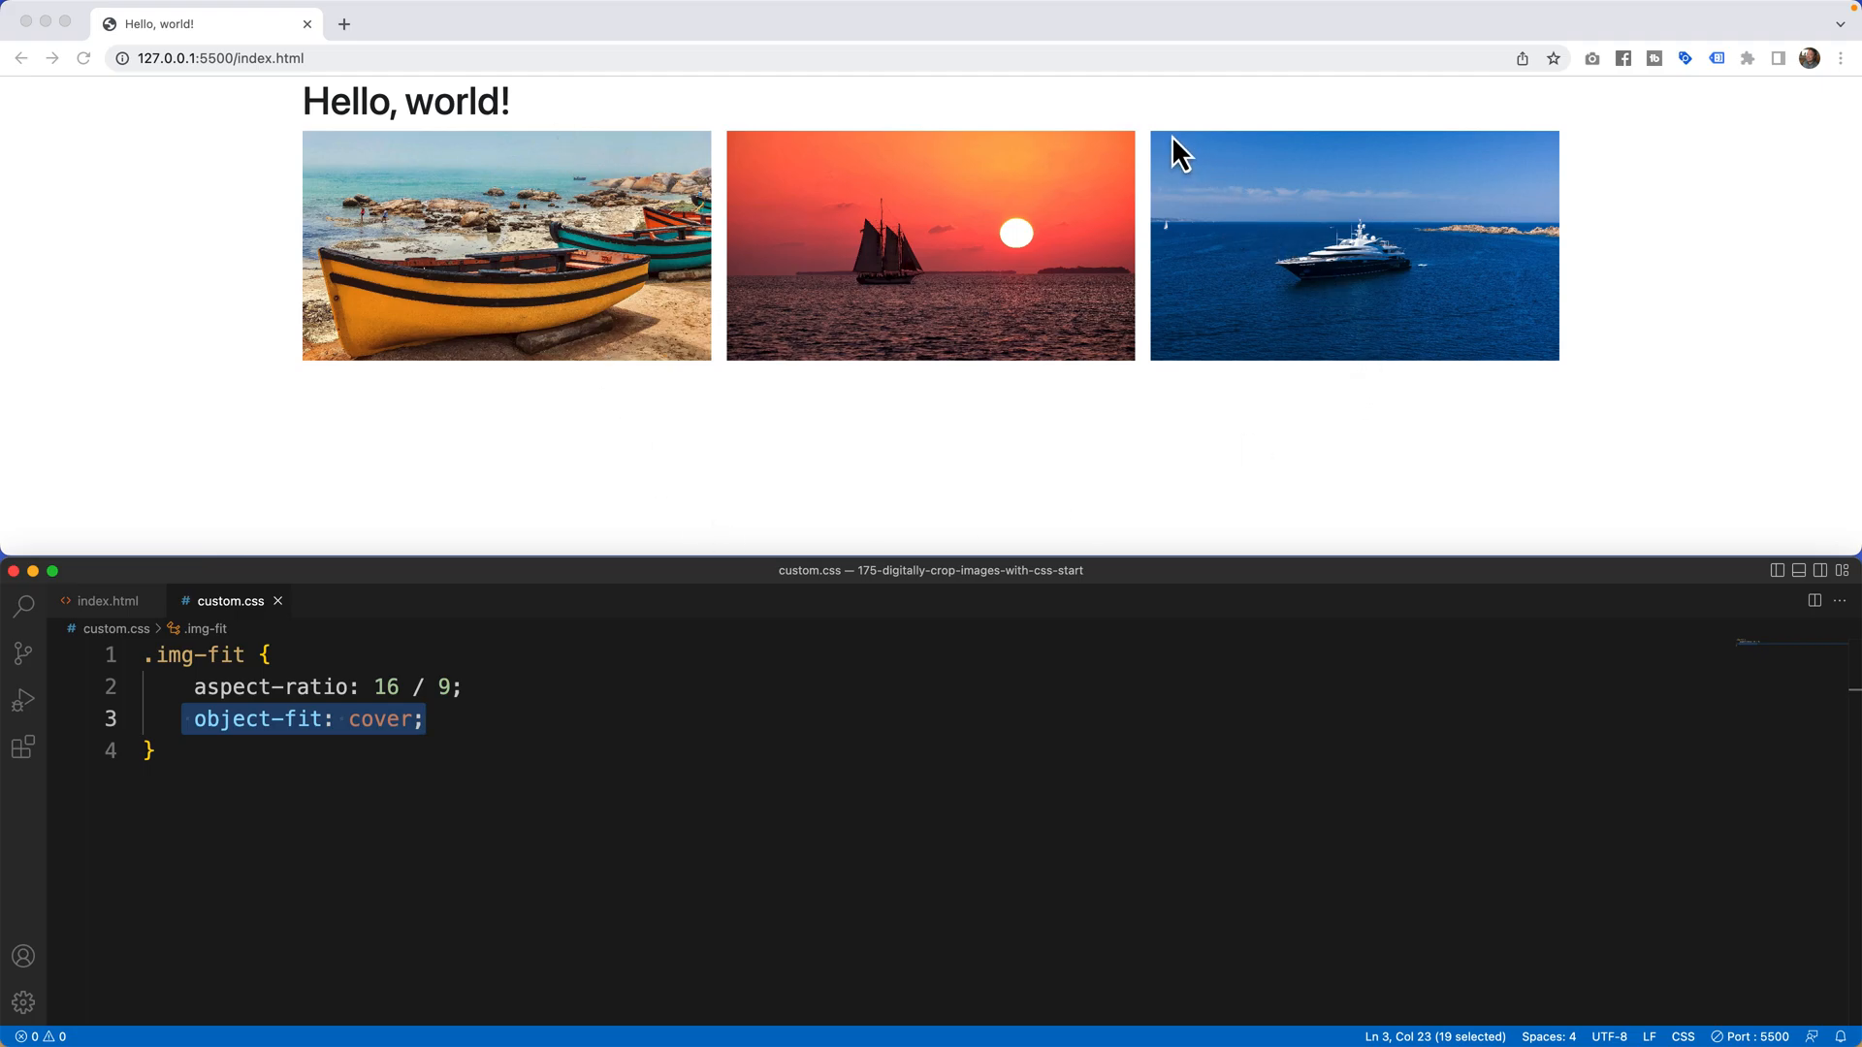
pyautogui.moveTo(1535, 339)
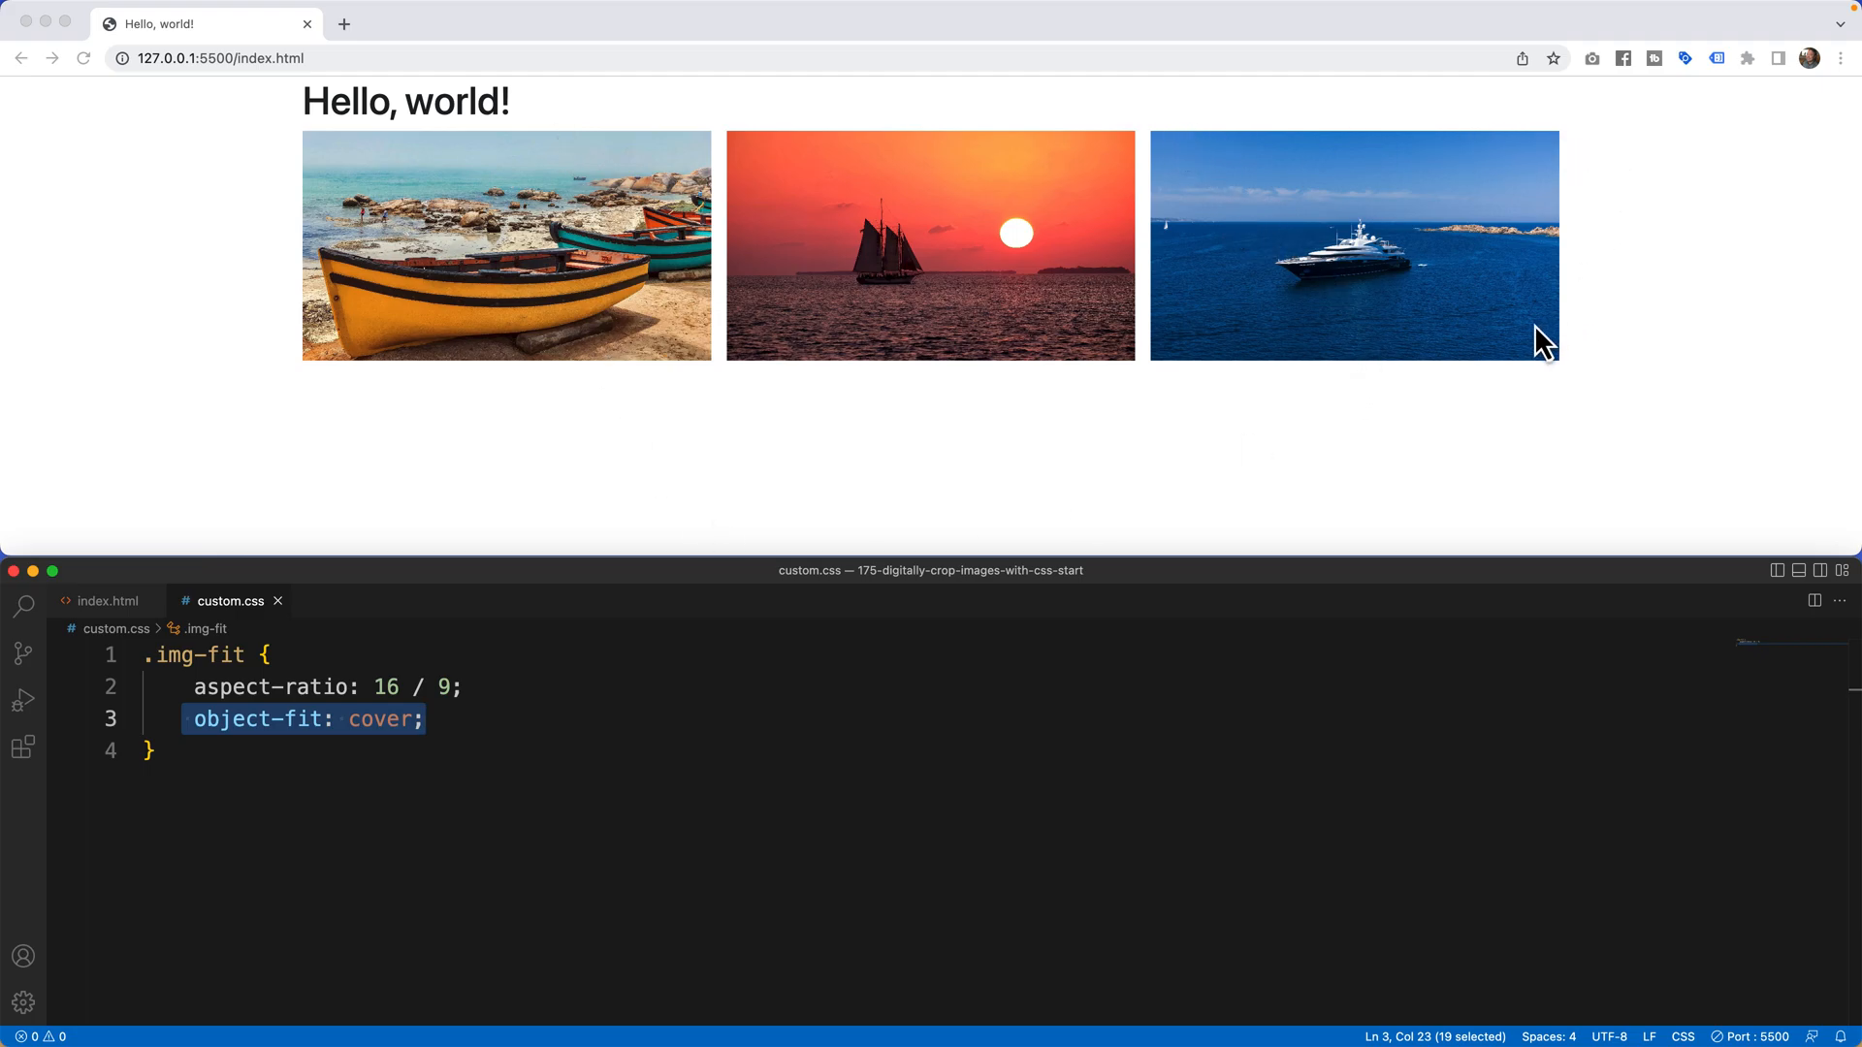
pyautogui.moveTo(1338, 144)
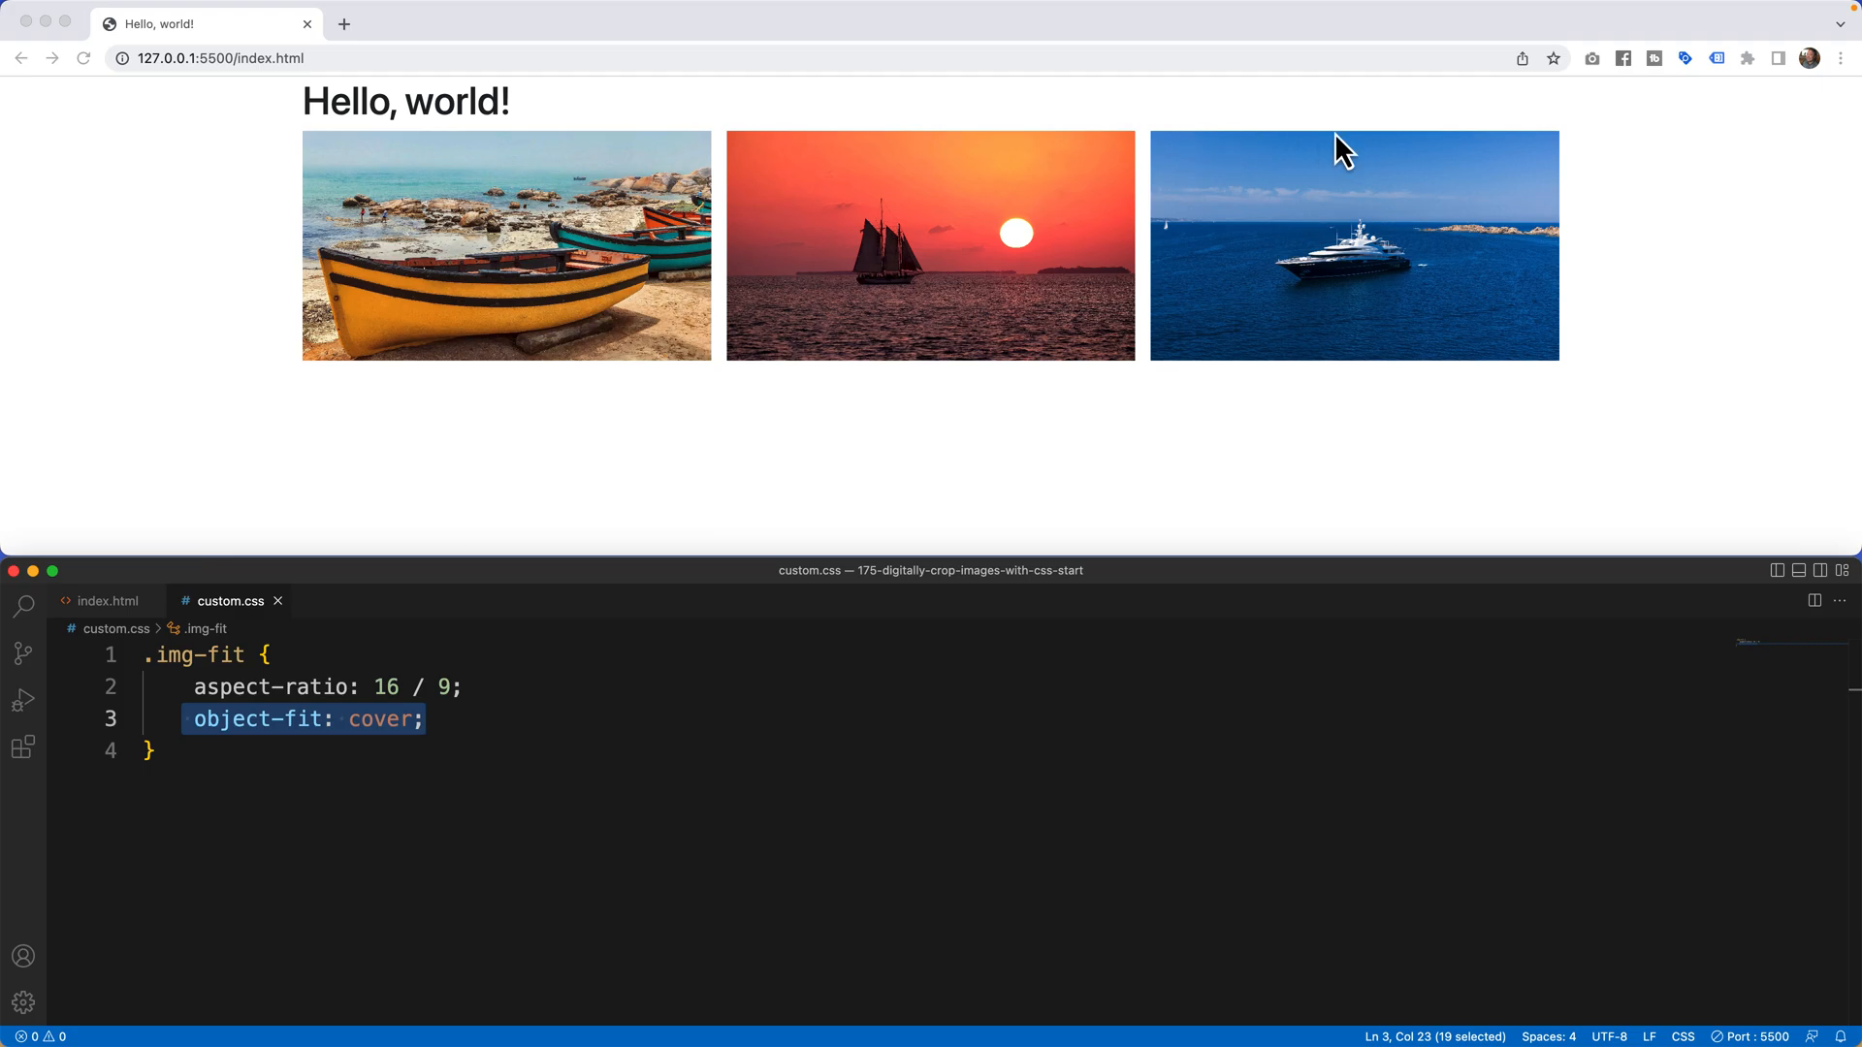
pyautogui.moveTo(1554, 373)
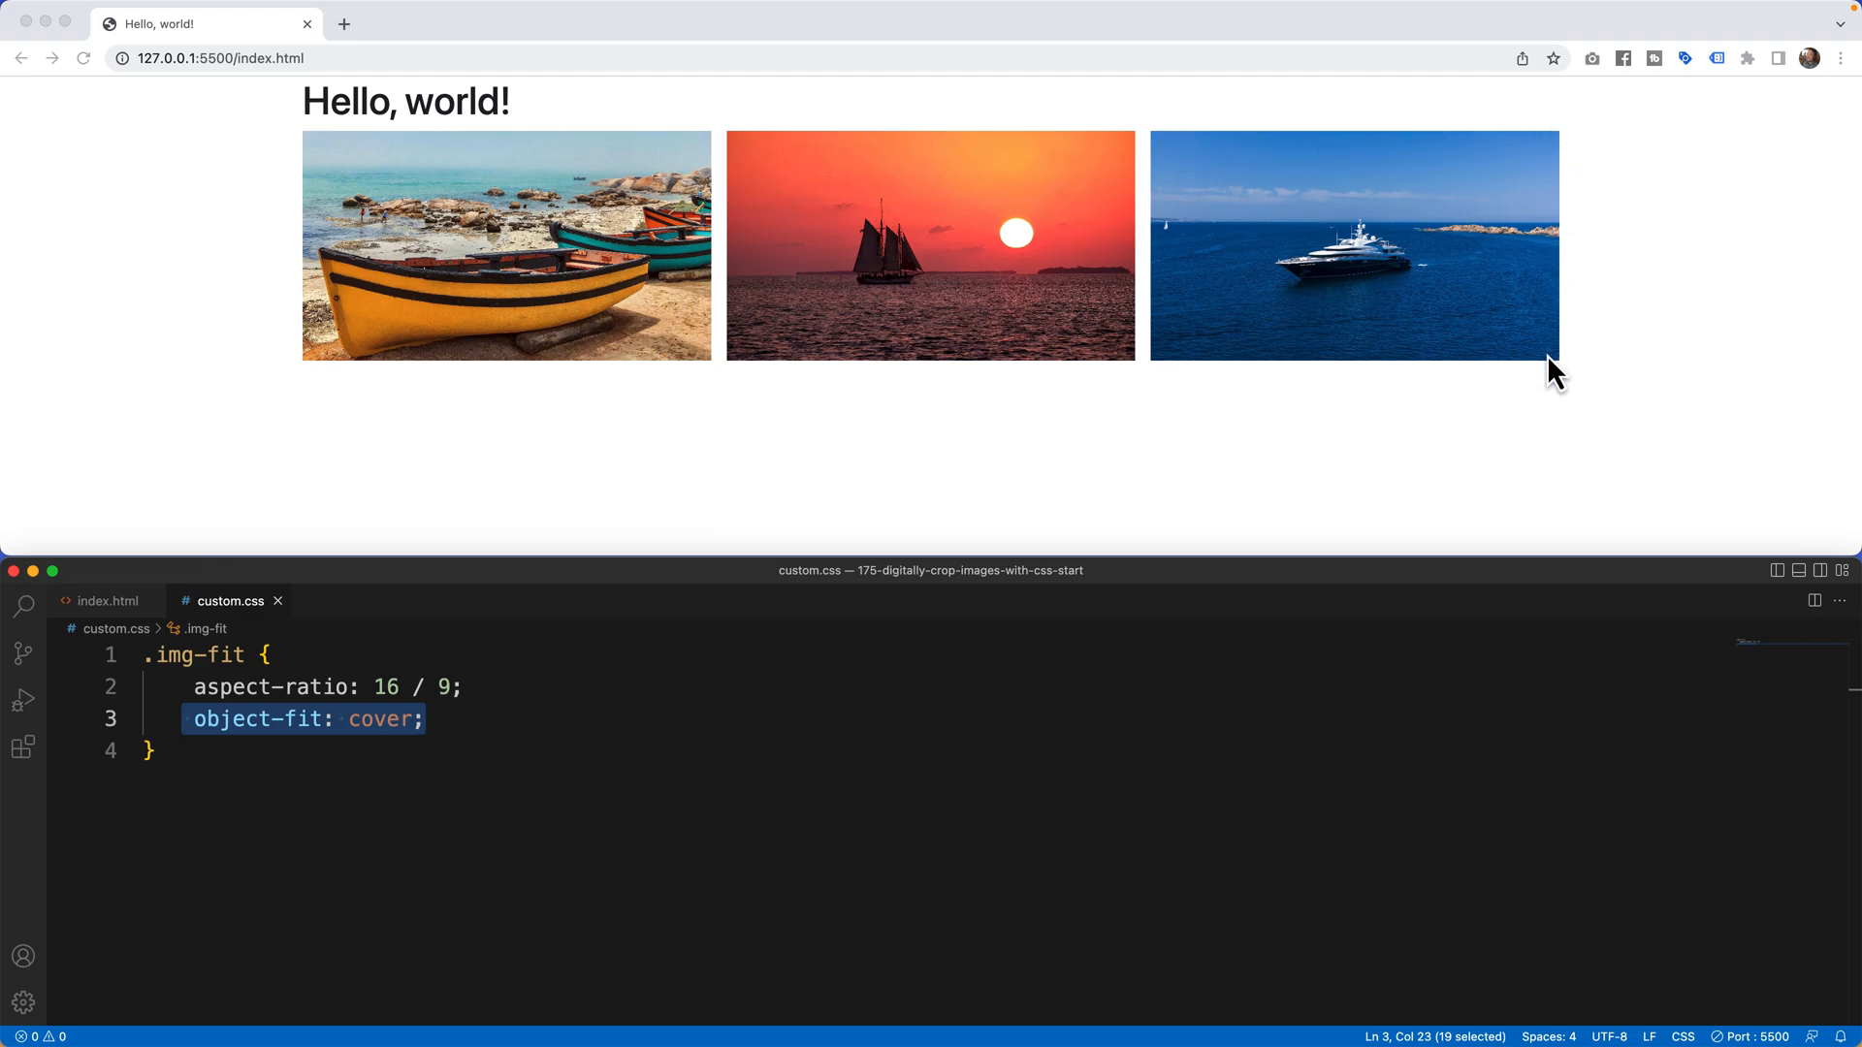
pyautogui.moveTo(865, 407)
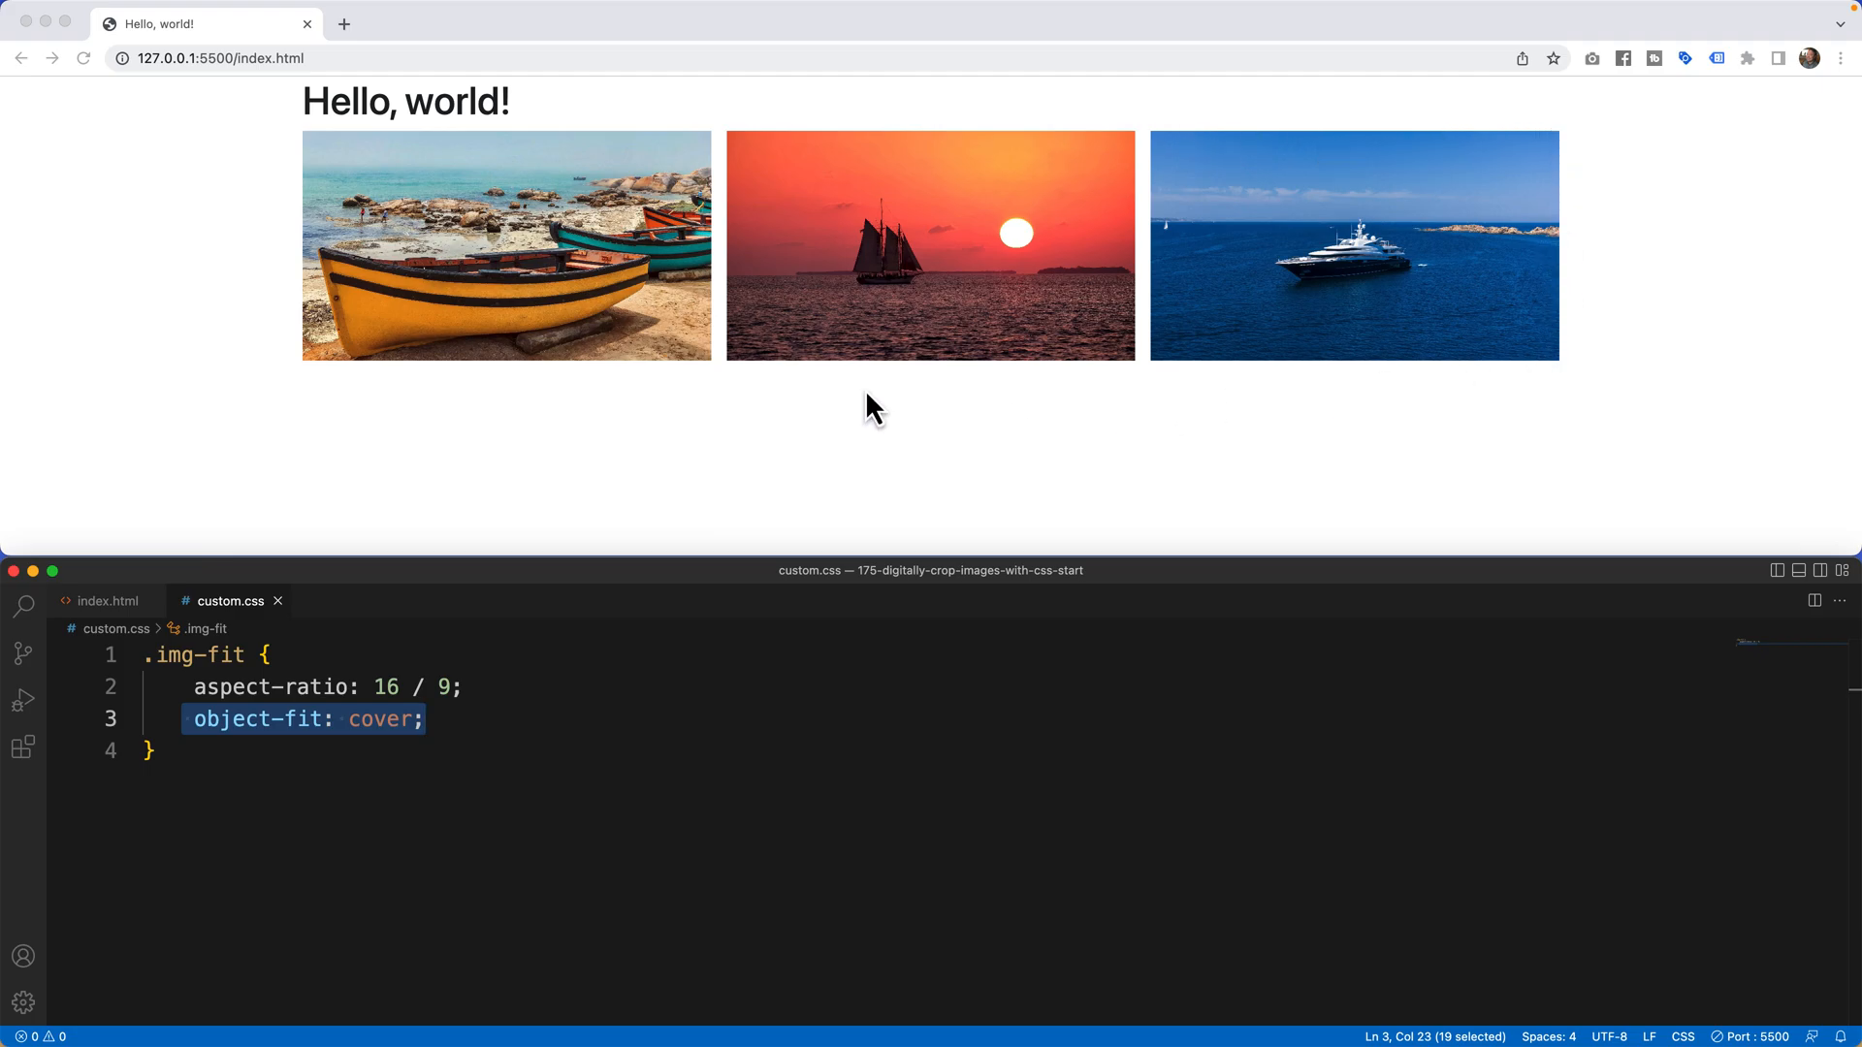
pyautogui.press('Cmd+A')
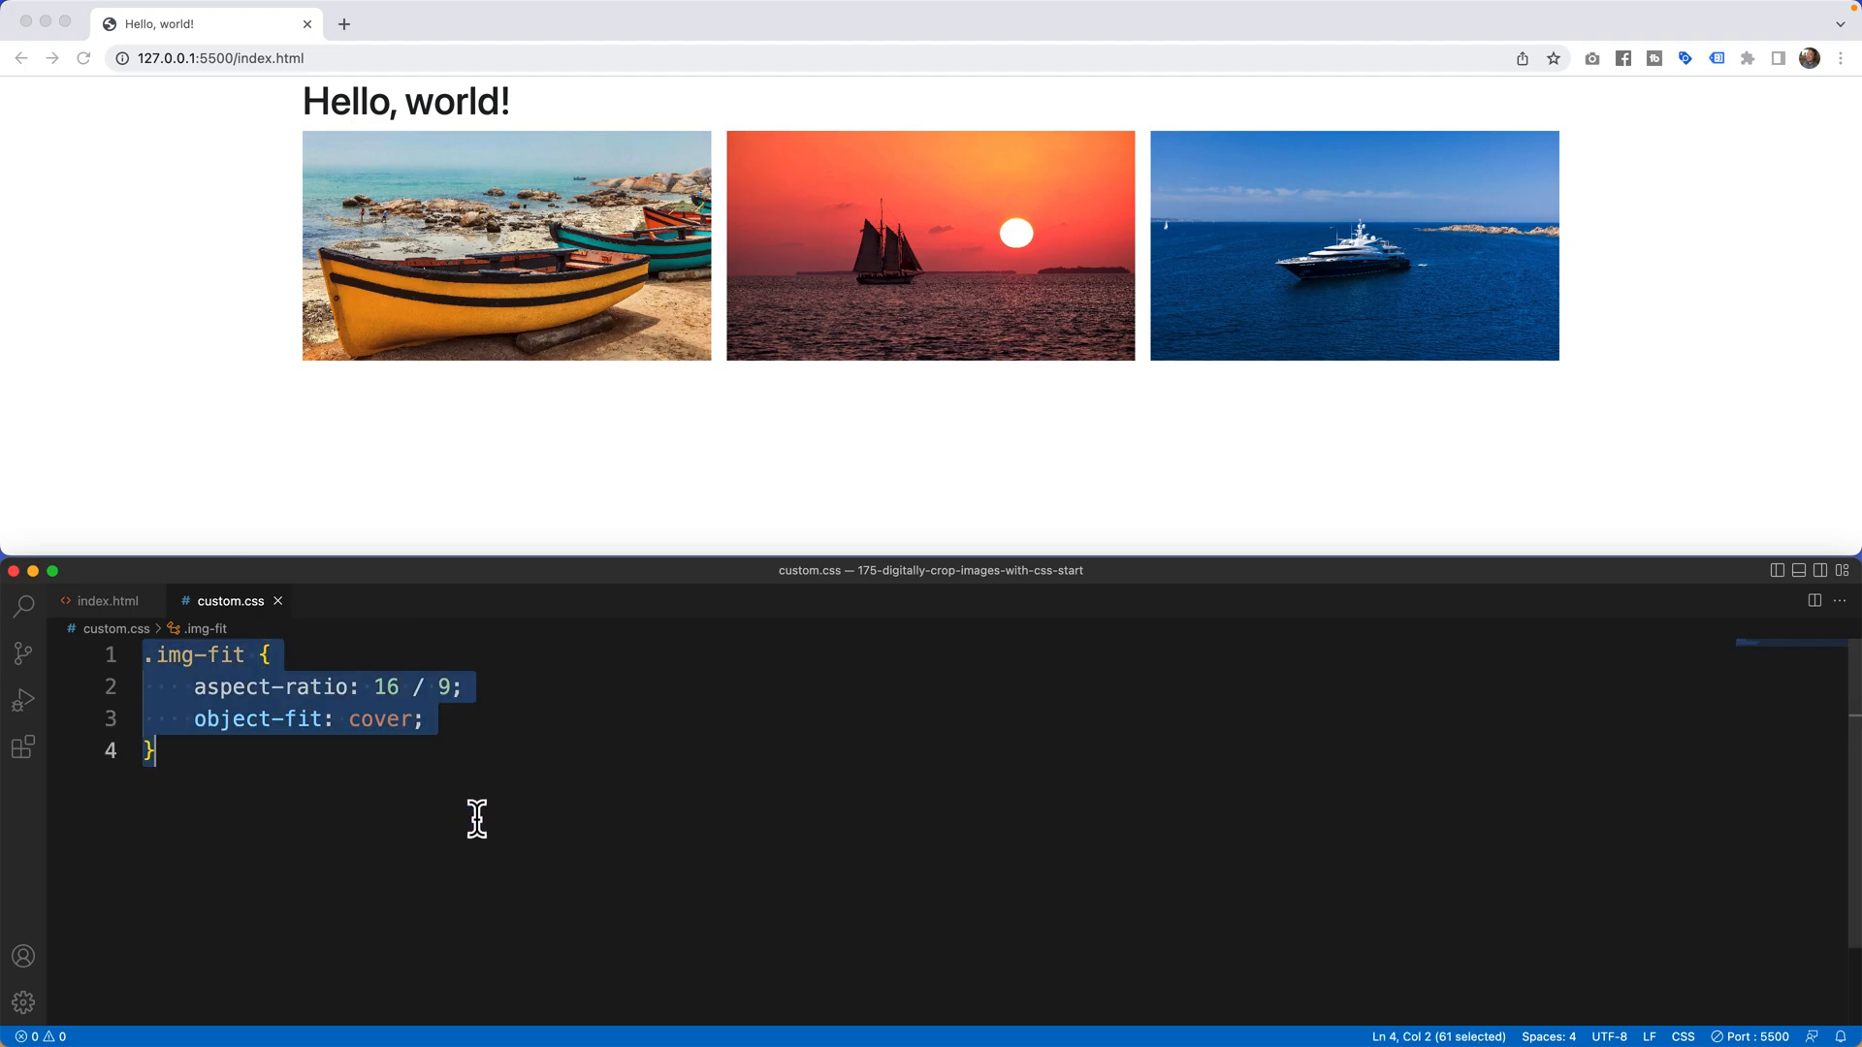
pyautogui.press('Cmd+/')
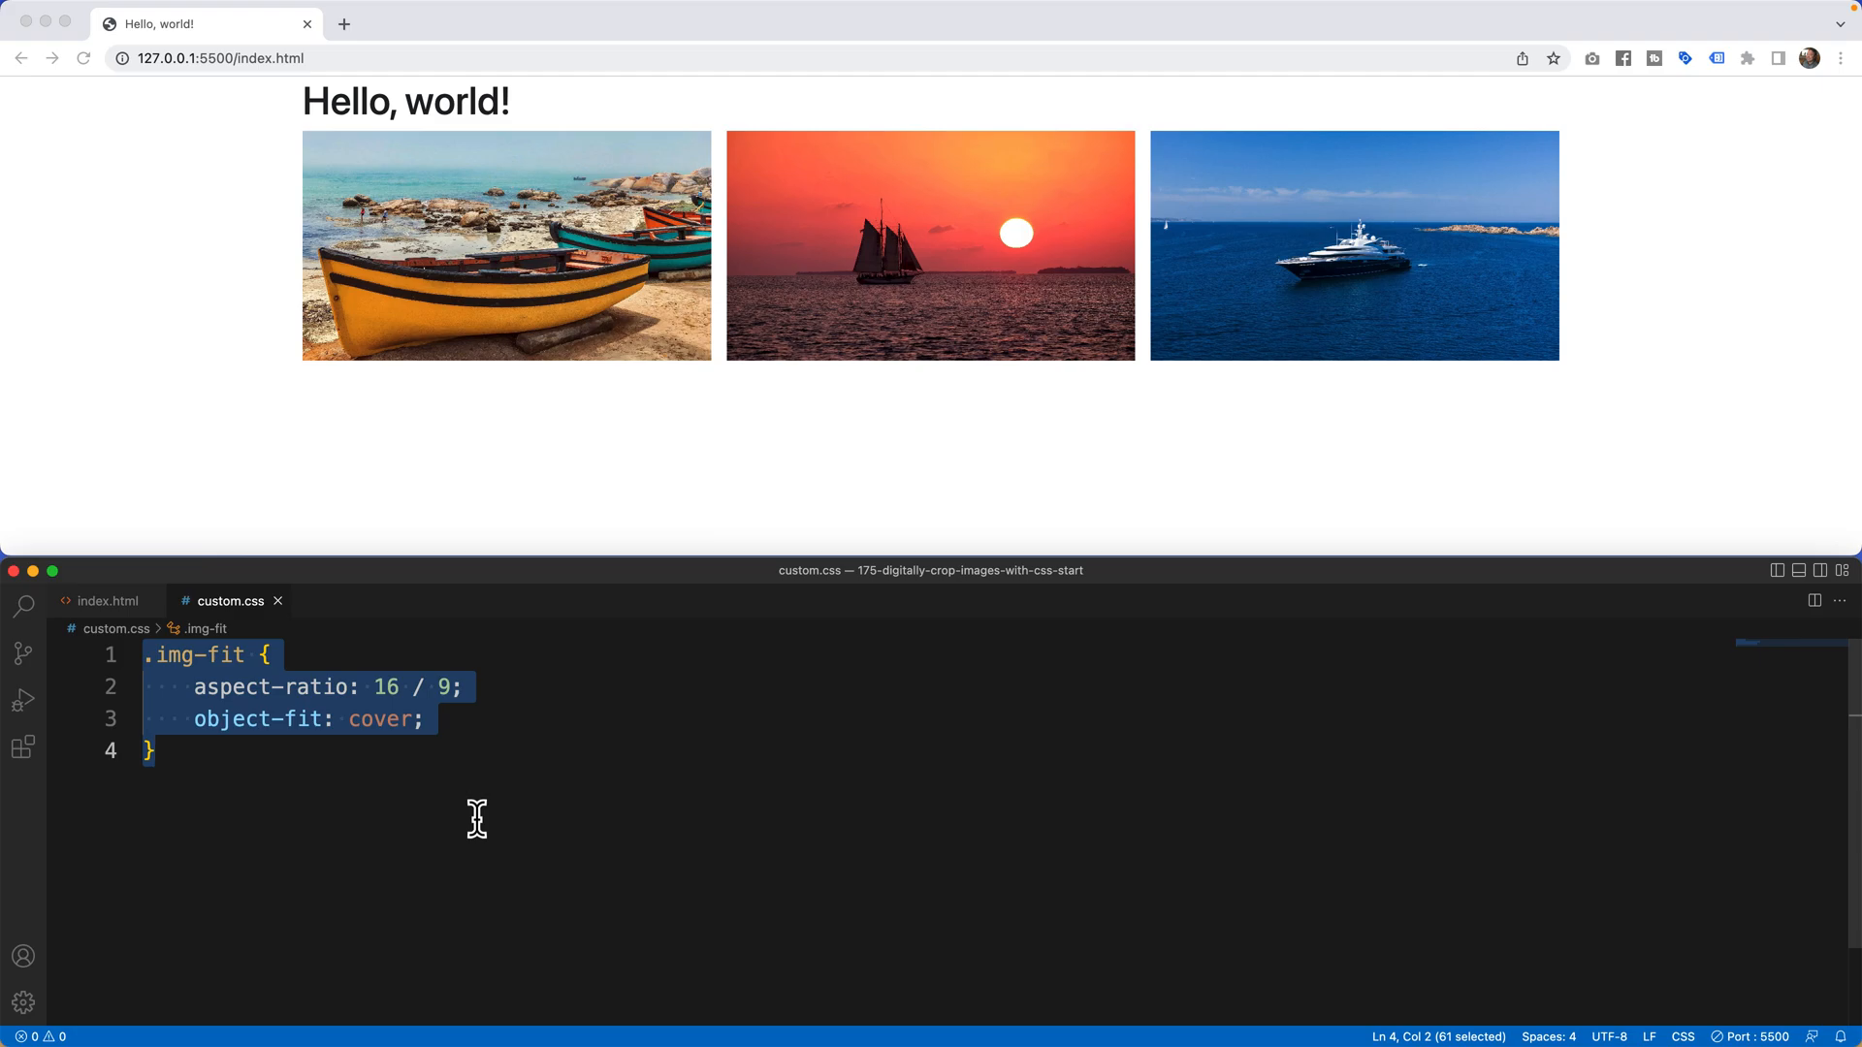
pyautogui.moveTo(422, 329)
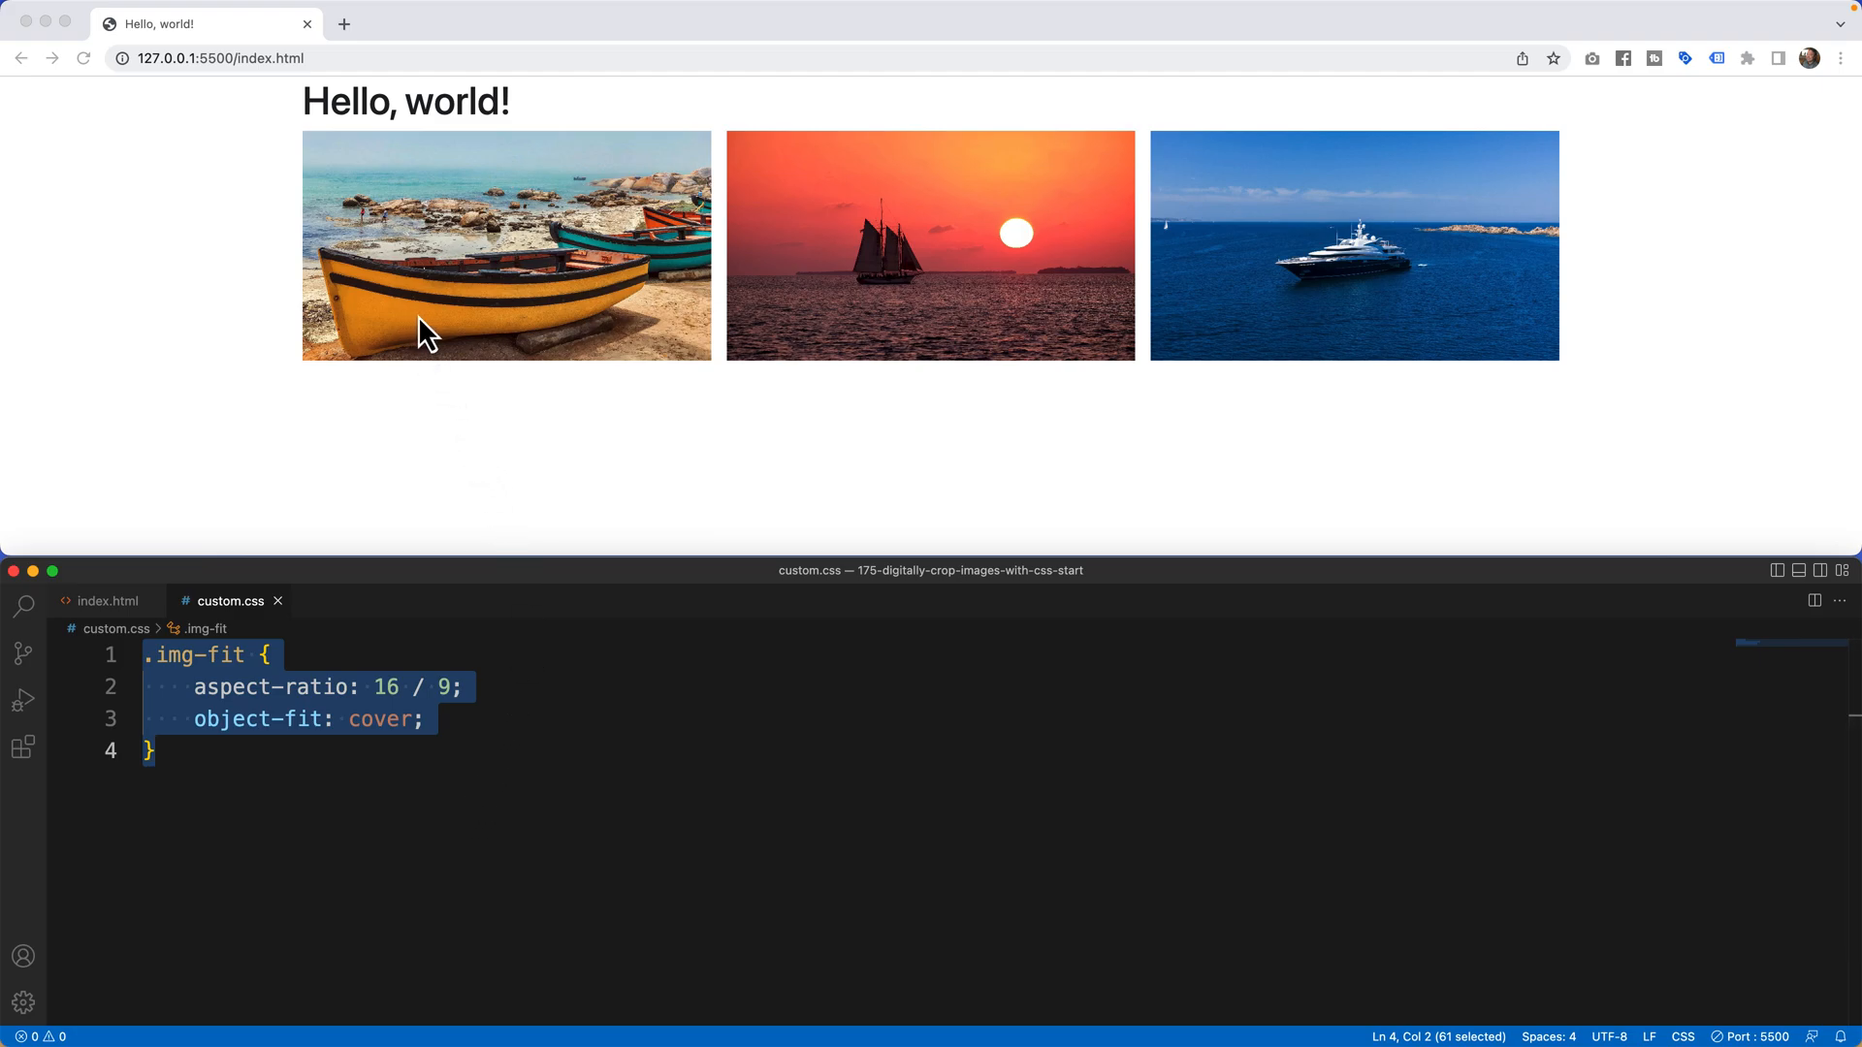
pyautogui.moveTo(1209, 330)
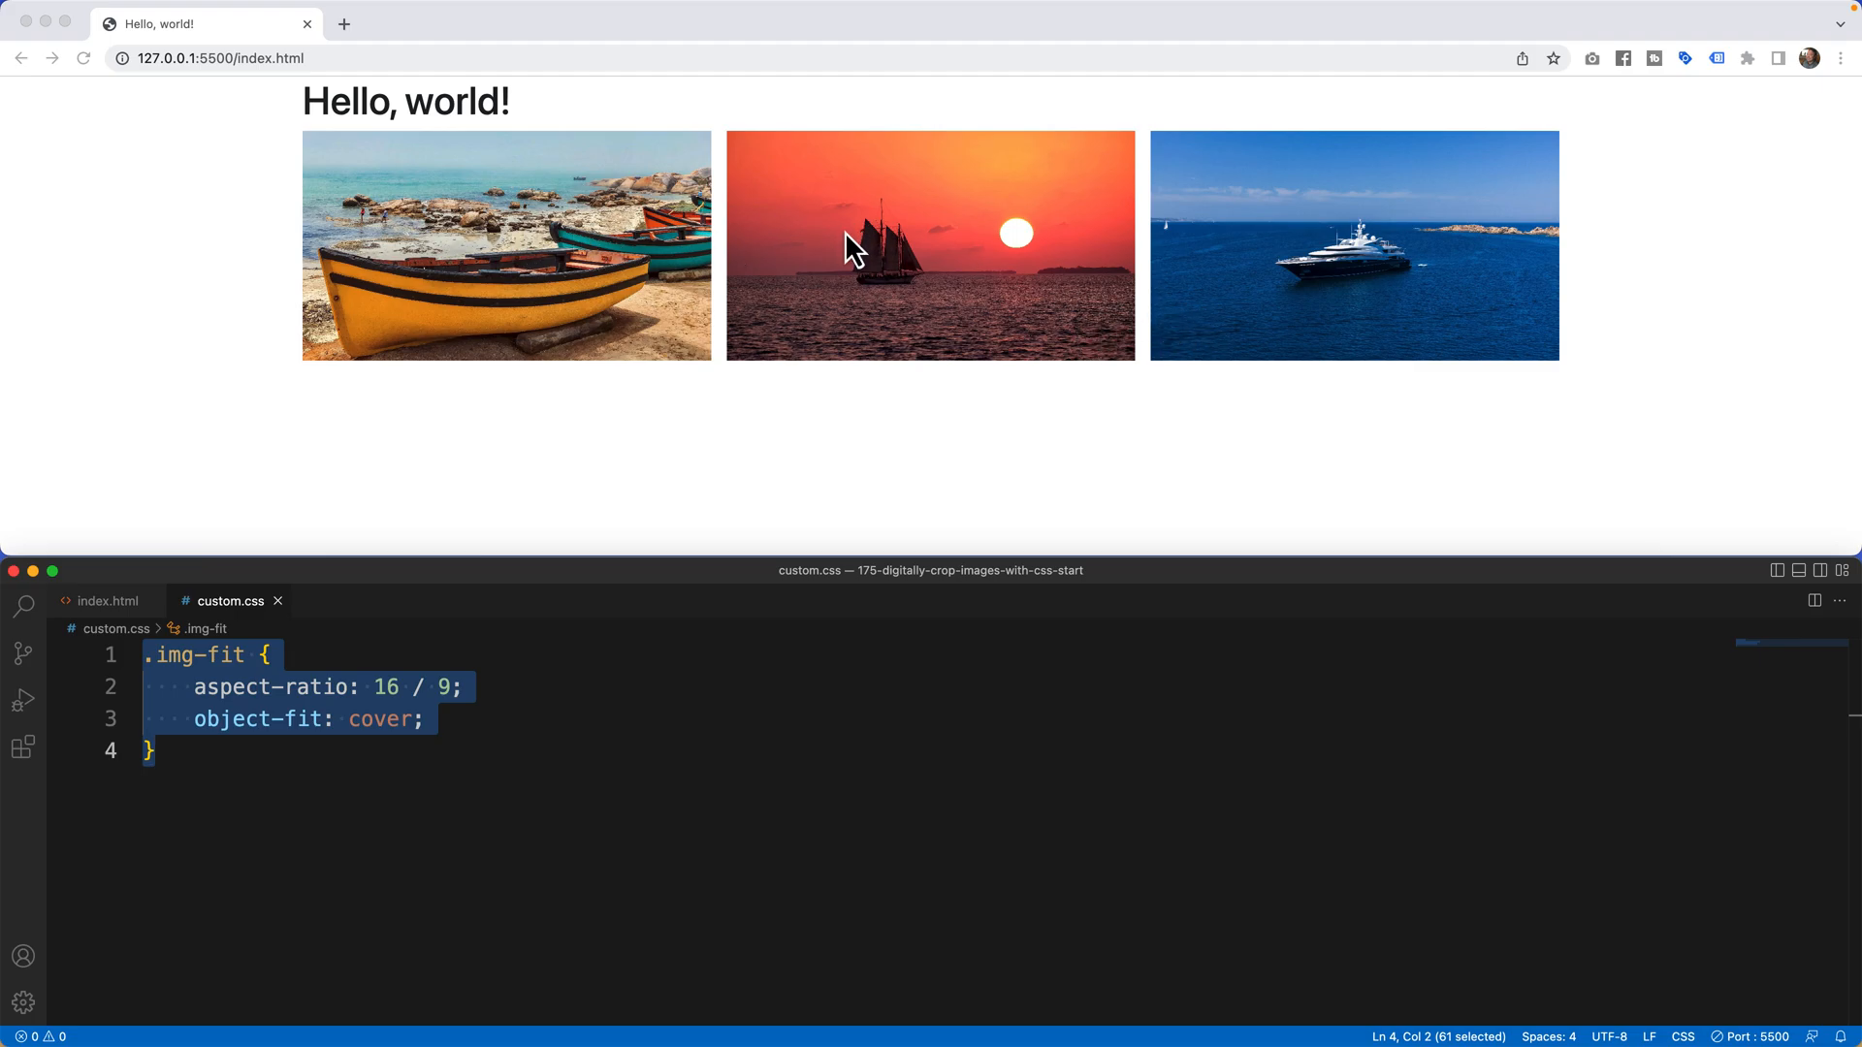
pyautogui.moveTo(1059, 400)
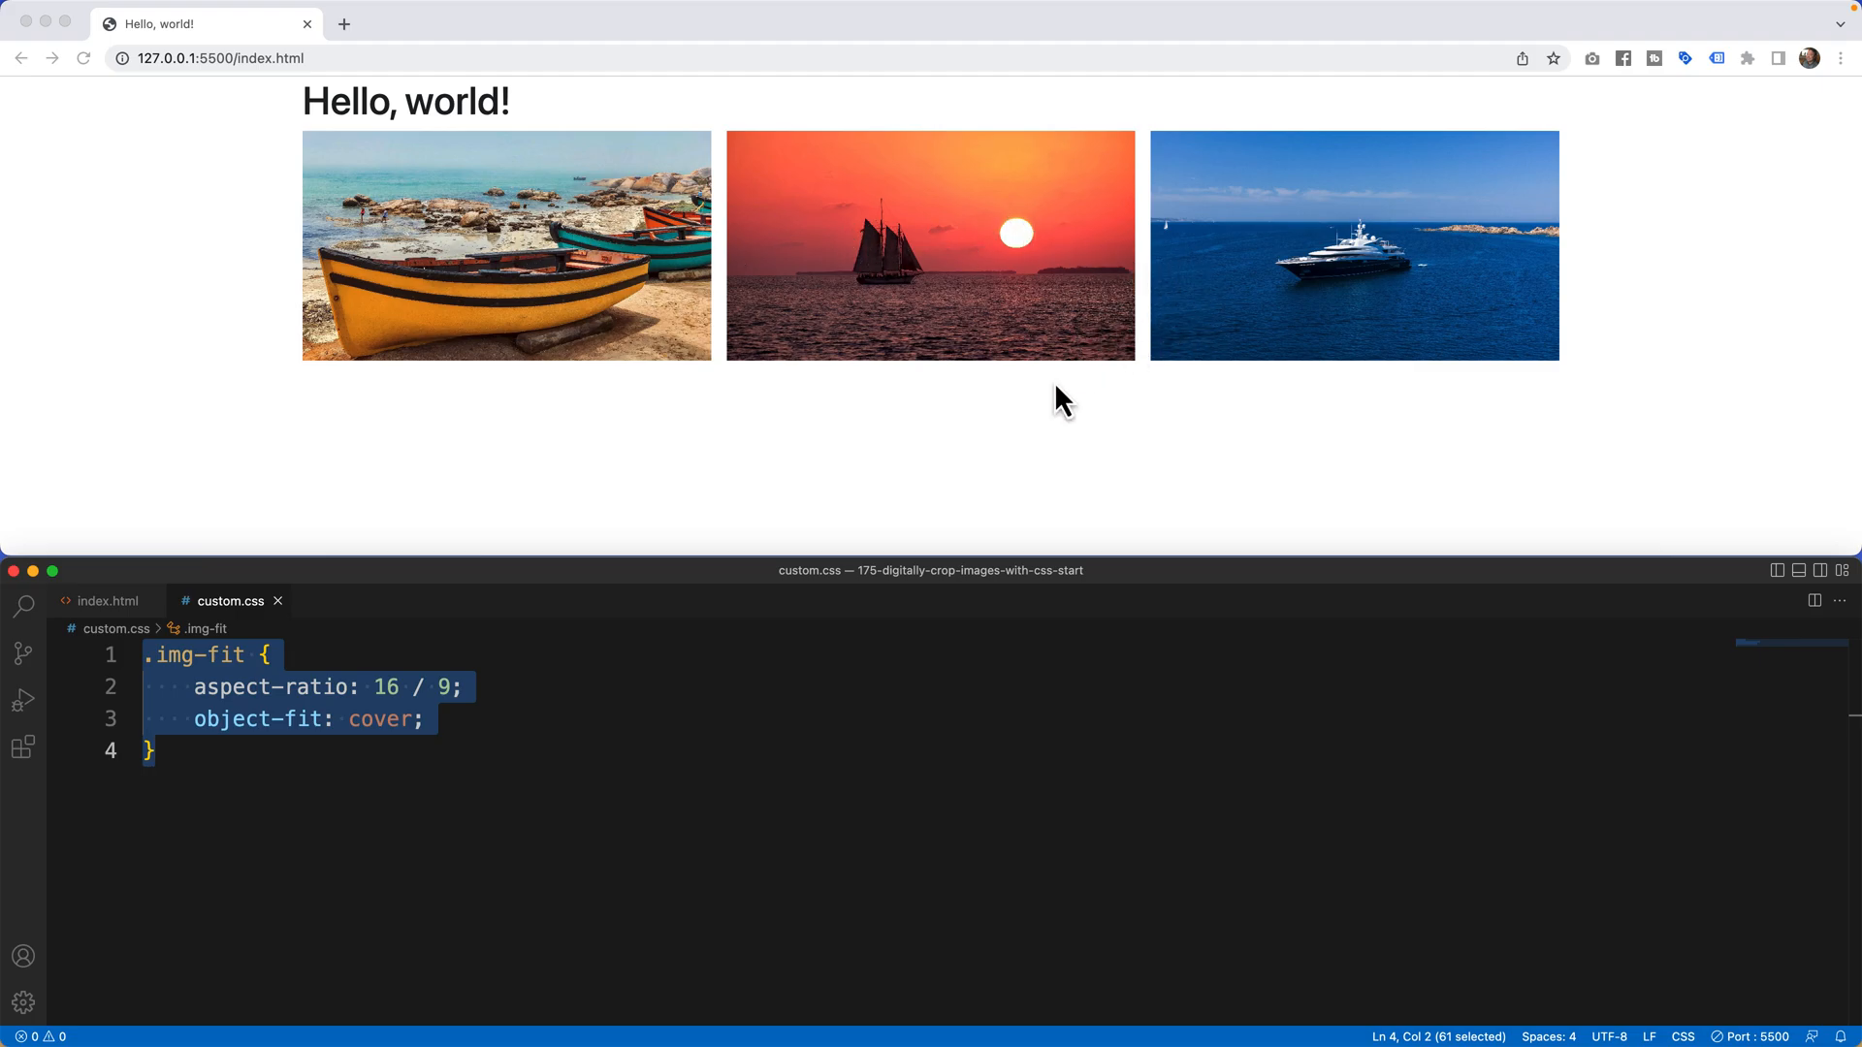
pyautogui.moveTo(551, 358)
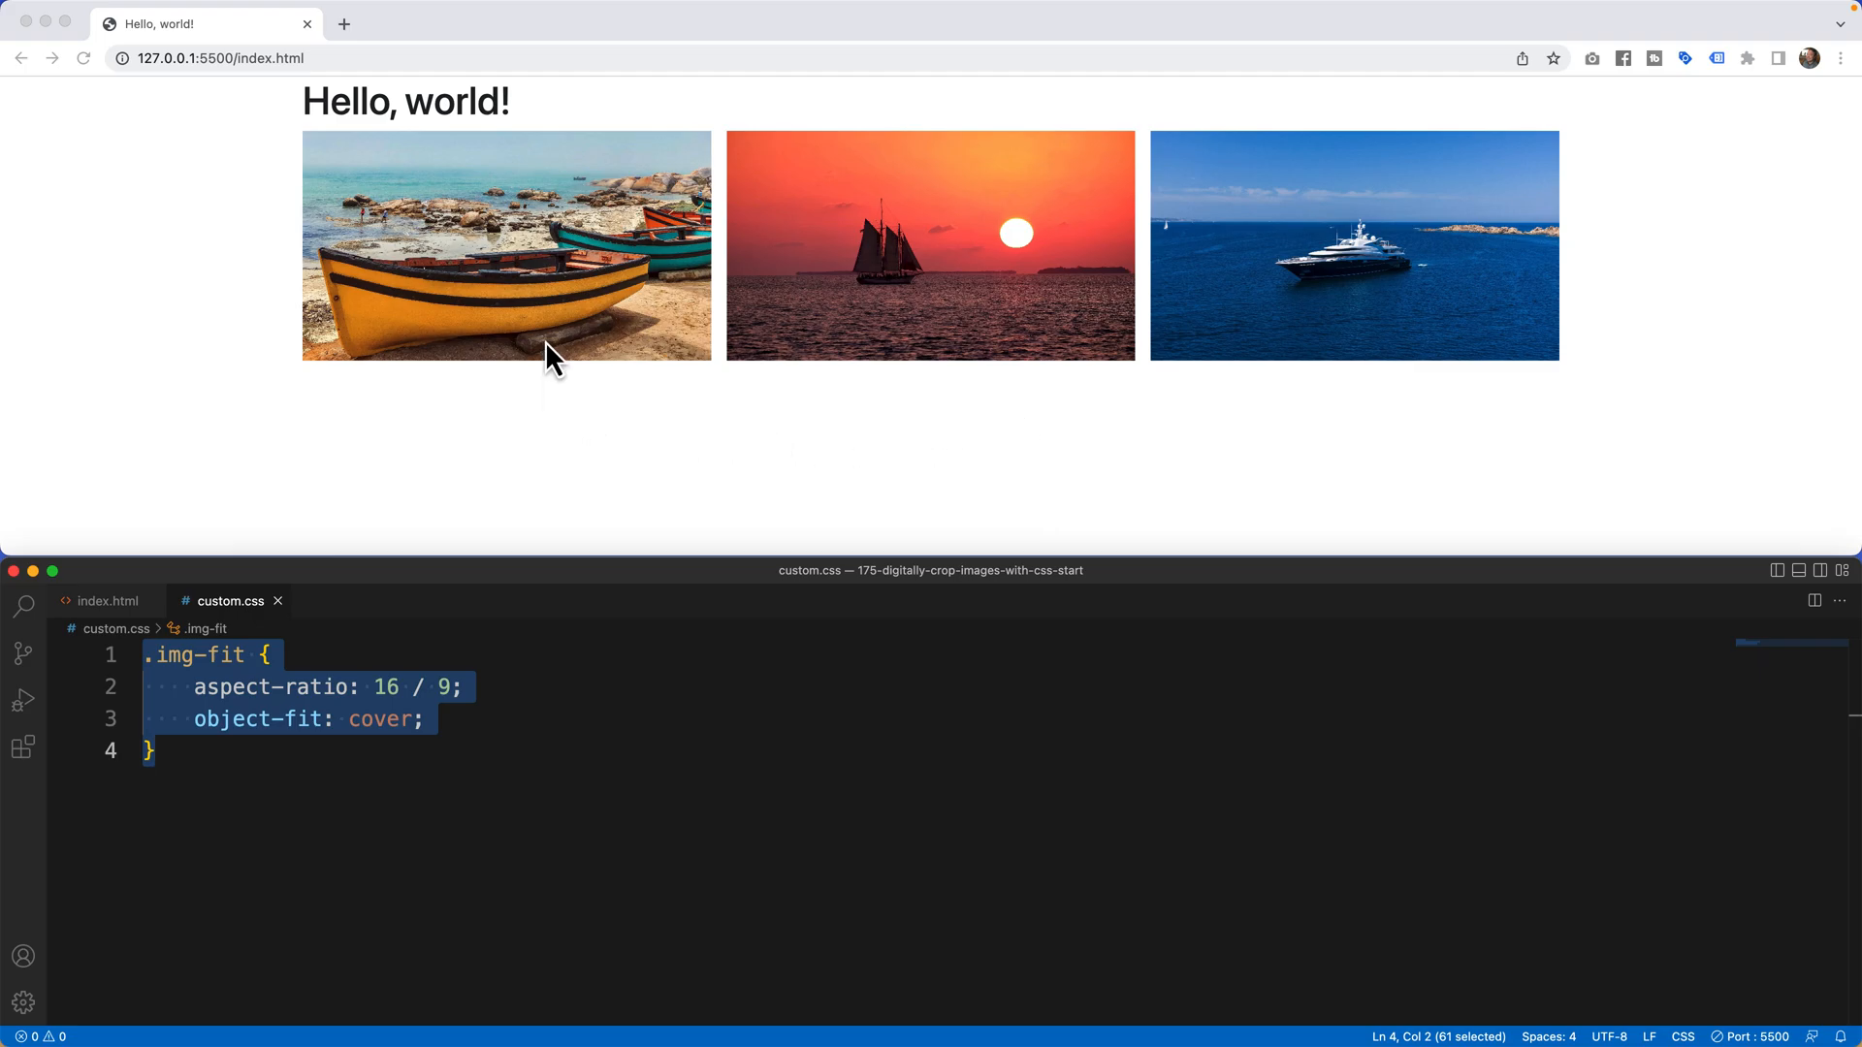
pyautogui.moveTo(1273, 315)
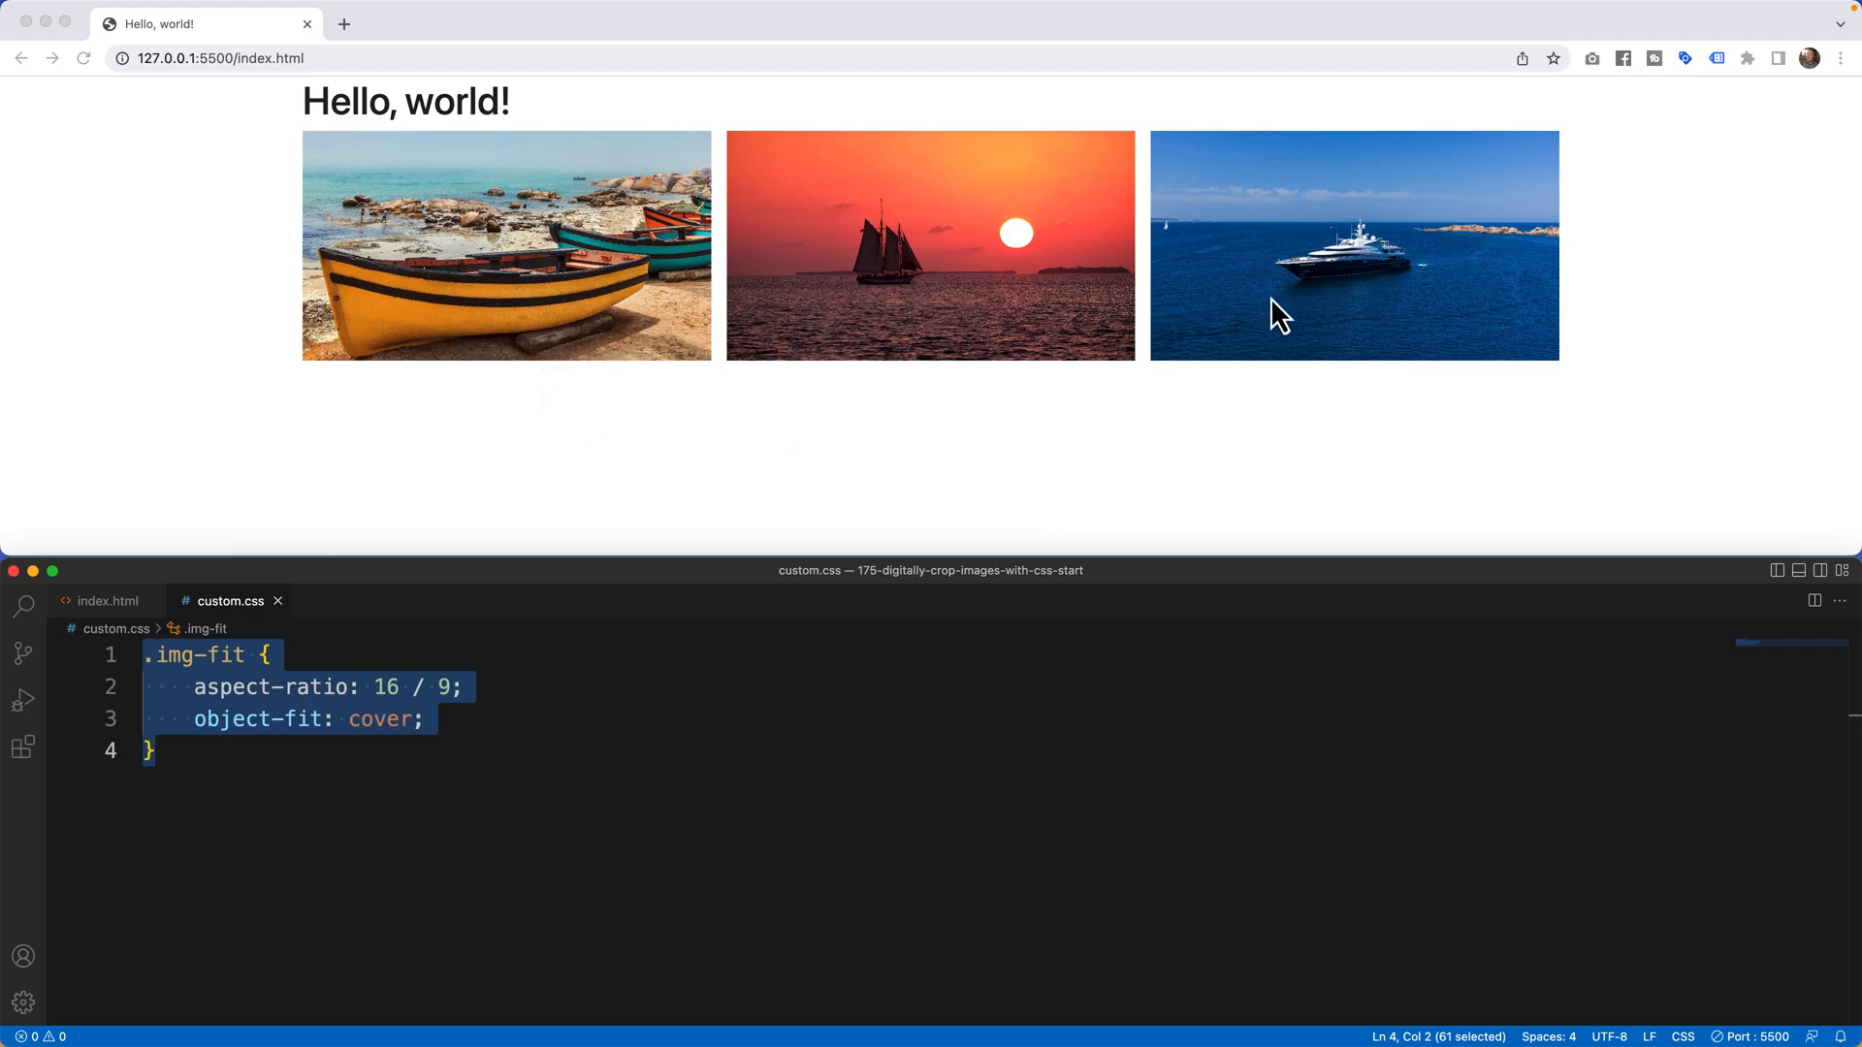
pyautogui.moveTo(777, 642)
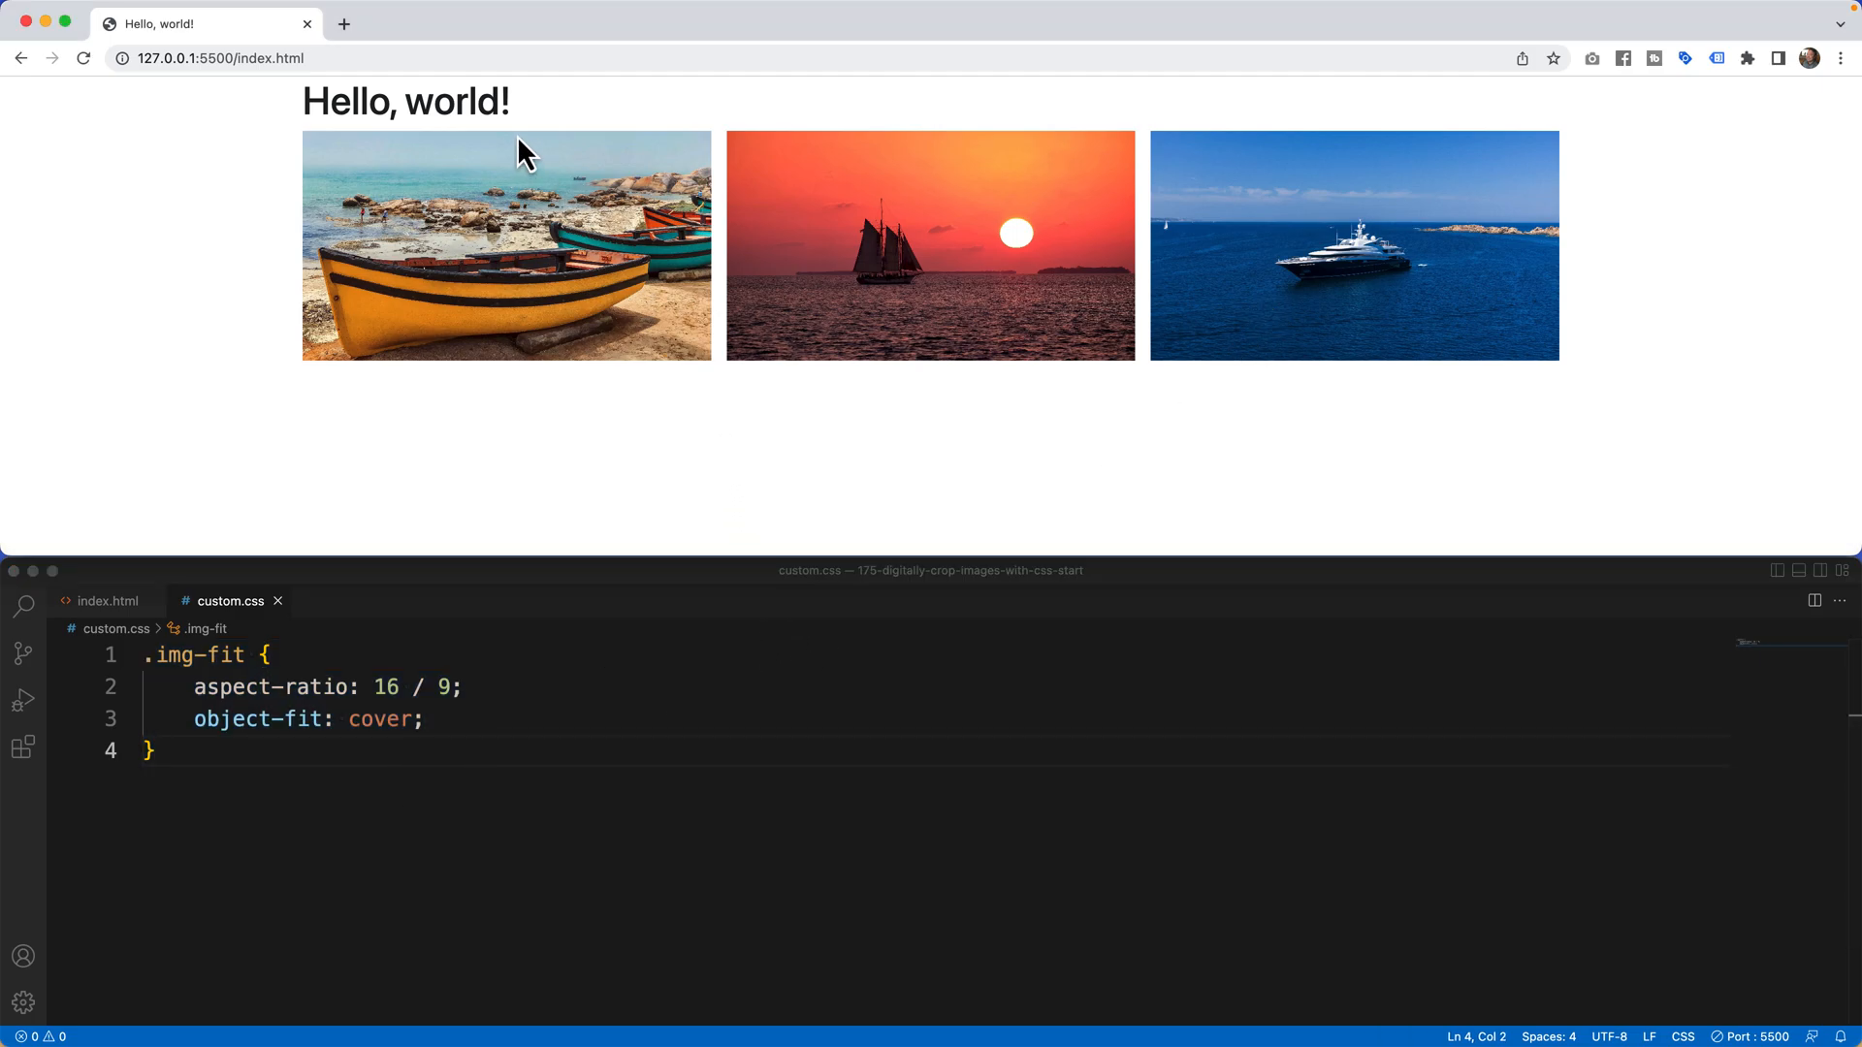
pyautogui.moveTo(1319, 233)
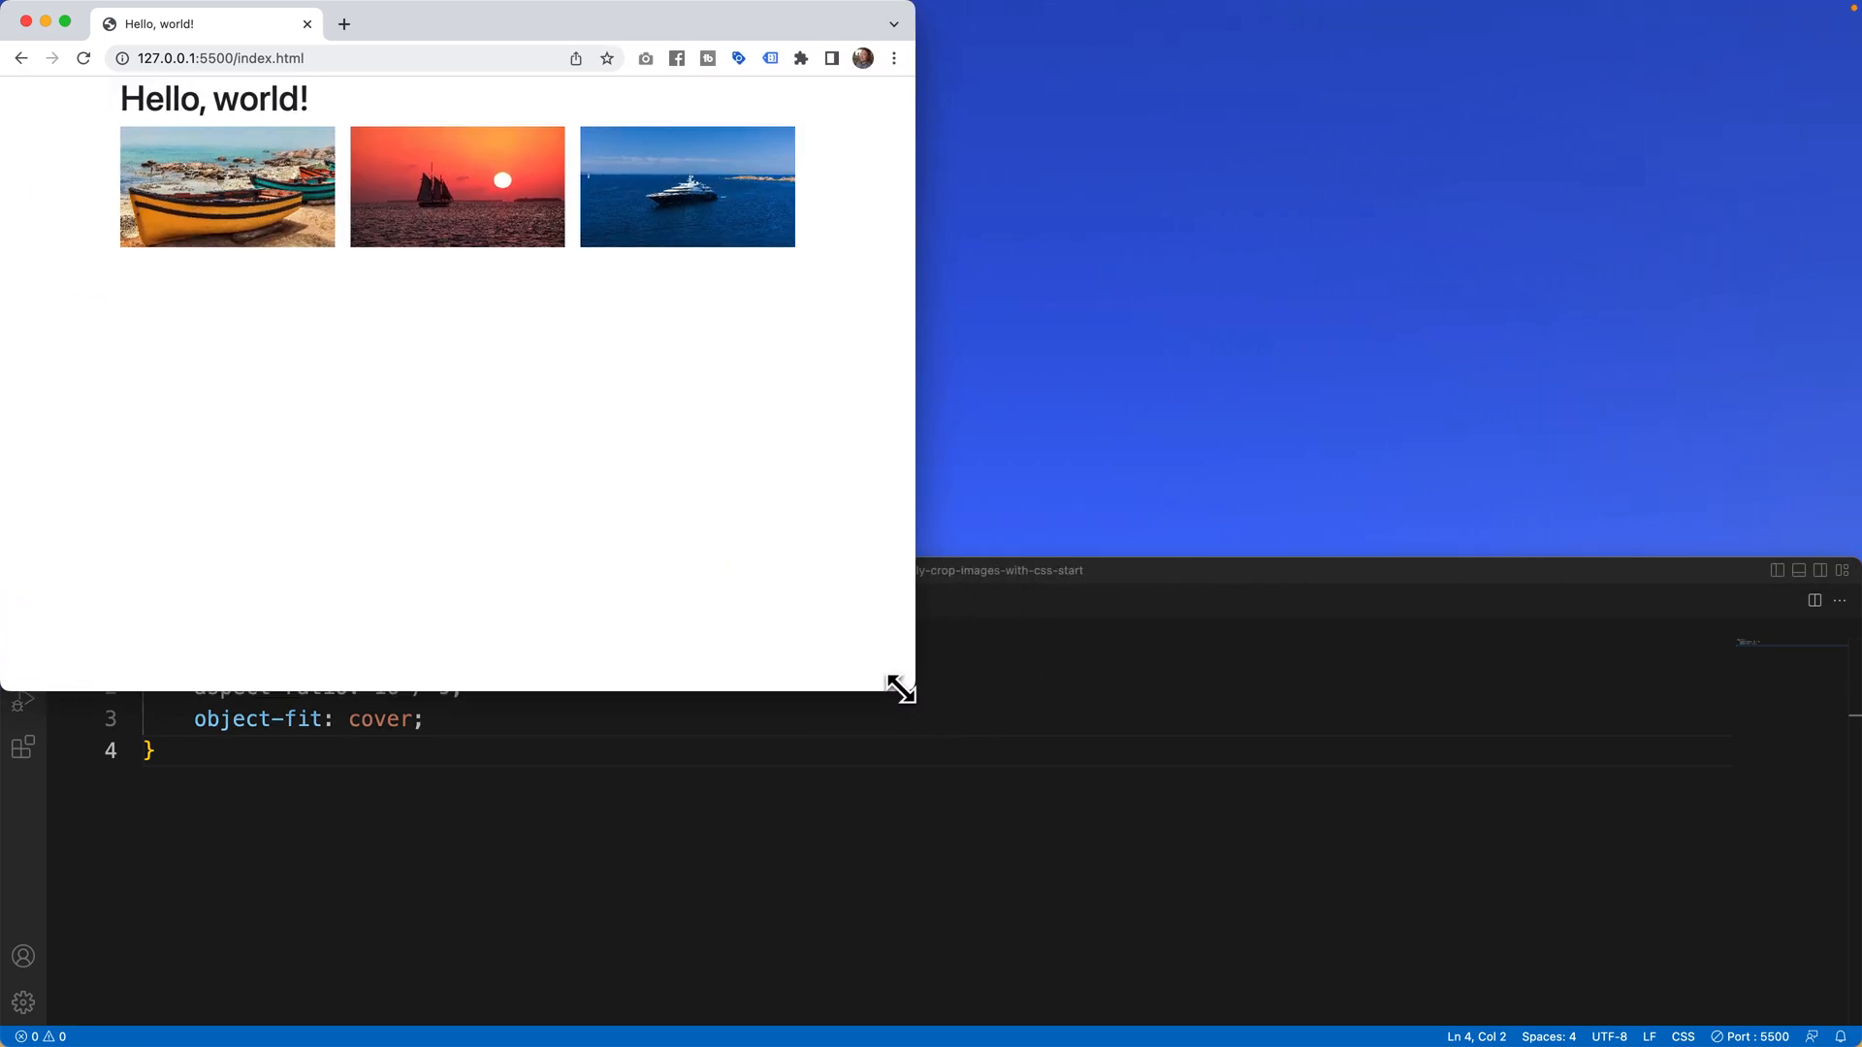
# Narrow the Chrome window to a small-screen width, then widen it slightly
pyautogui.moveTo(900, 687); pyautogui.dragTo(442, 698)
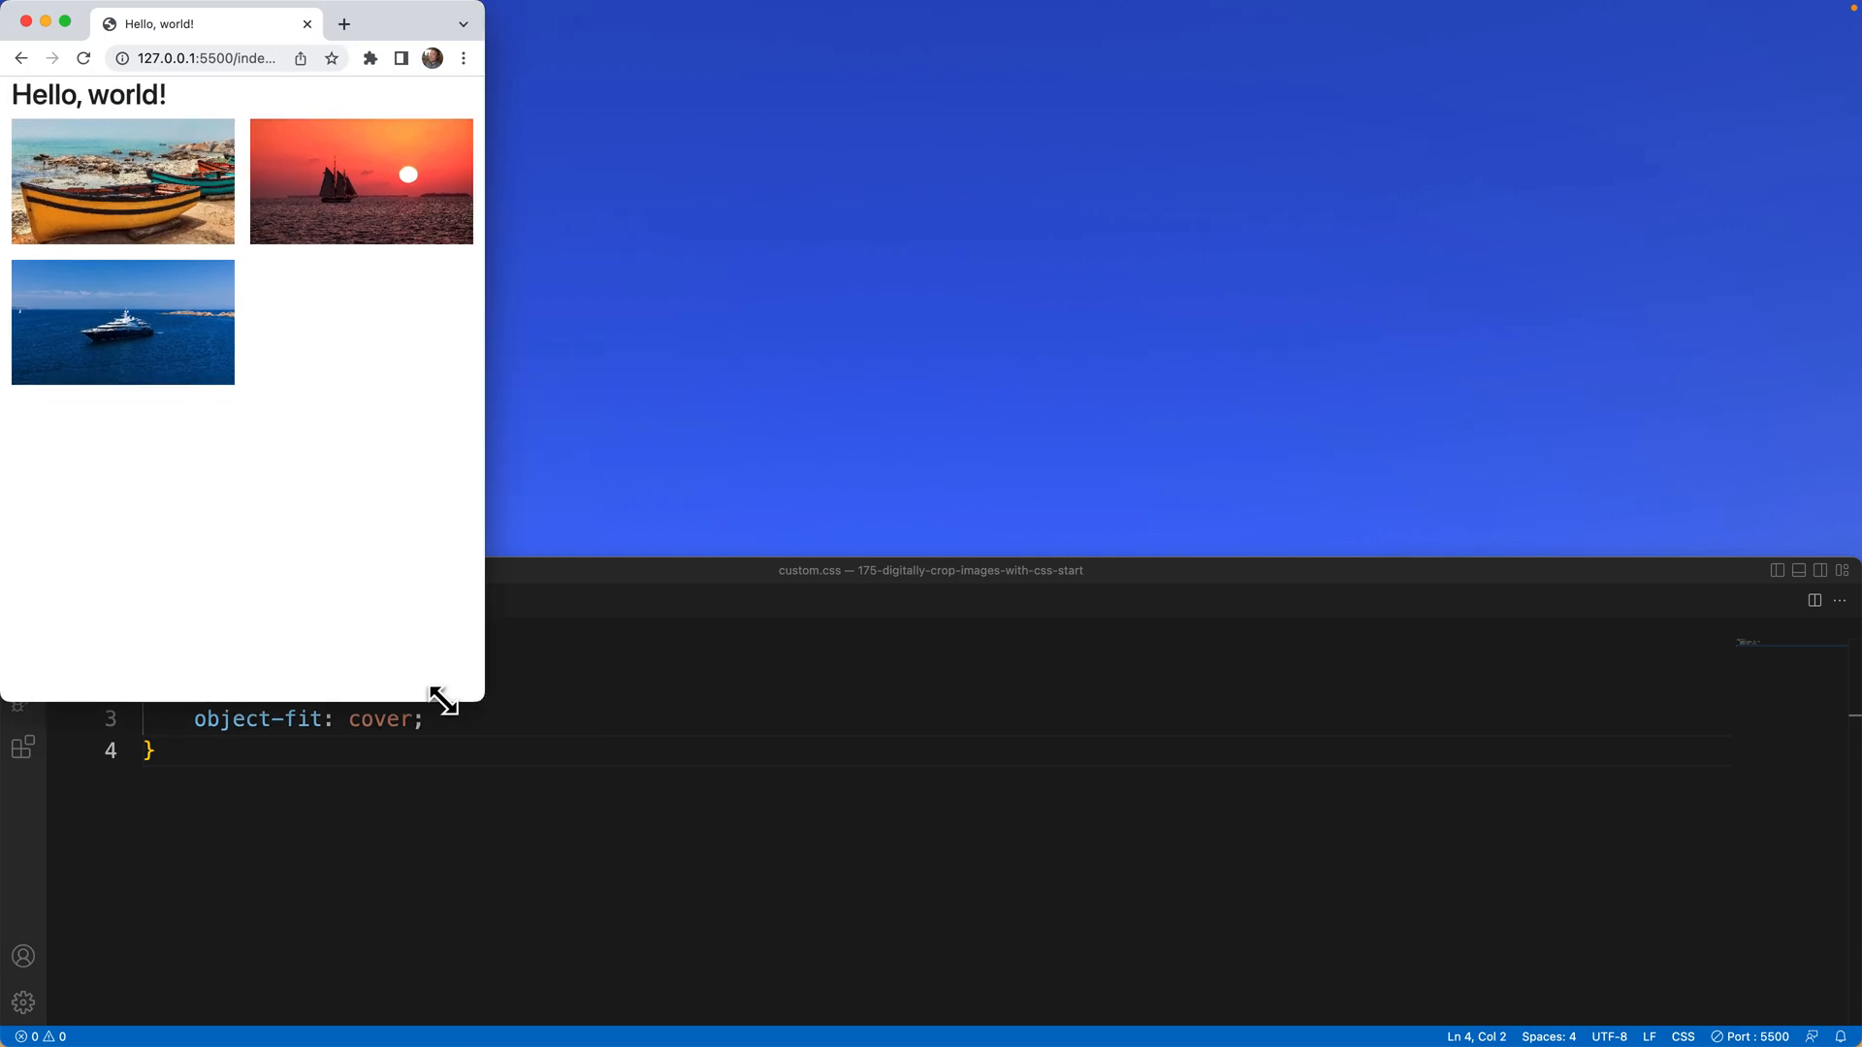
pyautogui.moveTo(446, 717)
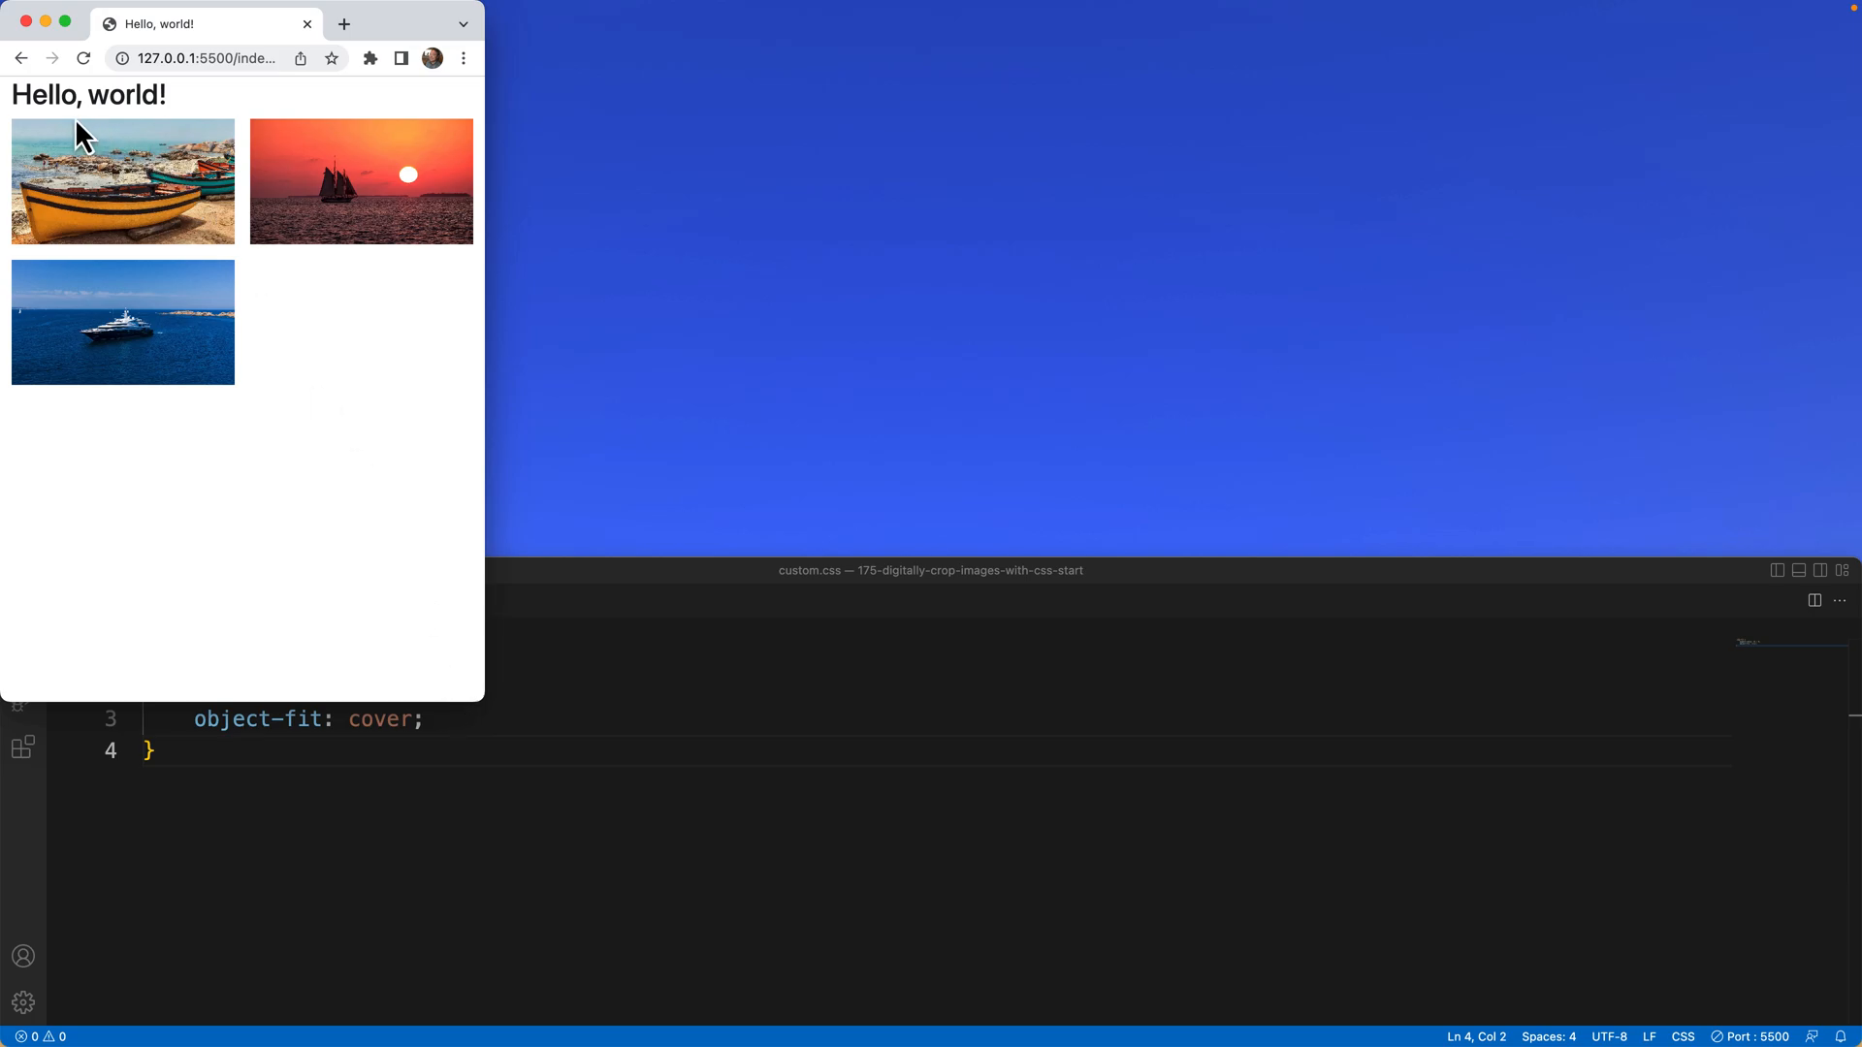
pyautogui.moveTo(217, 257)
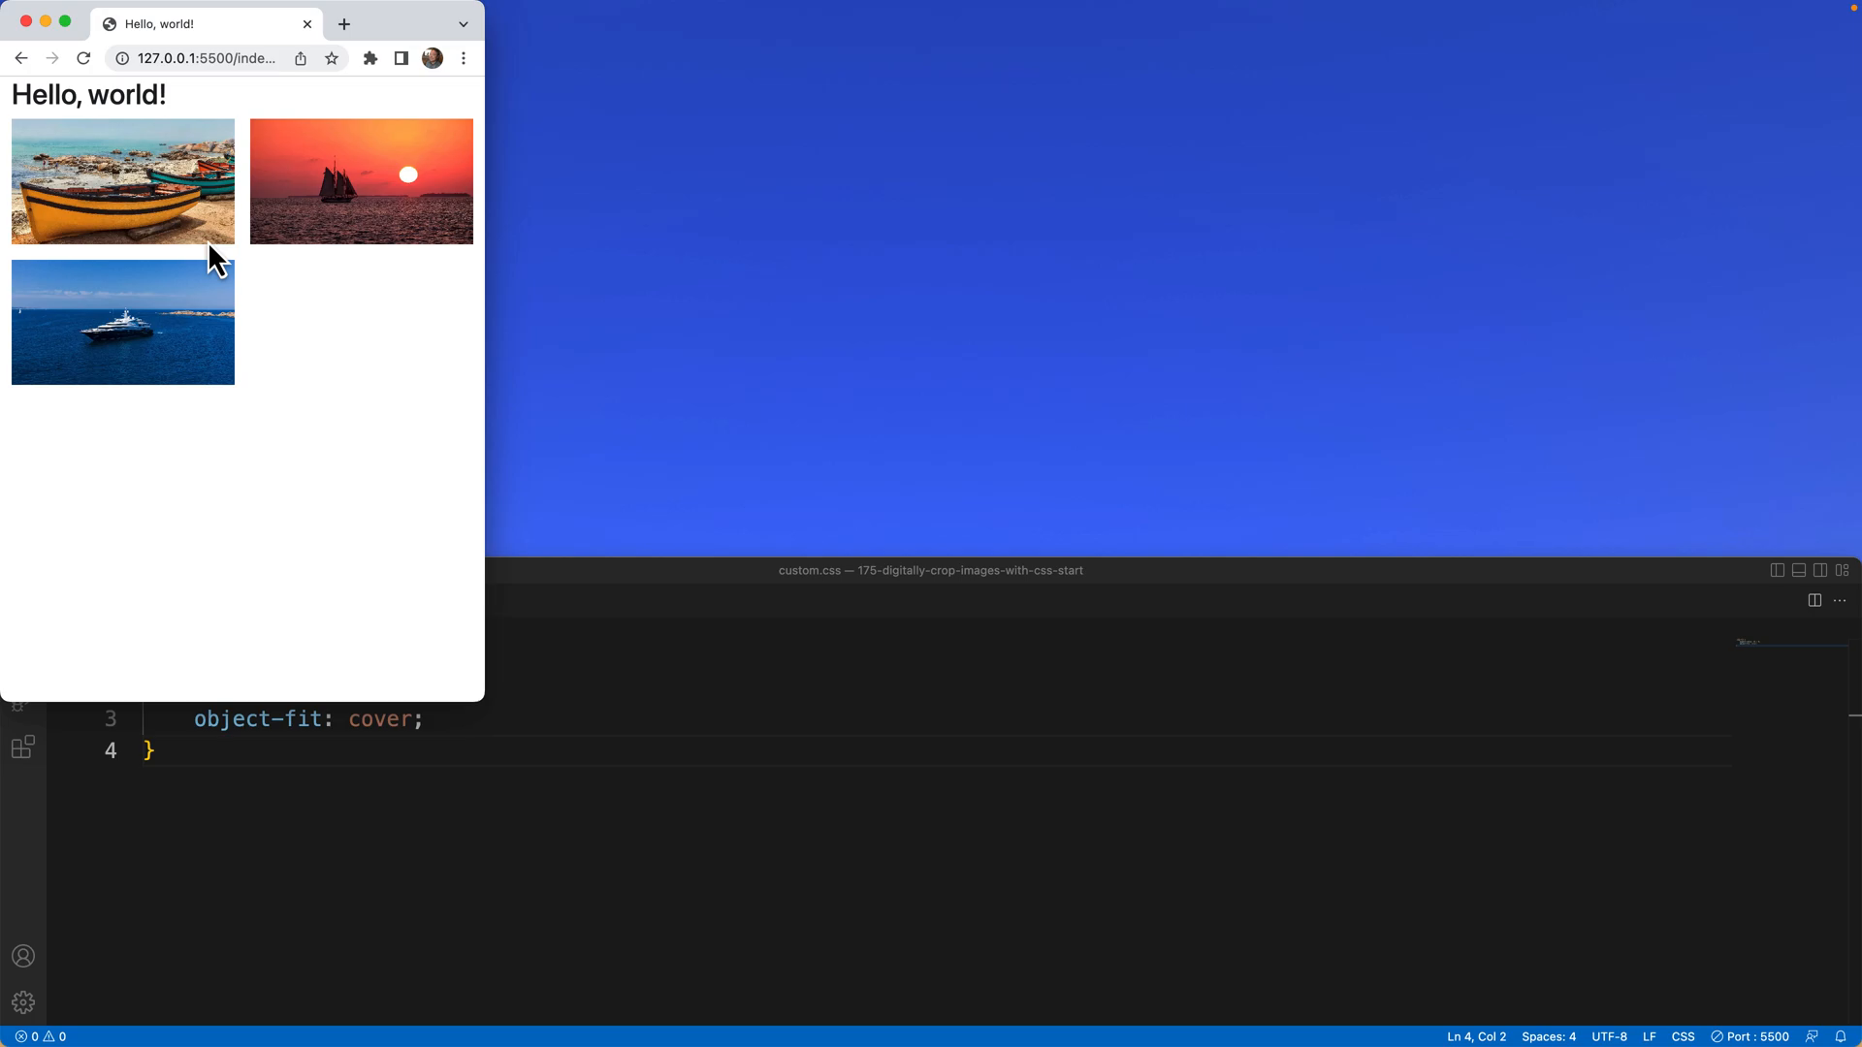
pyautogui.moveTo(230, 199)
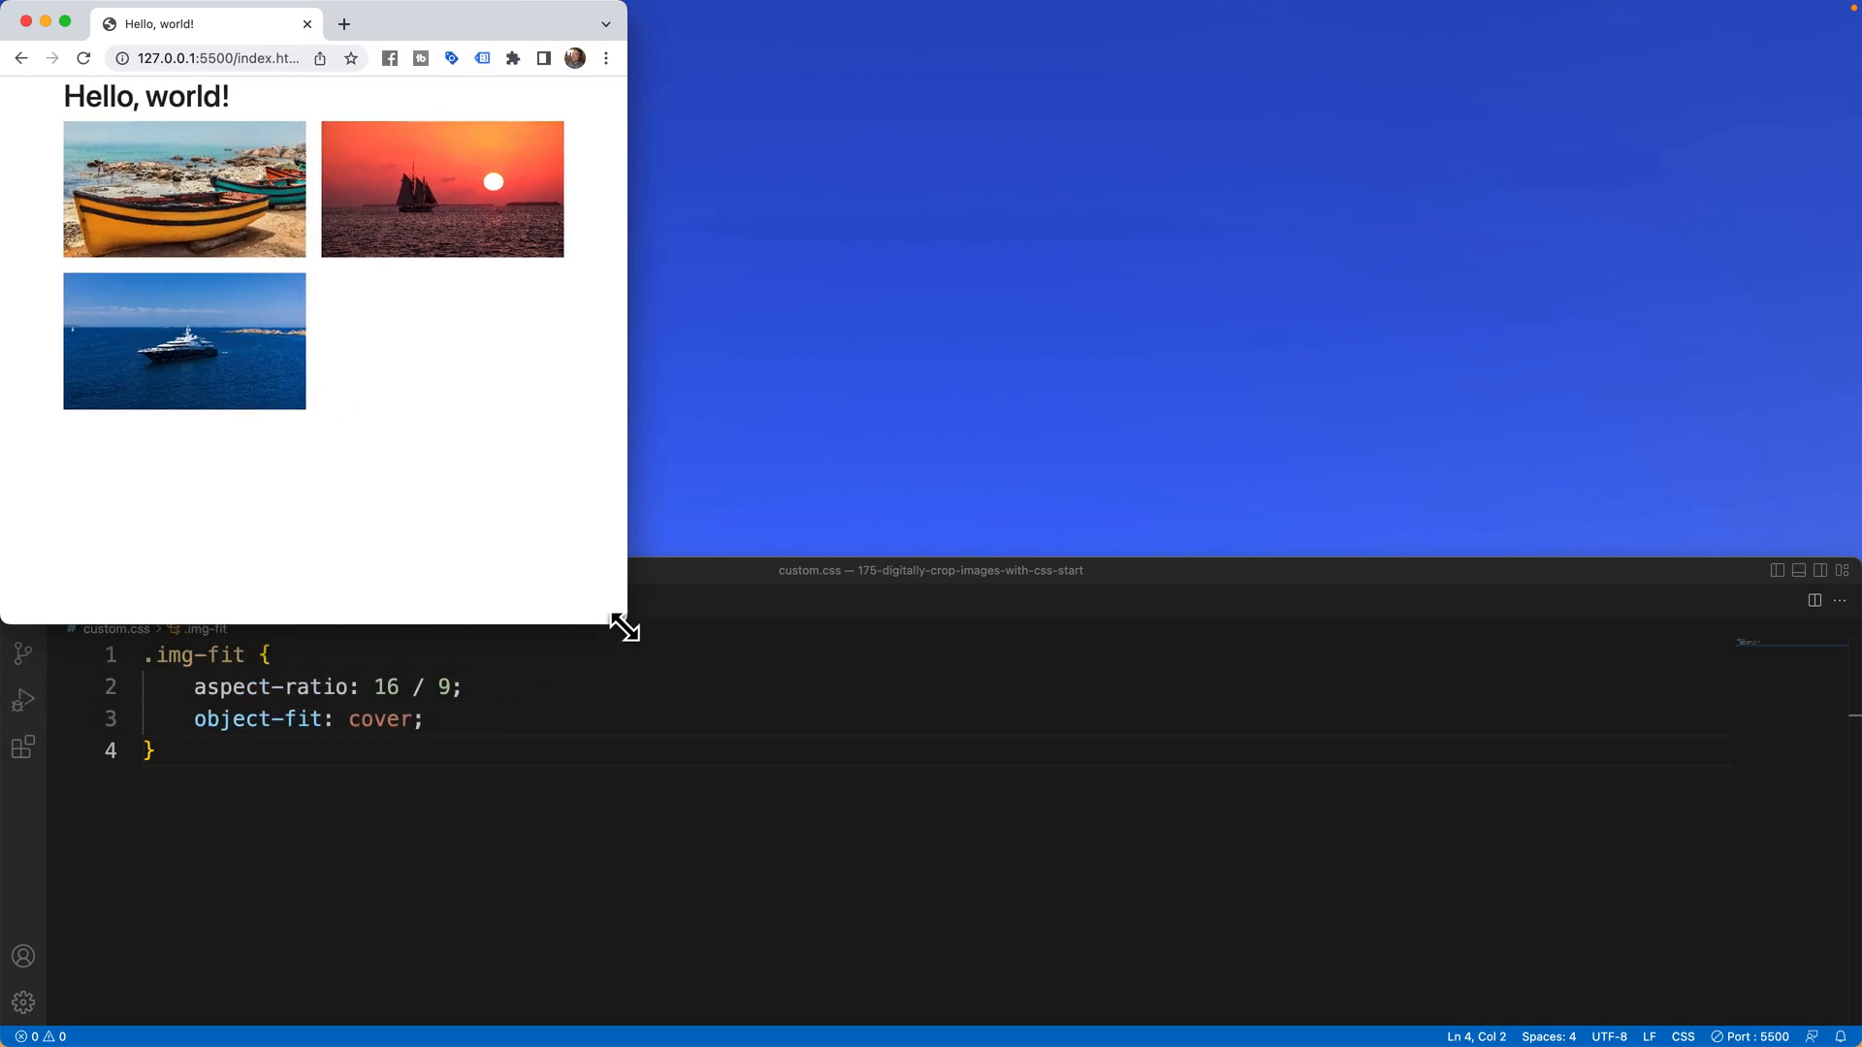
pyautogui.moveTo(621, 628); pyautogui.dragTo(660, 523)
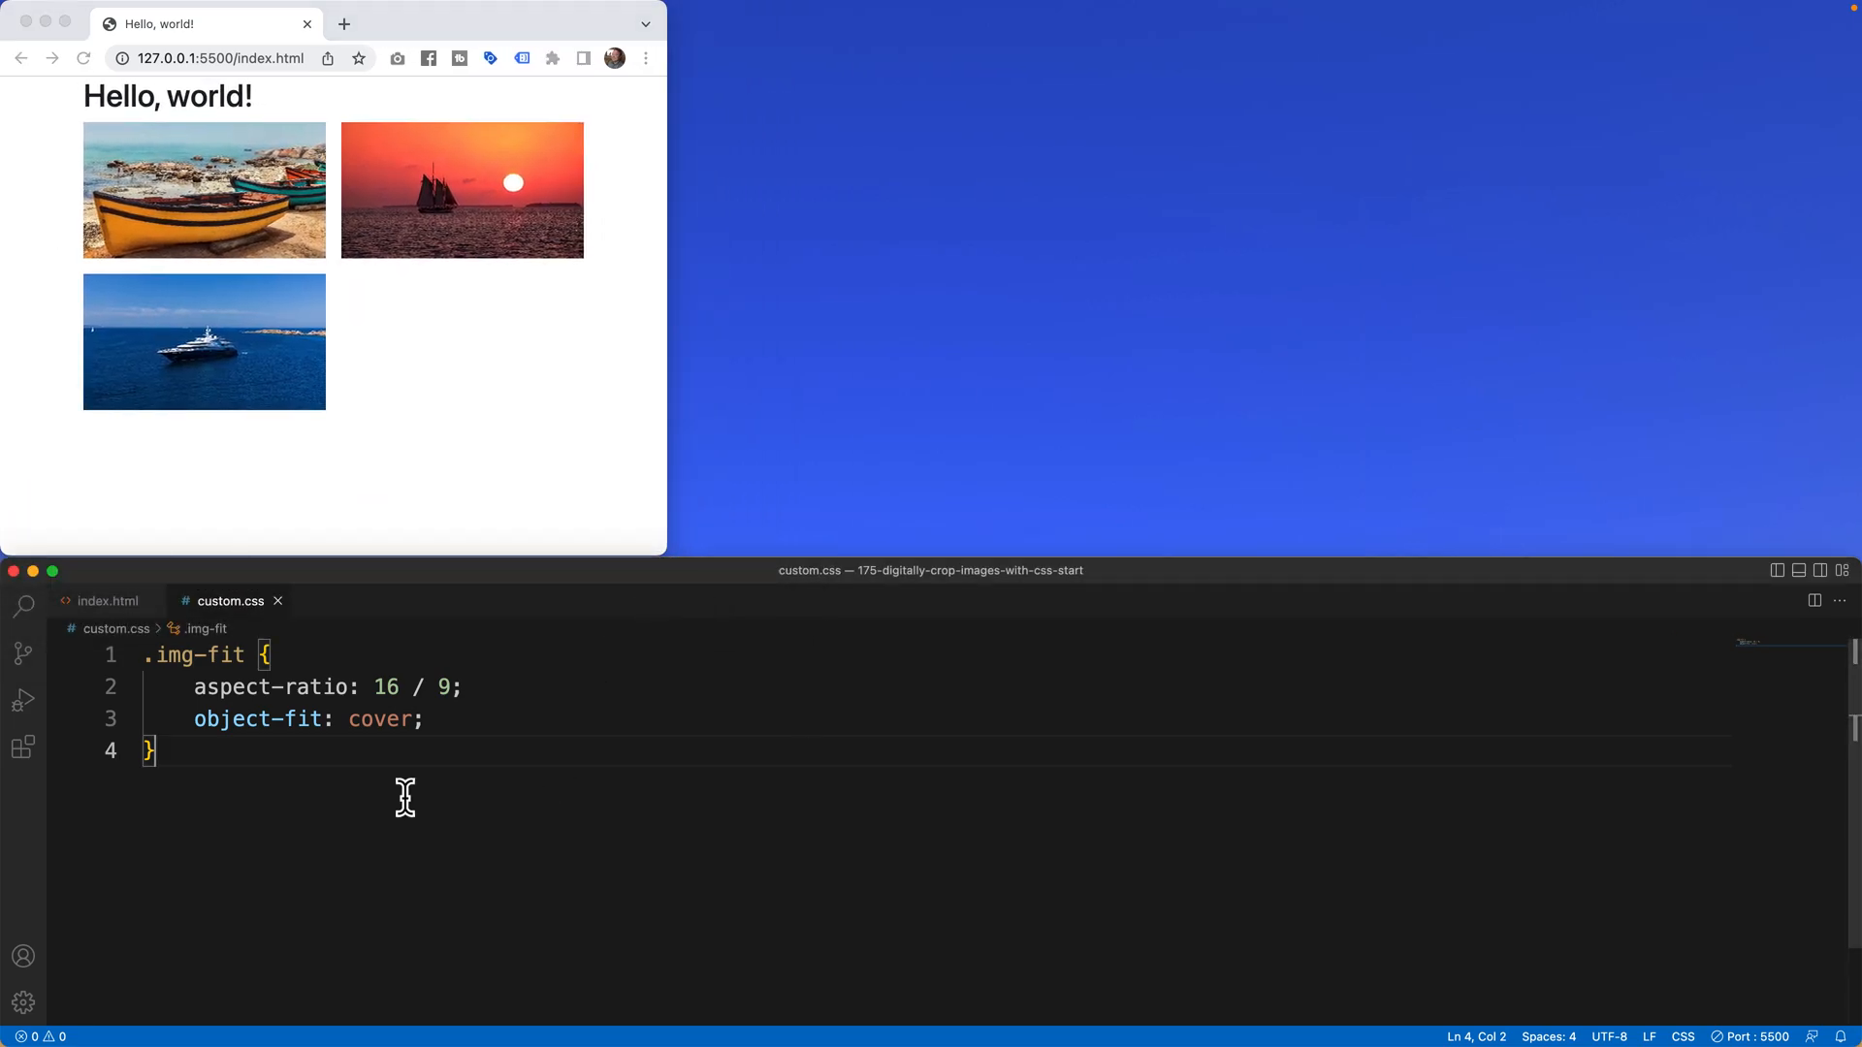
pyautogui.write('@media *')
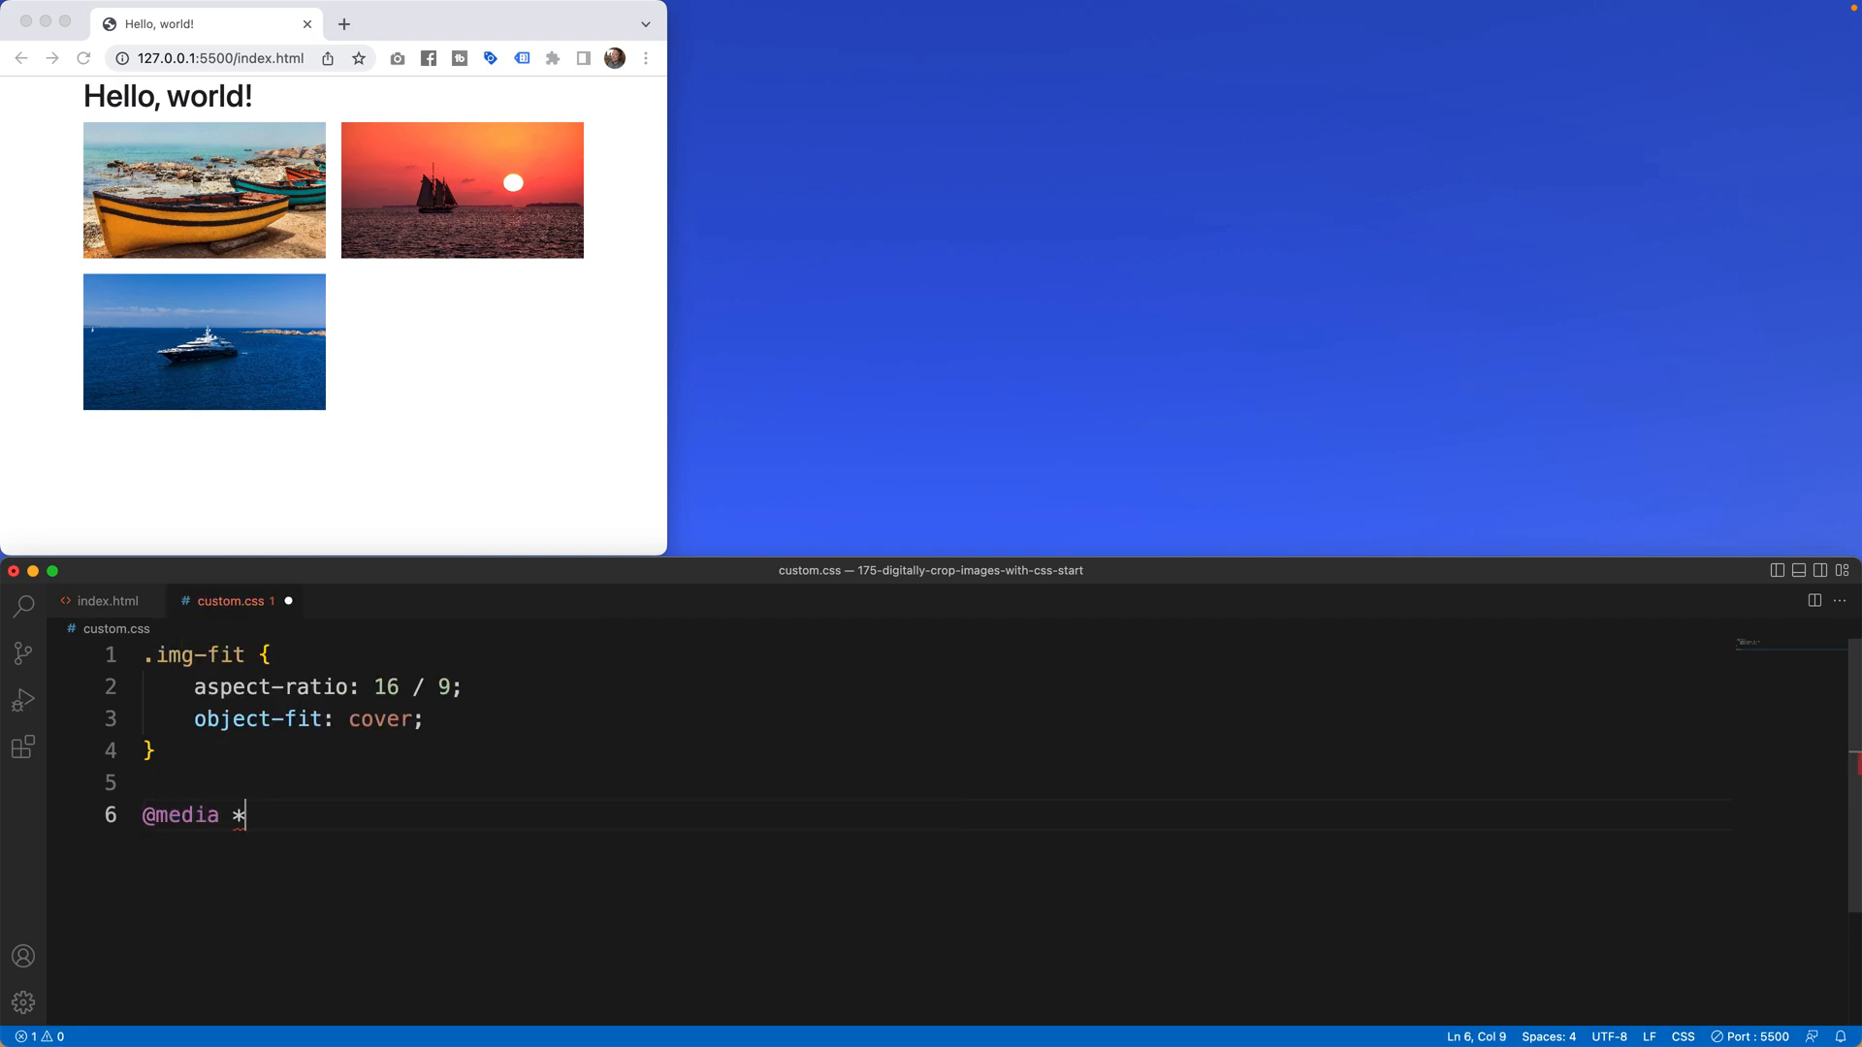
pyautogui.write('(max-wi')
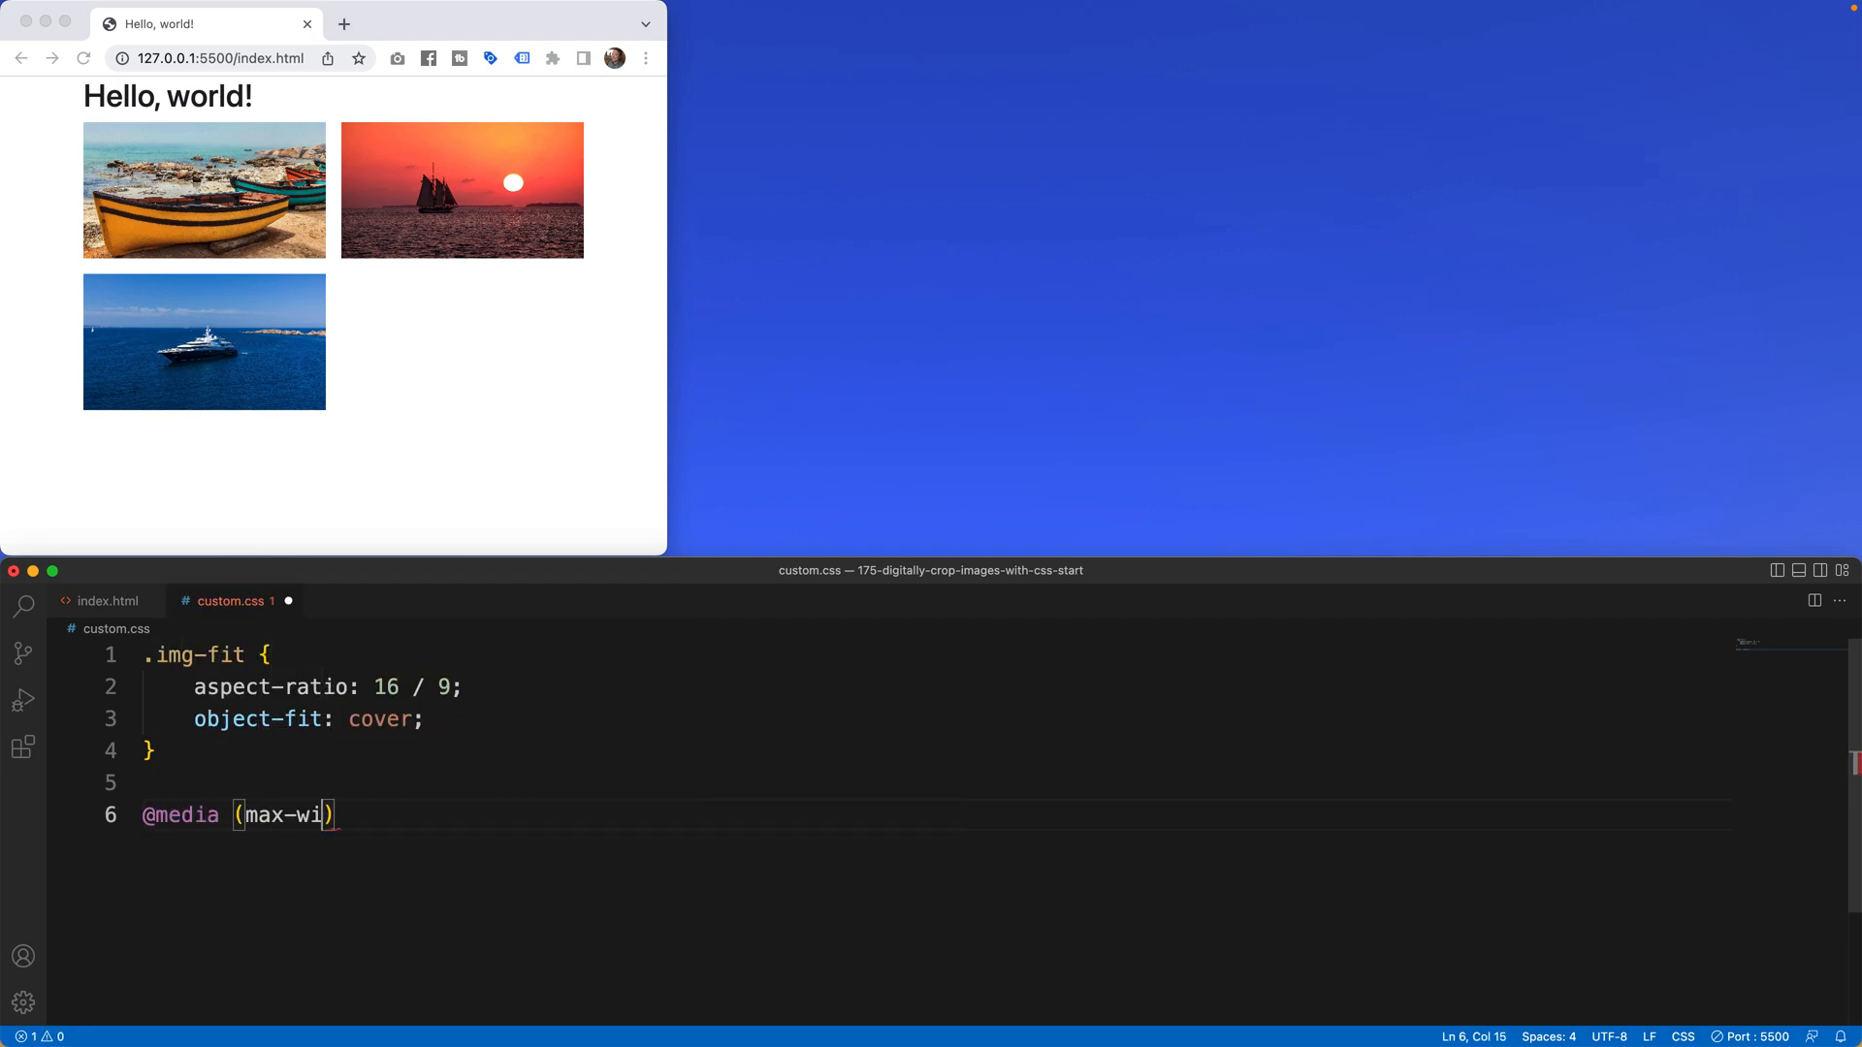
pyautogui.write('dth:')
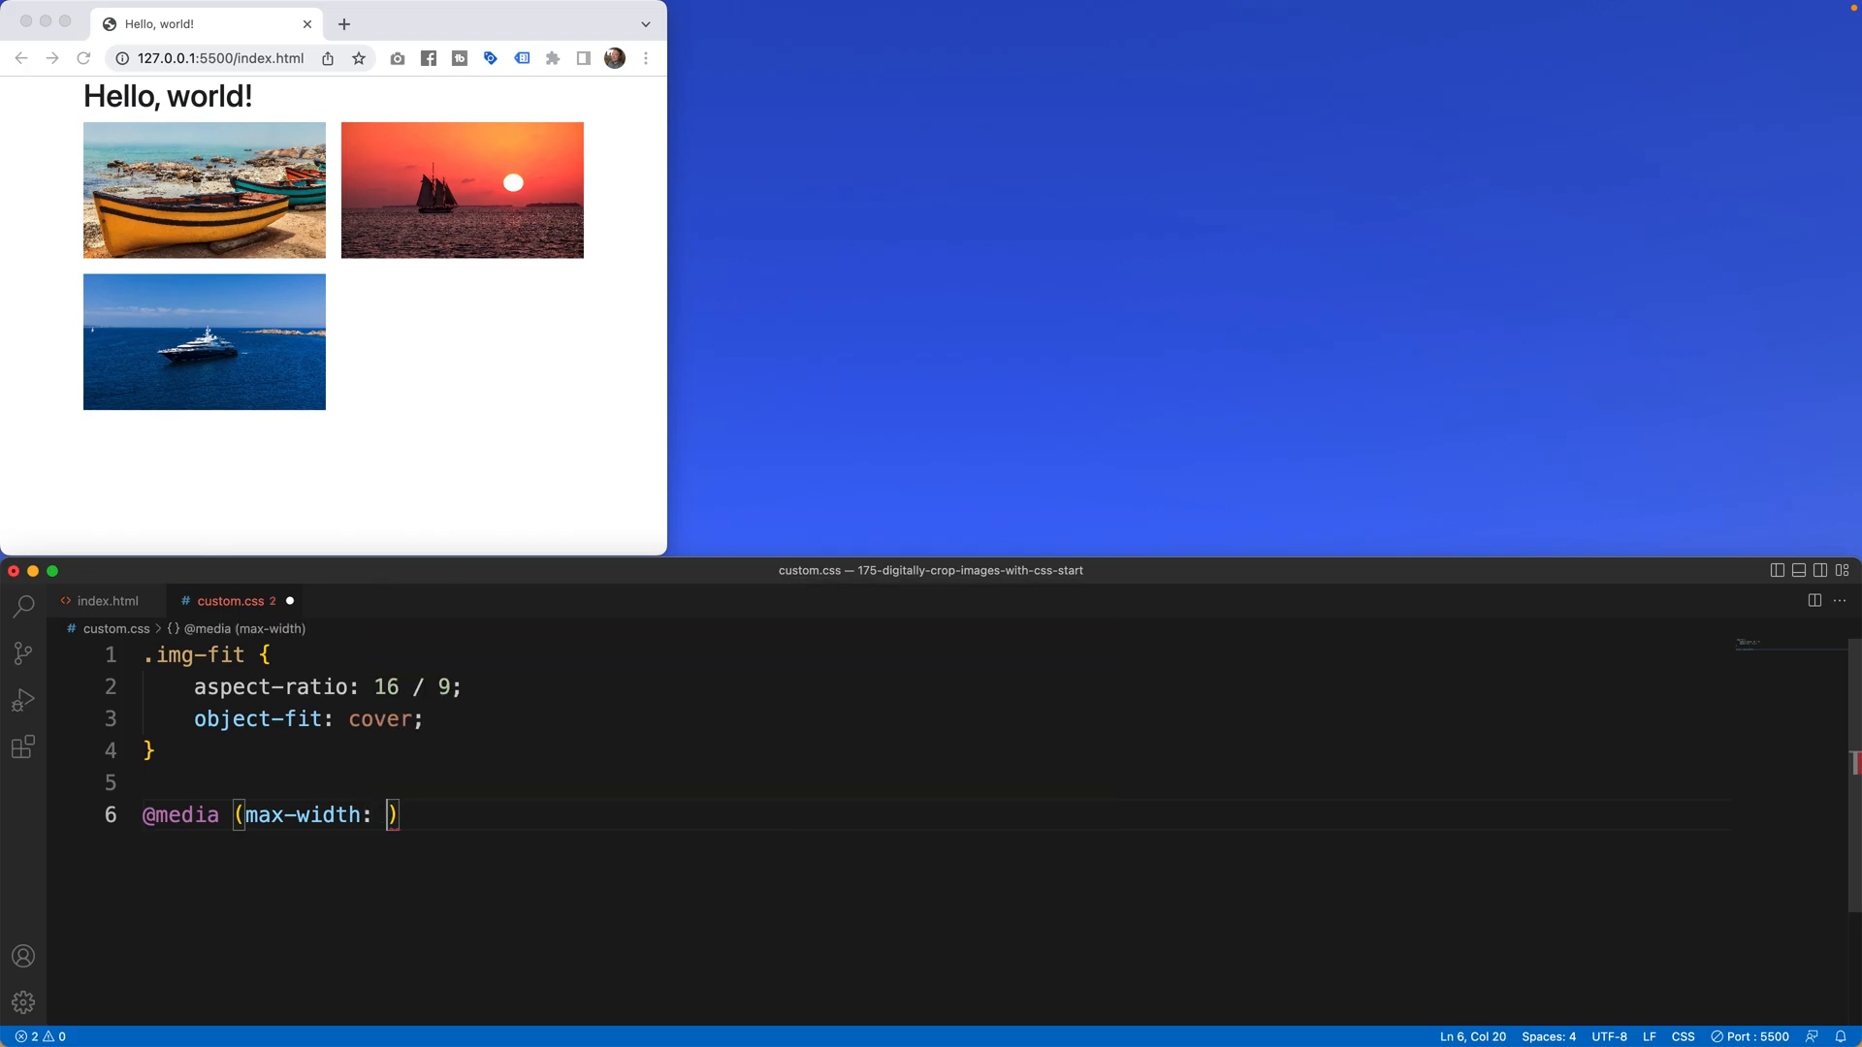
pyautogui.write('767.')
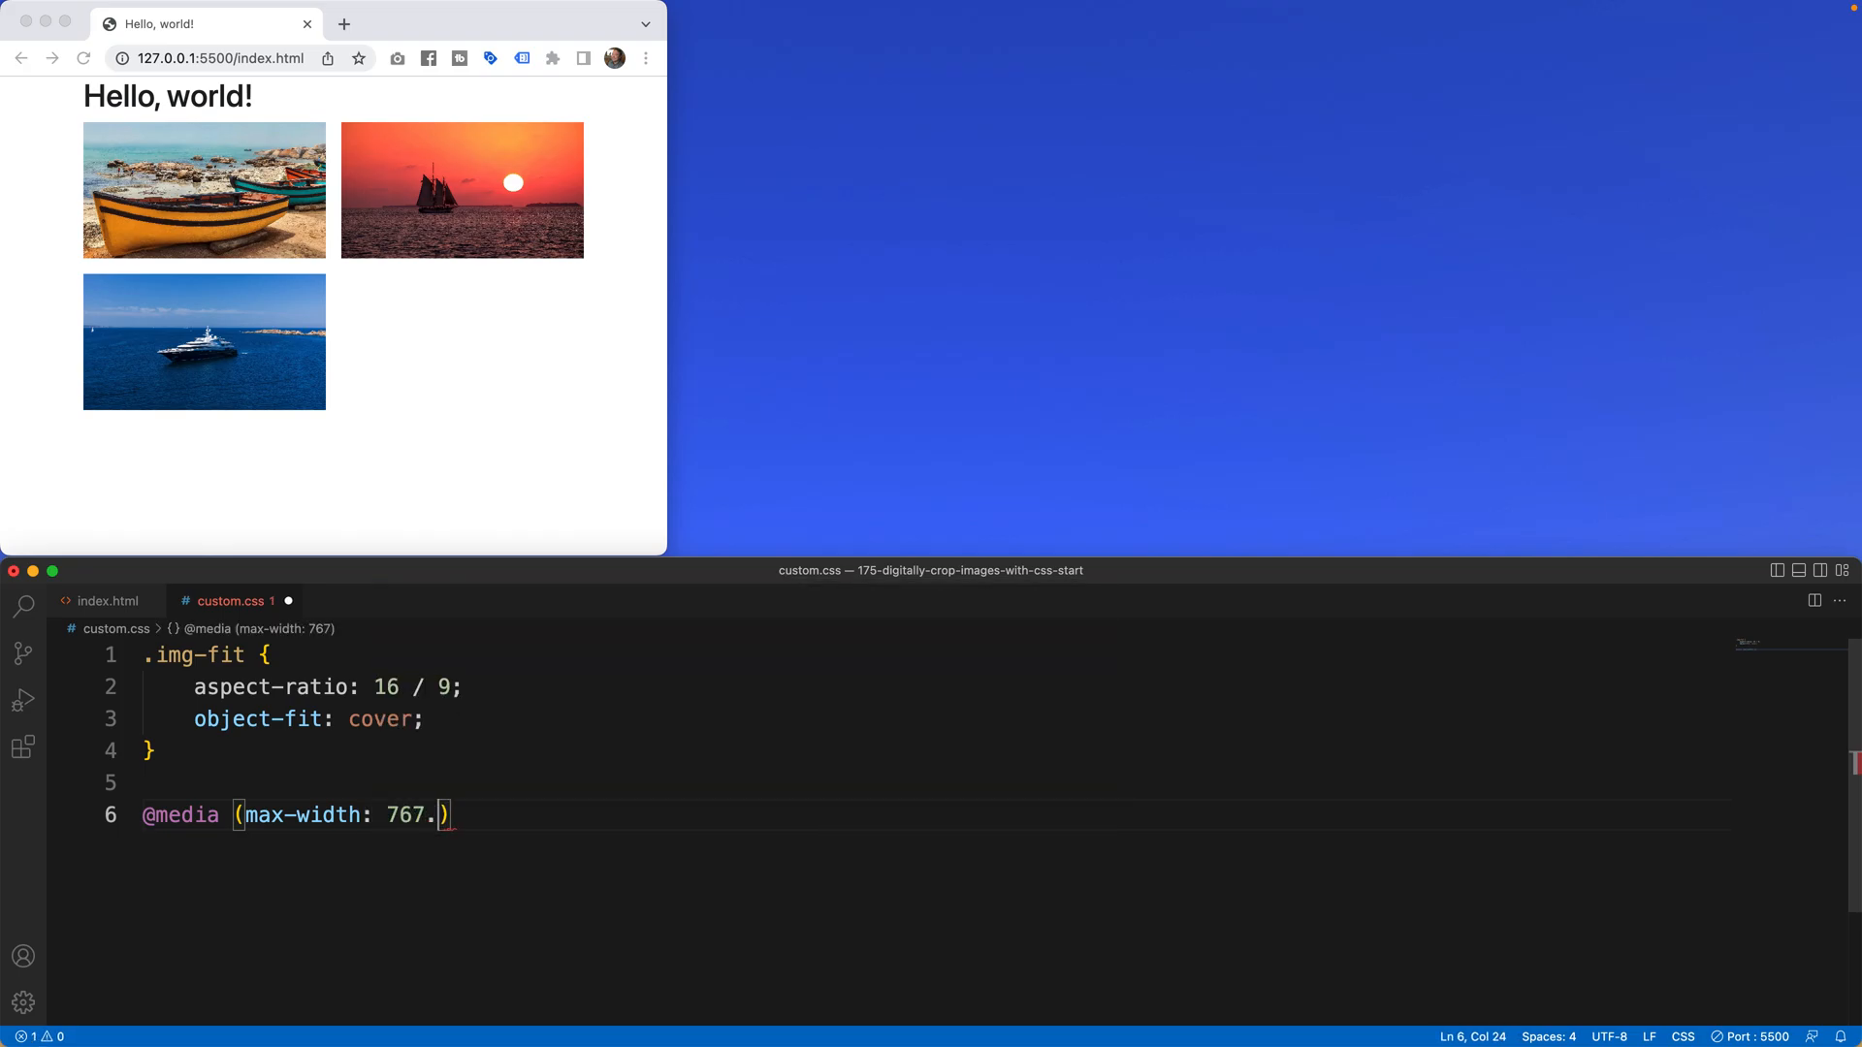
pyautogui.write('98')
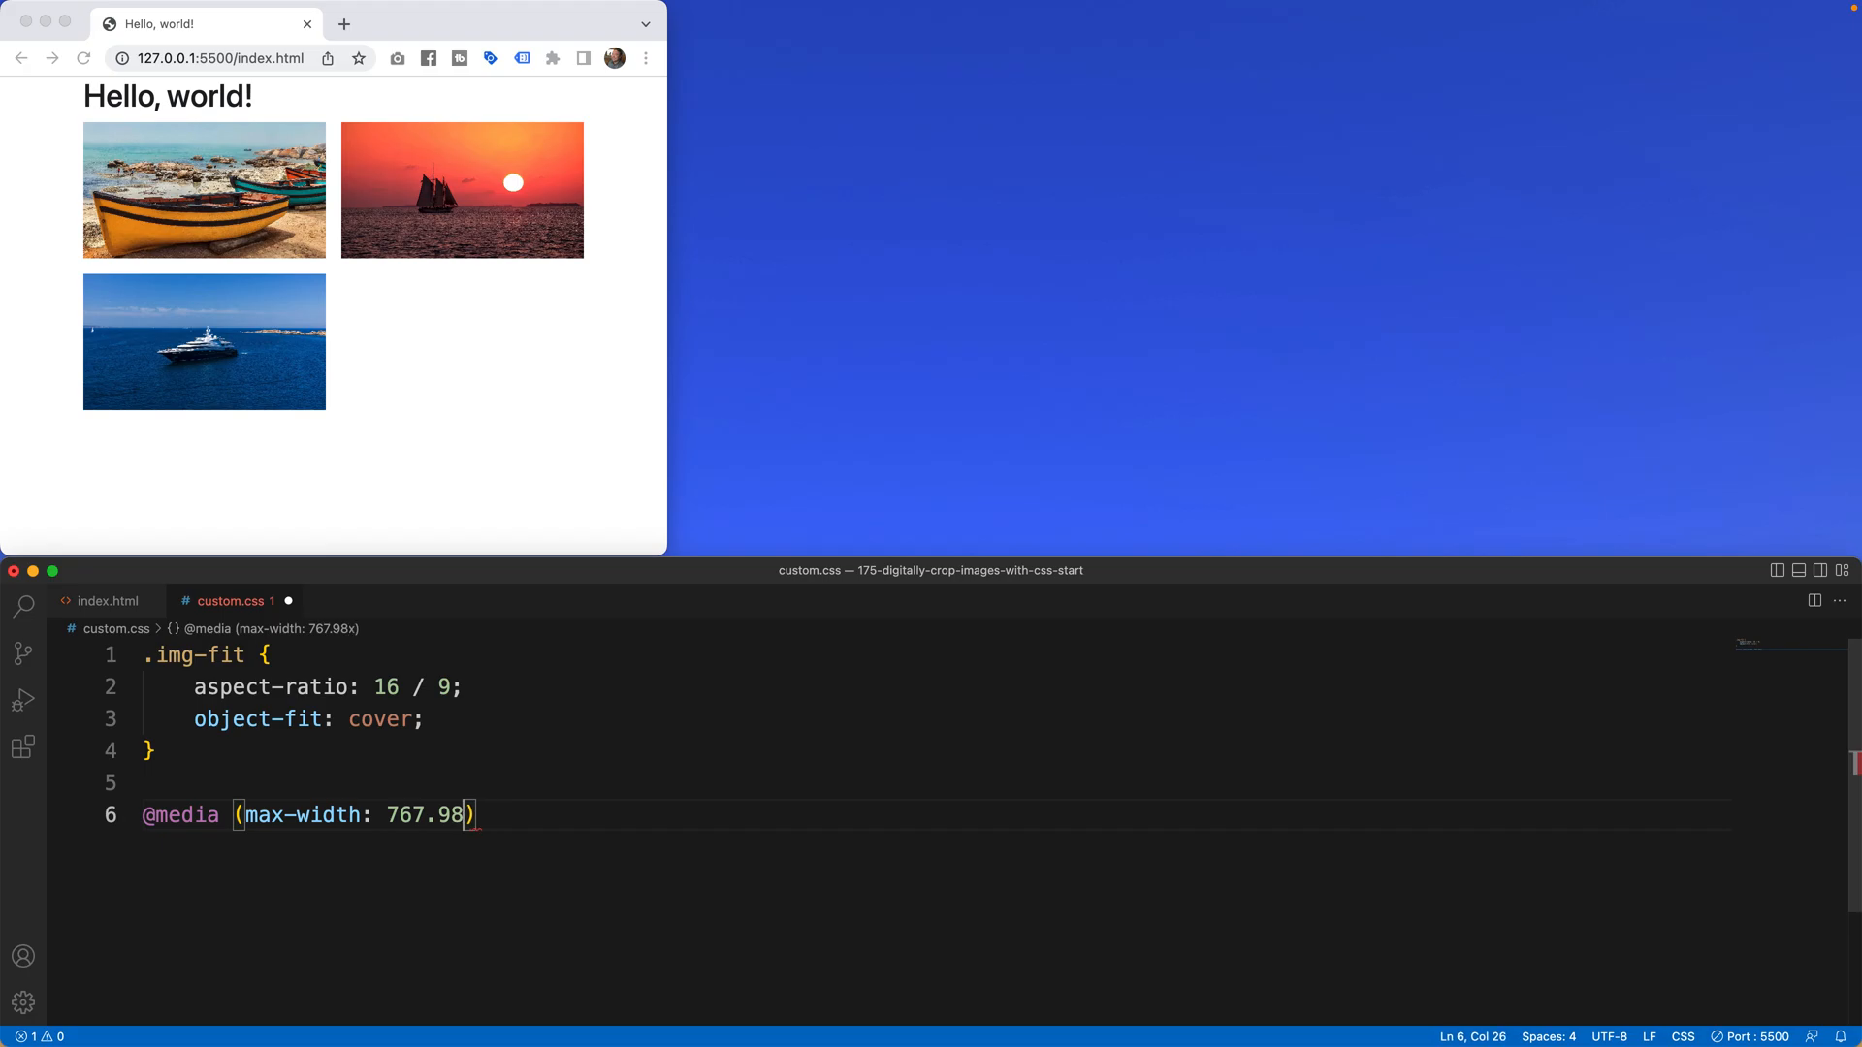
pyautogui.write('px')
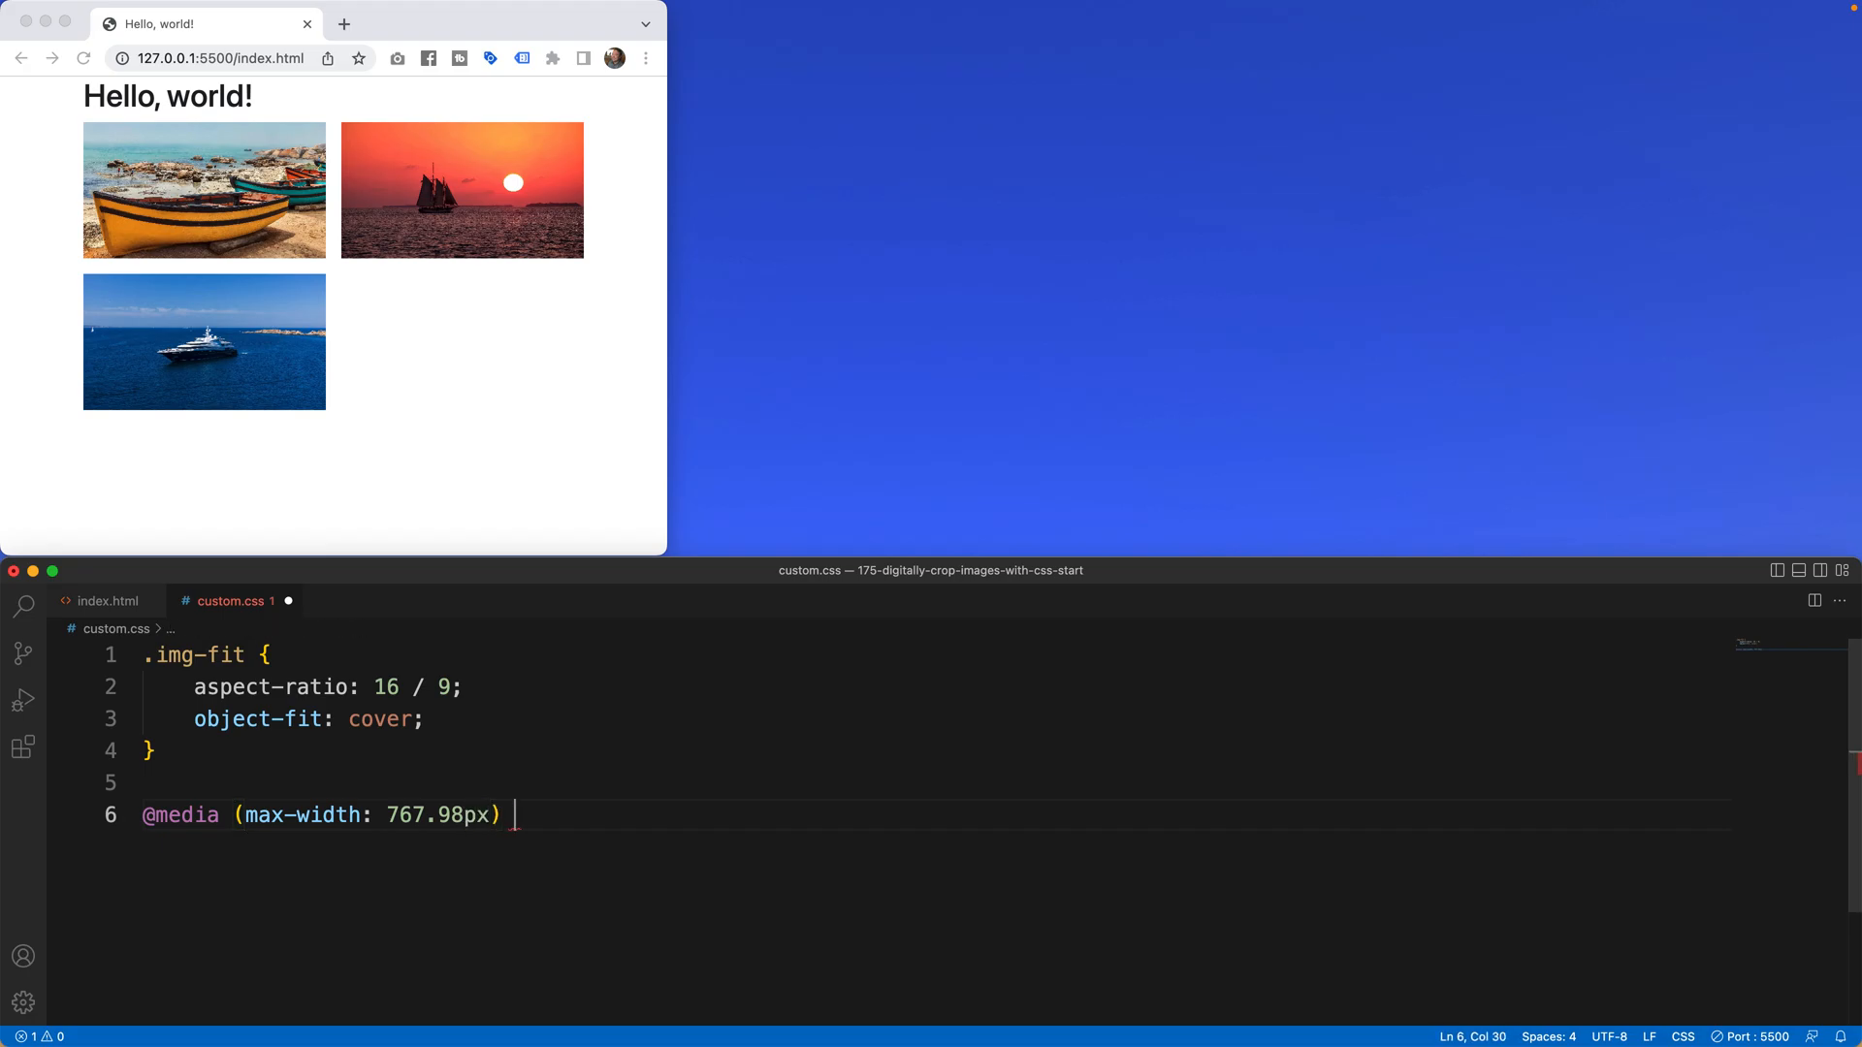
pyautogui.write('{')
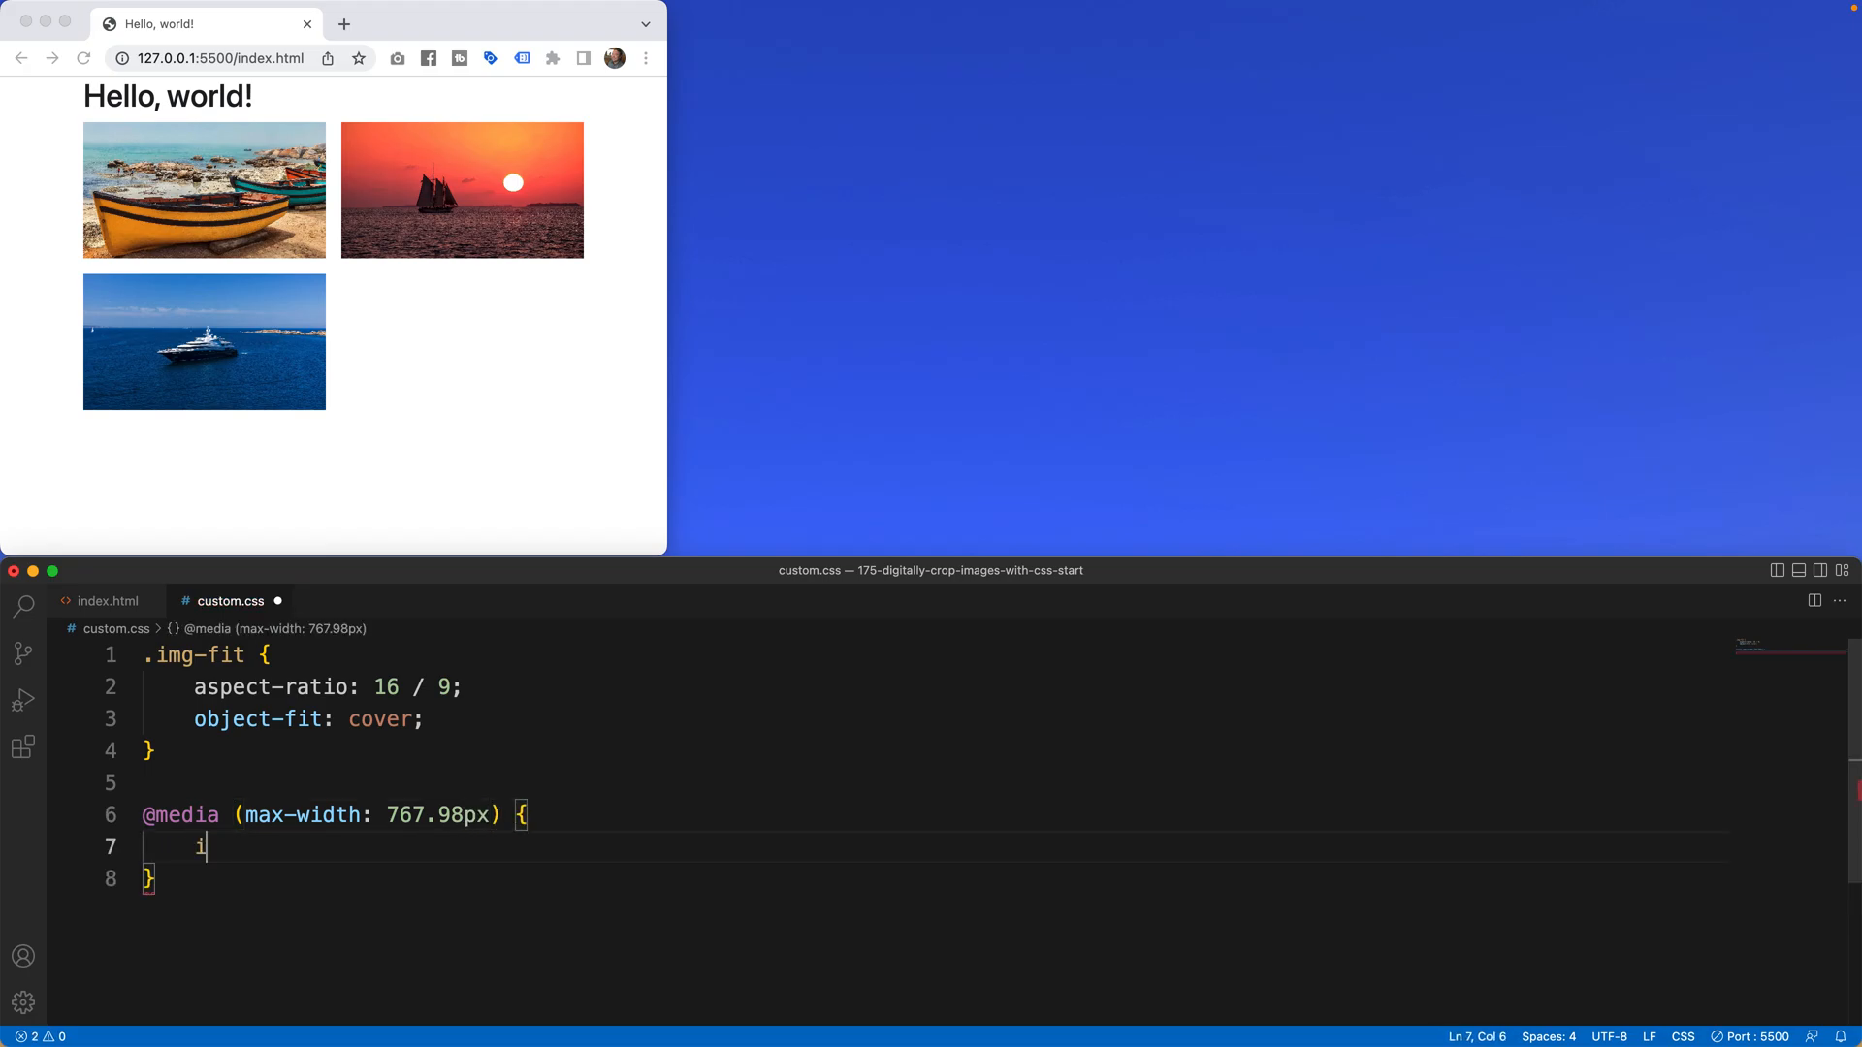
pyautogui.write('.img-fit {')
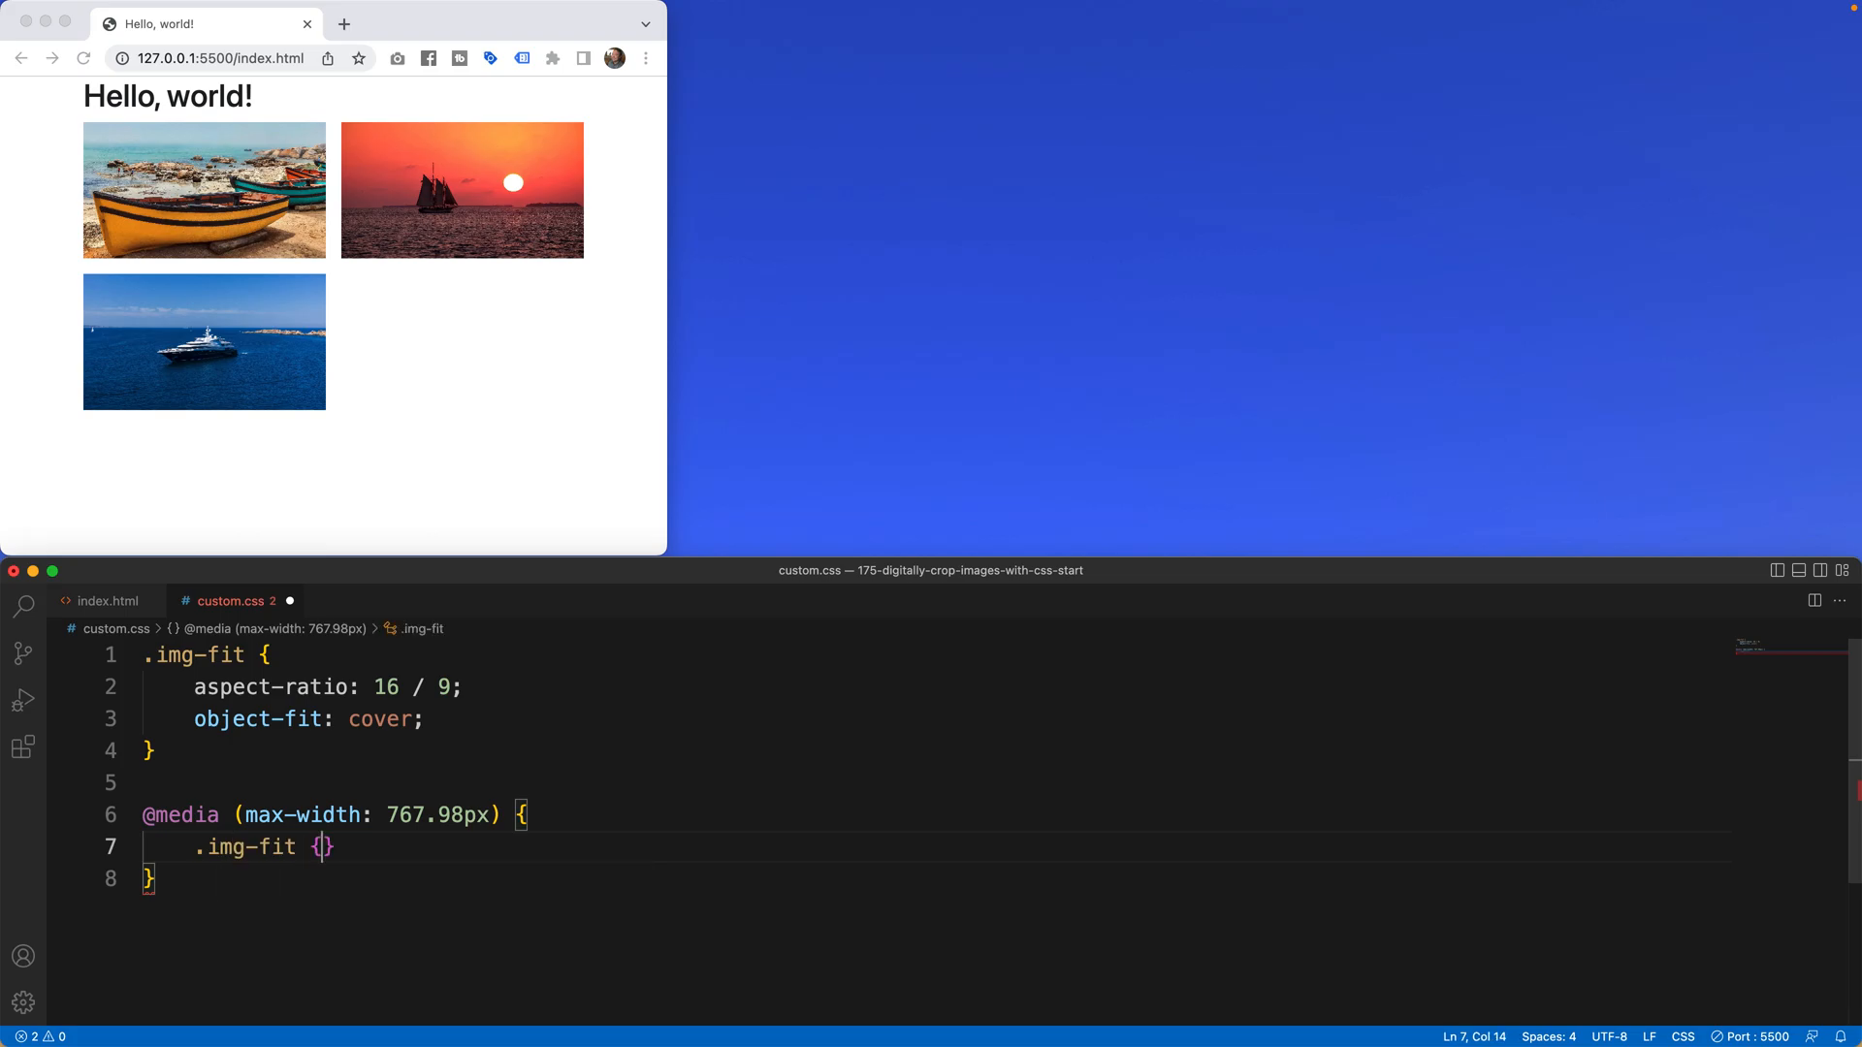
pyautogui.write('aspect-ratio: 1/ ;')
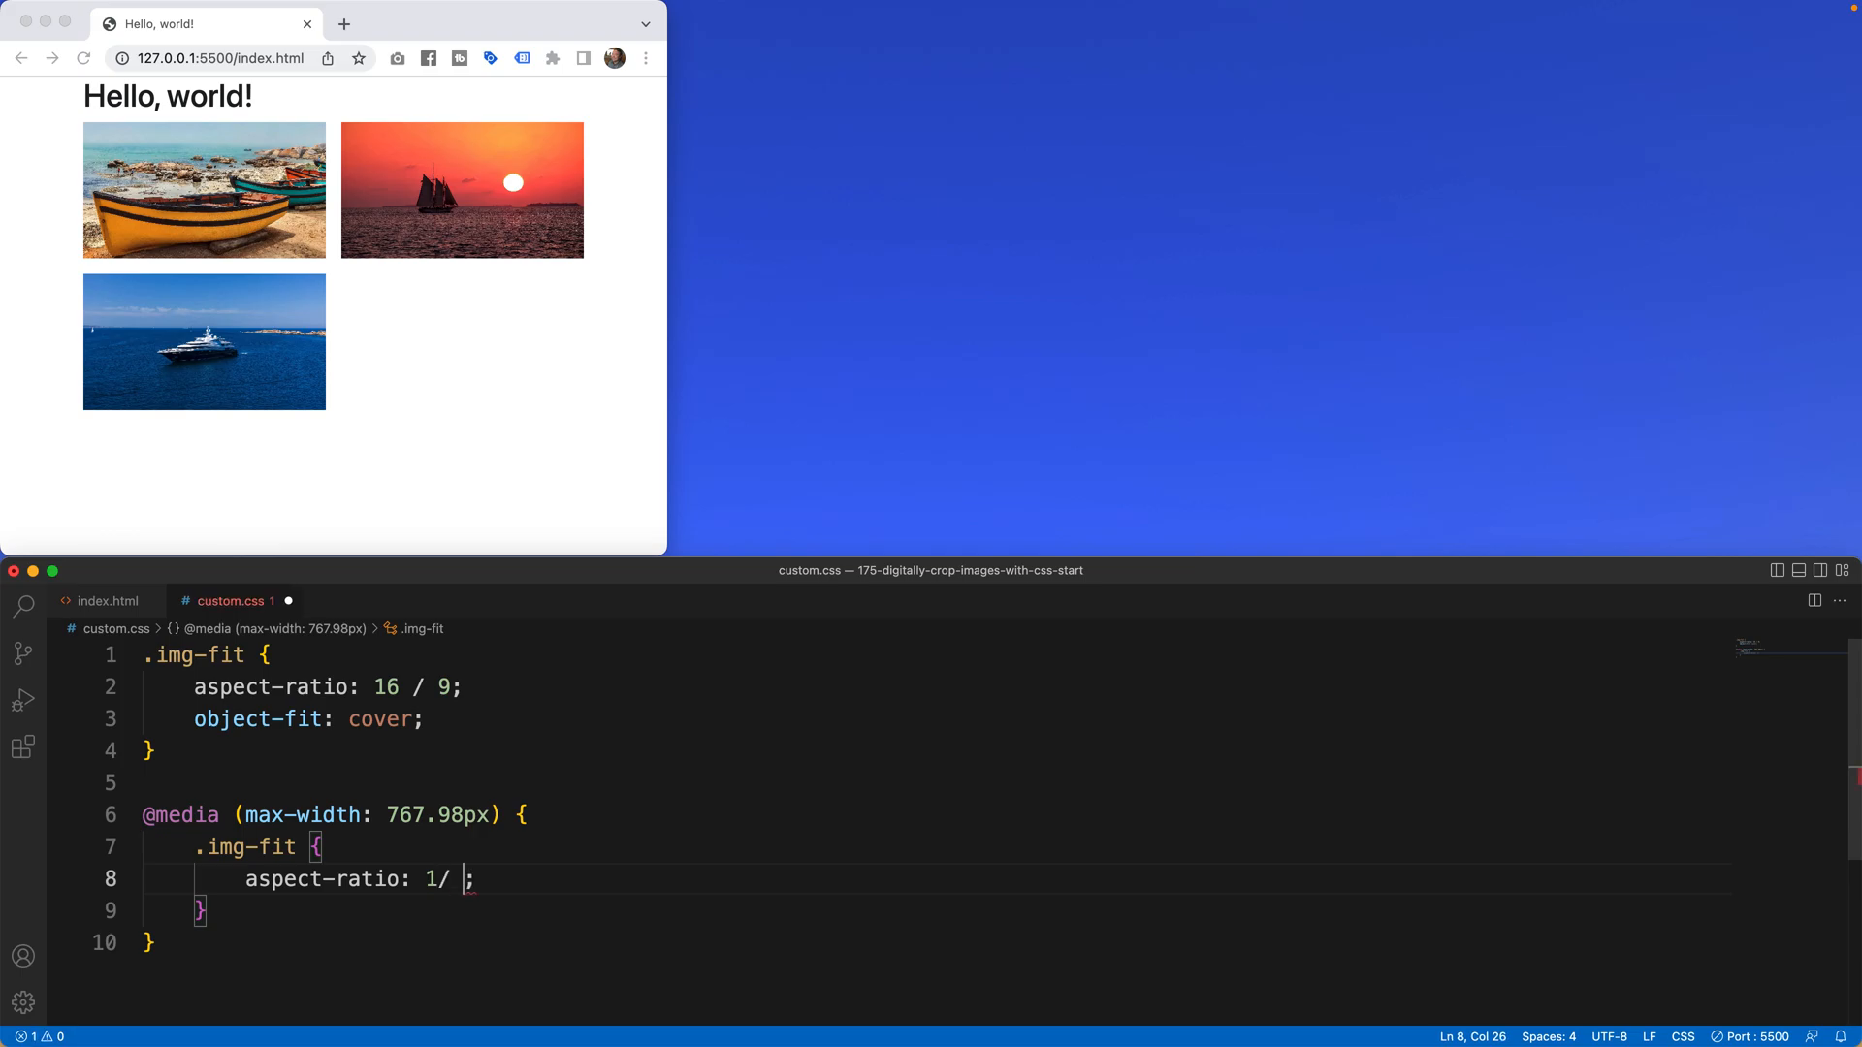
pyautogui.write('1')
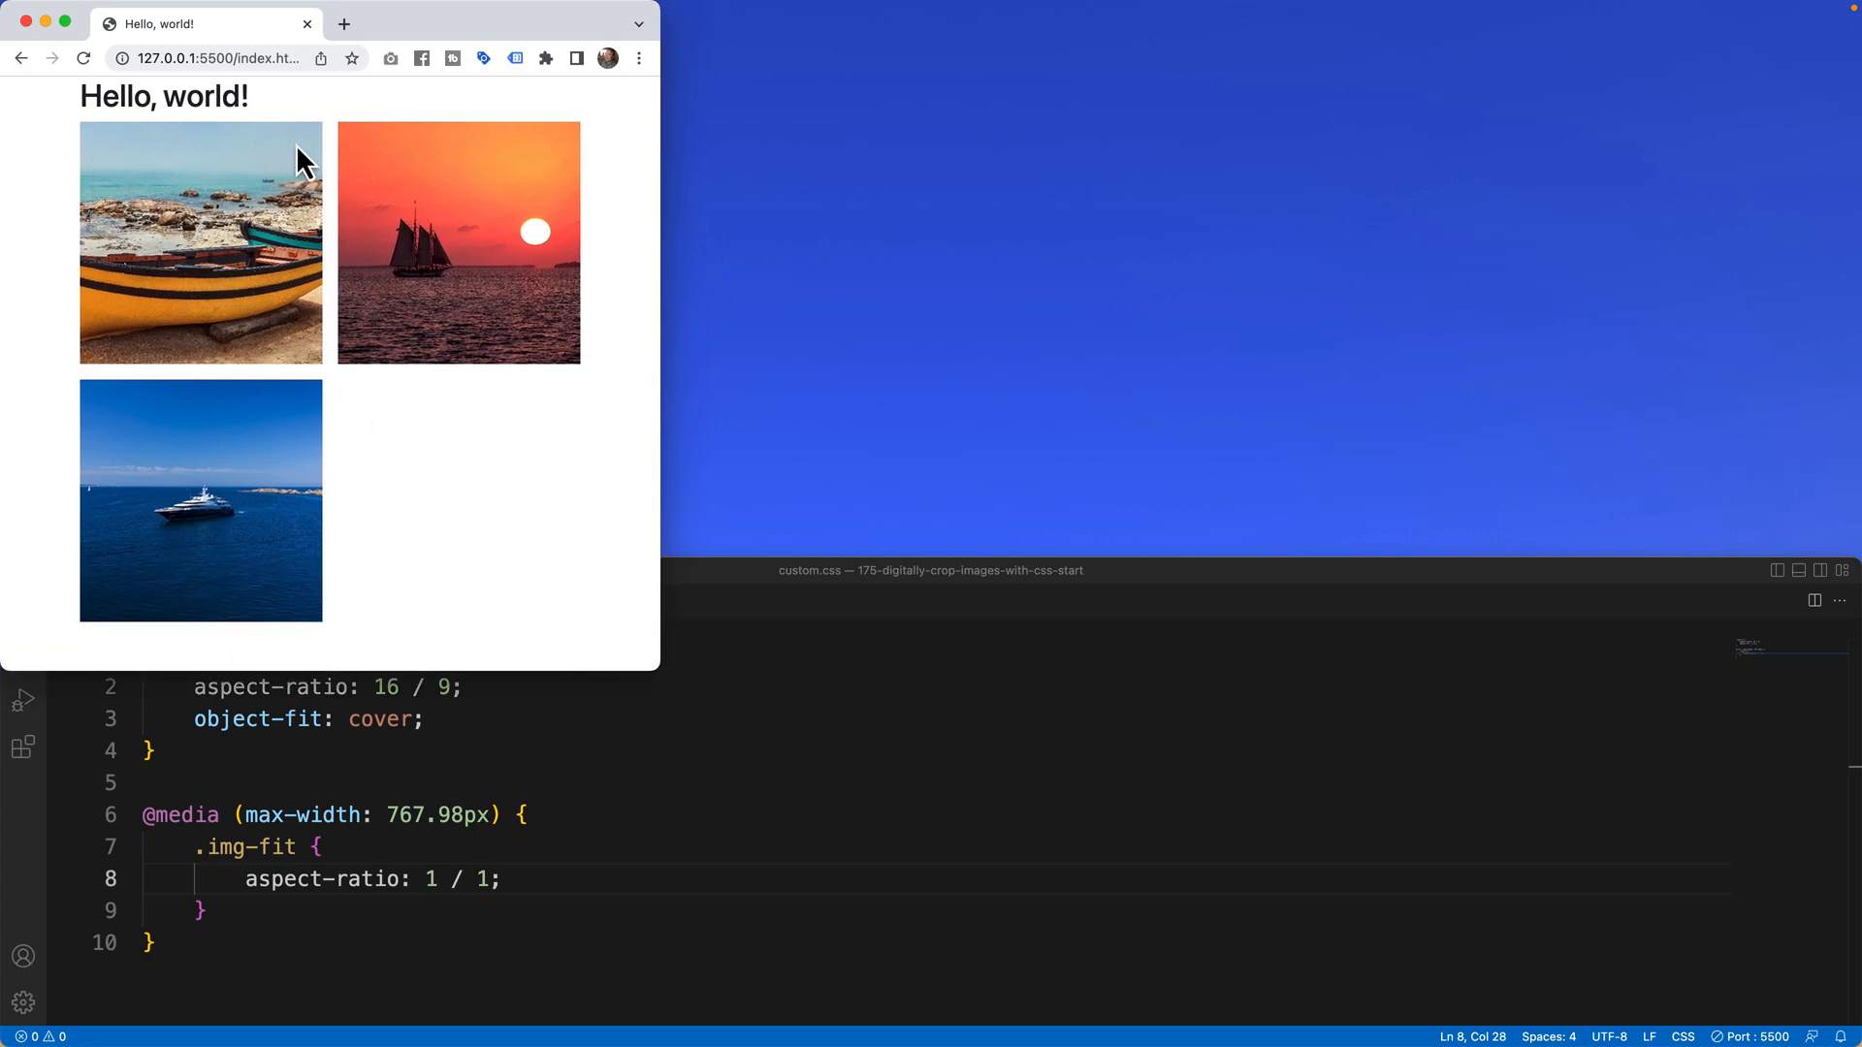
pyautogui.moveTo(445, 242)
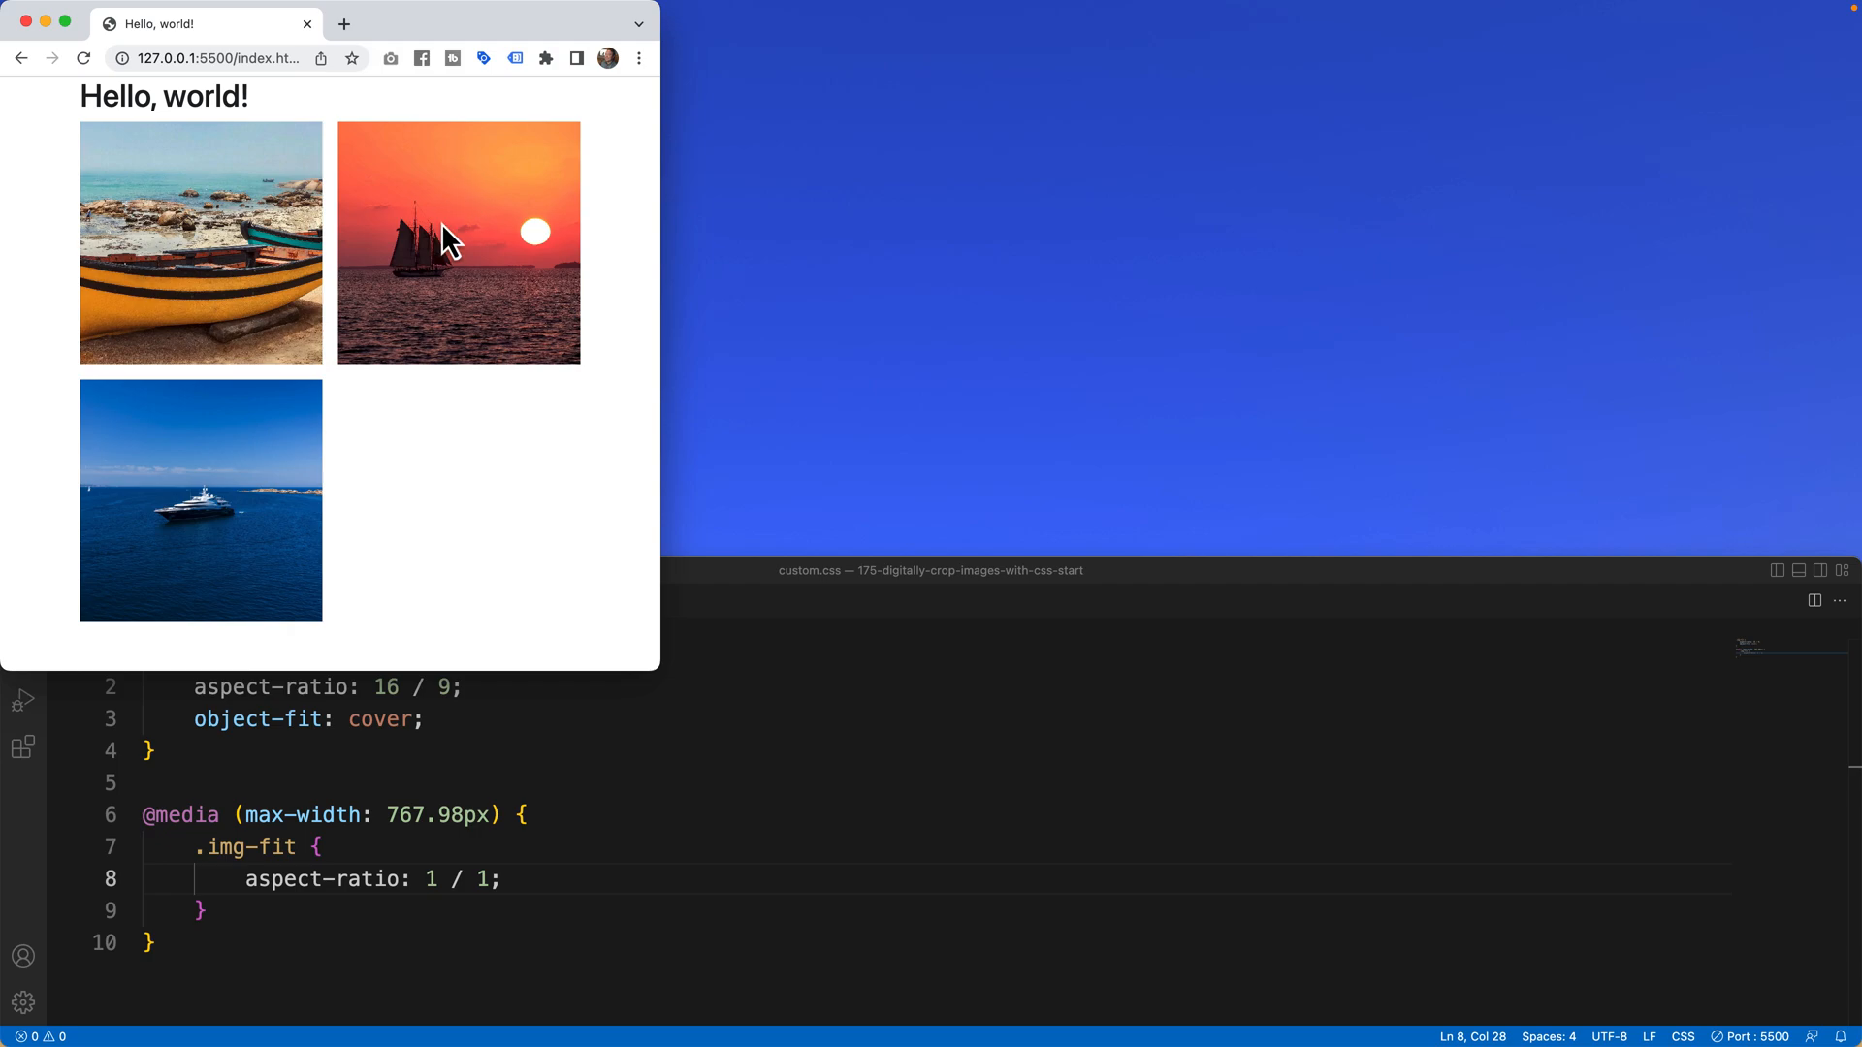
# Select the object-fit property in custom.css and toggle a comment on it
pyautogui.click(300, 719)
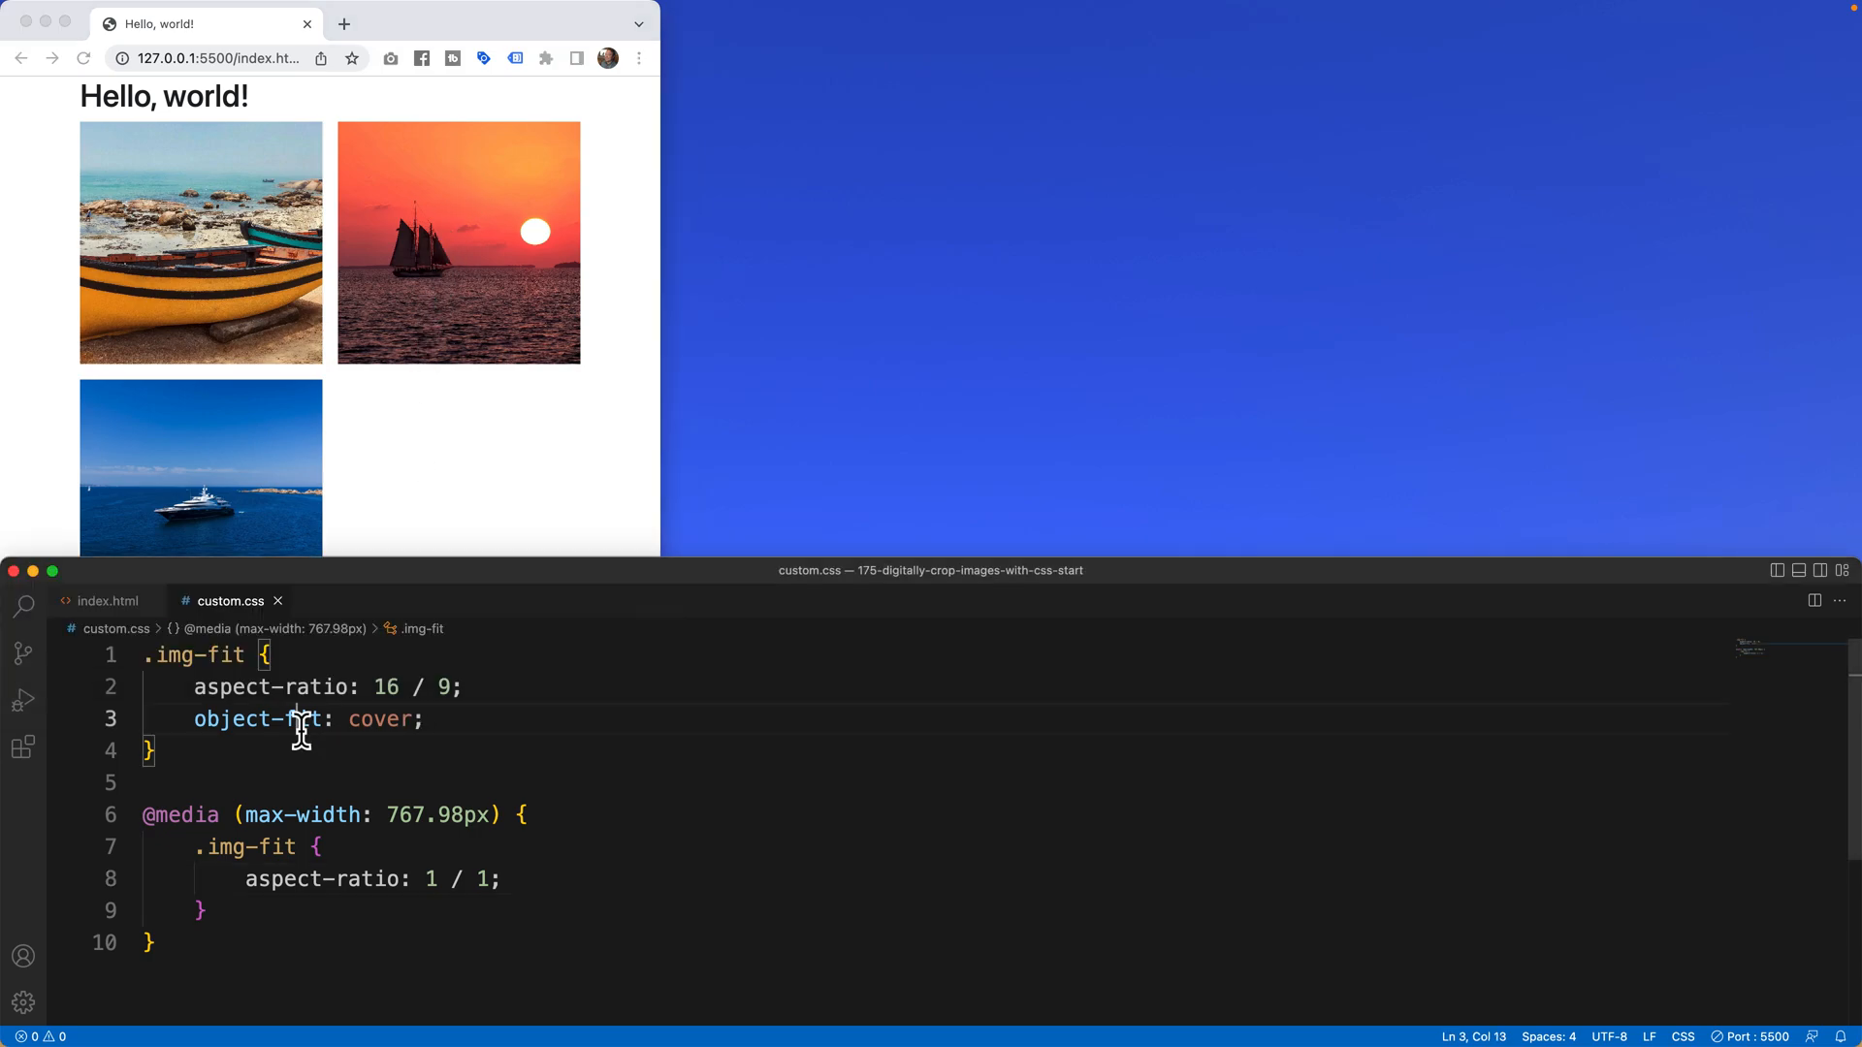
pyautogui.doubleClick(257, 720)
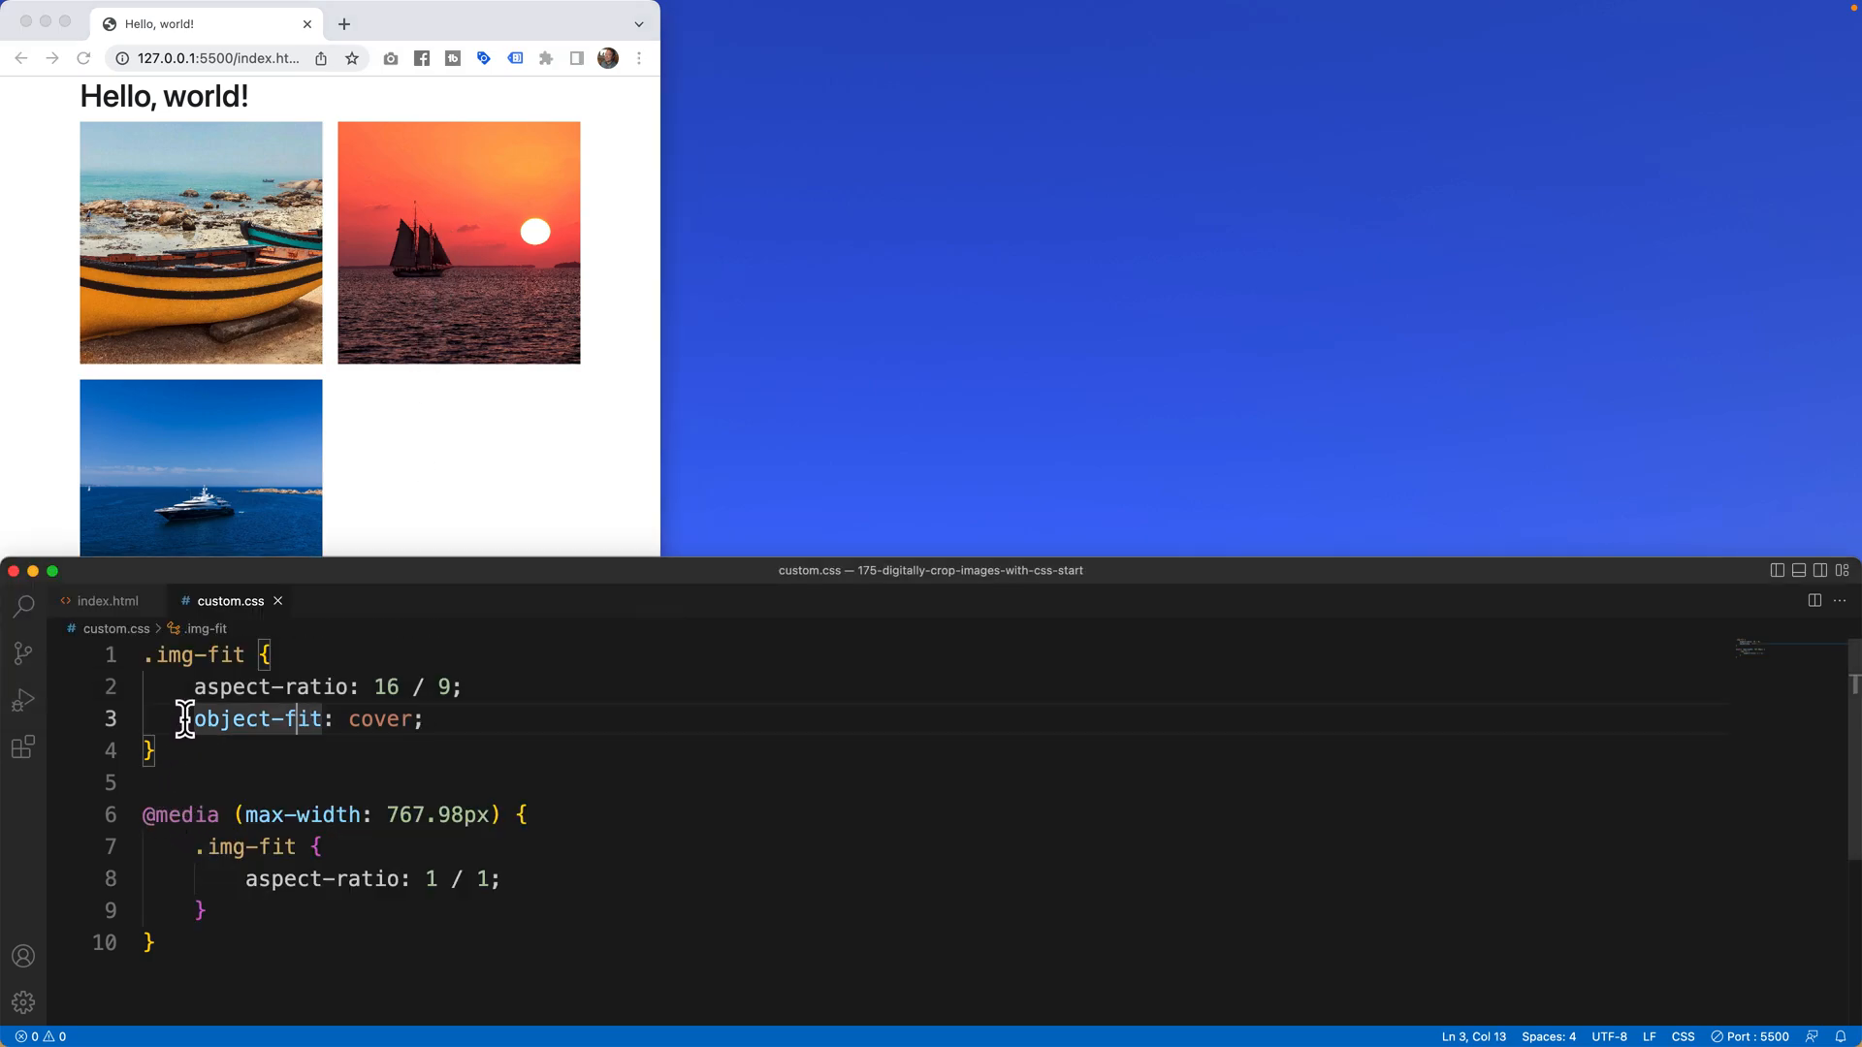
pyautogui.press('Cmd+/')
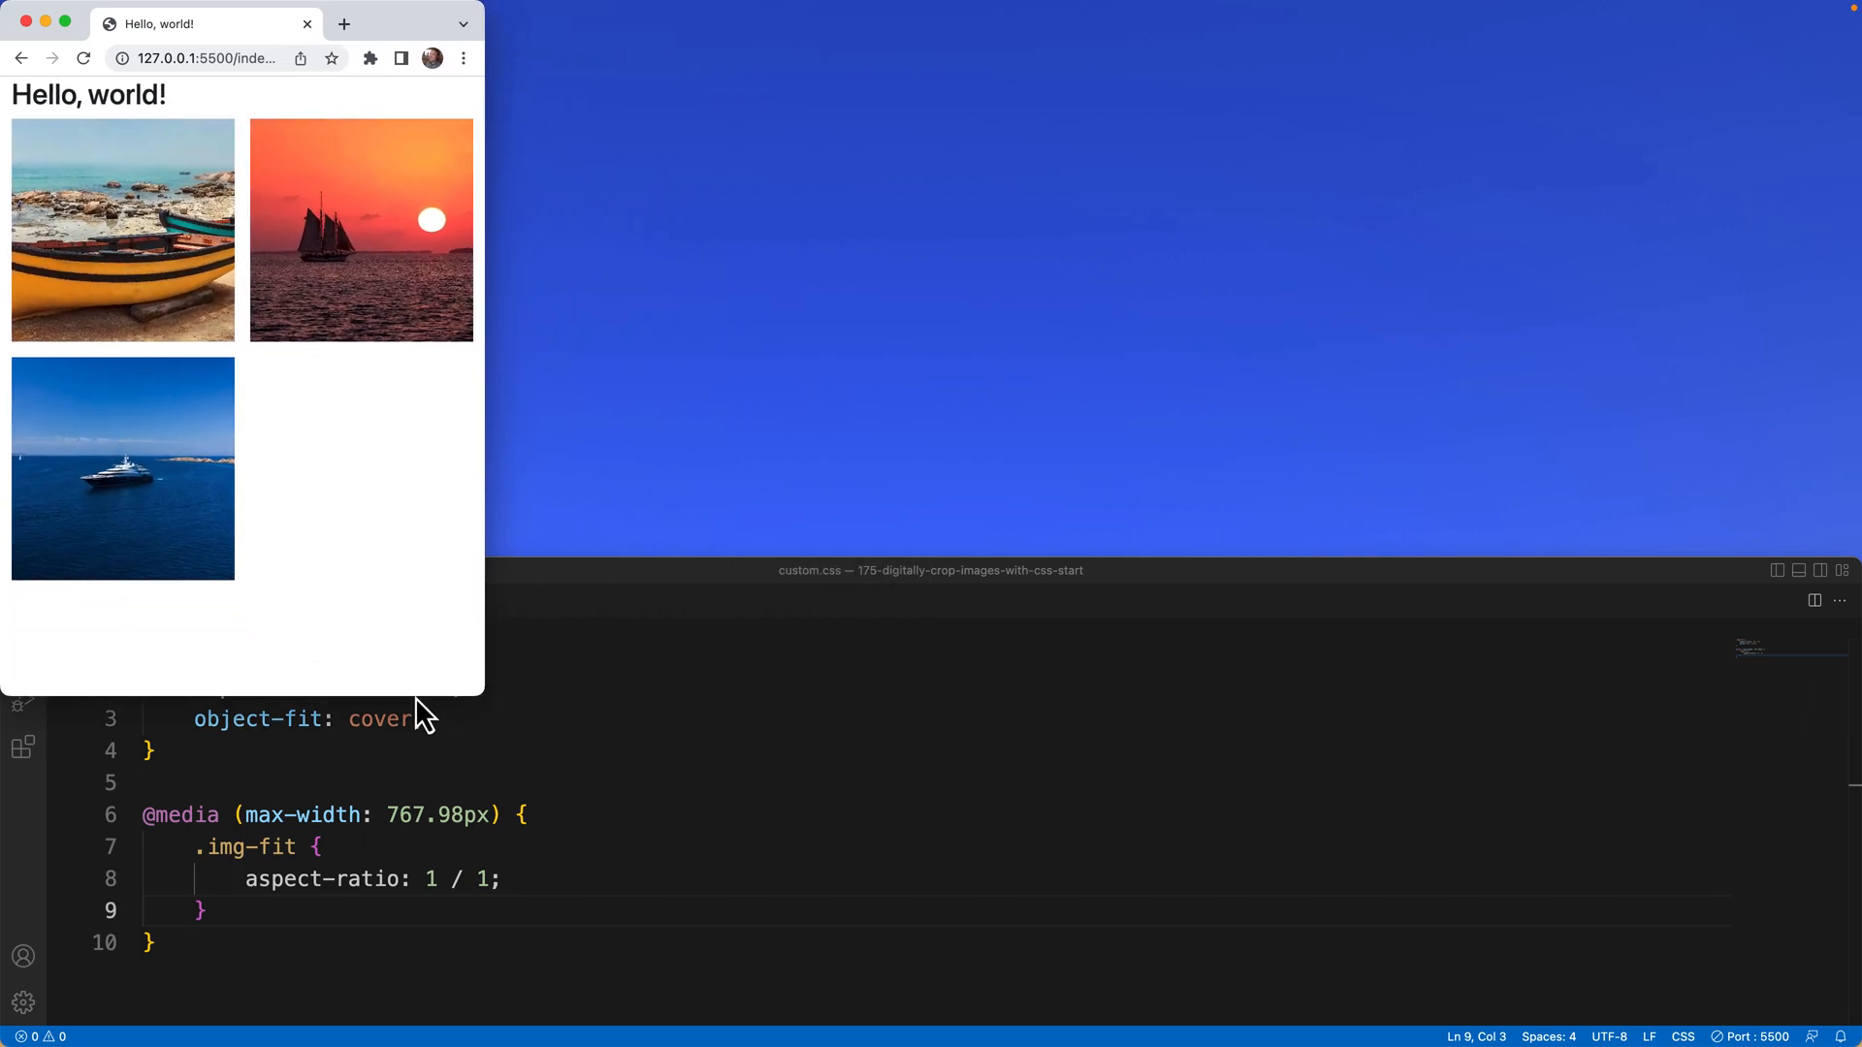
pyautogui.moveTo(271, 223)
pyautogui.write('2')
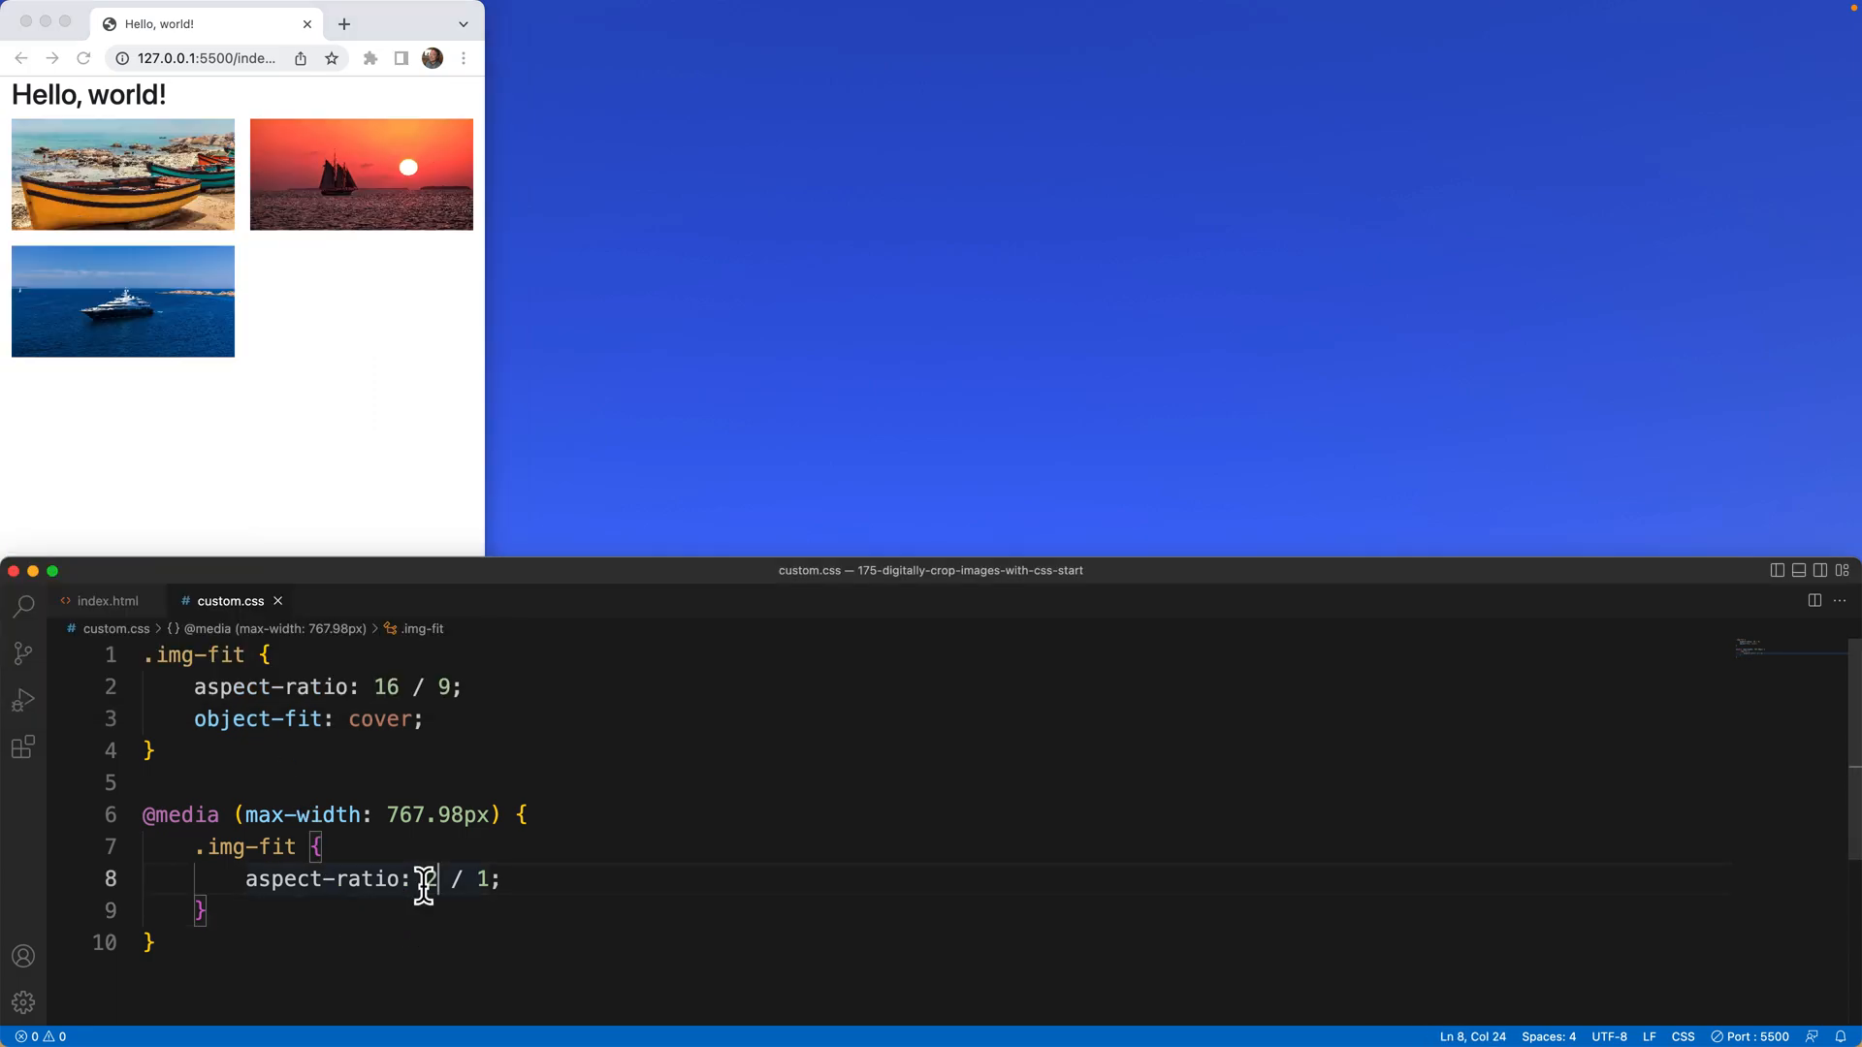
# Delete the first number of the media query's 1 / 1 aspect ratio
pyautogui.press('Backspace')
pyautogui.write('1.25')
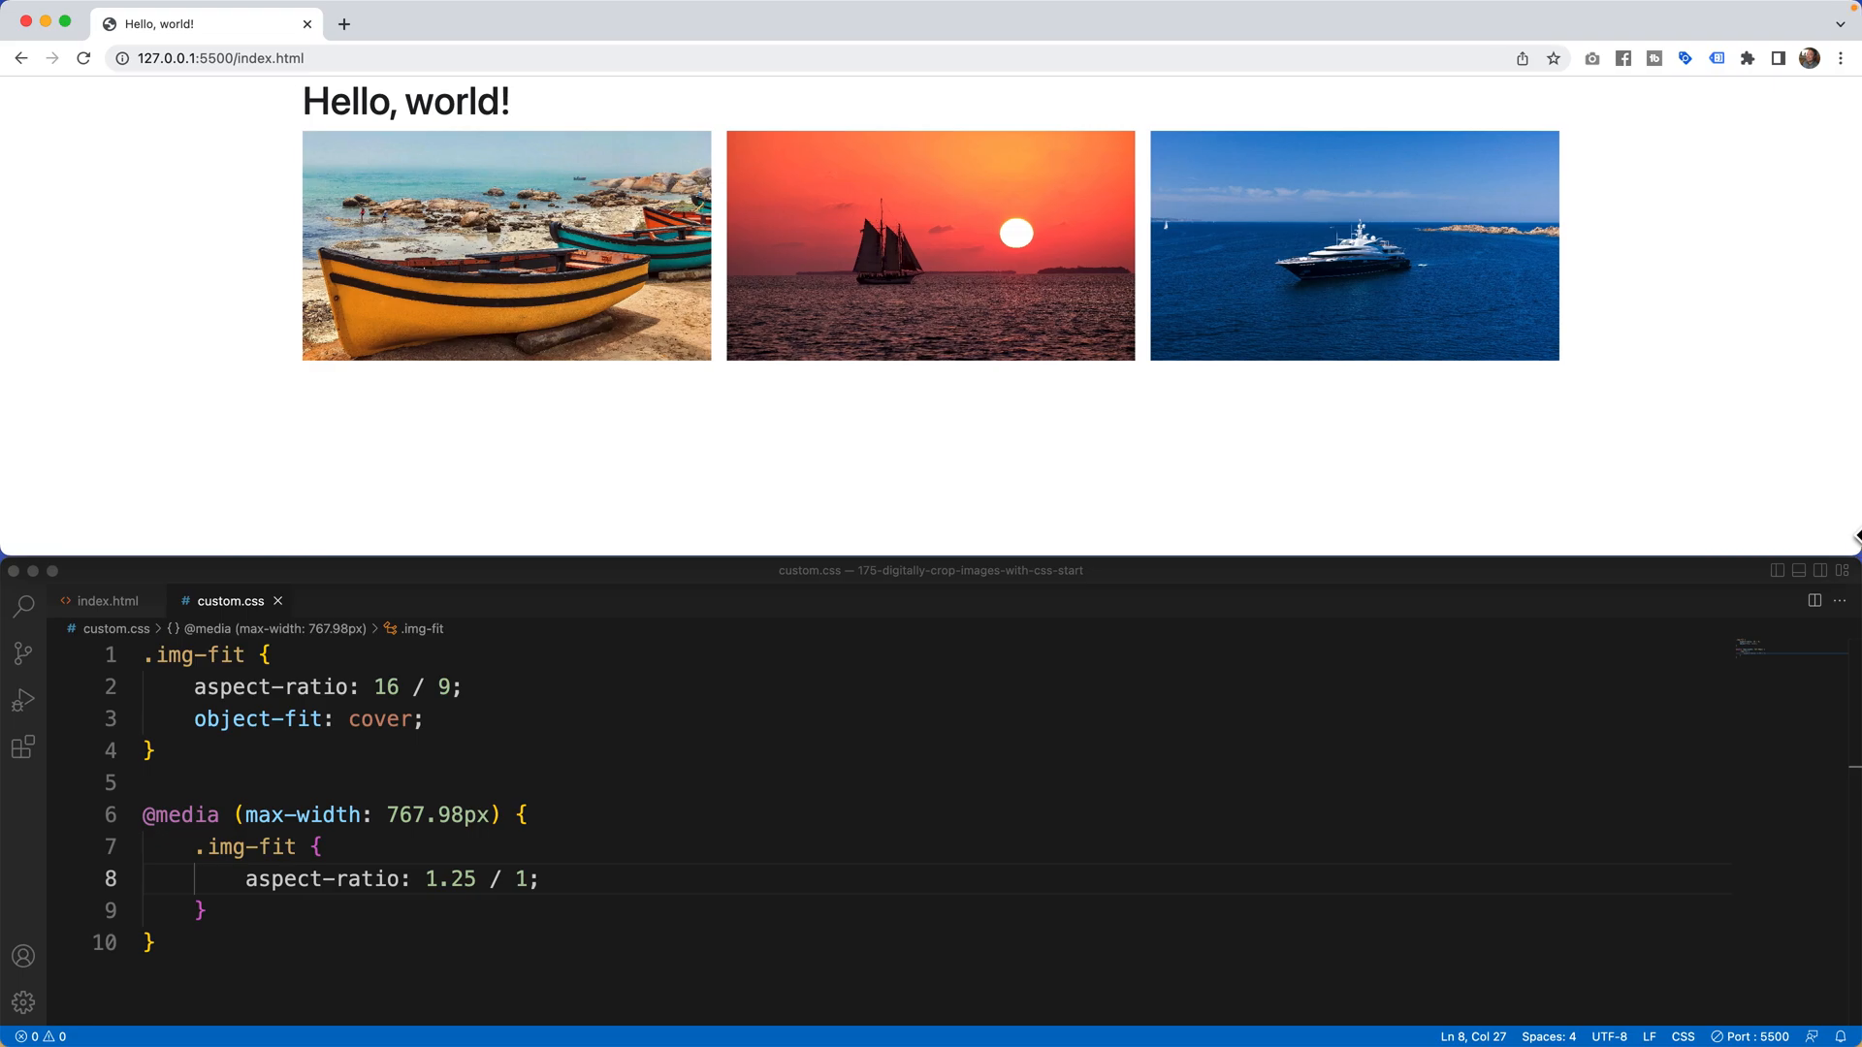
pyautogui.moveTo(1206, 419)
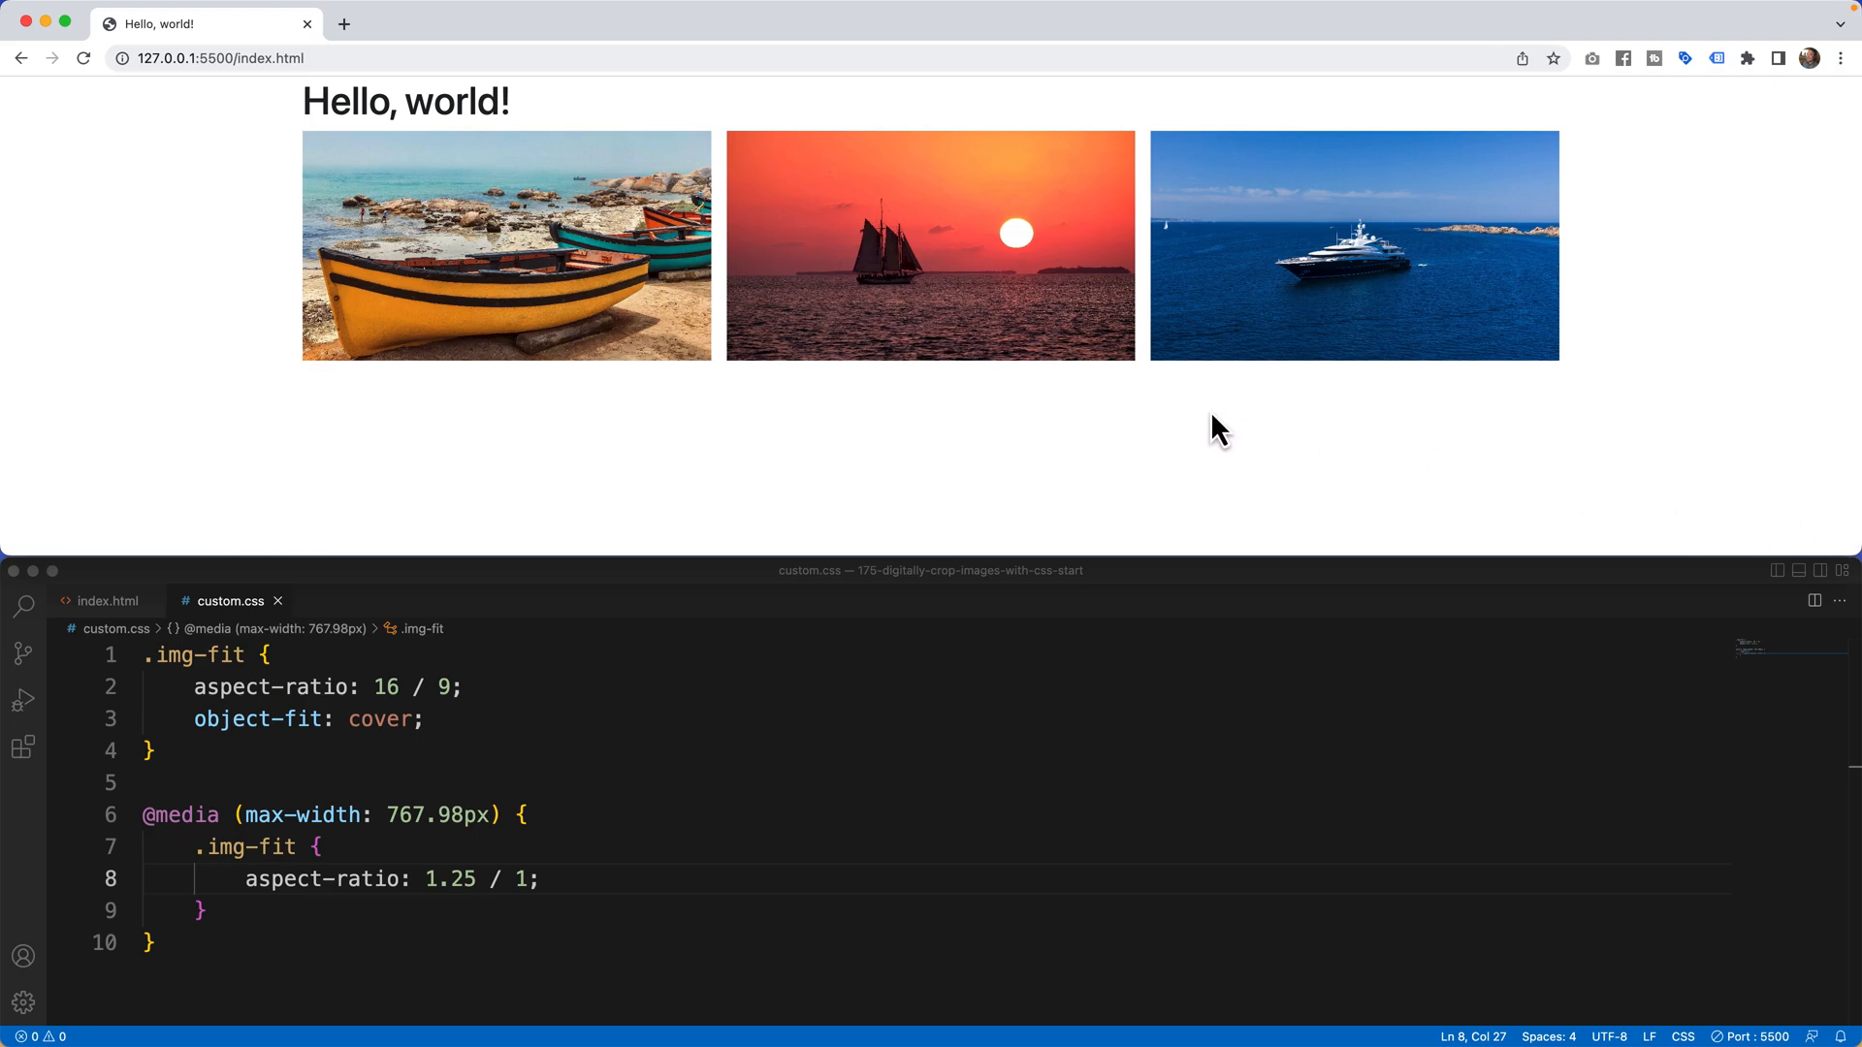